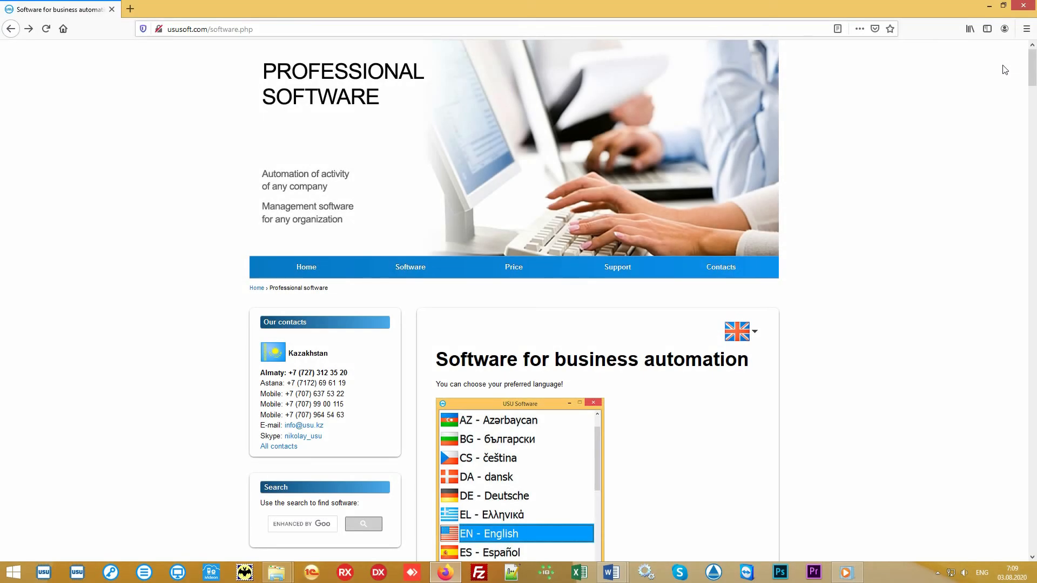
Scroll the ususoft.com catalog and open the sports management software page.
scroll("down", 3)
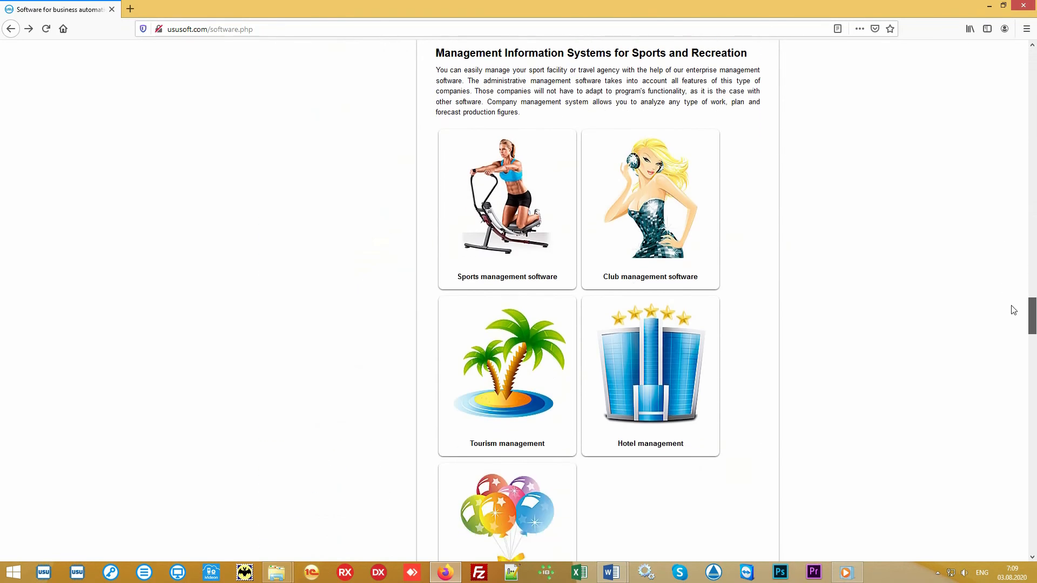
mouse_move(537, 160)
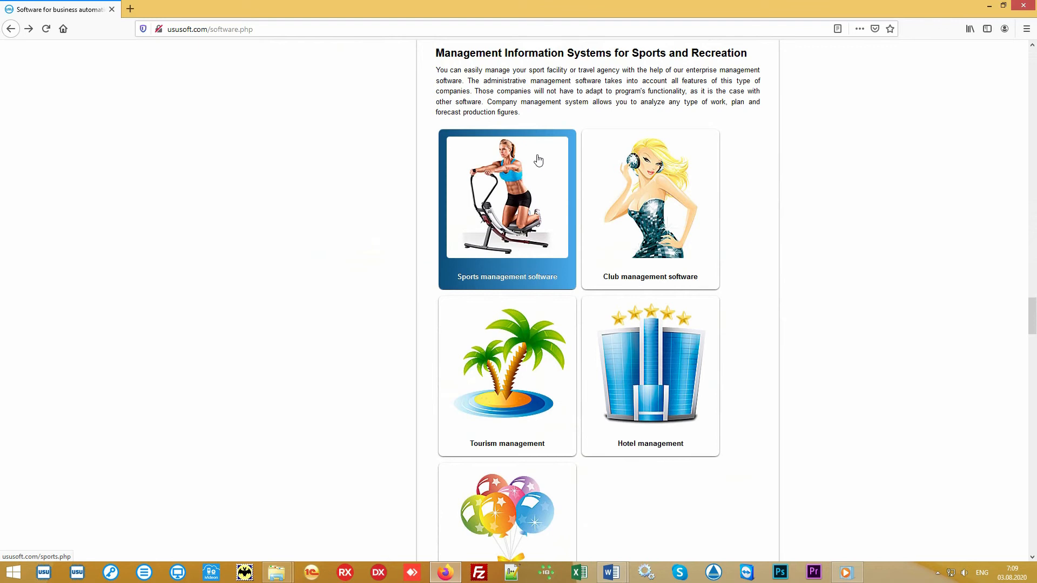
left_click(506, 198)
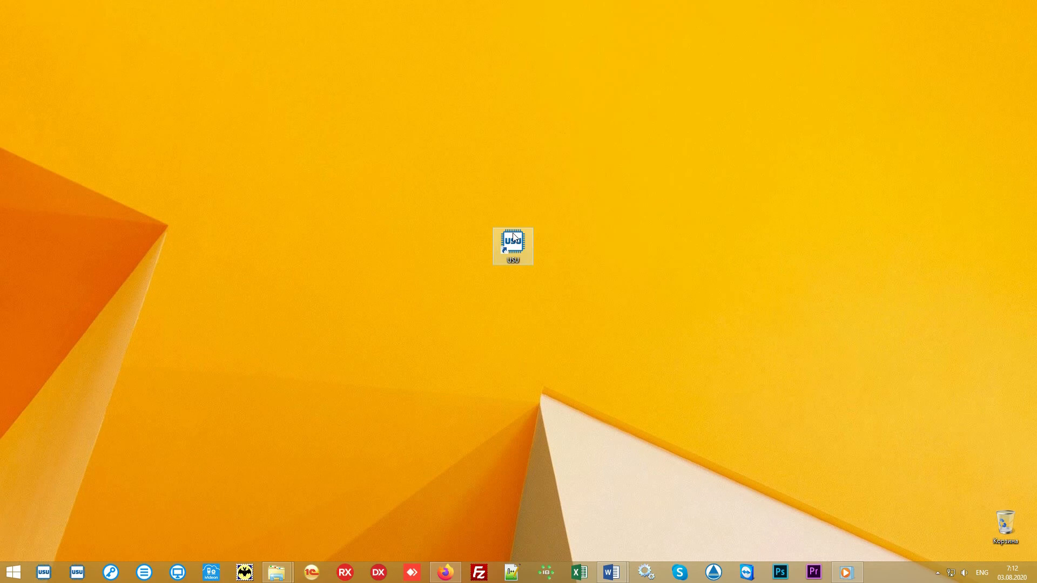
Launch USU from the desktop shortcut, fill in the login details, and start the program.
double_click(513, 246)
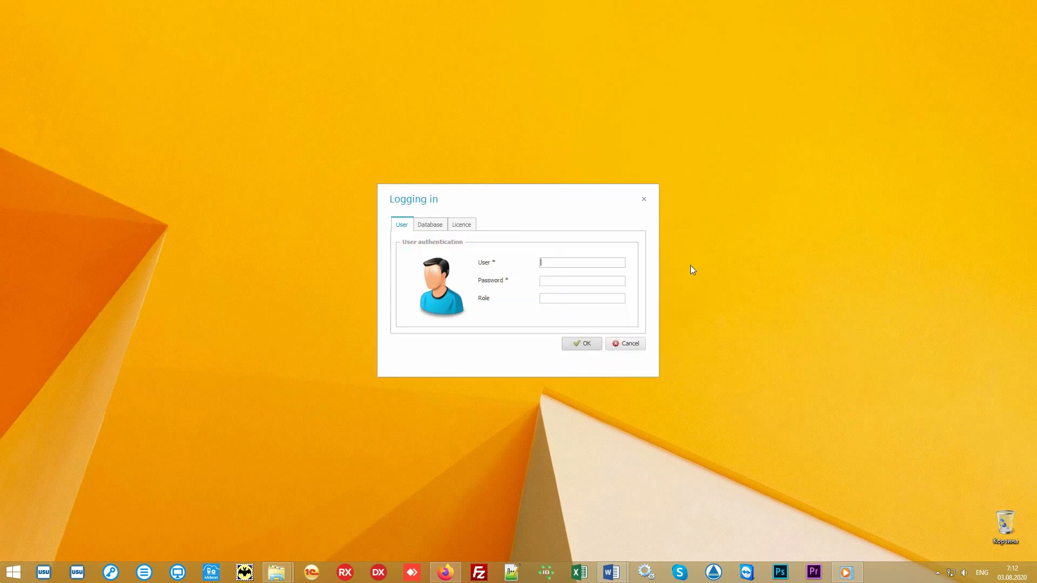
mouse_move(610, 263)
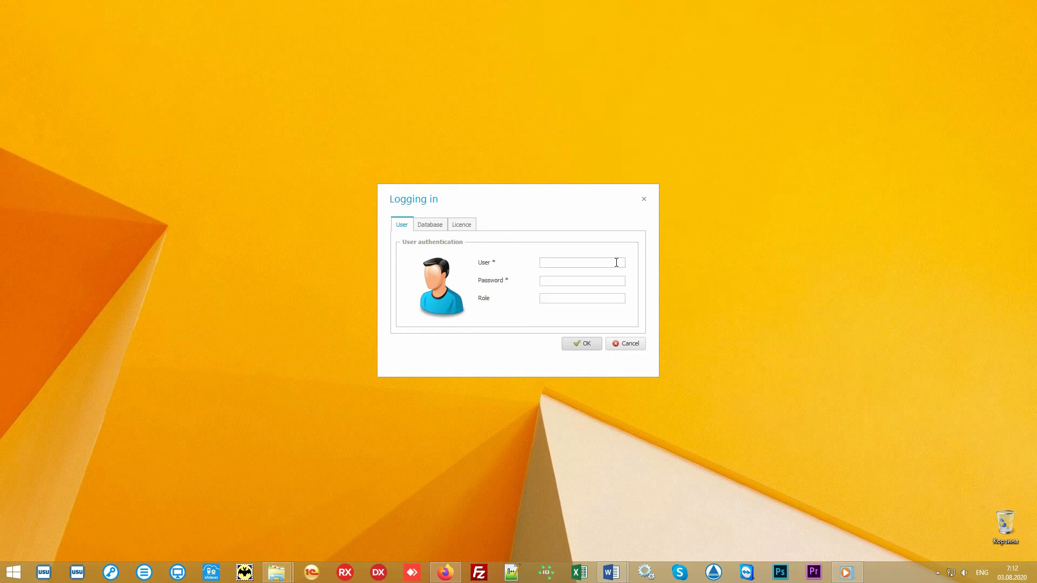
left_click(581, 263)
type("NIKOLAY")
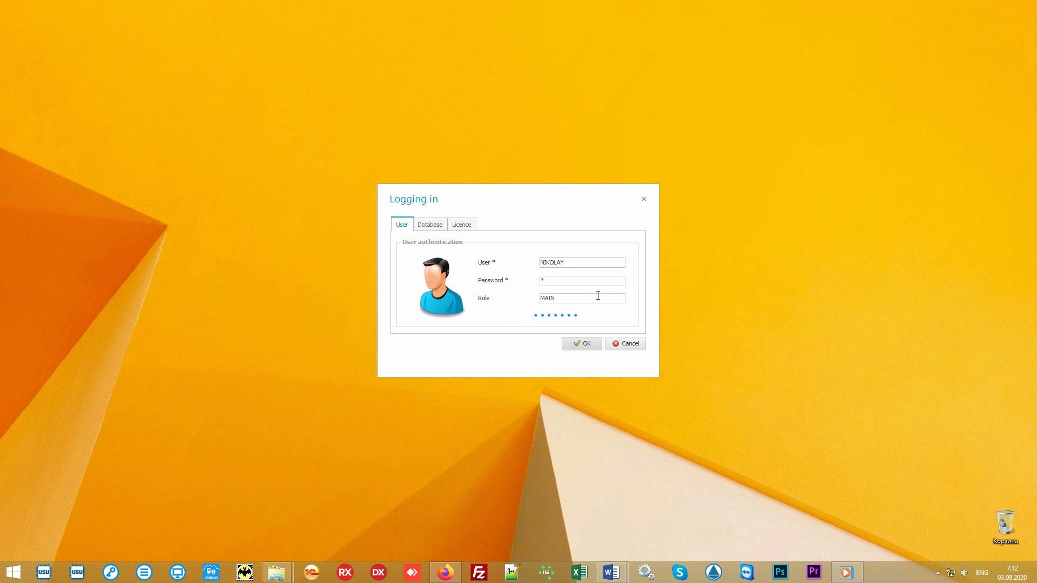
left_click(581, 343)
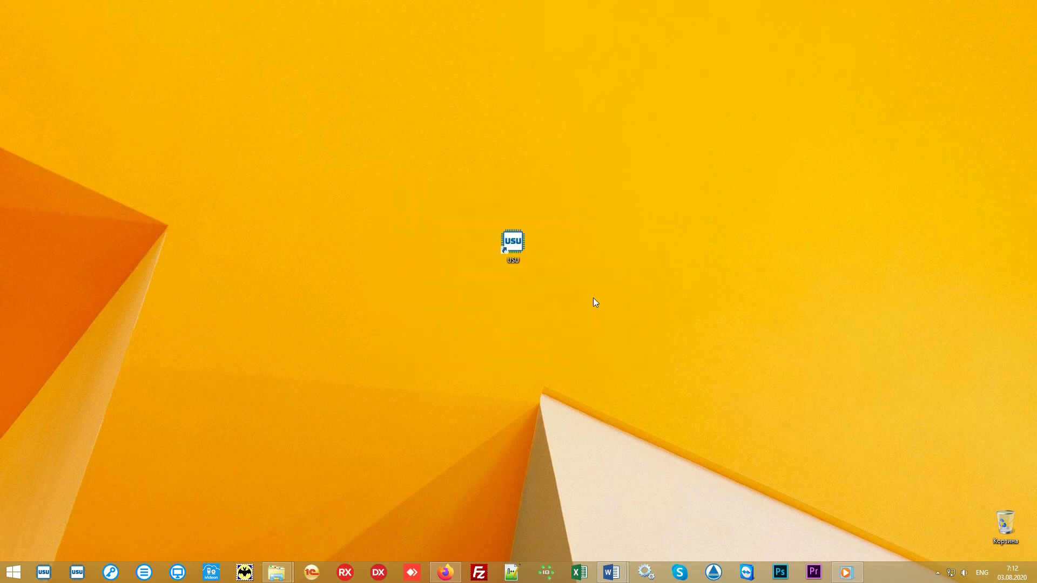
double_click(513, 243)
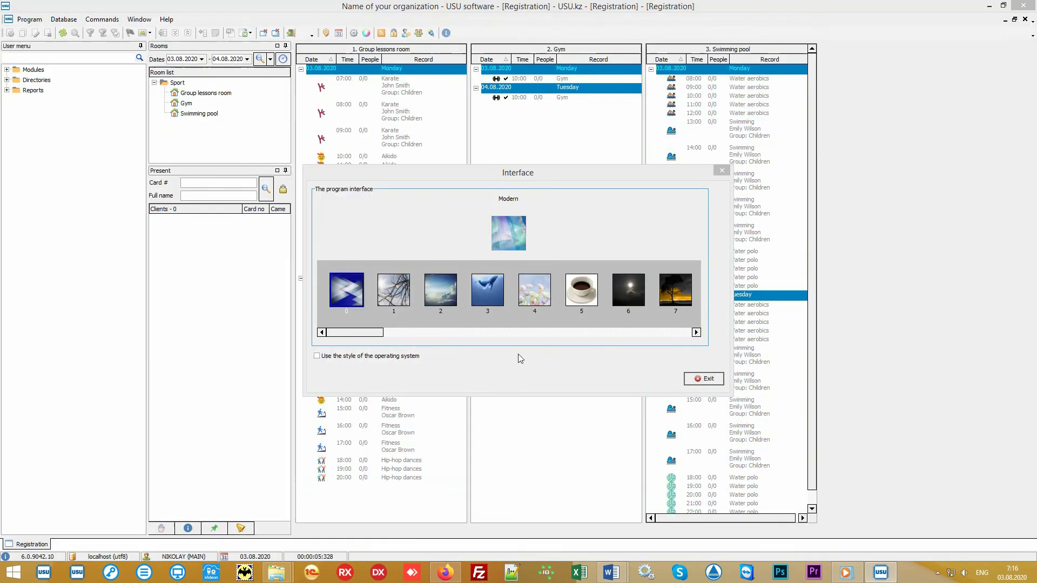
Try several theme thumbnails, settle on Northern Lights, and close the Interface dialog.
left_click(675, 292)
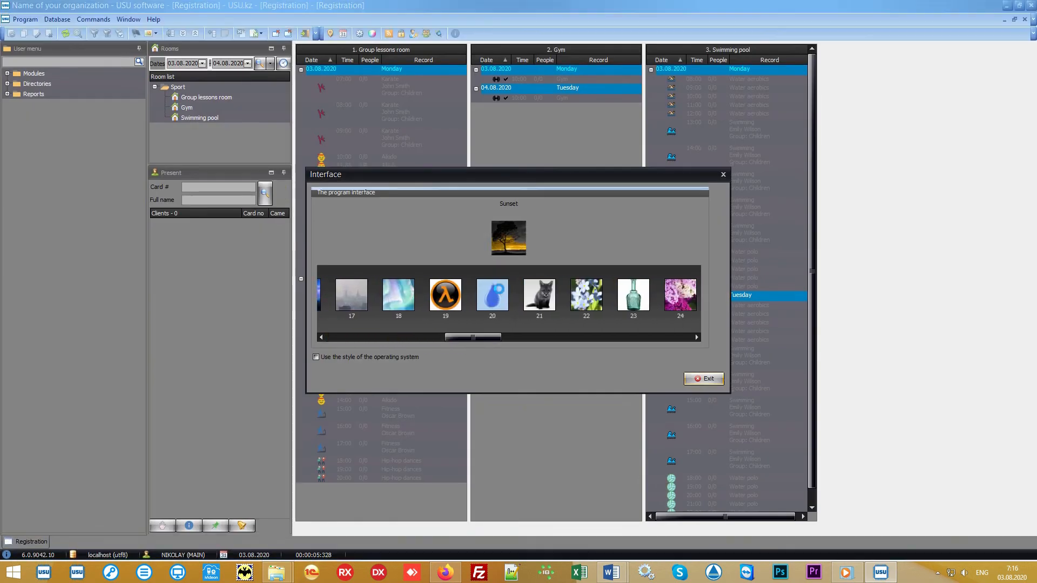
left_click(626, 294)
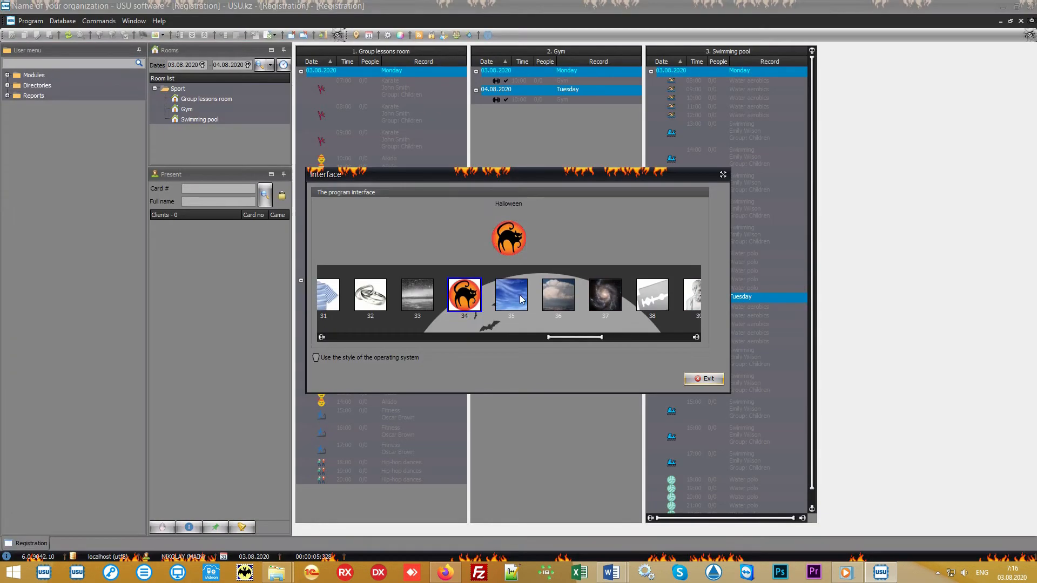
left_click_drag(578, 337, 619, 342)
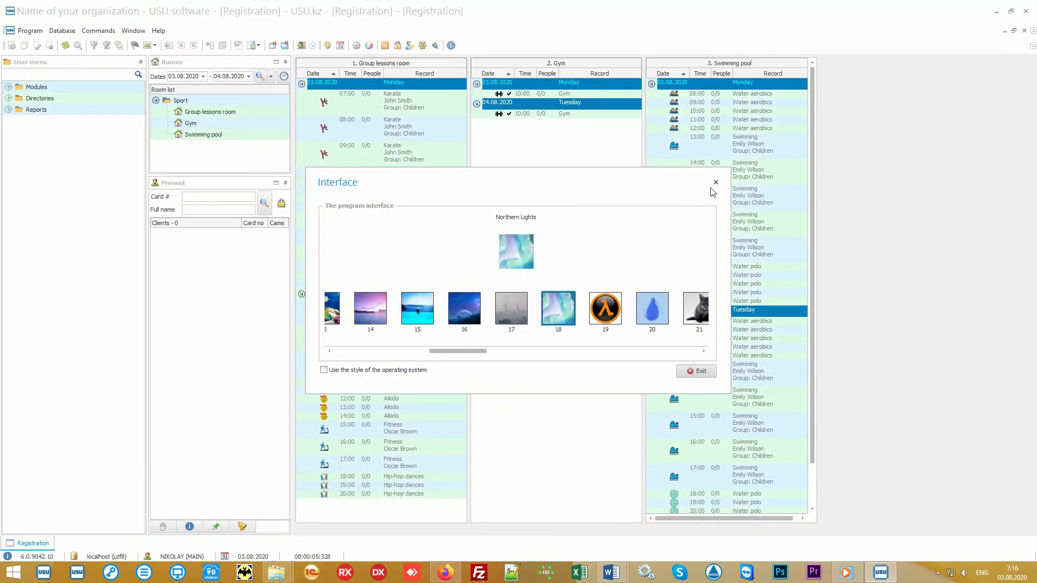
left_click(716, 182)
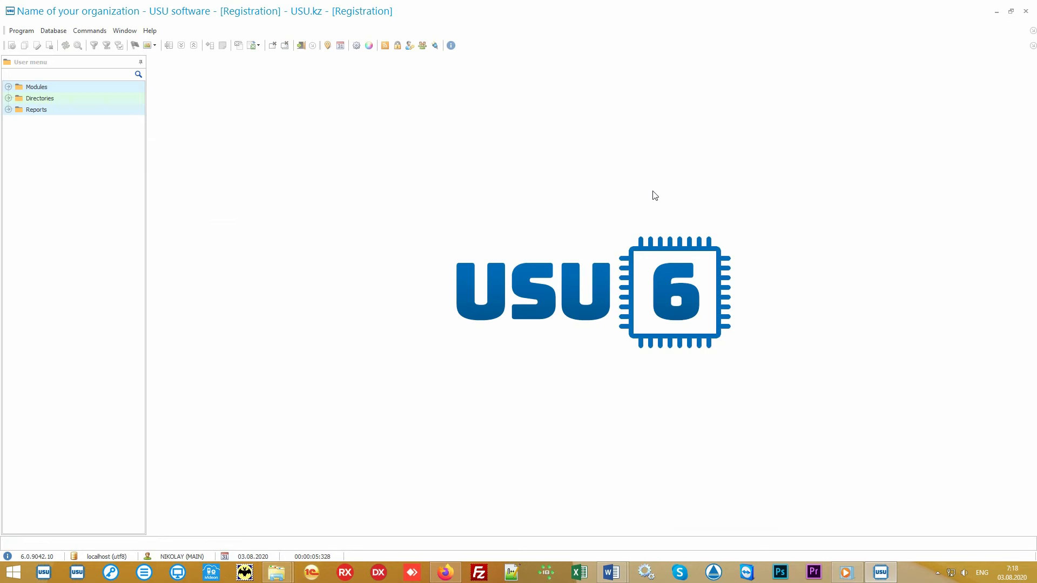
mouse_move(492, 181)
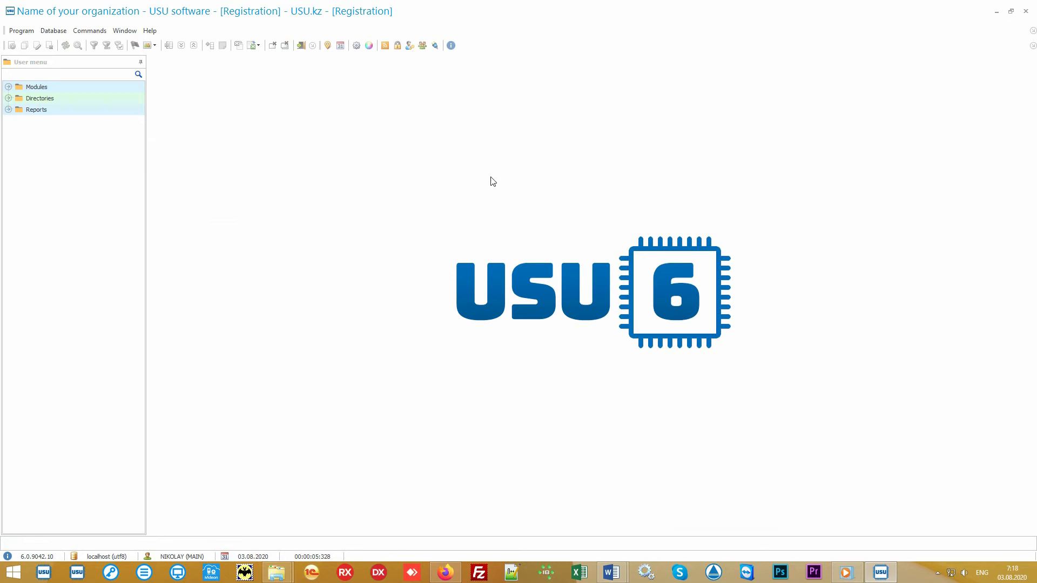
mouse_move(682, 461)
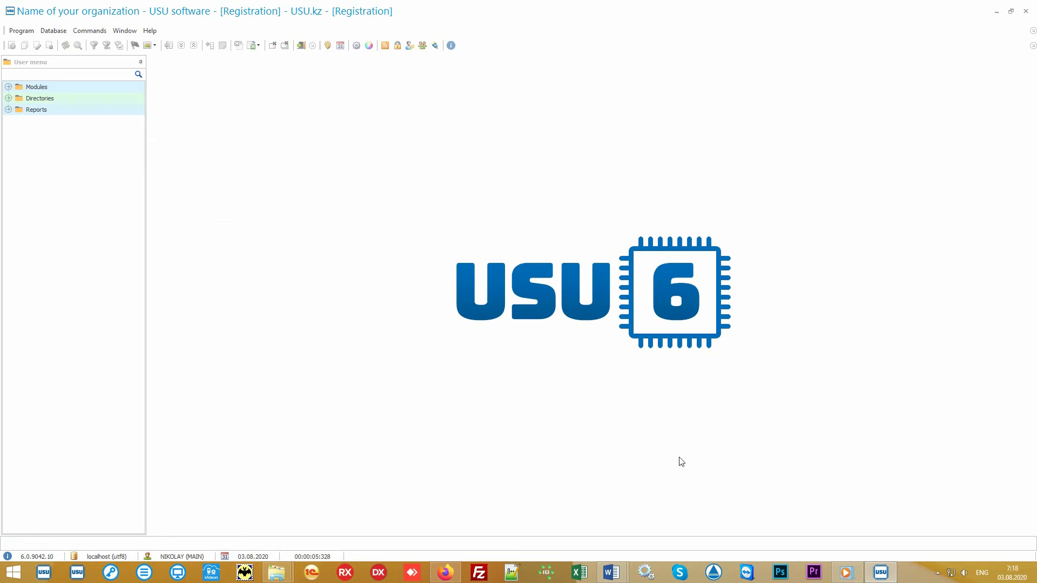
mouse_move(475, 164)
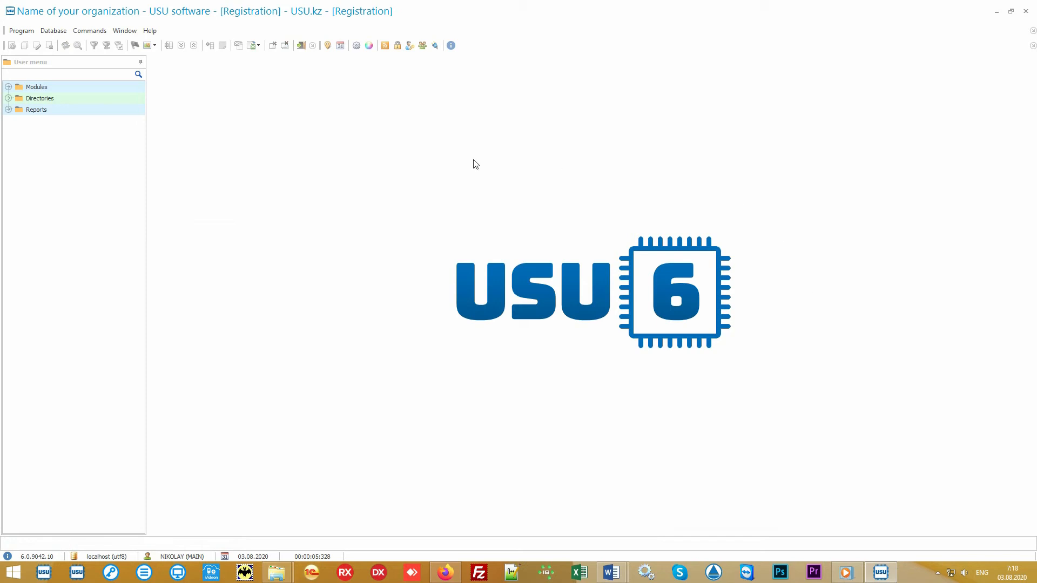
mouse_move(424, 366)
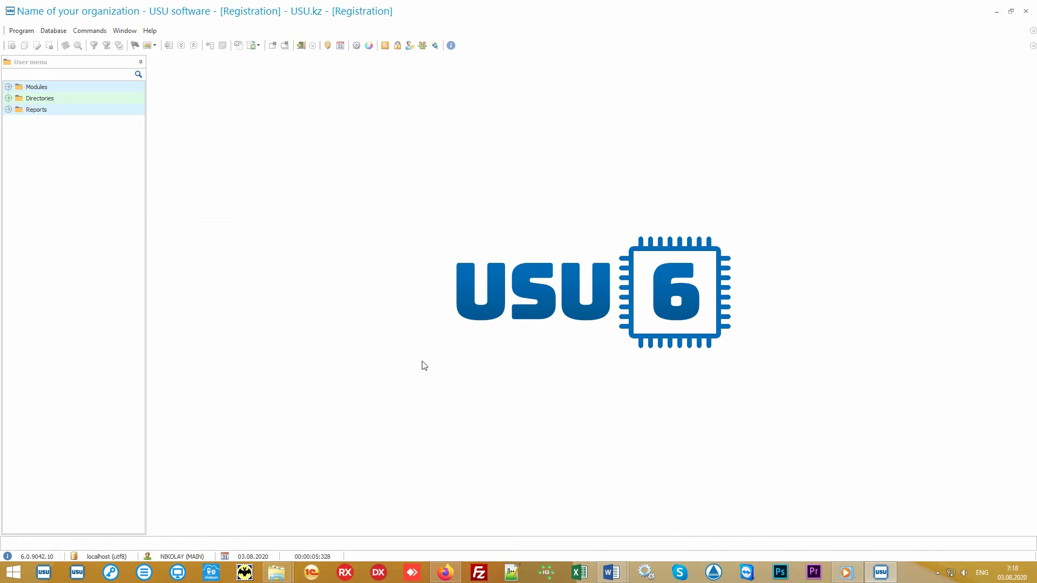
mouse_move(607, 428)
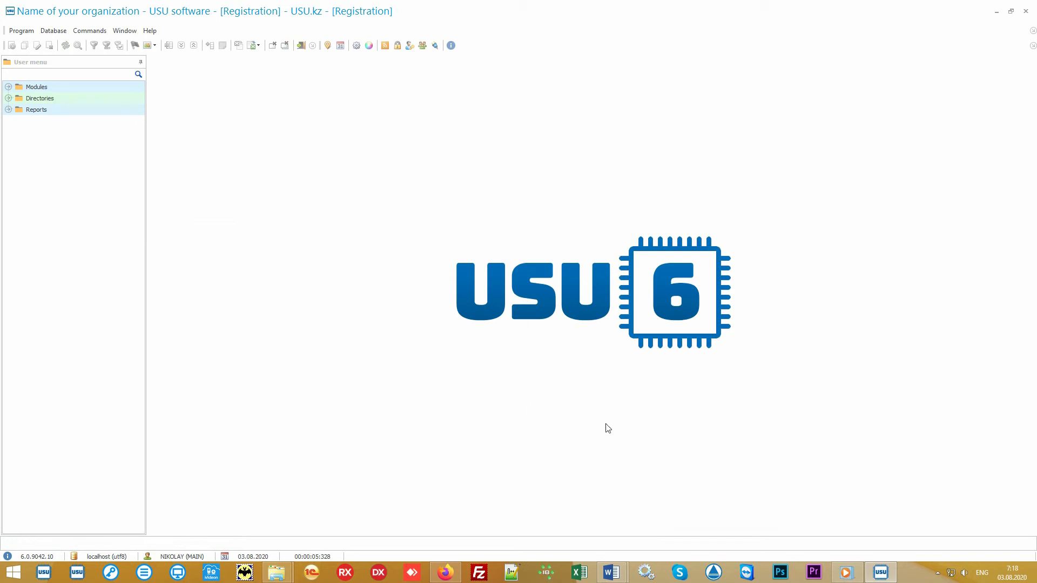
mouse_move(592, 414)
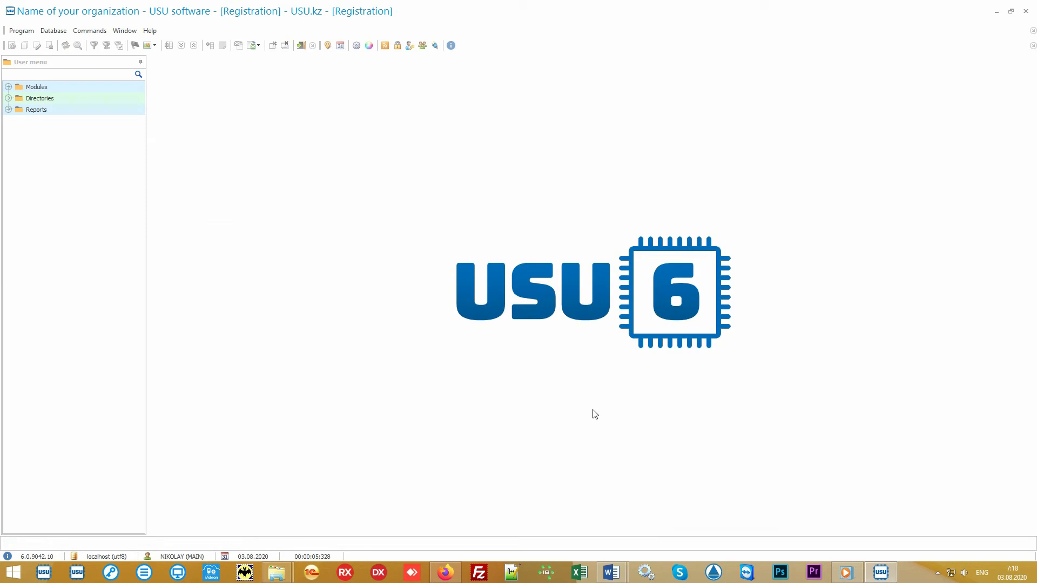
mouse_move(337, 73)
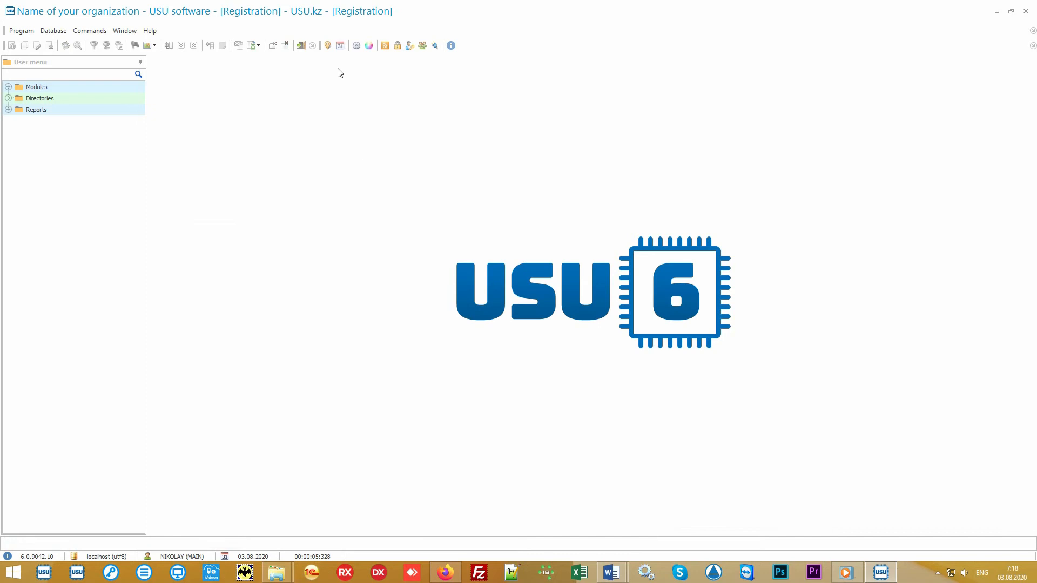
Open the Registration schedule for the group lessons room, gym and swimming pool.
left_click(340, 44)
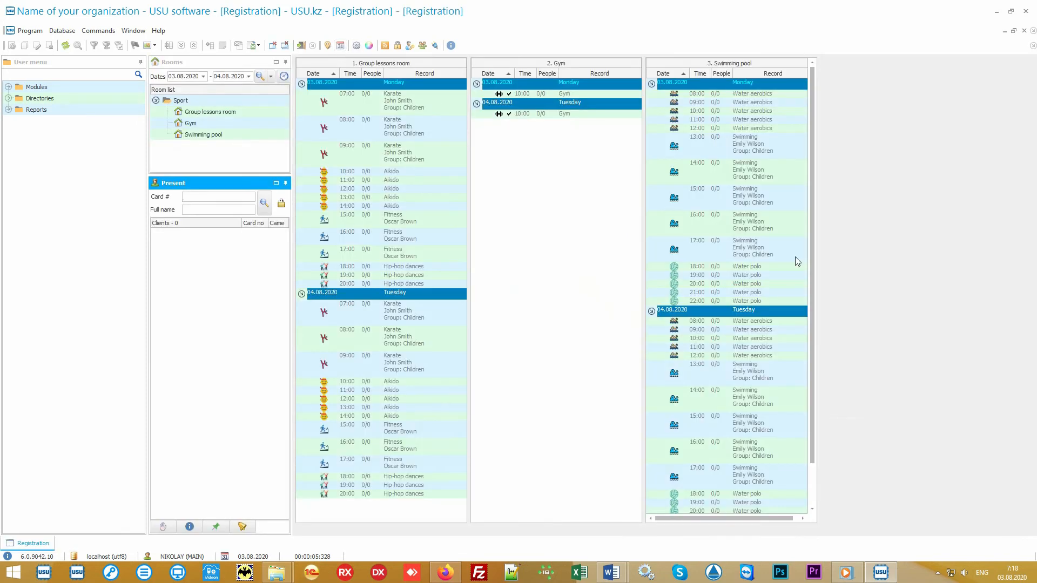
left_click(219, 196)
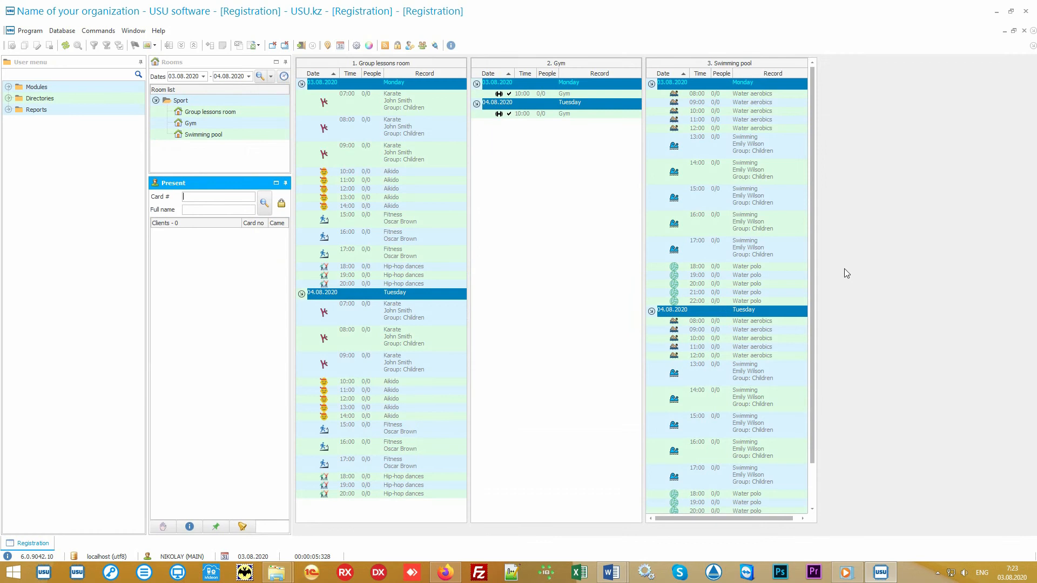
mouse_move(206, 145)
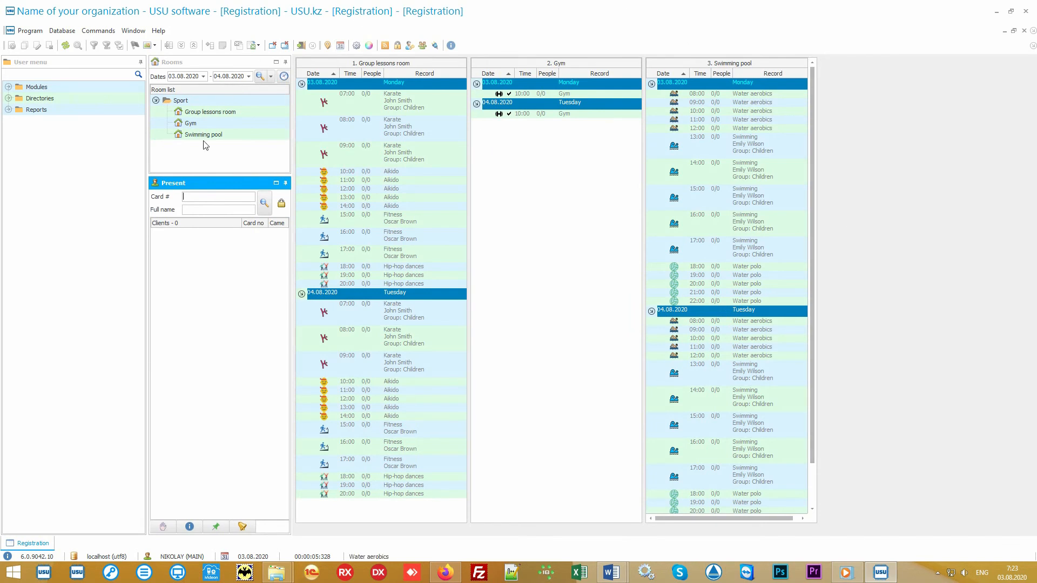
mouse_move(959, 295)
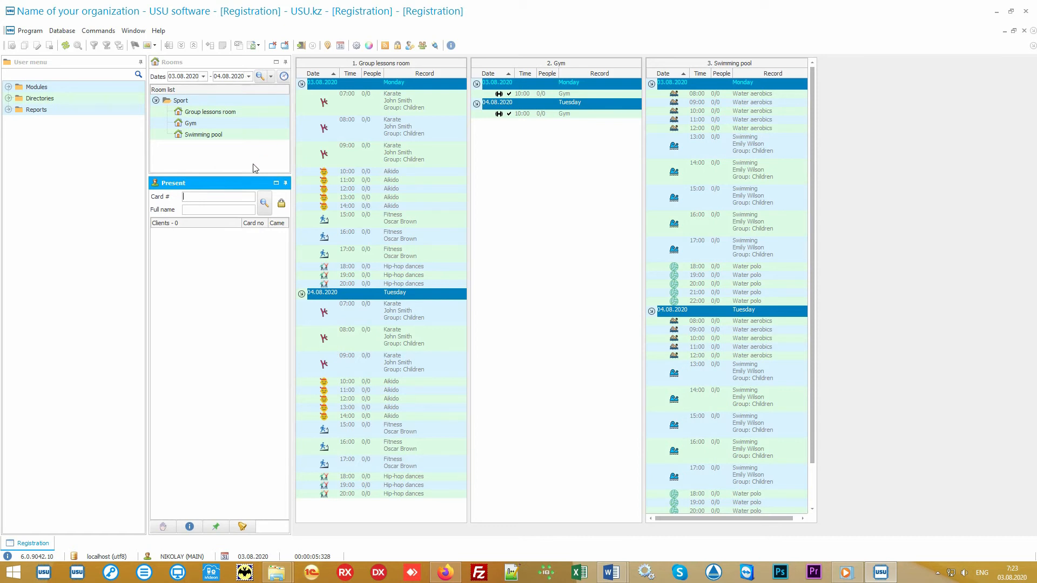
mouse_move(259, 163)
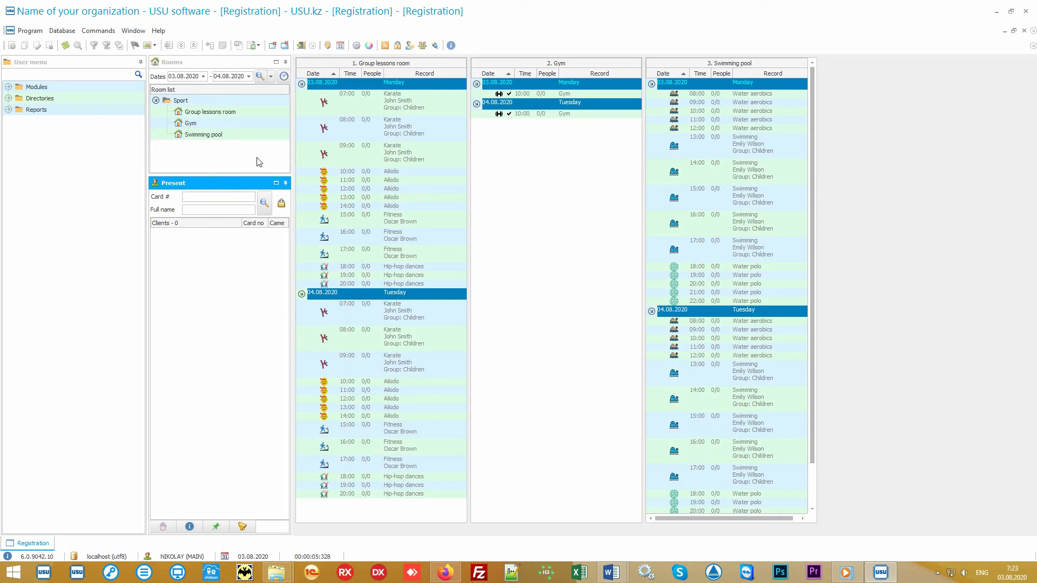
left_click(181, 100)
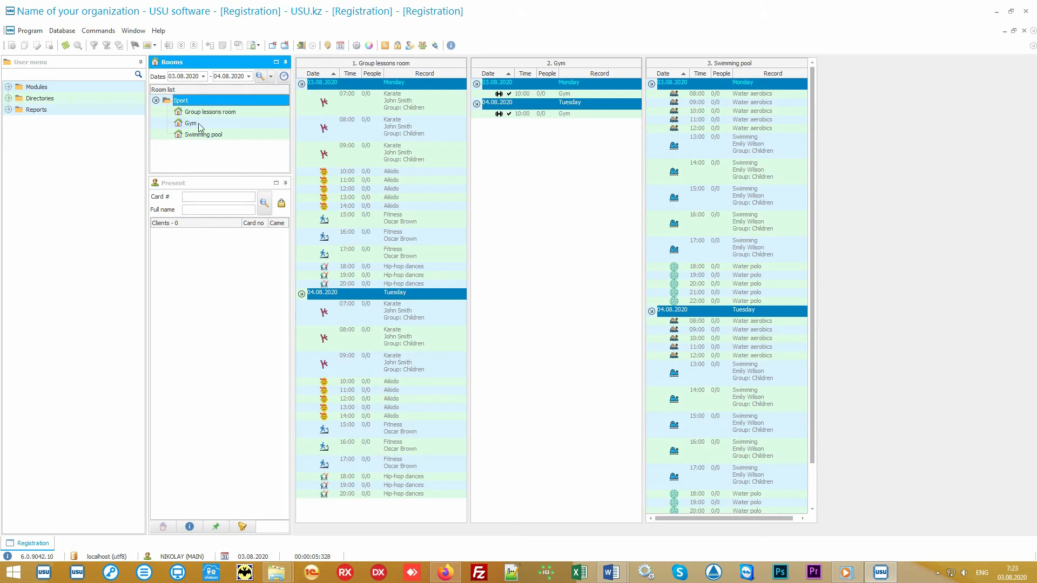
mouse_move(250, 132)
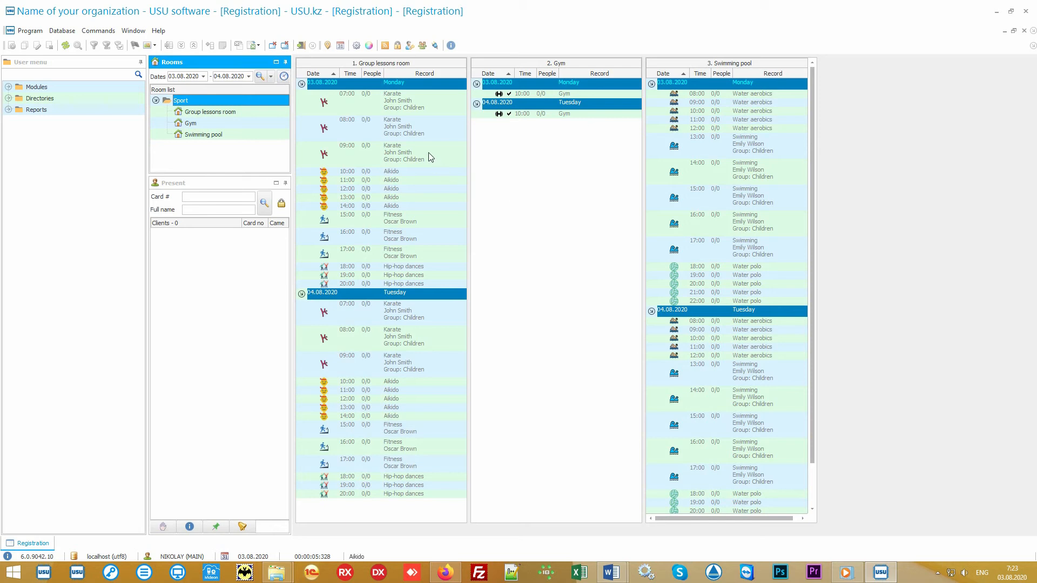
left_click(397, 152)
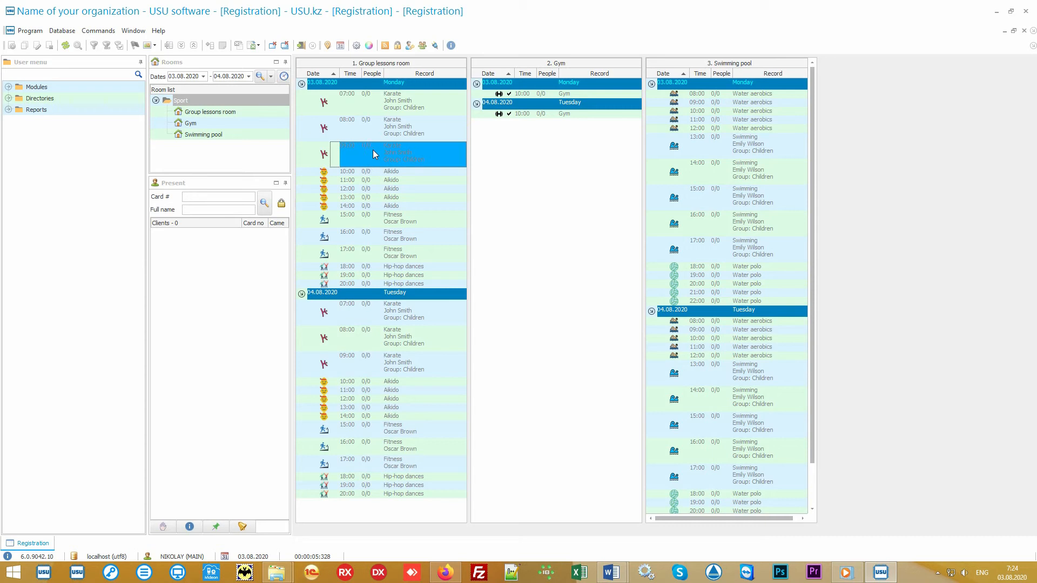
double_click(398, 154)
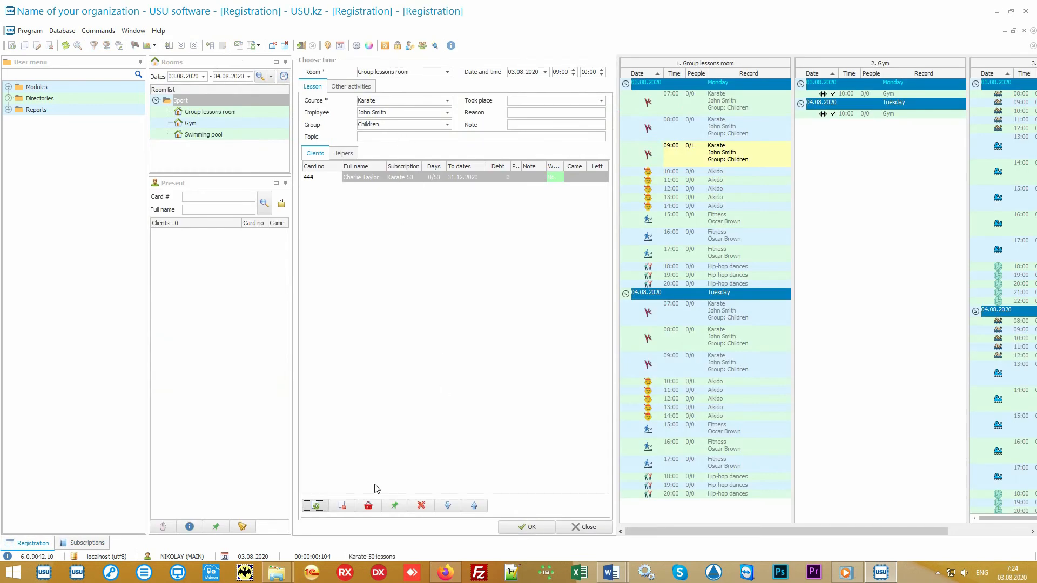
left_click(585, 527)
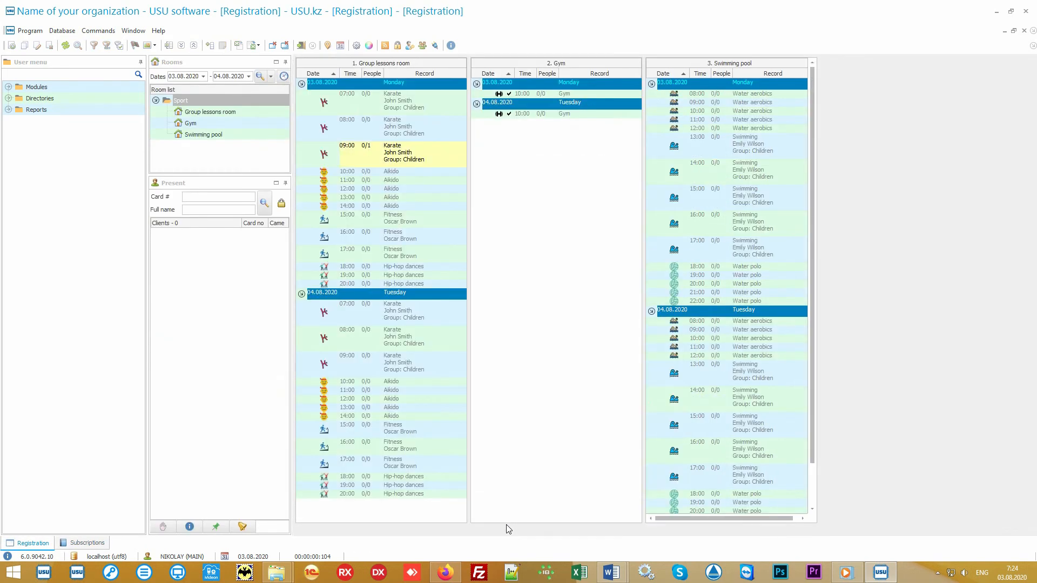
left_click(87, 543)
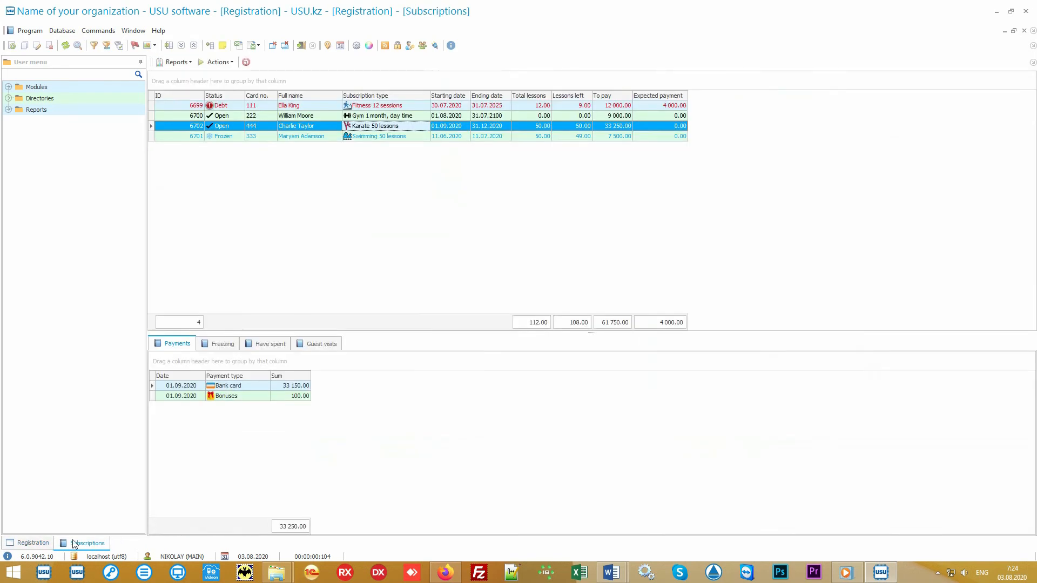
left_click(32, 543)
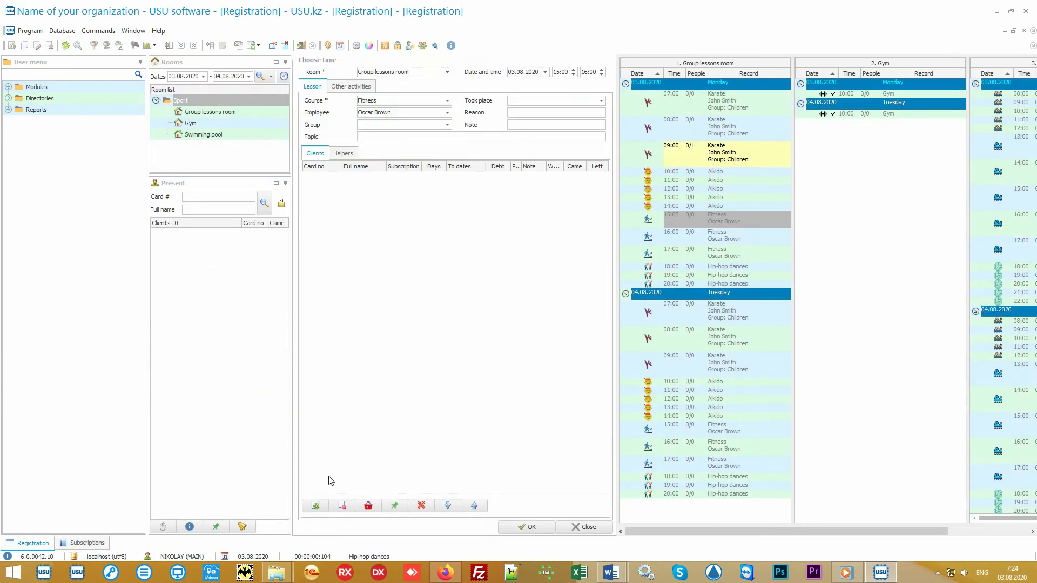
left_click(87, 543)
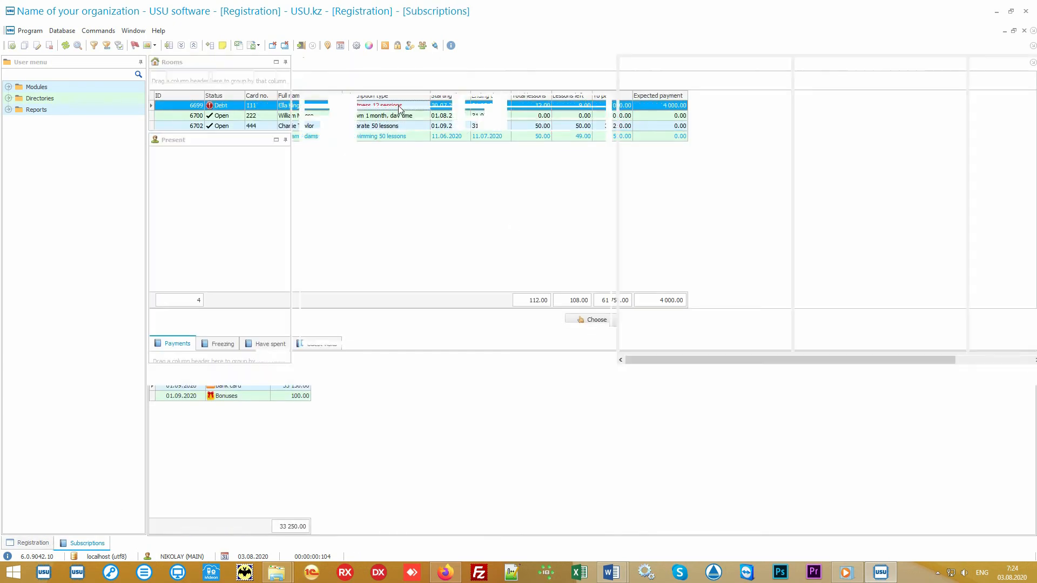
left_click(32, 543)
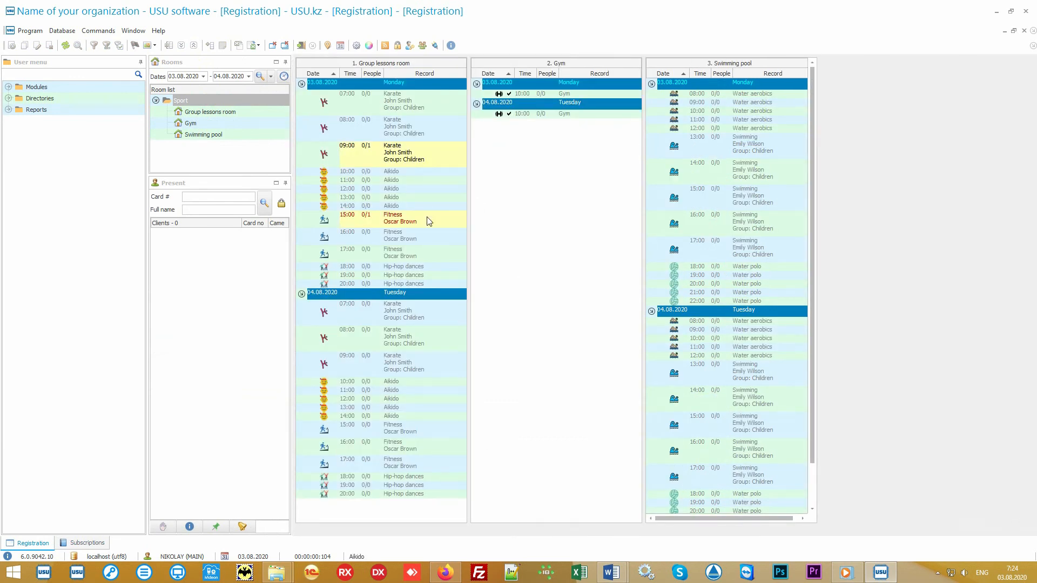
mouse_move(416, 228)
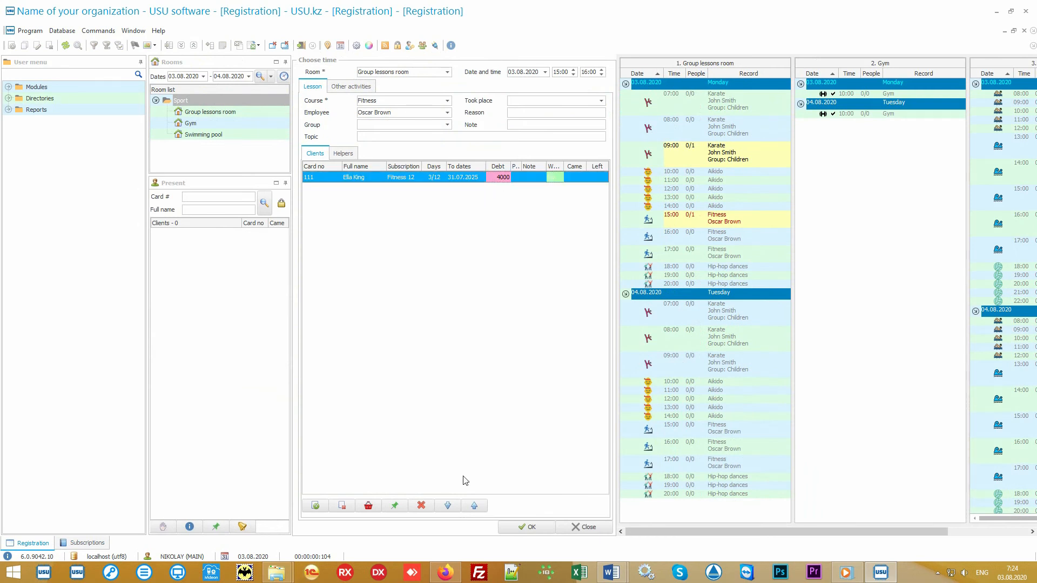
mouse_move(420, 505)
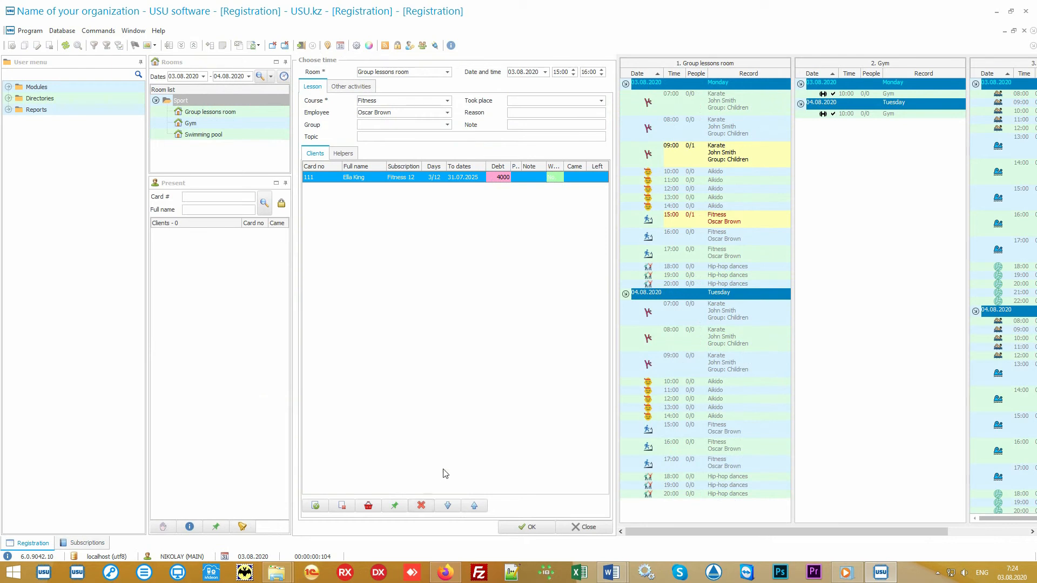
mouse_move(473, 478)
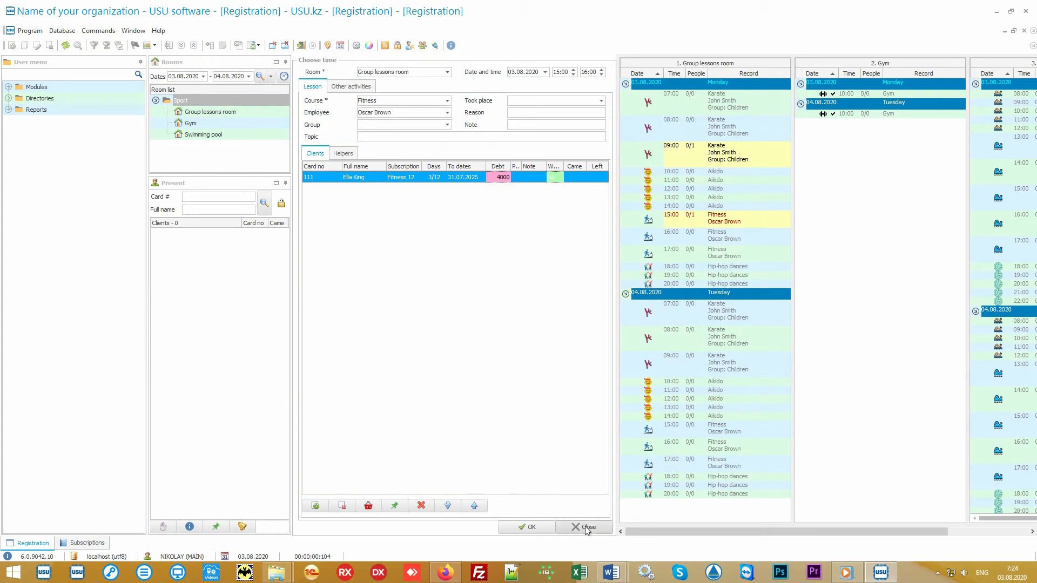
left_click(586, 527)
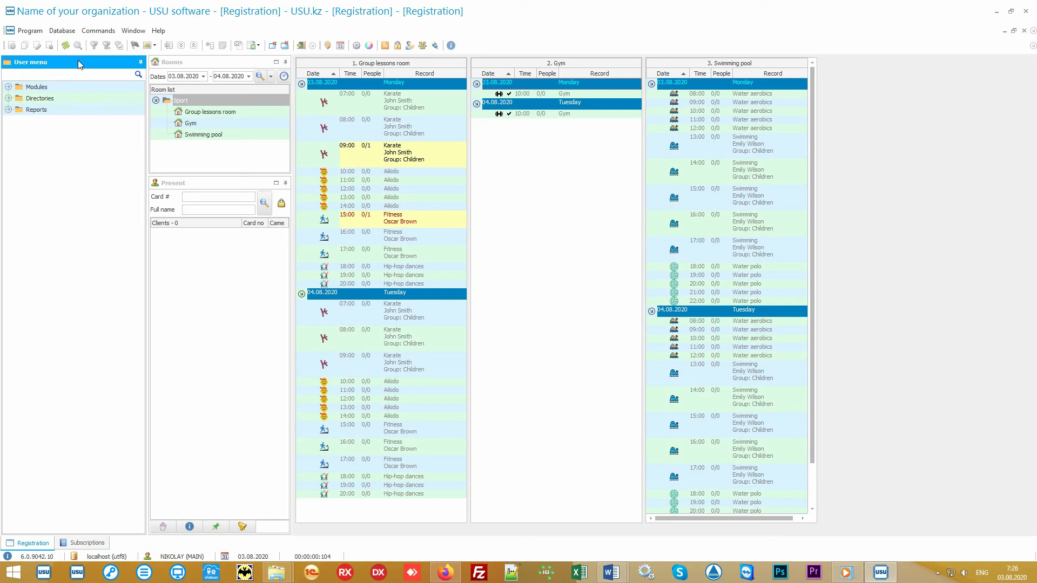
mouse_move(77, 89)
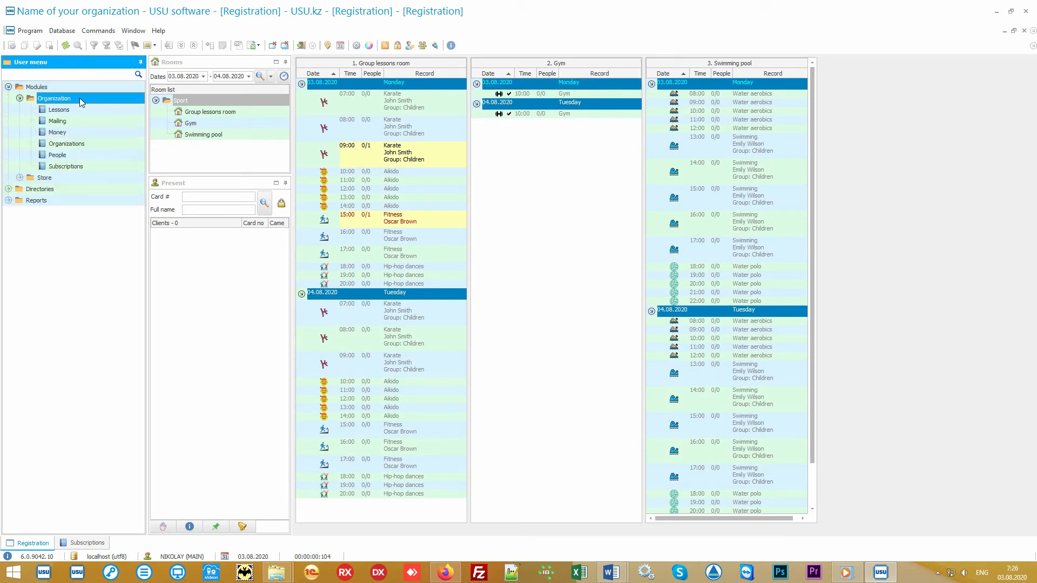
left_click(66, 165)
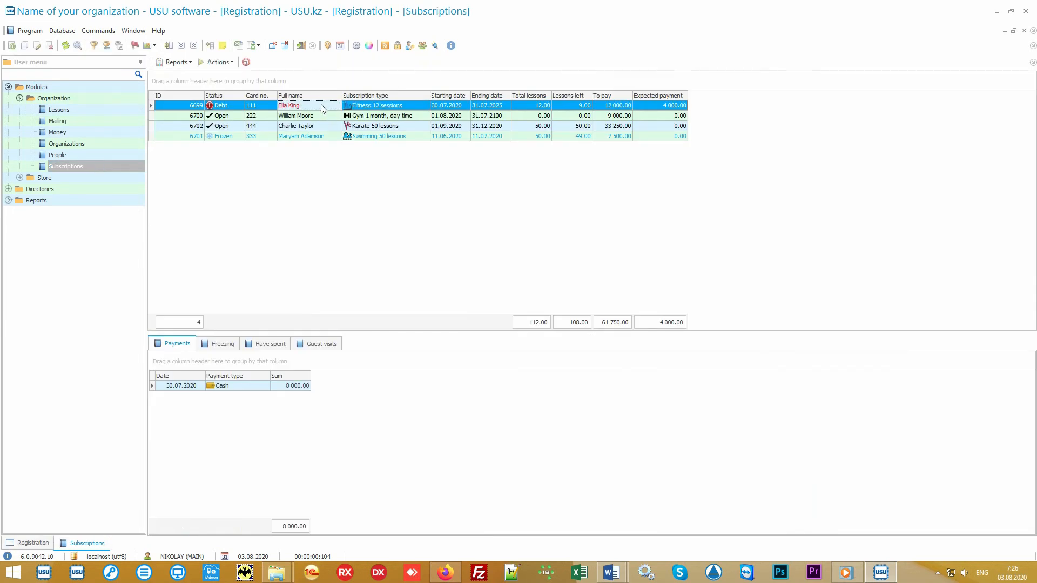
left_click(296, 125)
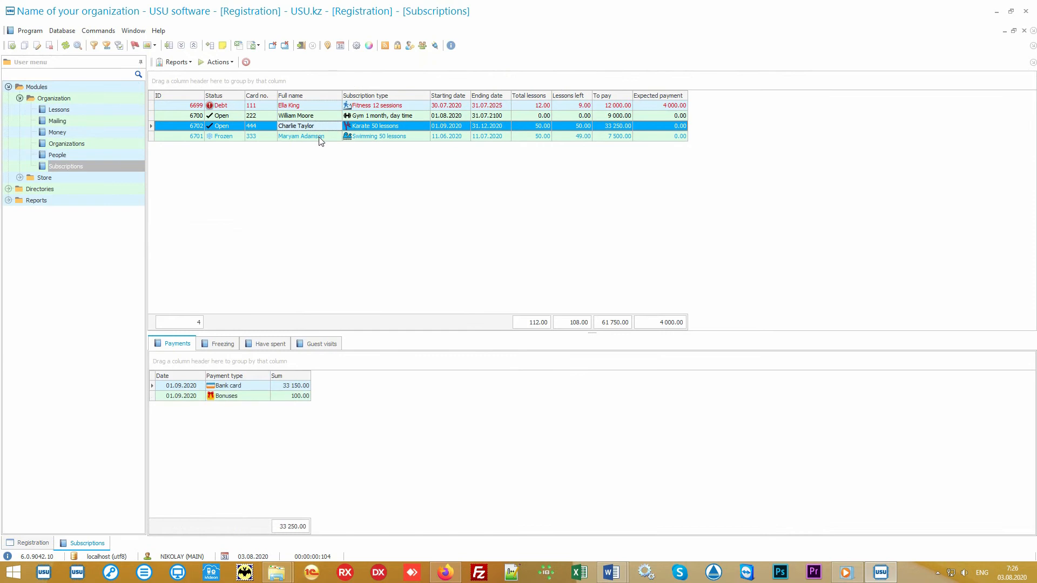
left_click(302, 136)
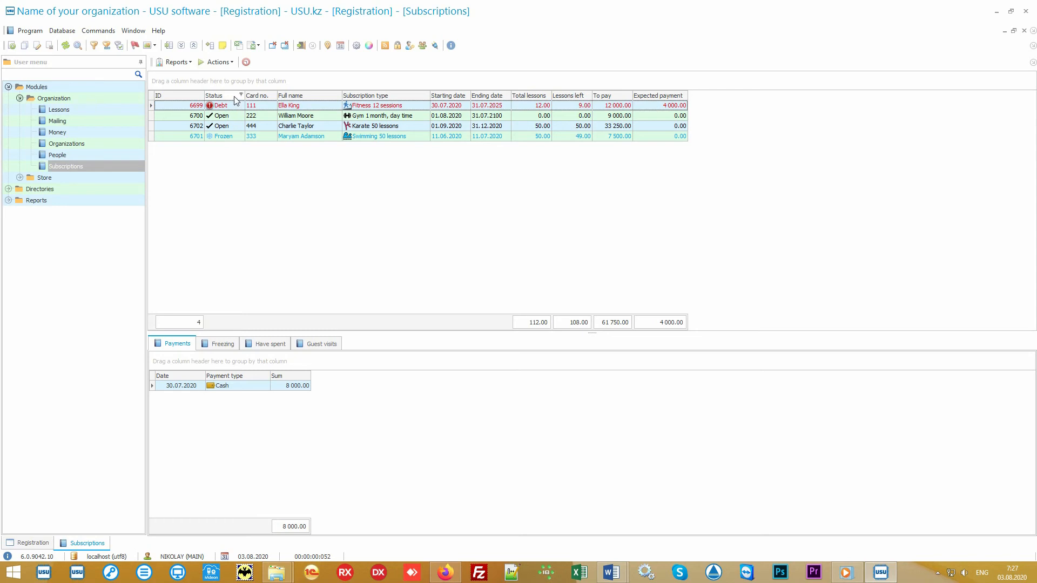
mouse_move(233, 137)
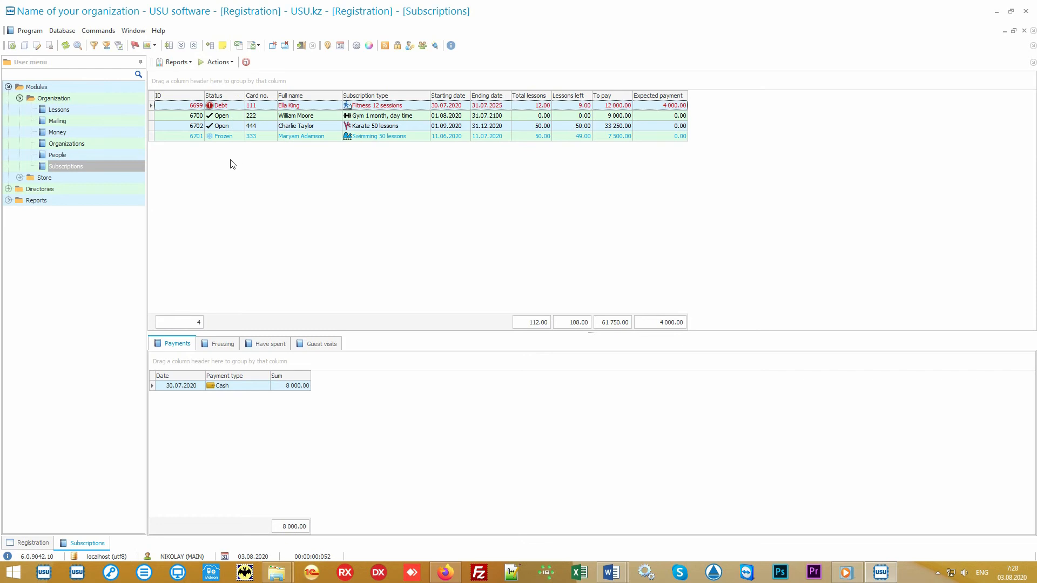
Add a new subscription record with card number 555.
right_click(232, 165)
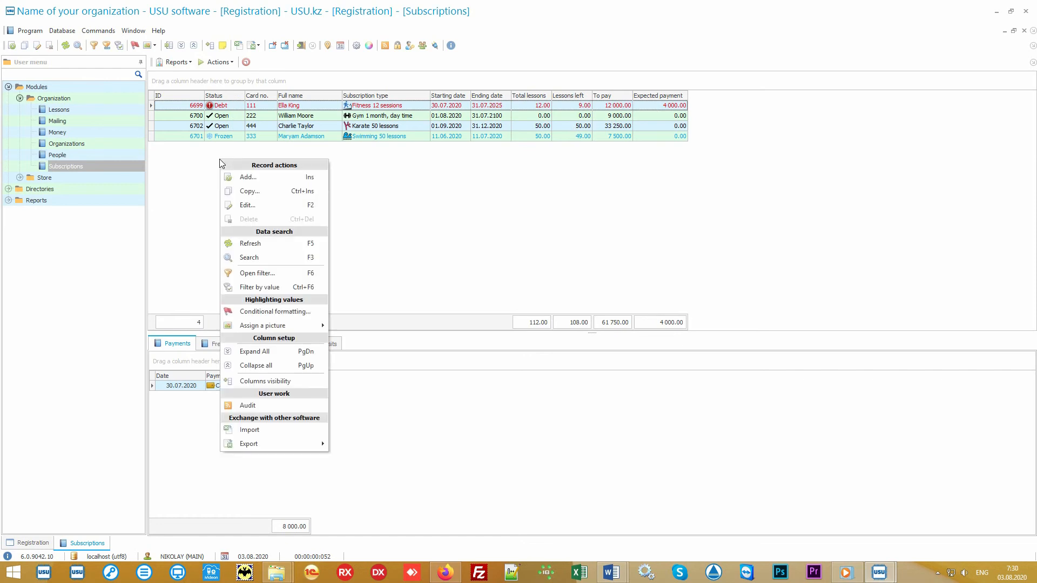
mouse_move(278, 177)
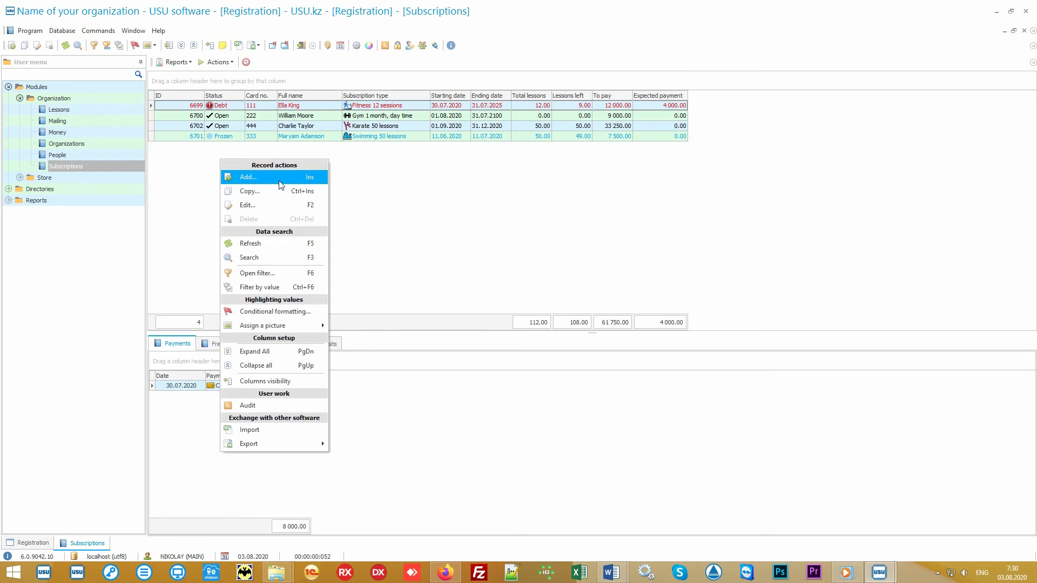
left_click(249, 177)
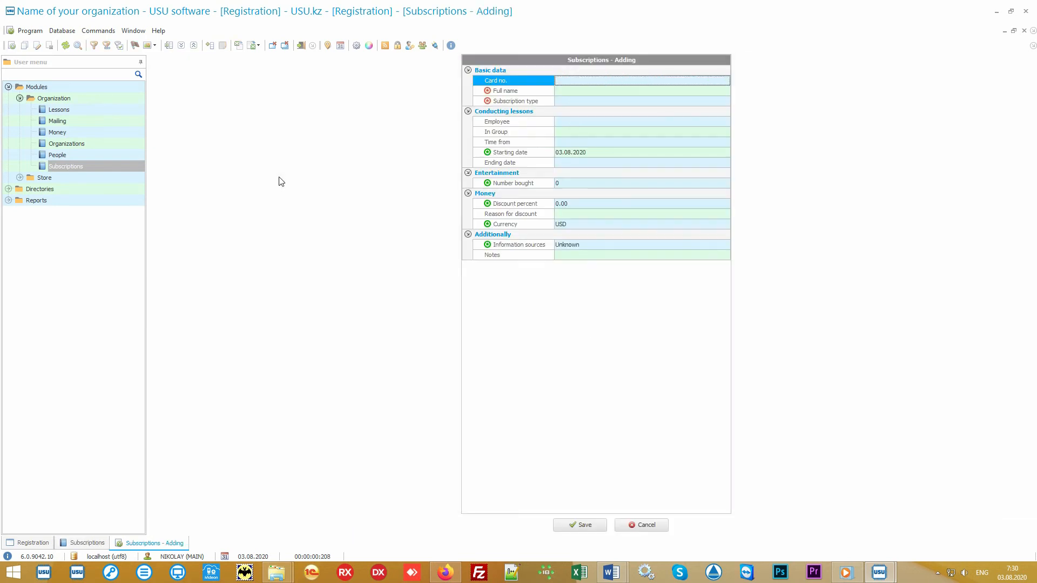
mouse_move(275, 183)
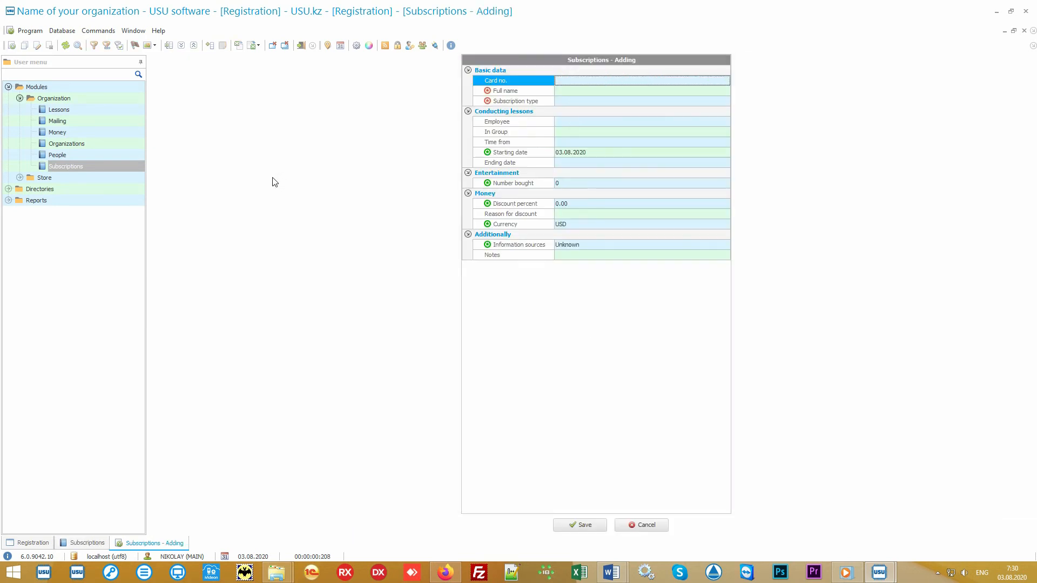
type("555")
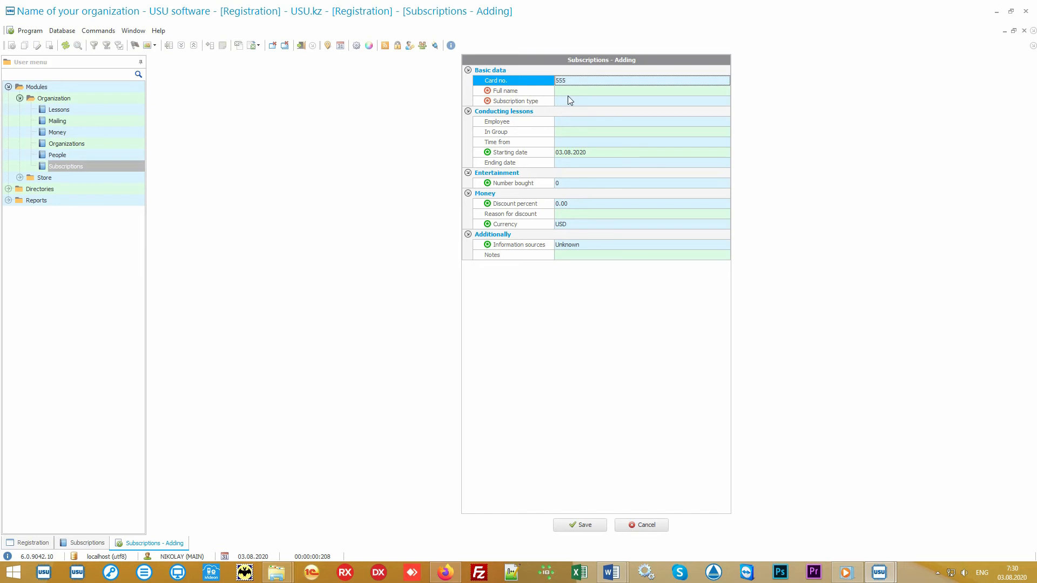
left_click(642, 91)
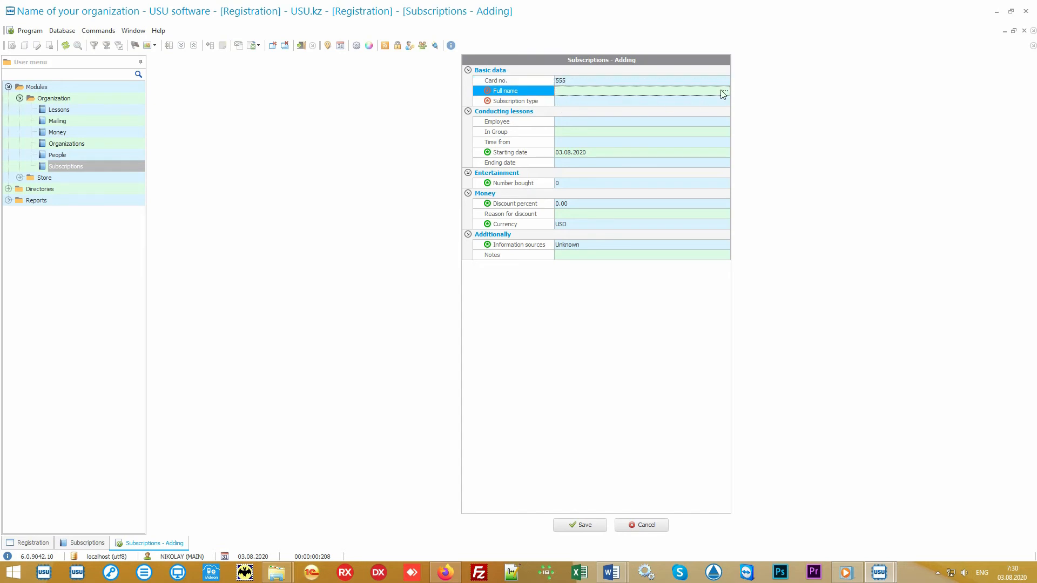
left_click(724, 91)
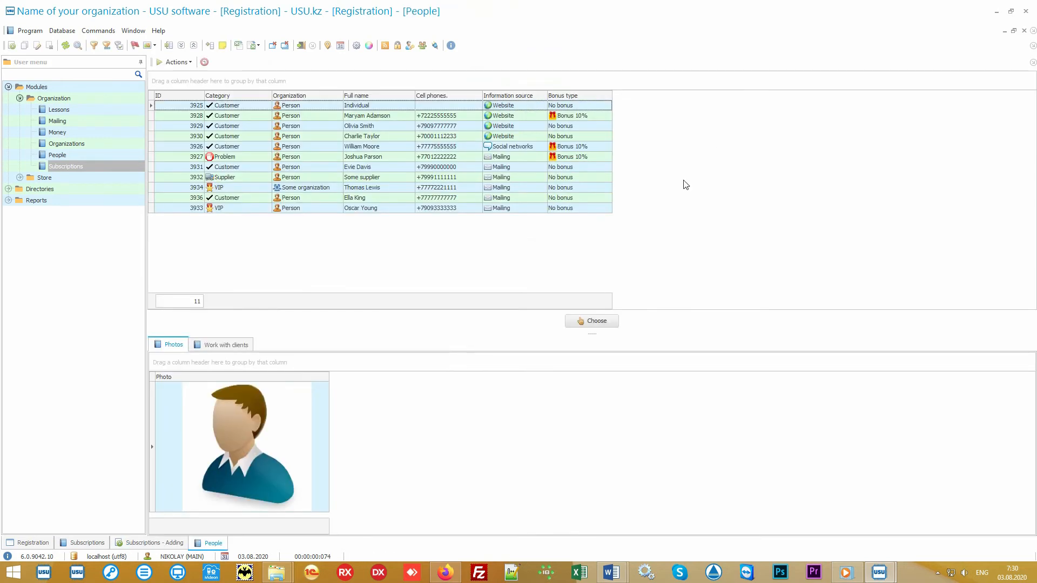
mouse_move(372, 239)
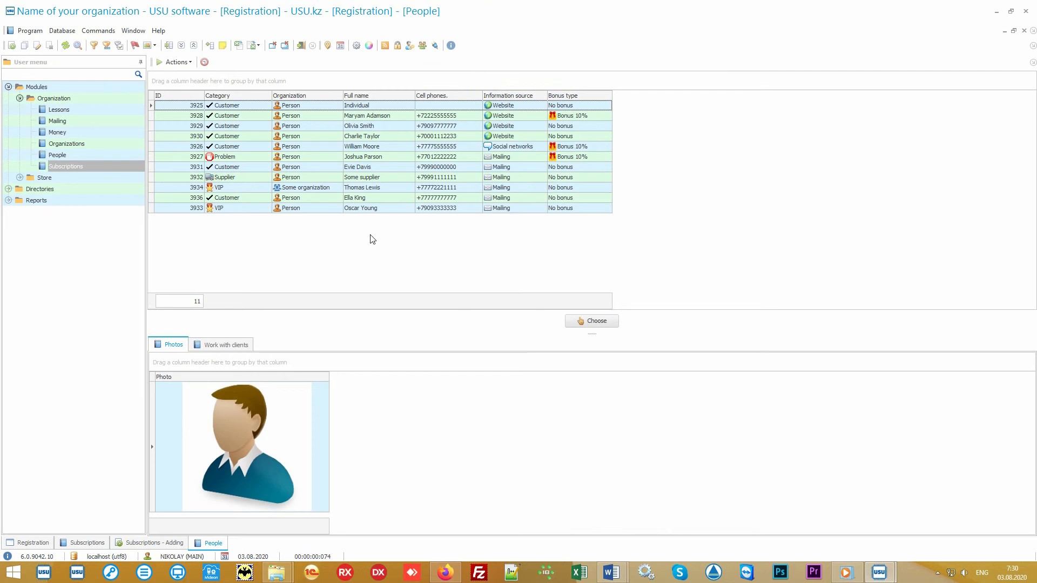
mouse_move(305, 203)
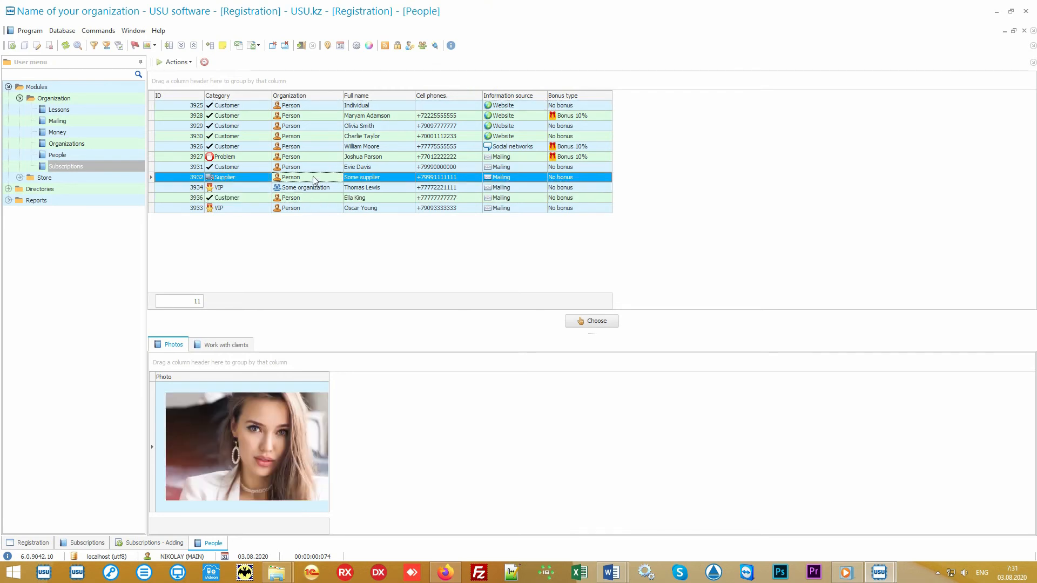
left_click(362, 187)
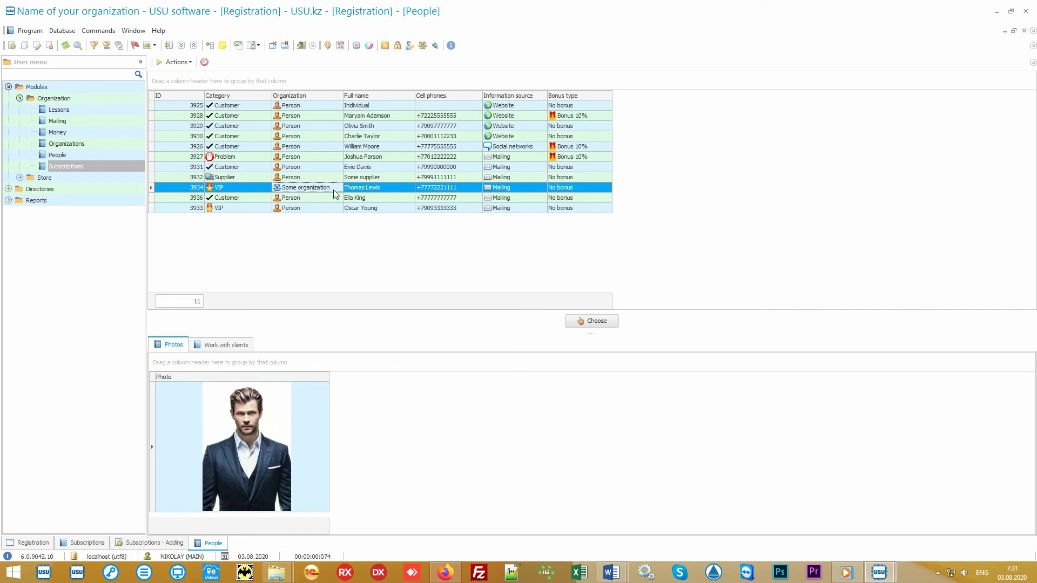
mouse_move(303, 182)
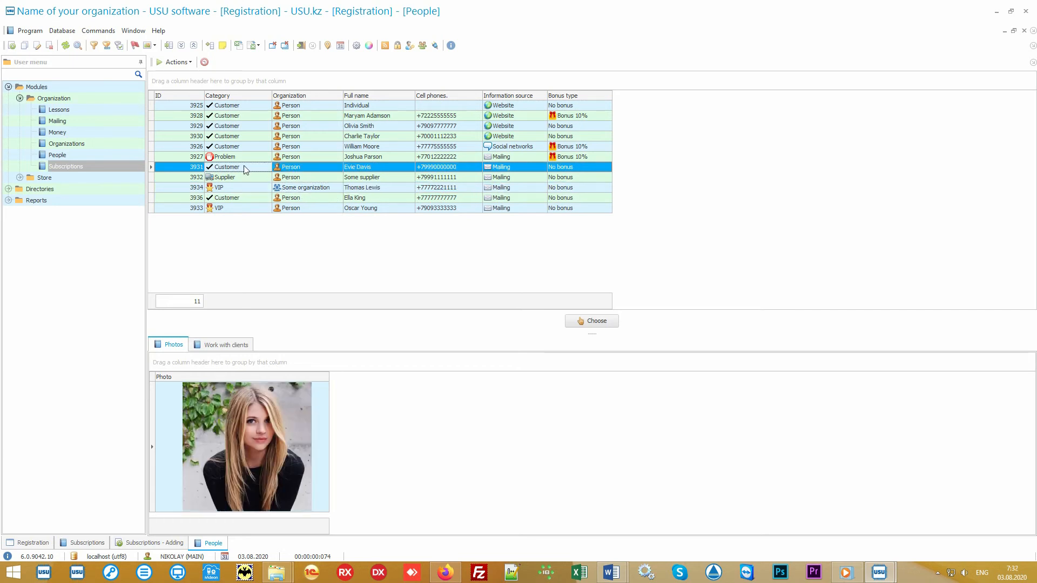
left_click(362, 136)
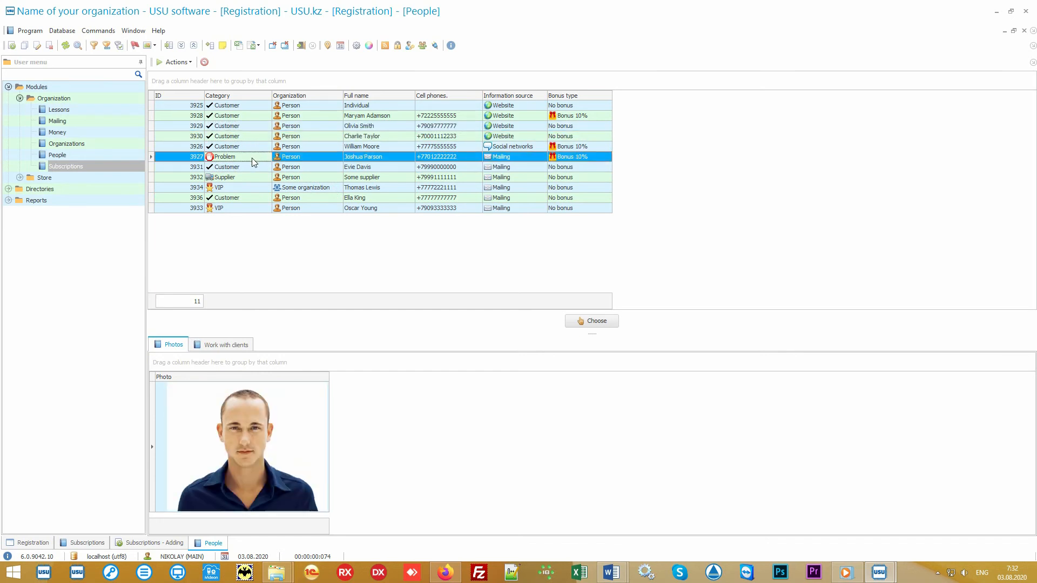
left_click(362, 187)
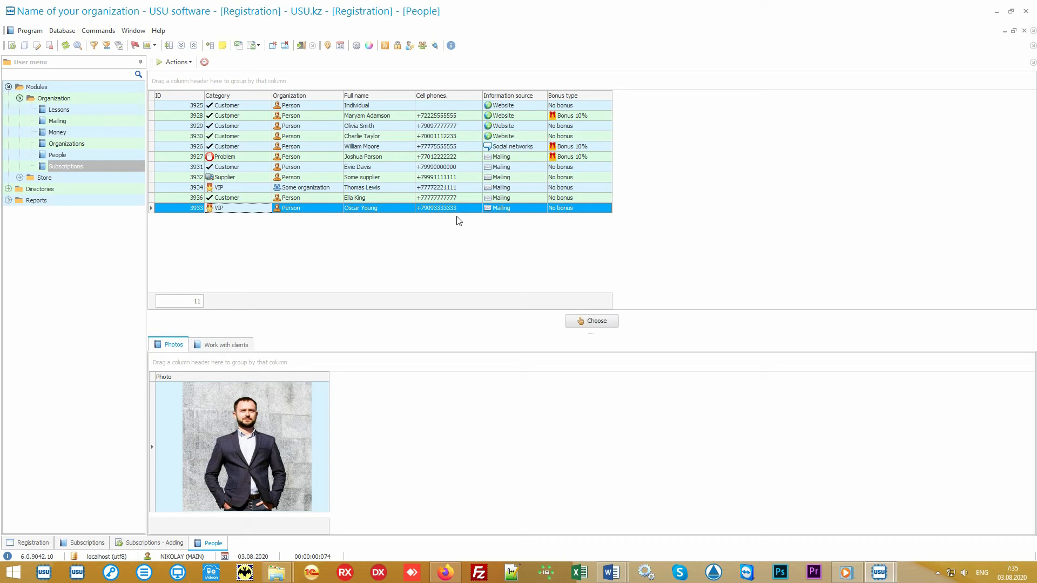
left_click(356, 95)
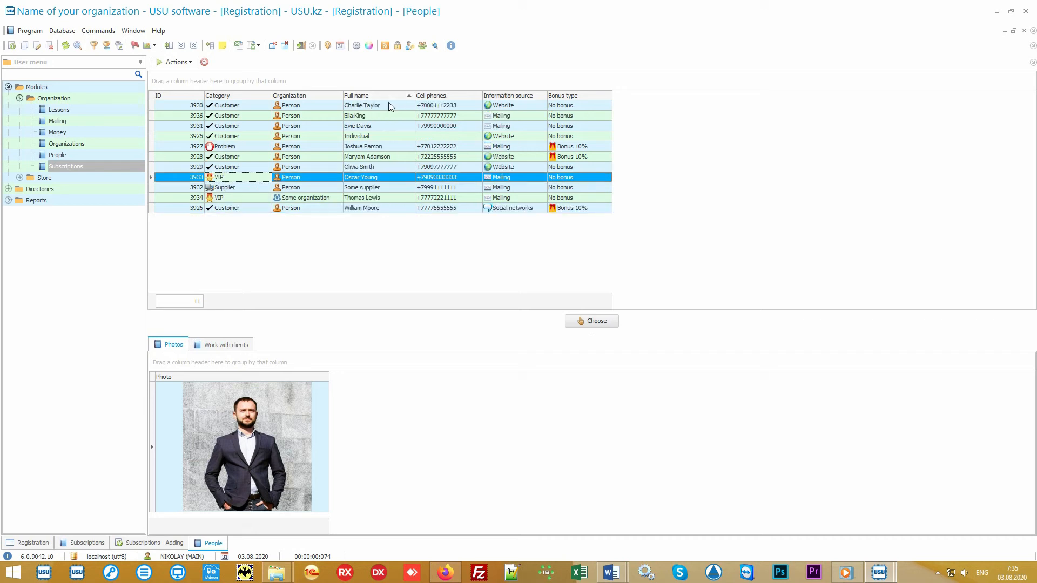
left_click(359, 167)
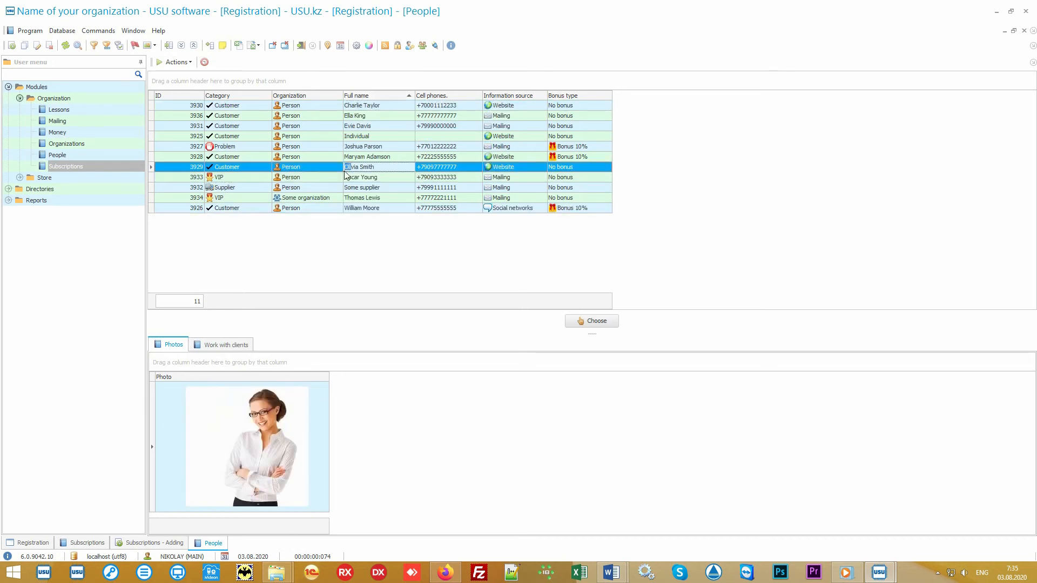
mouse_move(389, 173)
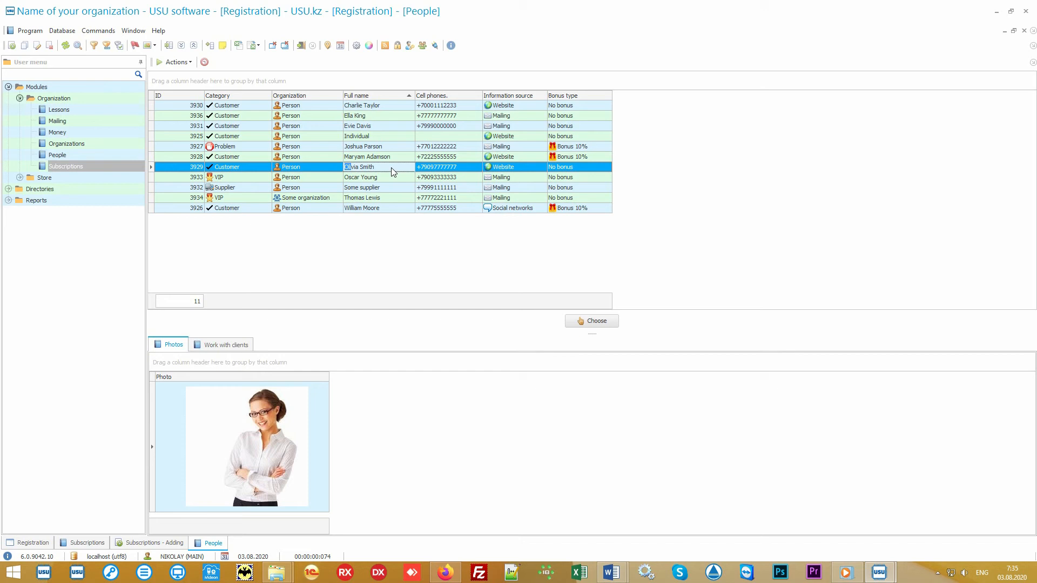
mouse_move(286, 413)
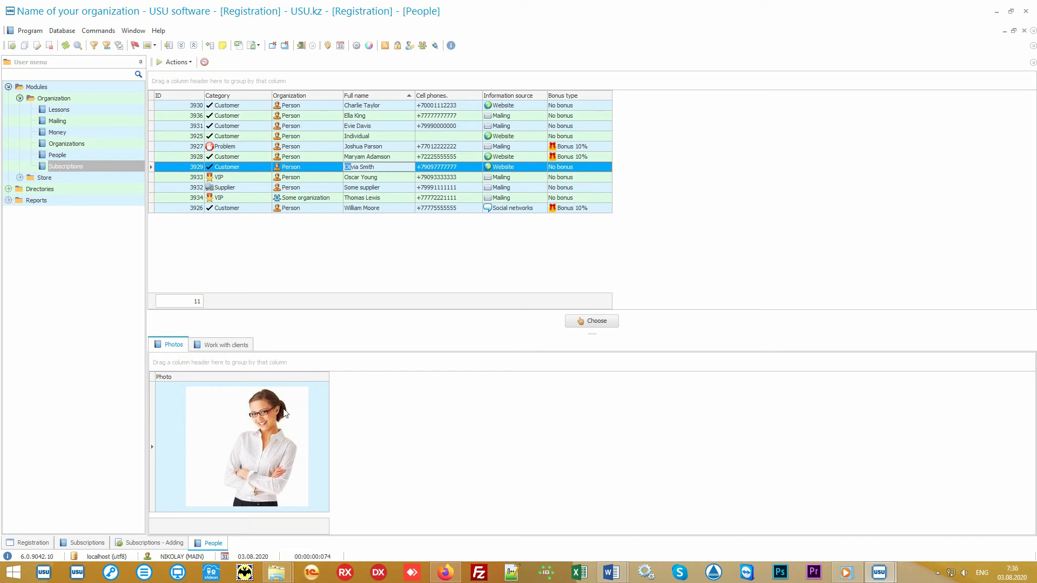
mouse_move(264, 404)
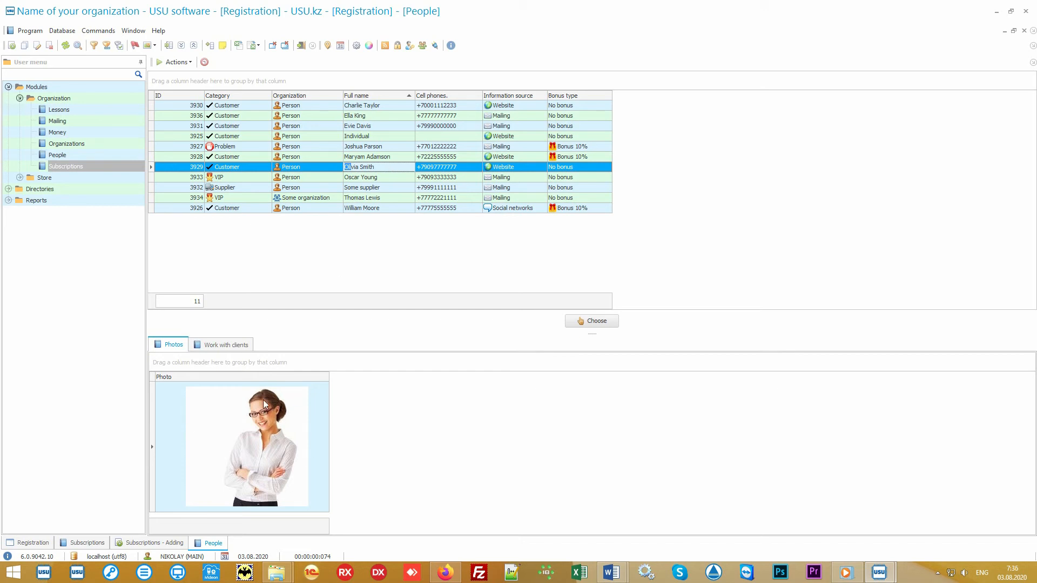
mouse_move(317, 483)
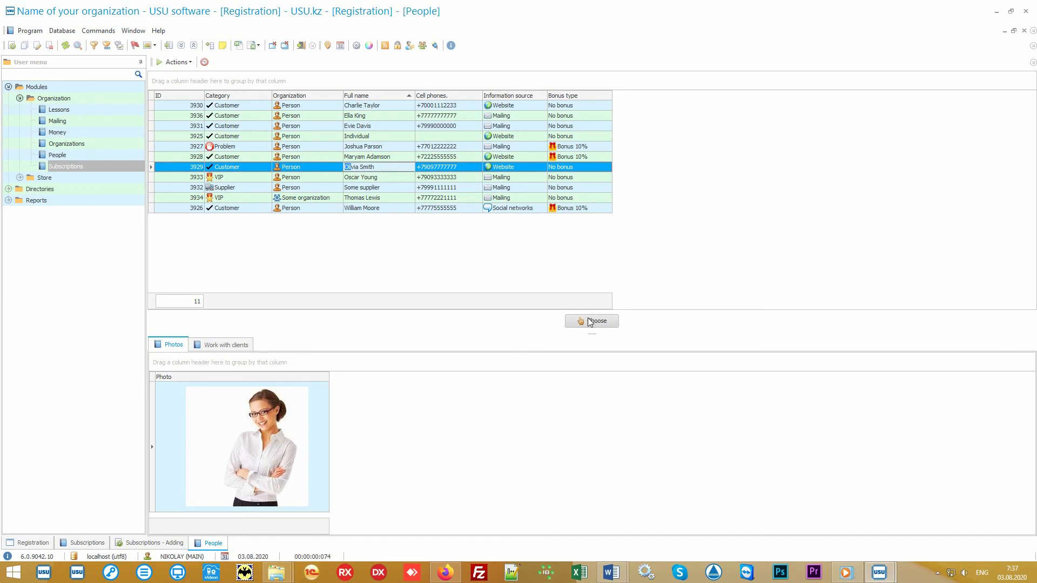
left_click(590, 321)
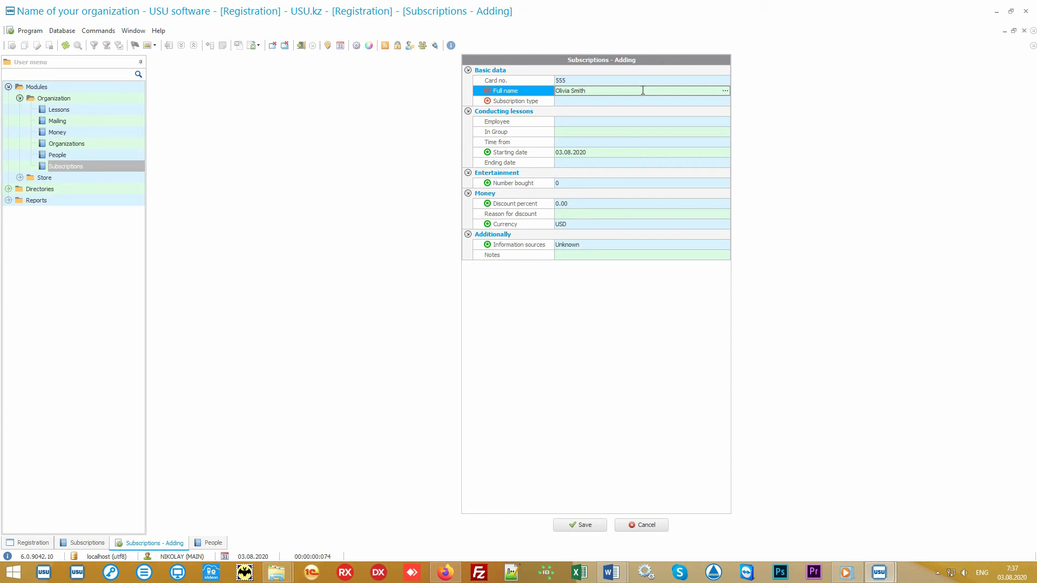
Set subscription type to Fitness 12 sessions, clear Time from, and save.
left_click(642, 101)
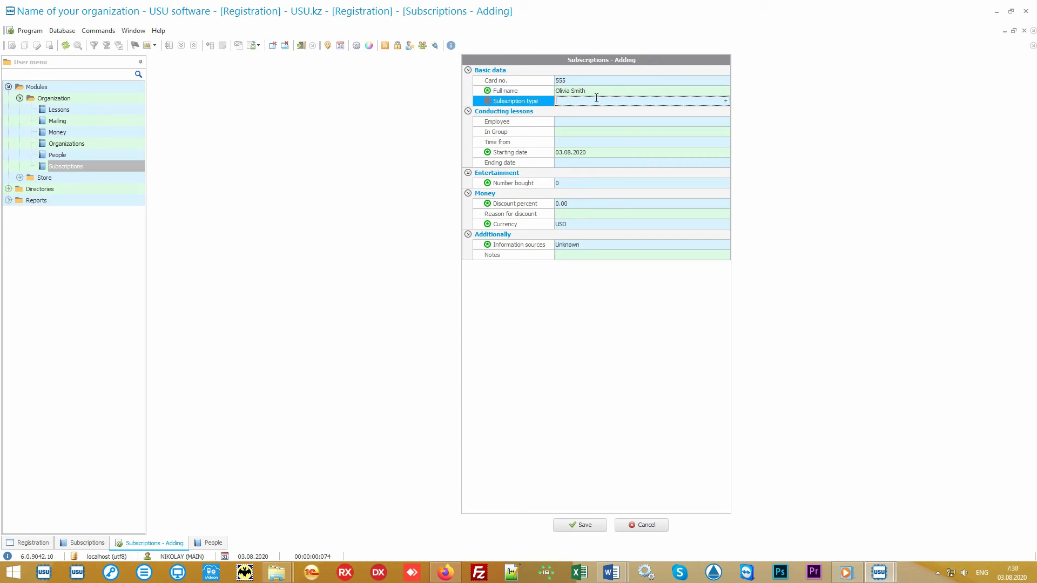
left_click(725, 101)
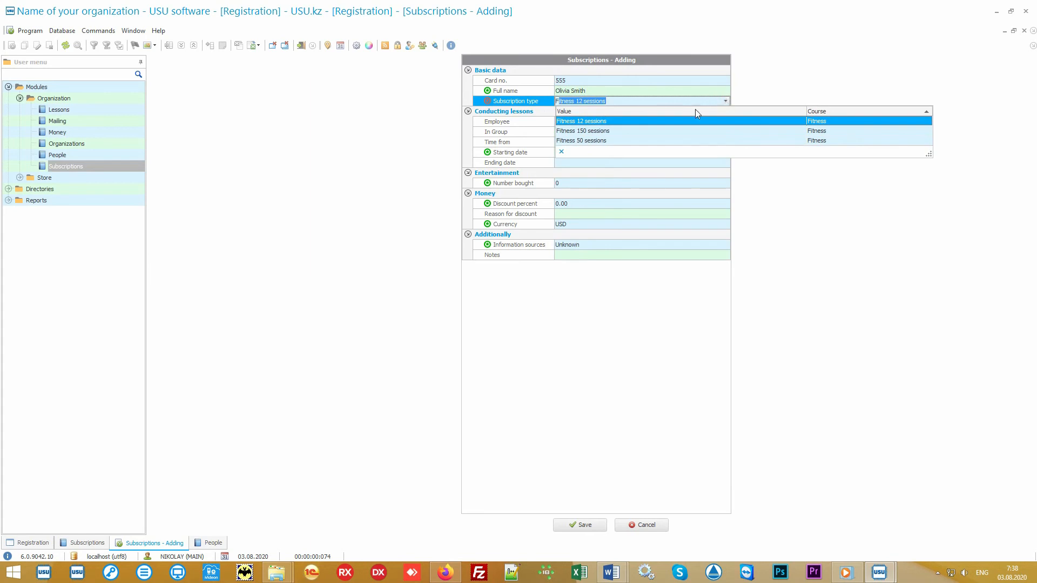
left_click(581, 121)
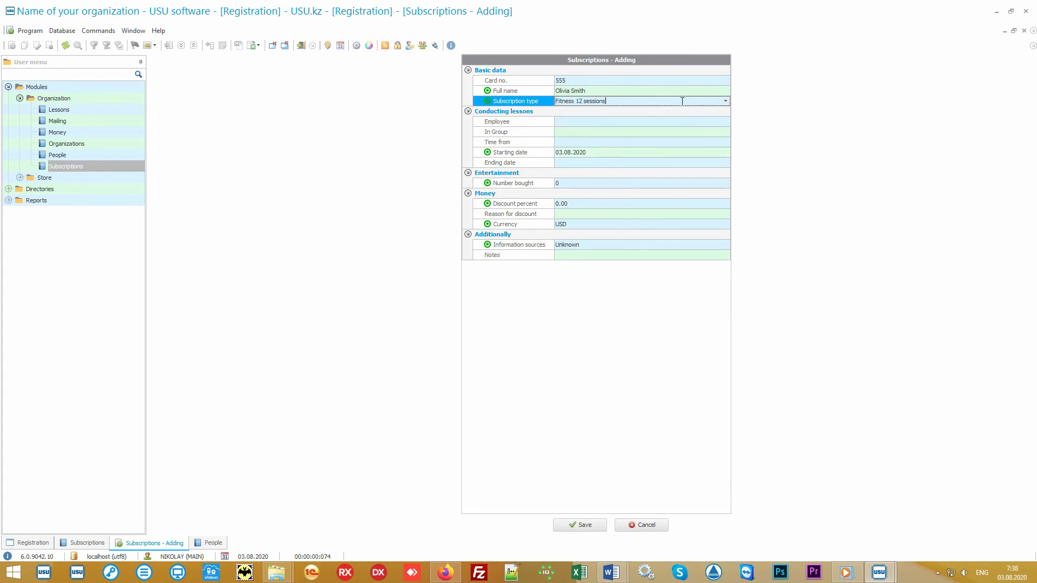
left_click(595, 80)
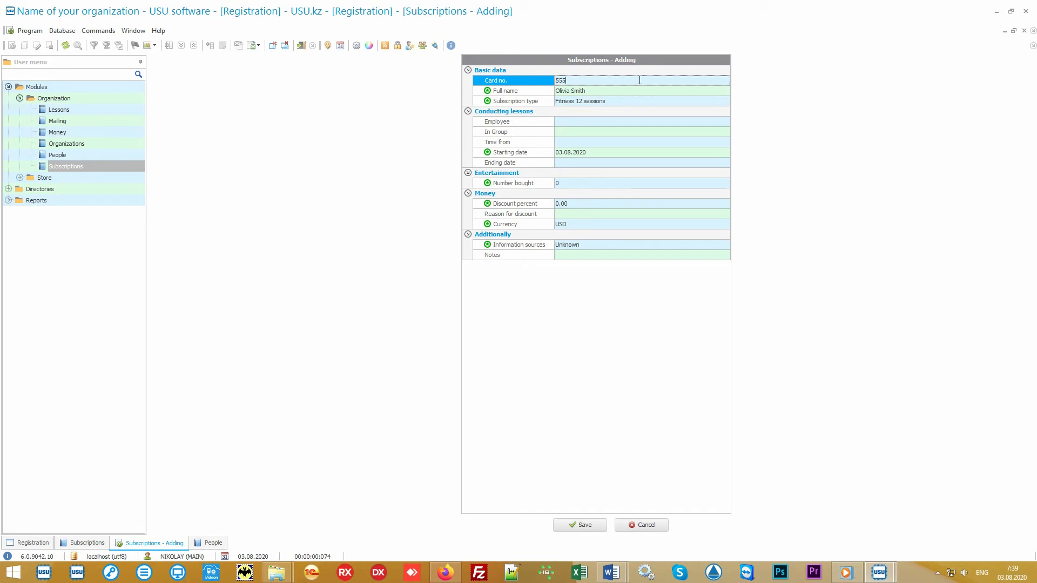
mouse_move(552, 126)
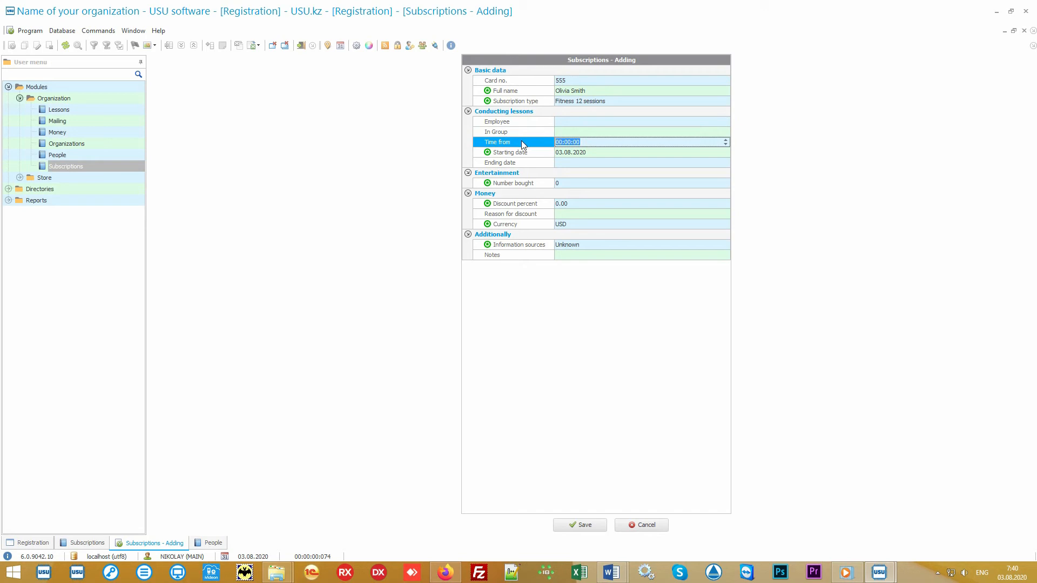
left_click(580, 525)
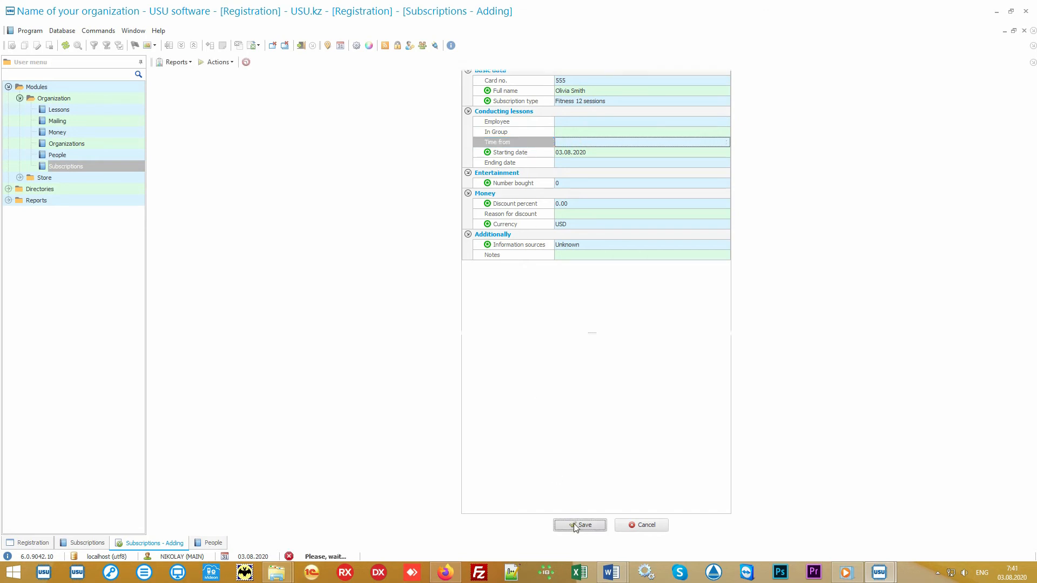
left_click(580, 524)
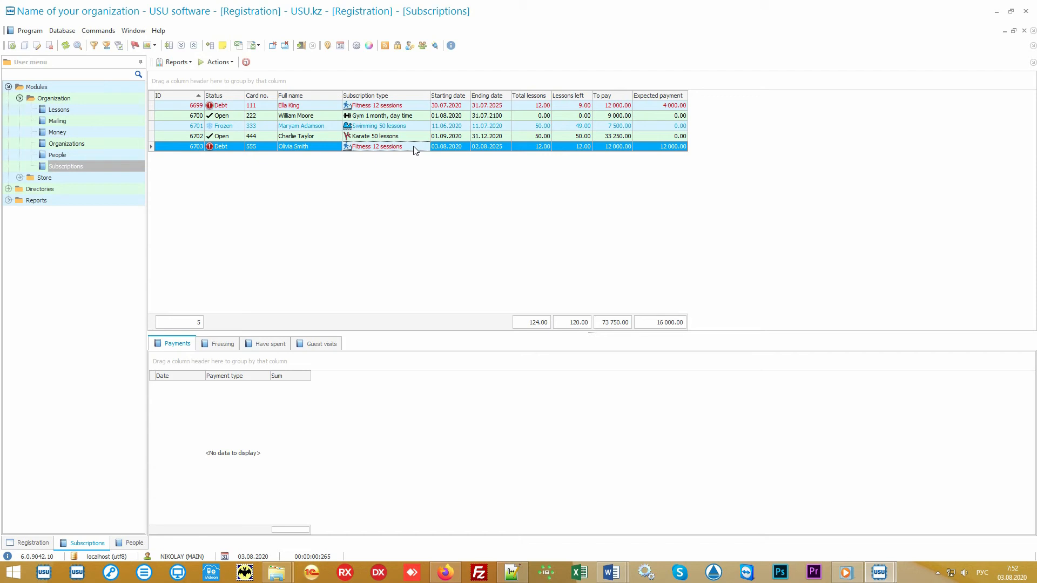
left_click(218, 62)
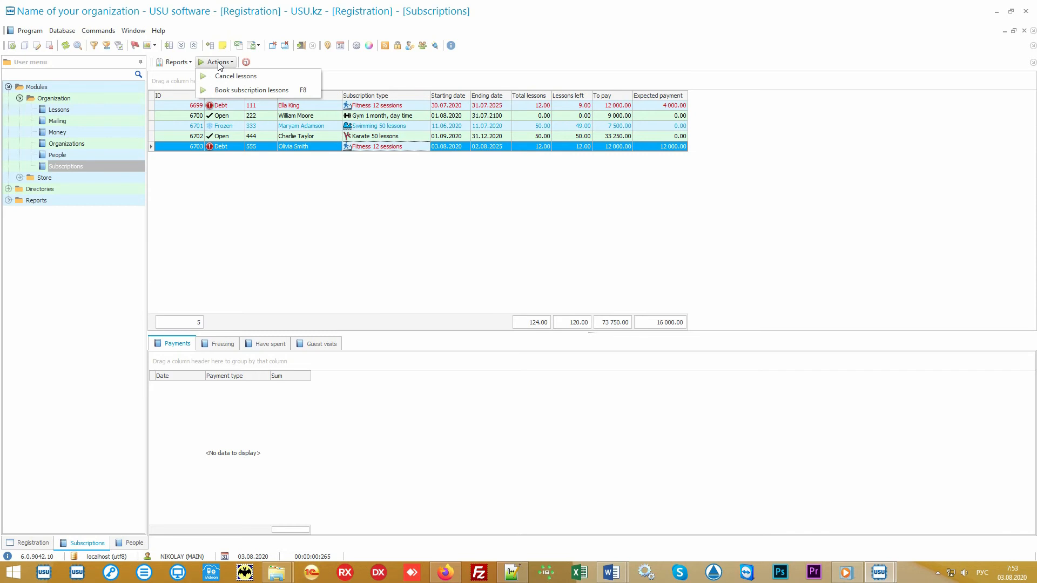
mouse_move(252, 90)
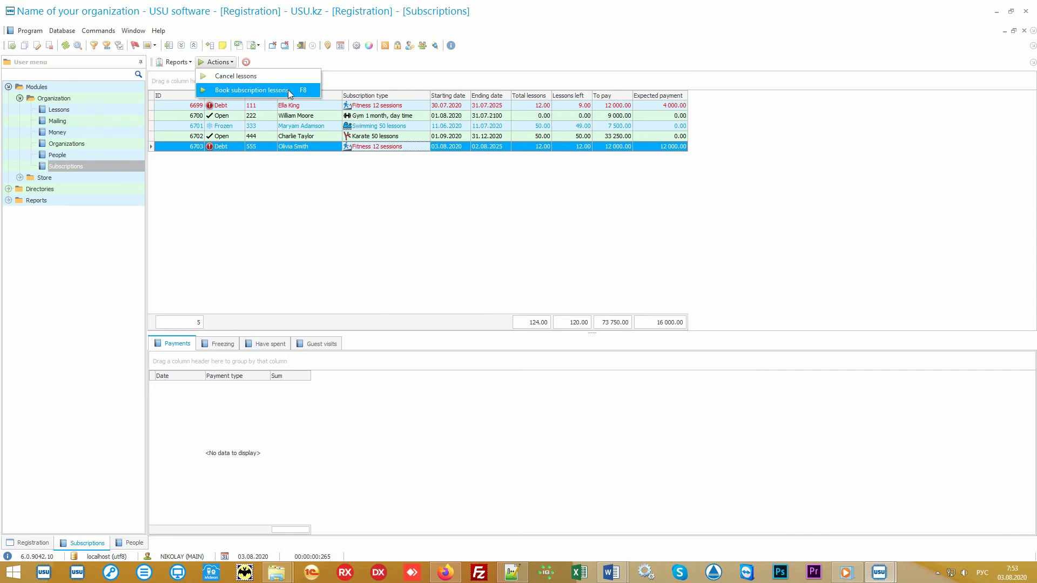
left_click(252, 90)
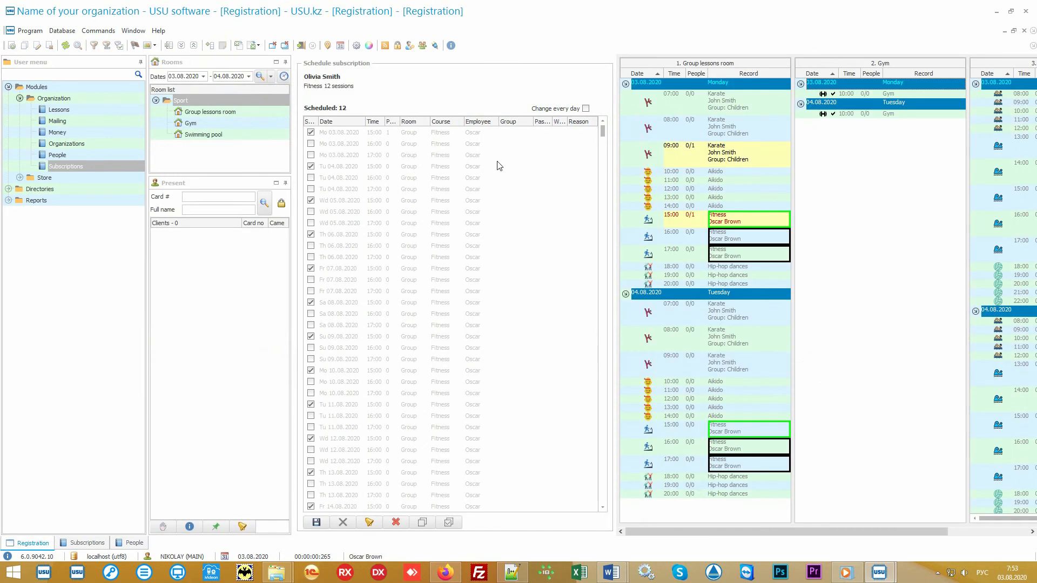
mouse_move(555, 179)
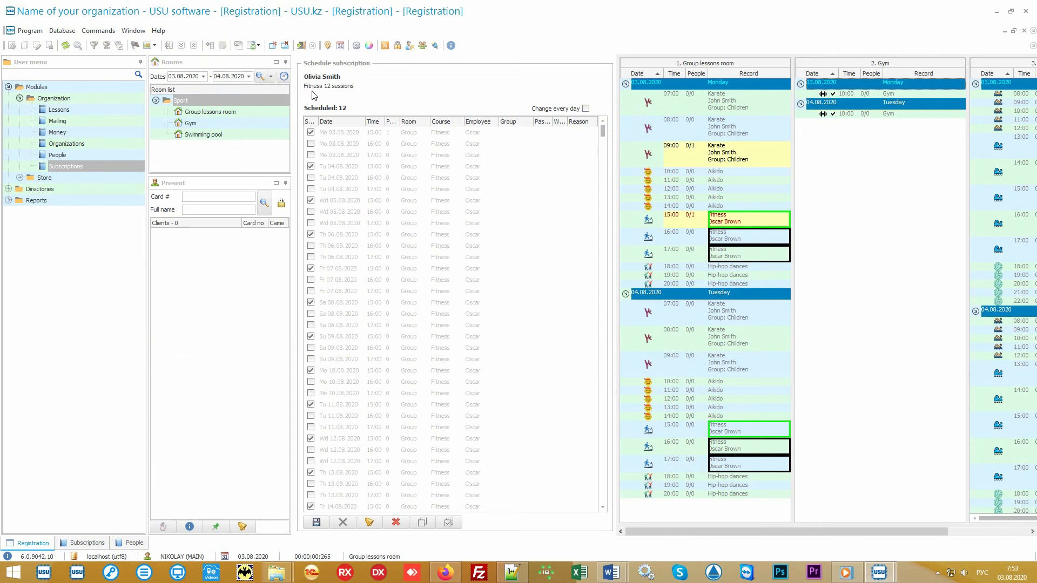
mouse_move(351, 96)
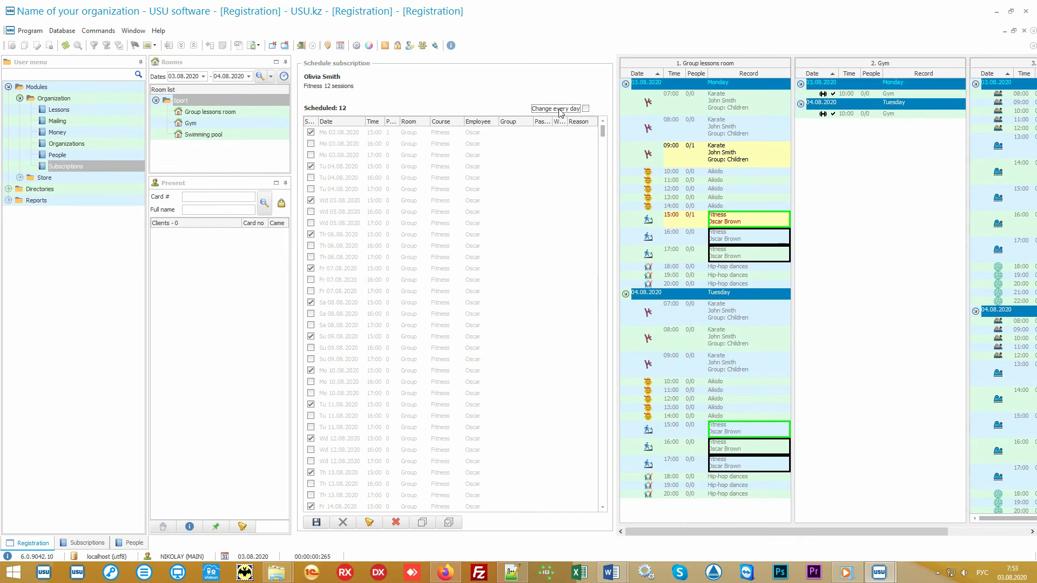
left_click(585, 109)
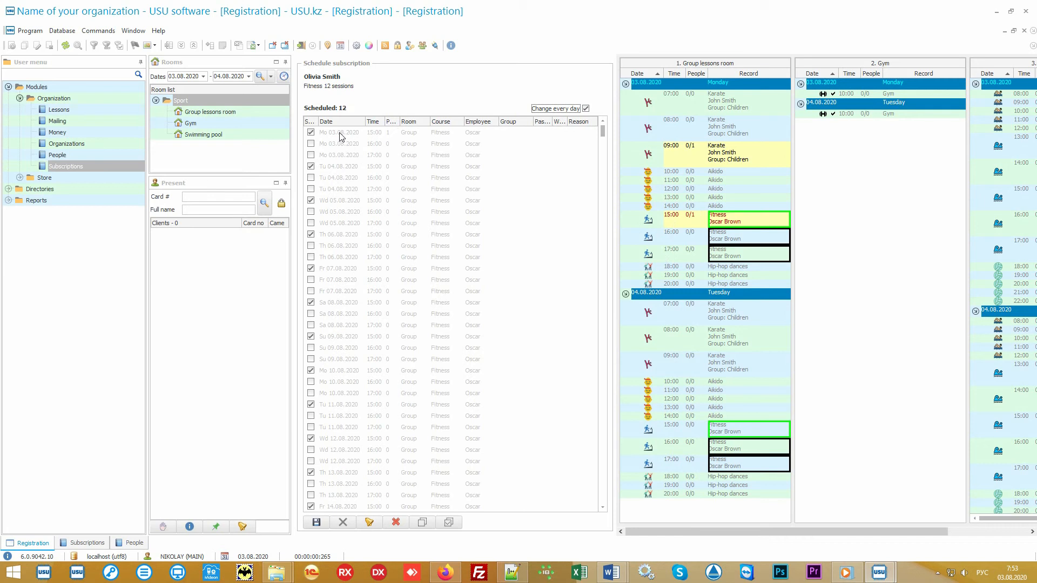
mouse_move(547, 171)
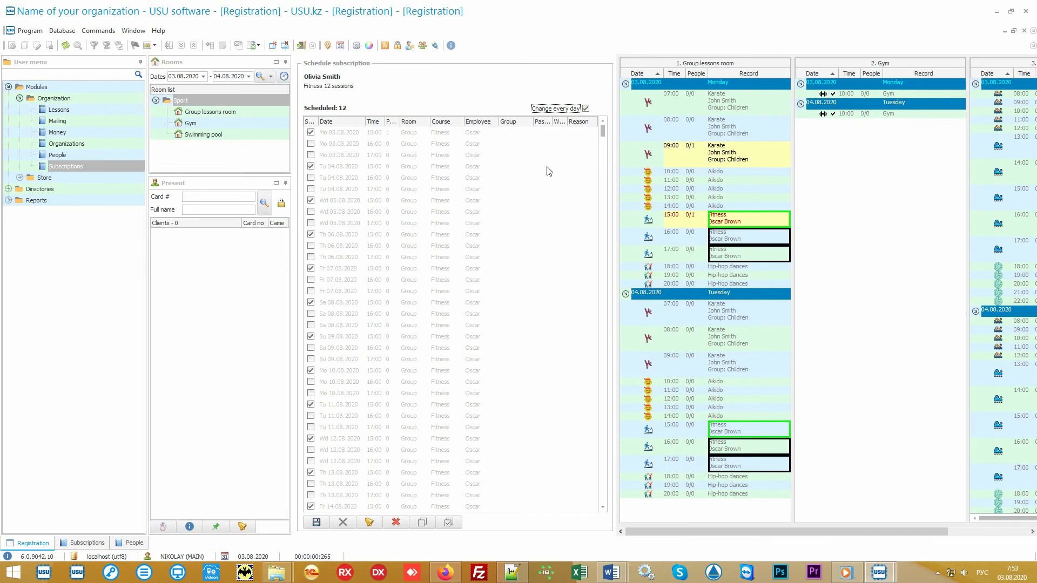
mouse_move(559, 170)
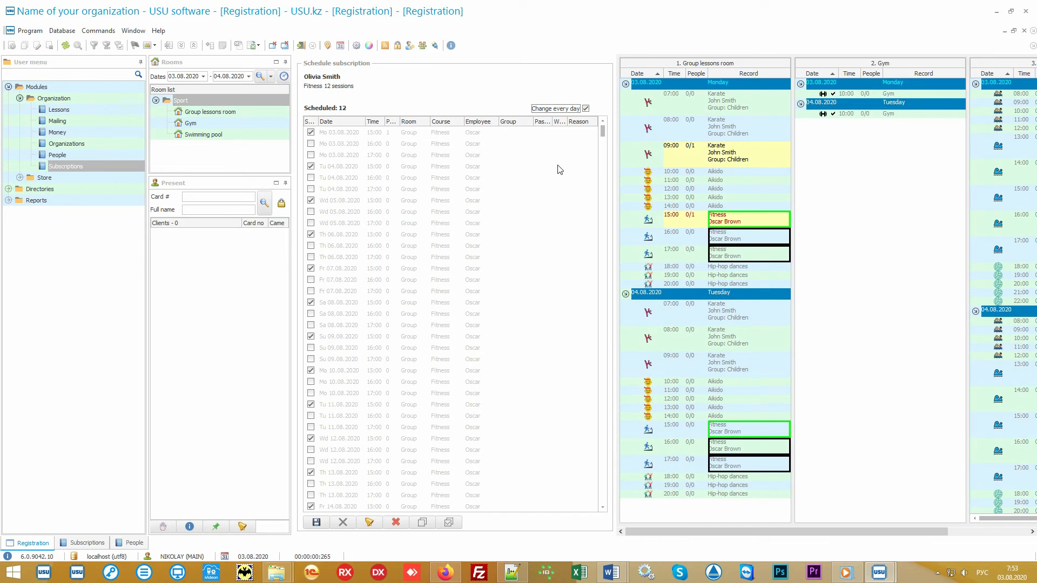
mouse_move(660, 195)
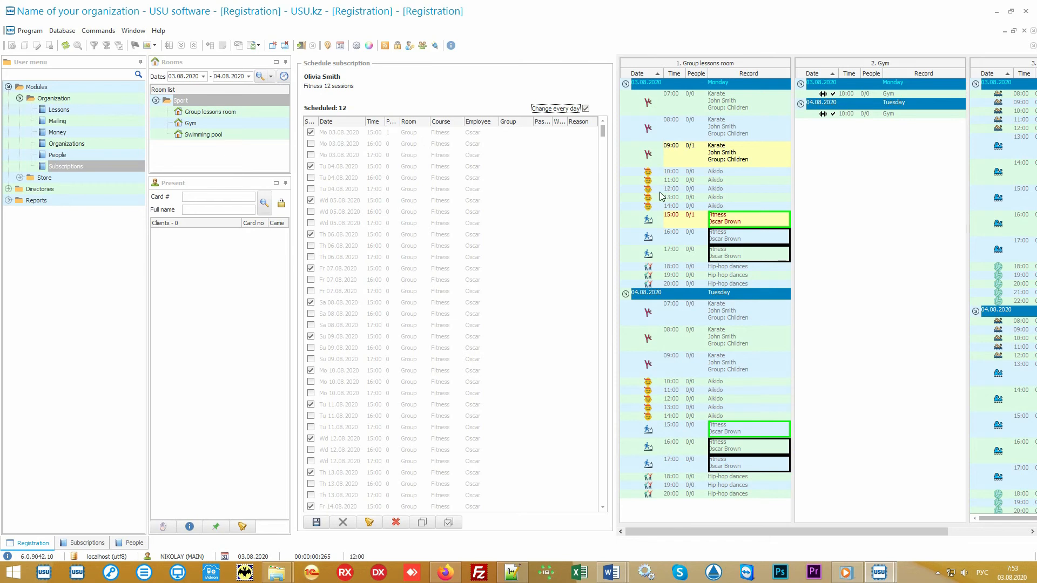
mouse_move(666, 289)
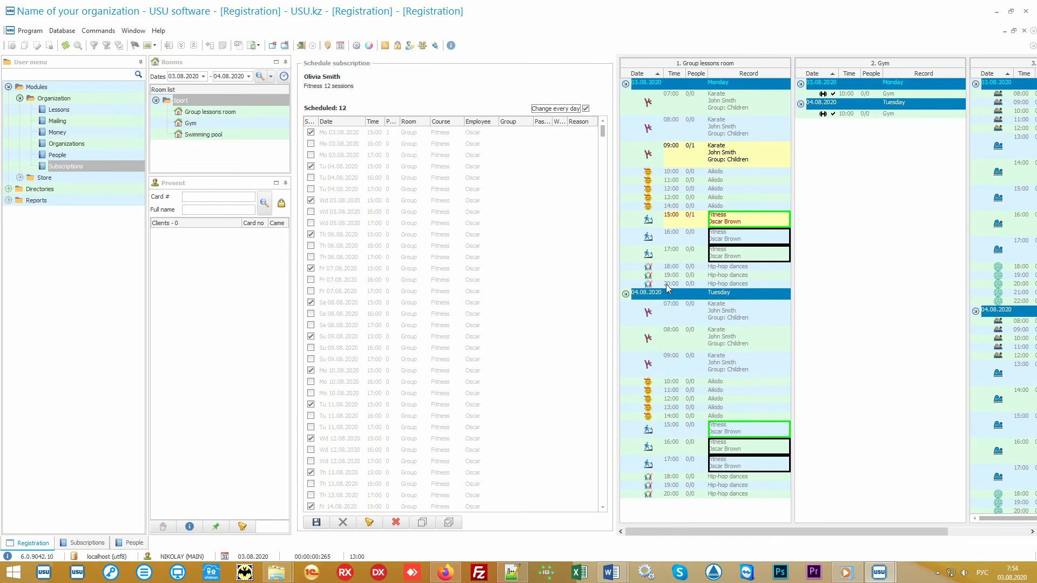
mouse_move(801, 269)
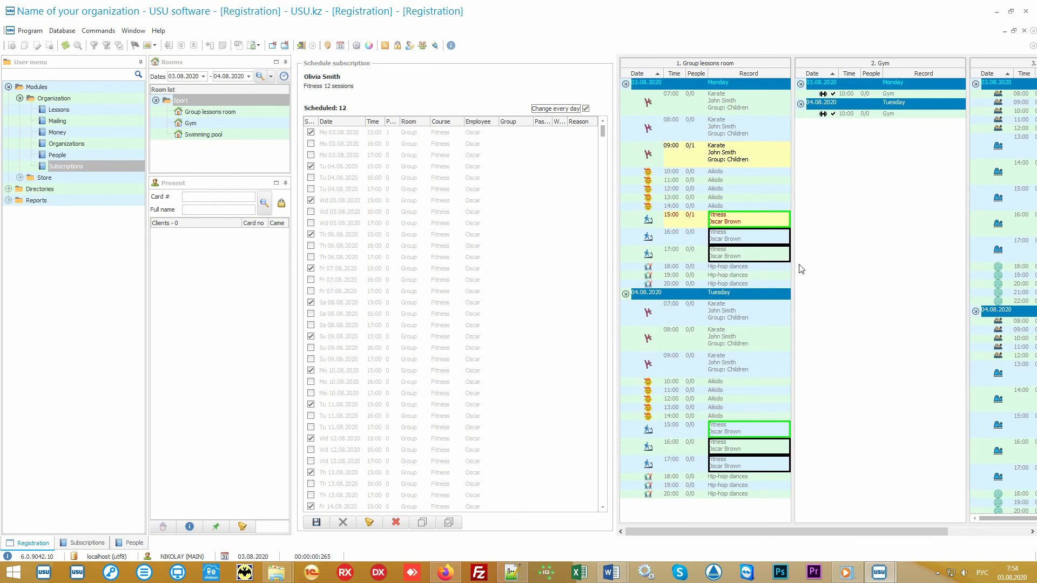
left_click(341, 132)
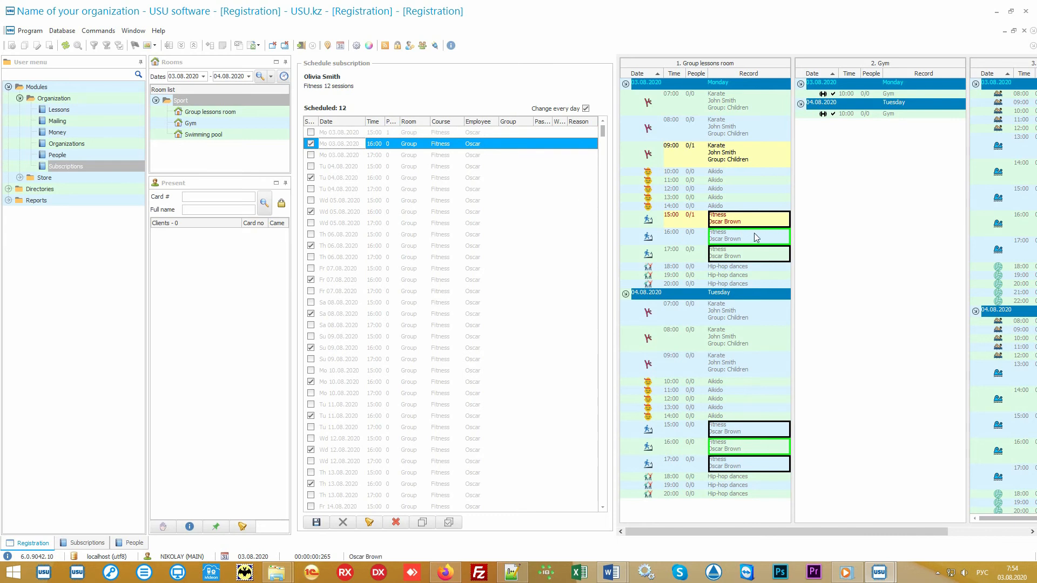
mouse_move(670, 238)
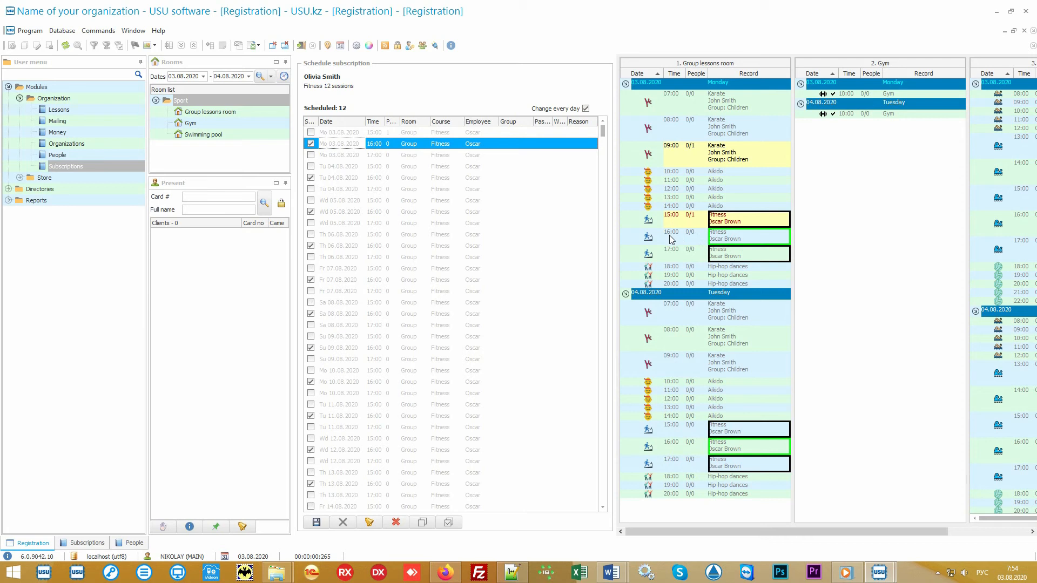
left_click(316, 523)
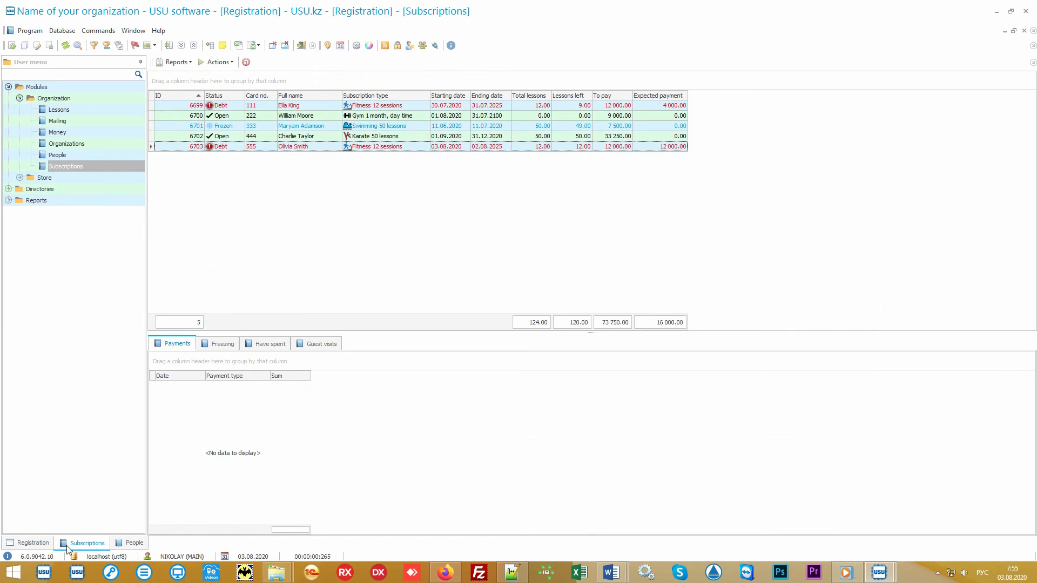
mouse_move(393, 198)
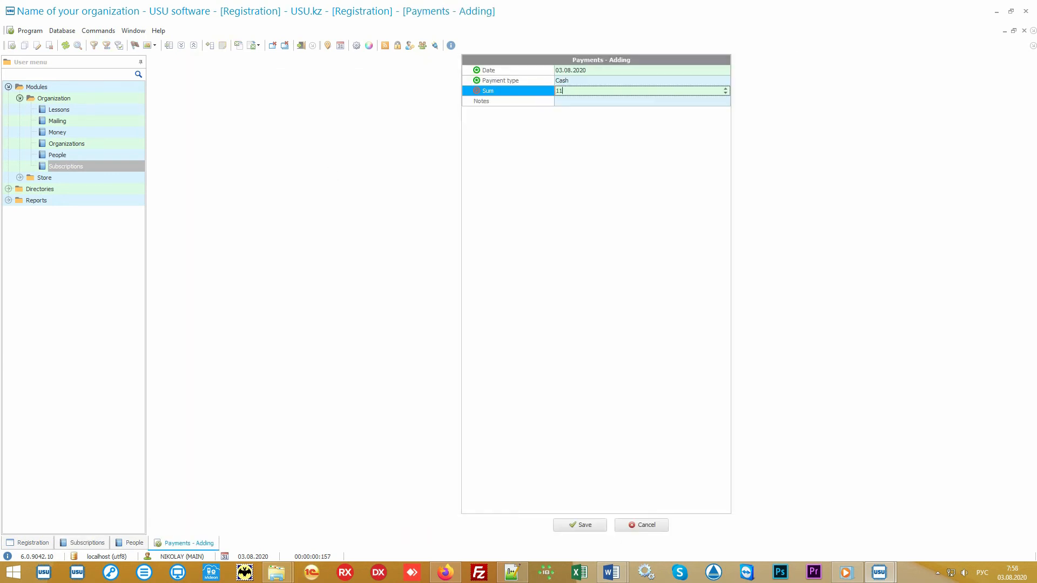
Save the 11,000 cash payment to generate the incoming cash order.
left_click(578, 524)
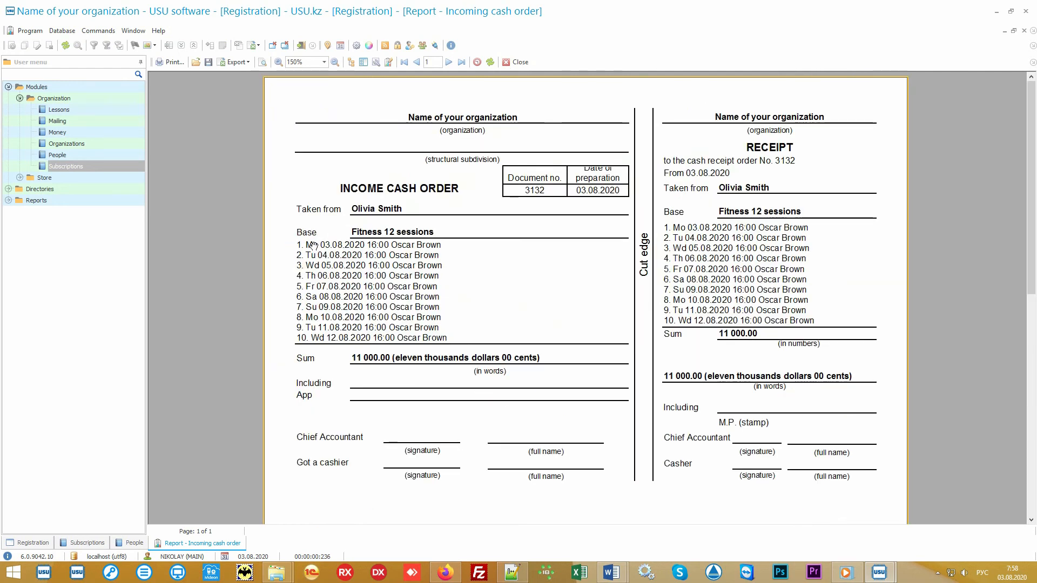
mouse_move(425, 343)
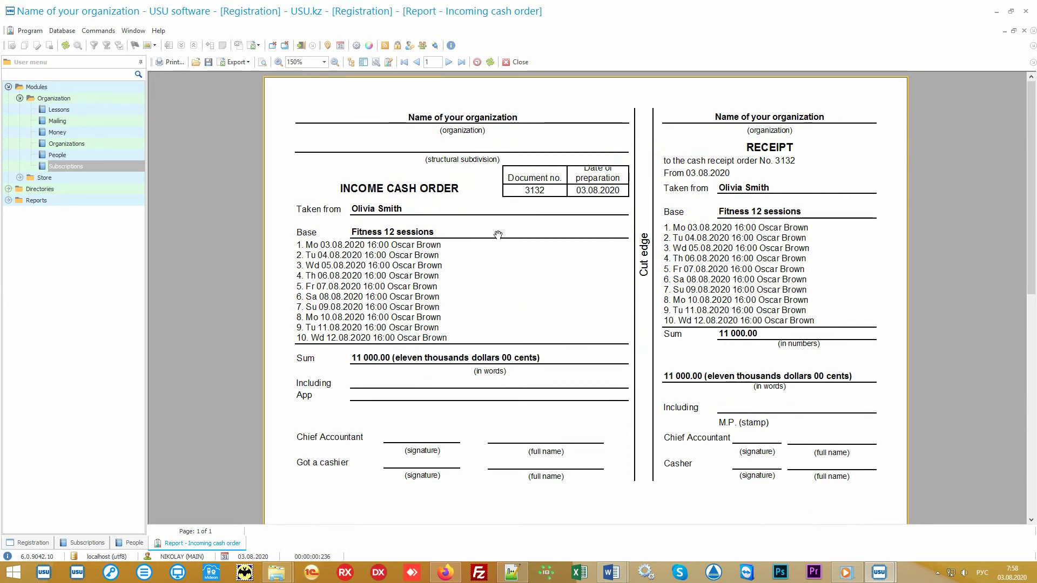
Close the income cash order report to return to Subscriptions.
left_click(519, 61)
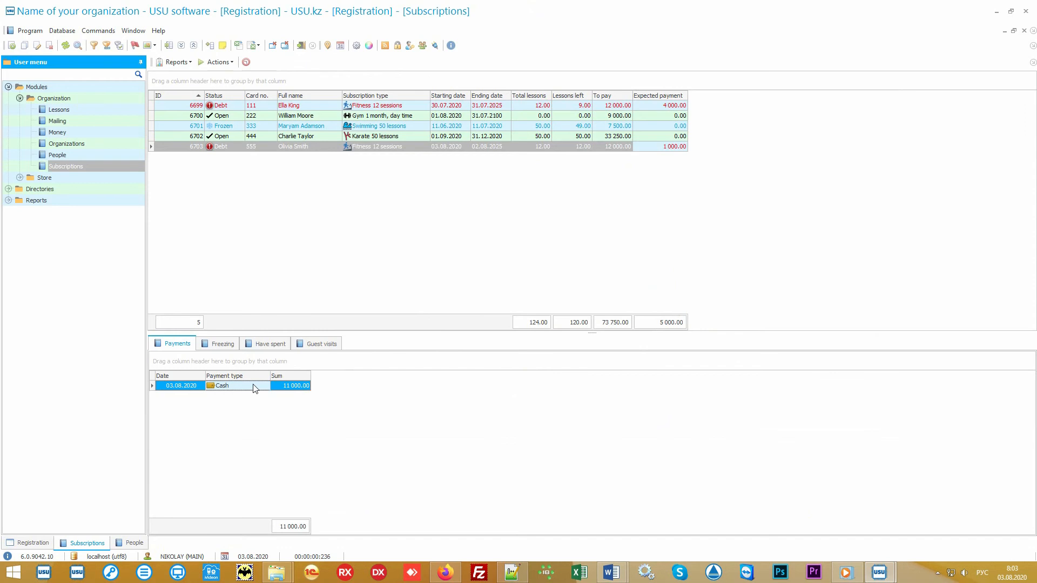
mouse_move(176, 61)
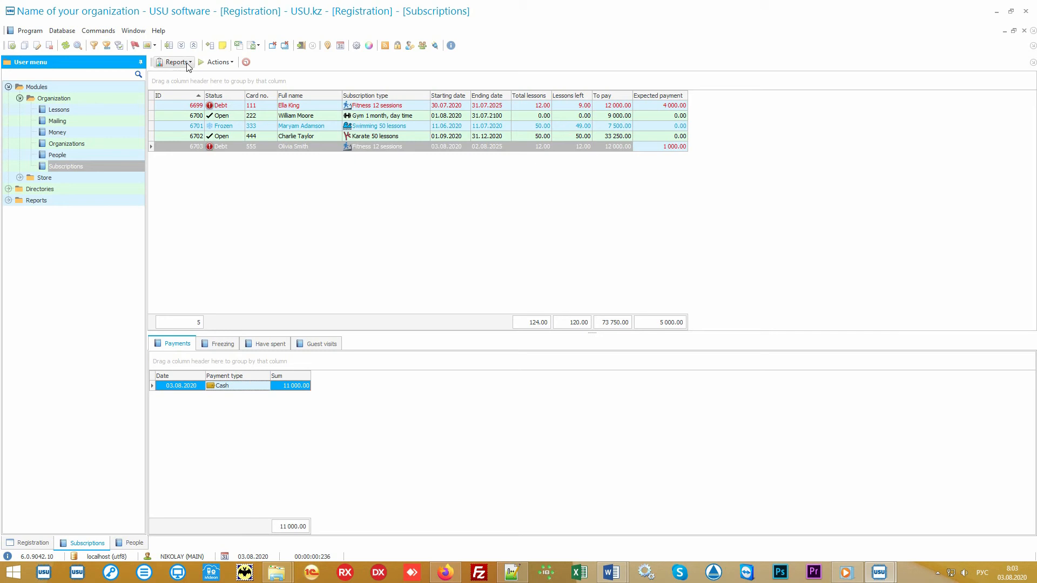
Generate the list of visited lessons report for subscription 6703.
left_click(175, 62)
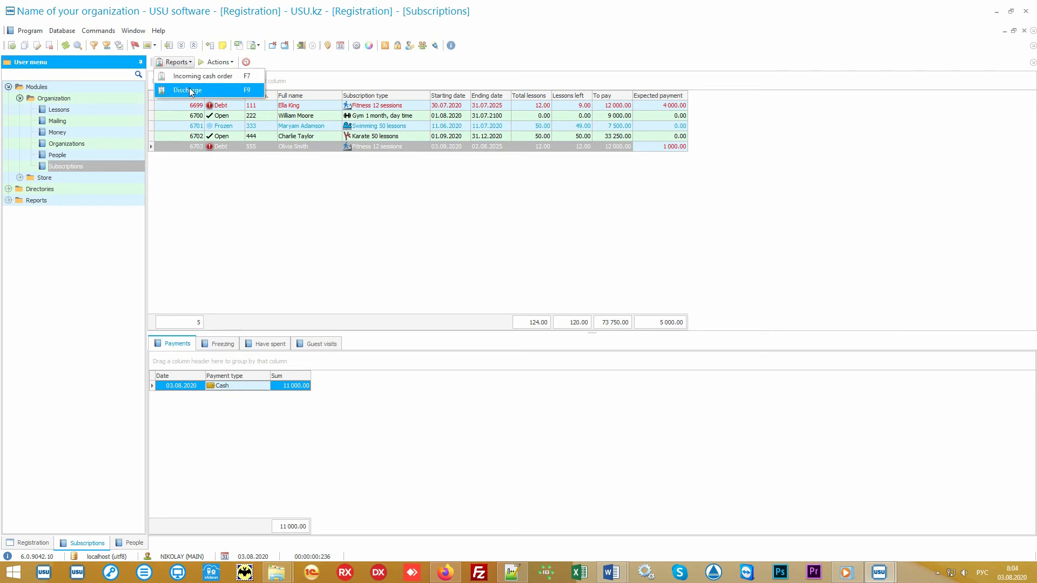
left_click(187, 90)
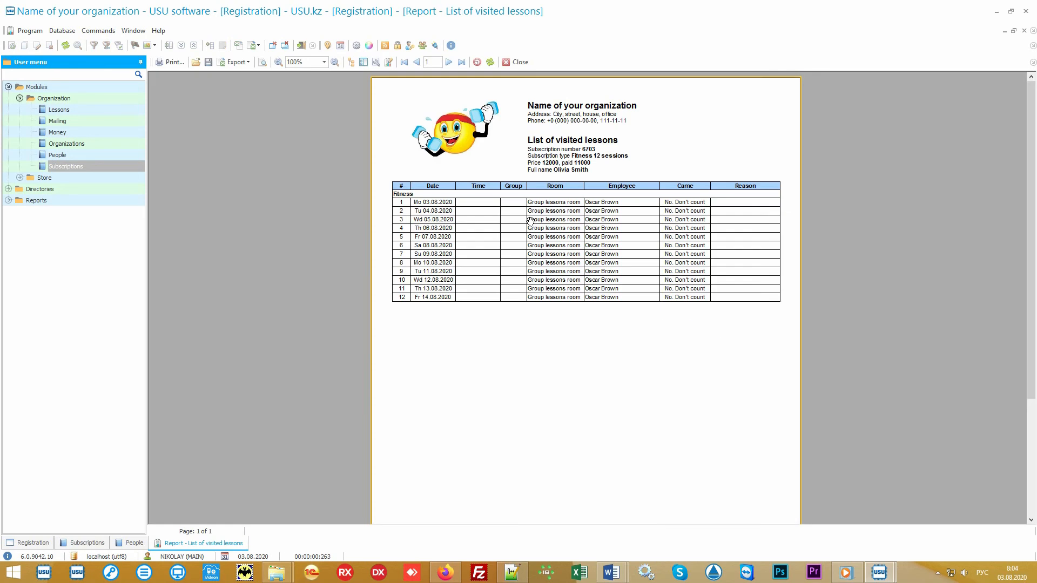
mouse_move(629, 171)
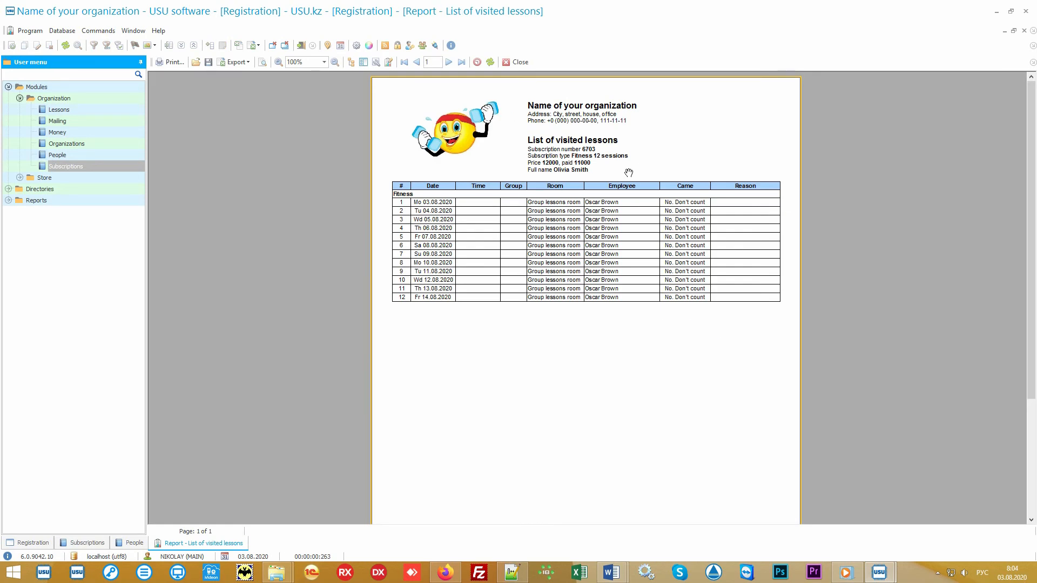
mouse_move(456, 297)
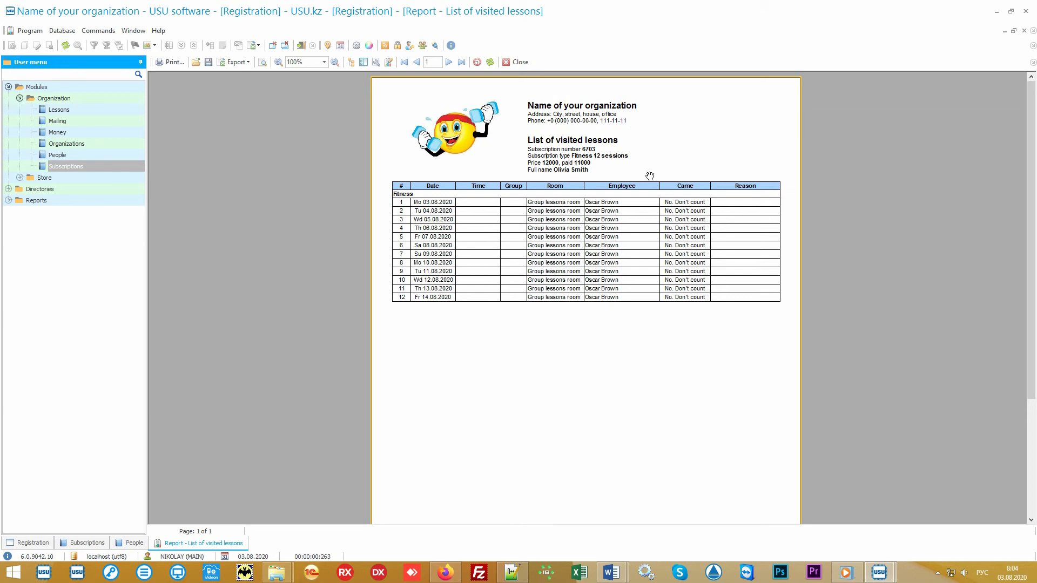
mouse_move(677, 323)
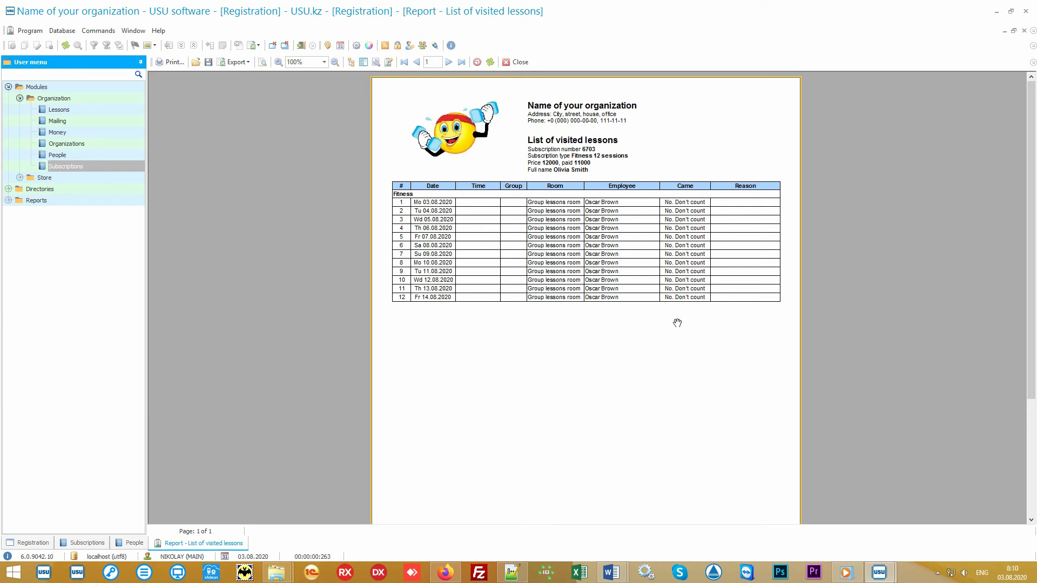
Close the visited-lessons report and focus Card # on the Registration schedule.
left_click(520, 61)
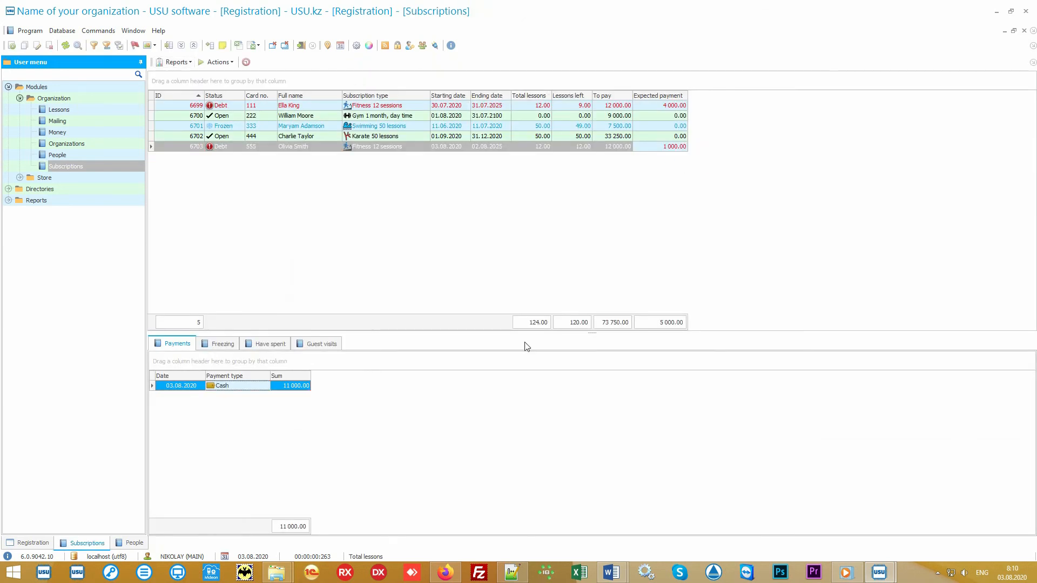
left_click(340, 45)
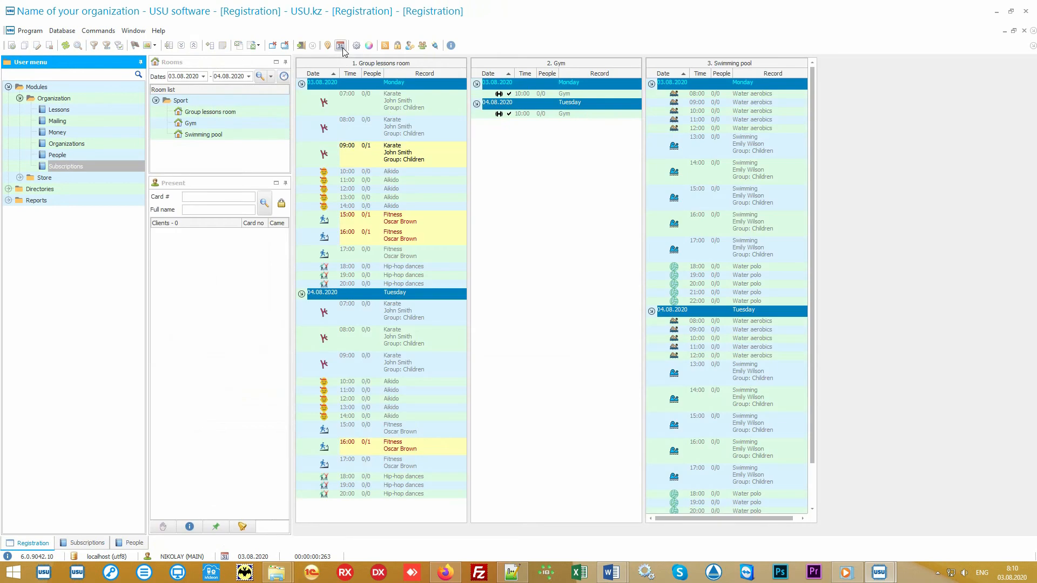
left_click(218, 197)
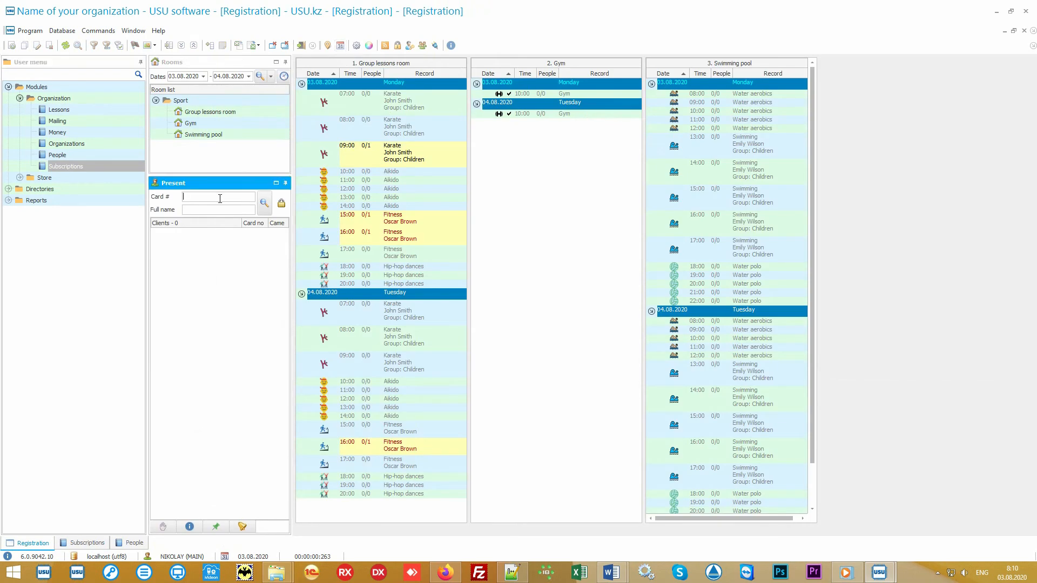
mouse_move(174, 203)
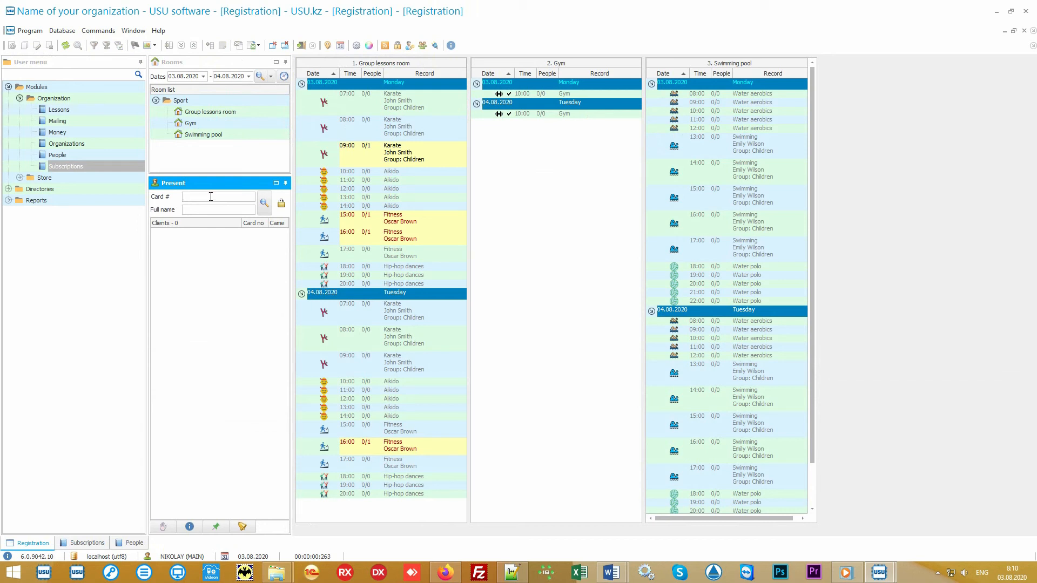
left_click(218, 197)
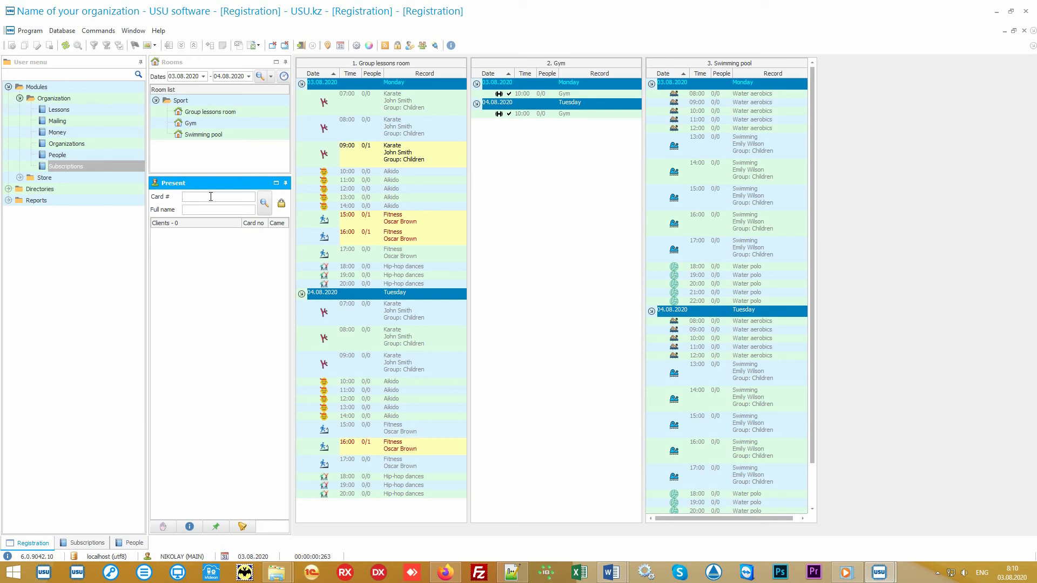
Enter card 555 and mark the client's visit as attended.
type("555")
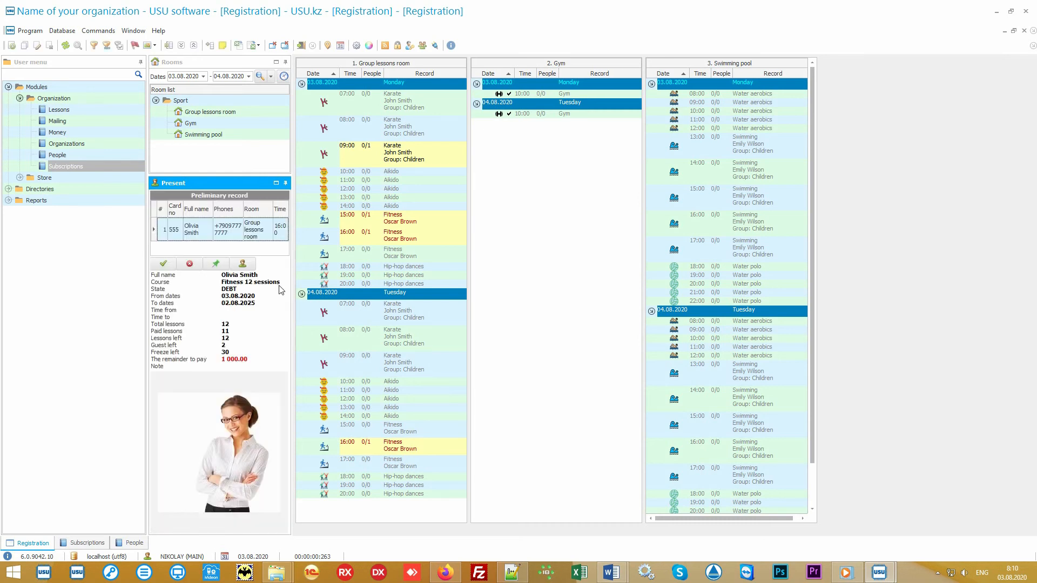
mouse_move(189, 508)
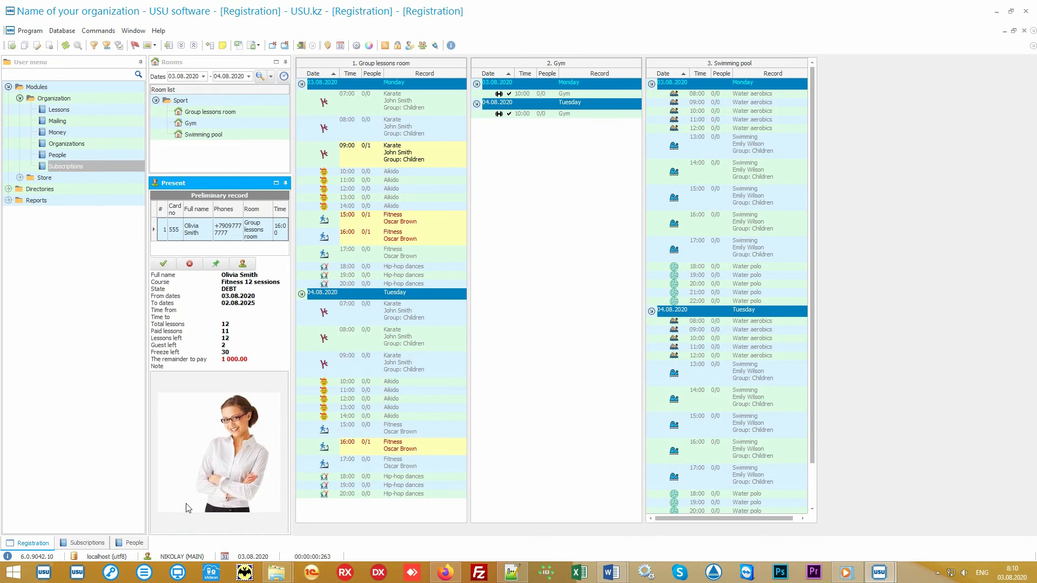
mouse_move(253, 298)
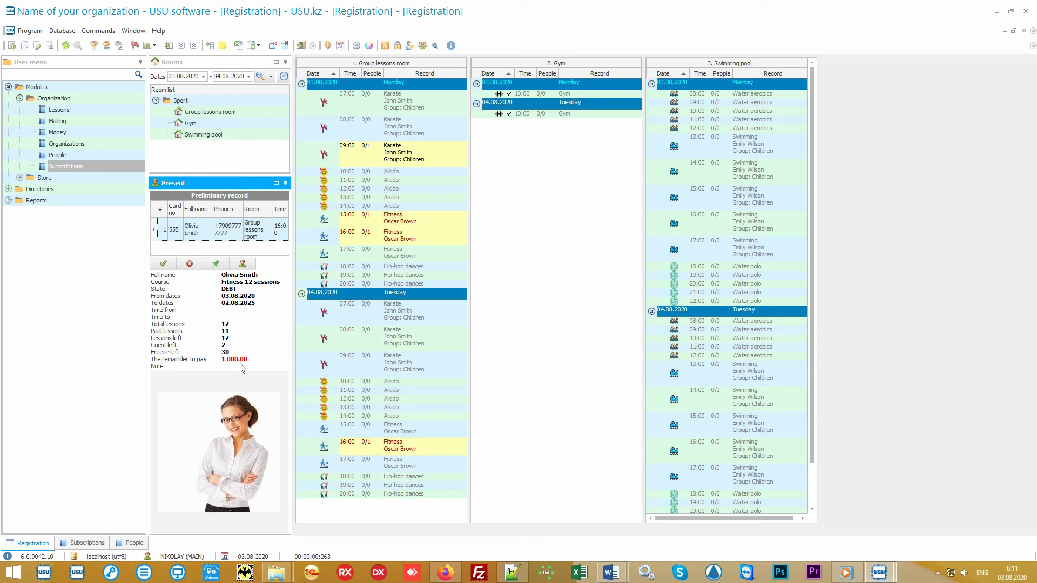
mouse_move(189, 264)
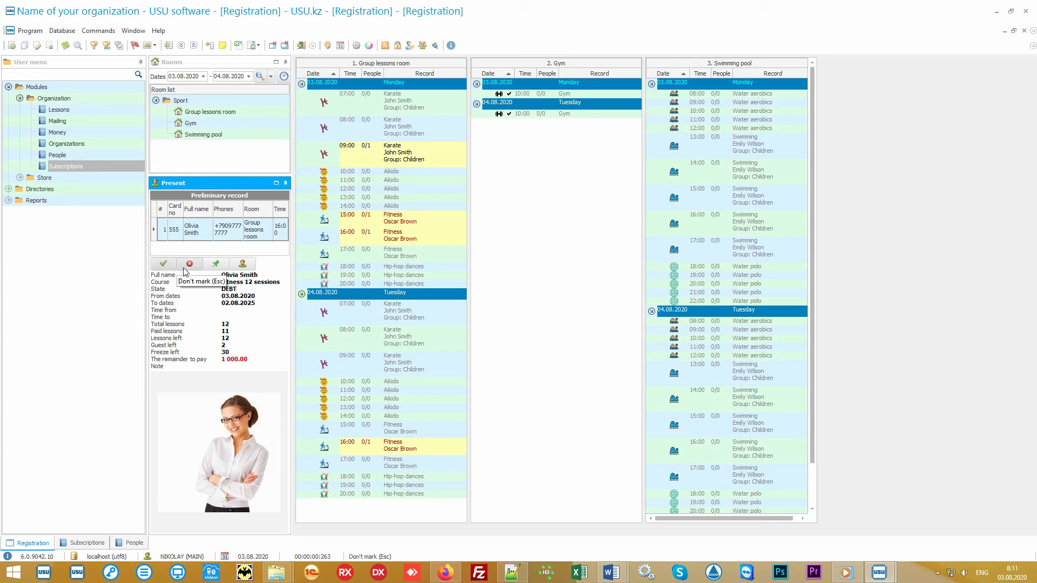
mouse_move(163, 264)
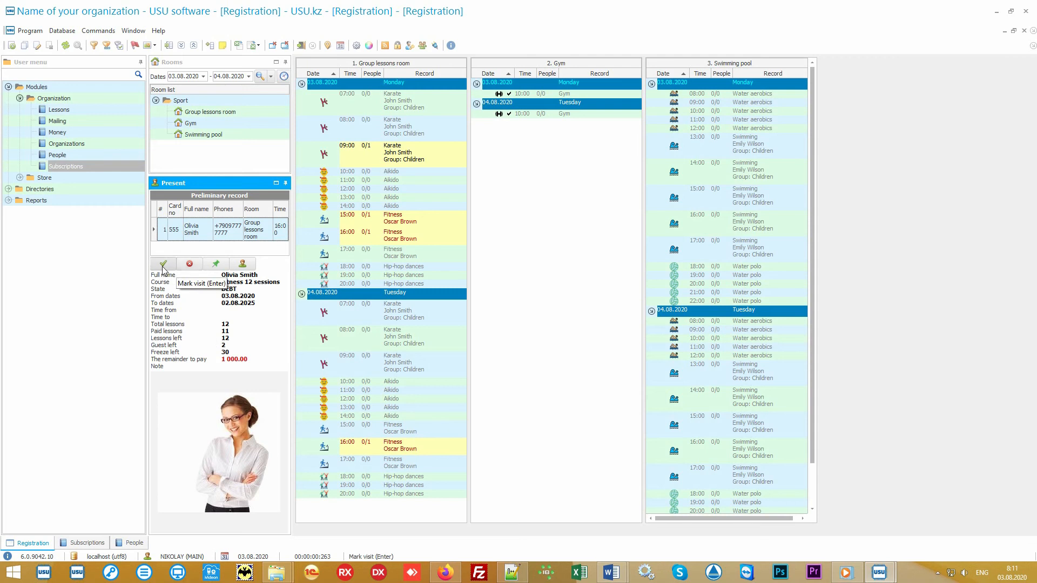
left_click(162, 265)
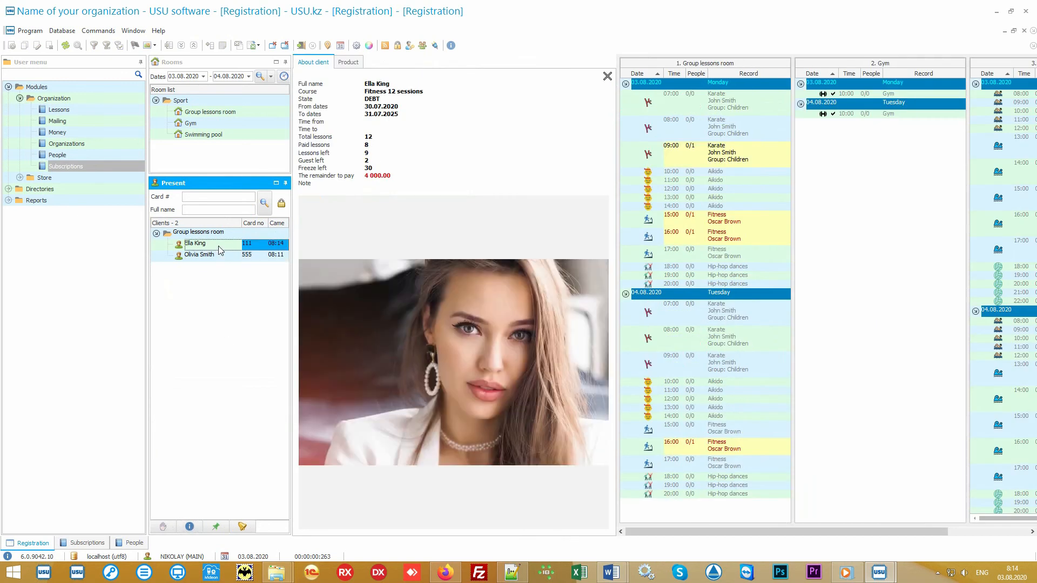
Review the in-debt Fitness 12 sessions subscription, then reselect the client on Registration.
left_click(198, 255)
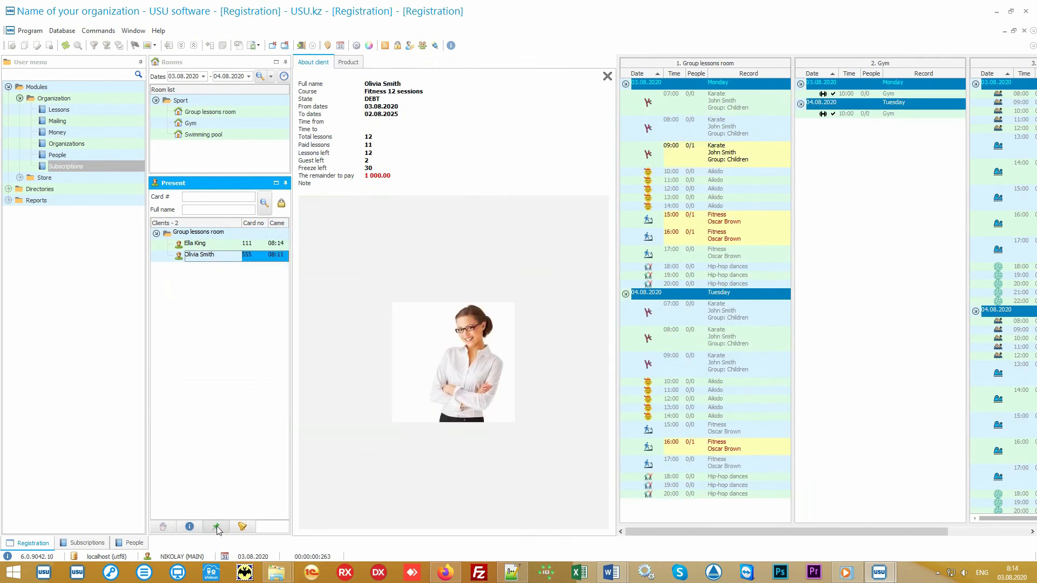
left_click(86, 543)
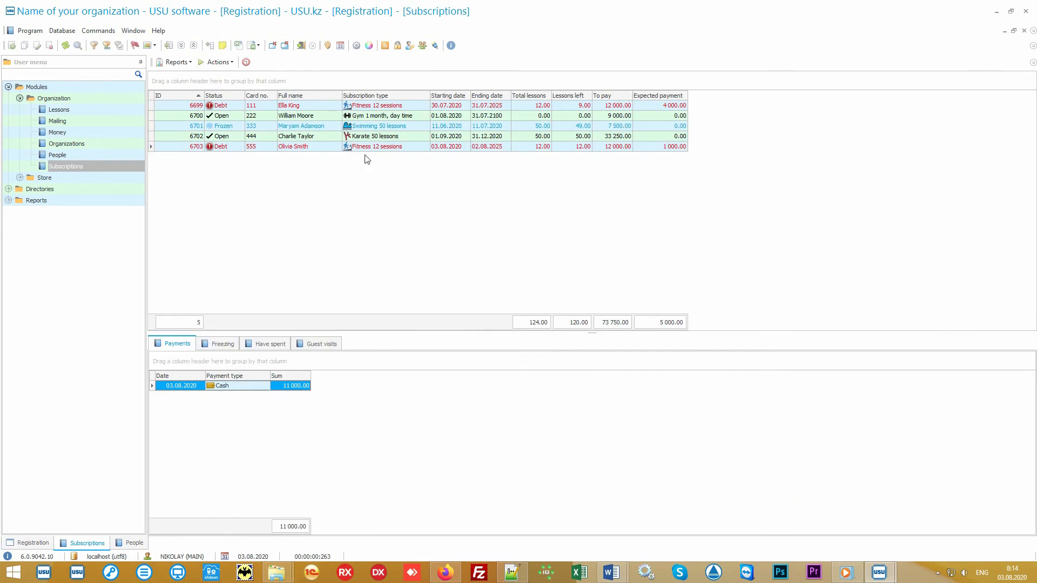
left_click(675, 146)
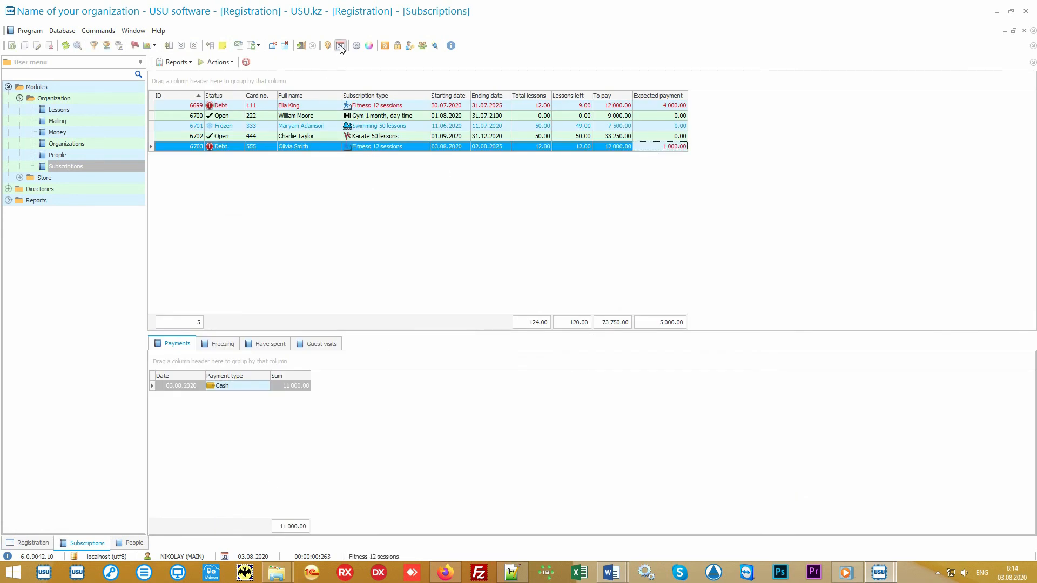
left_click(340, 45)
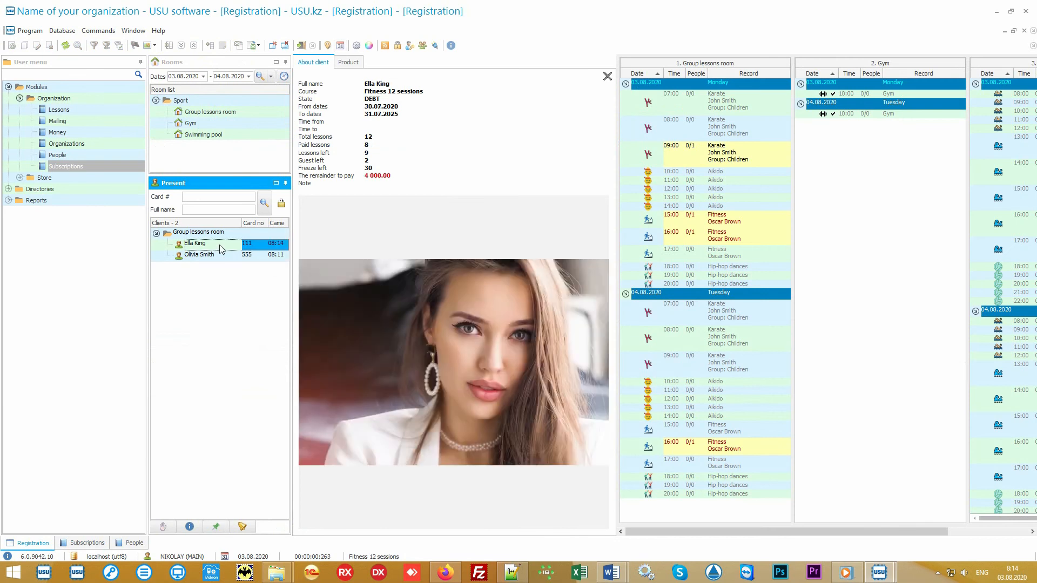
left_click(200, 255)
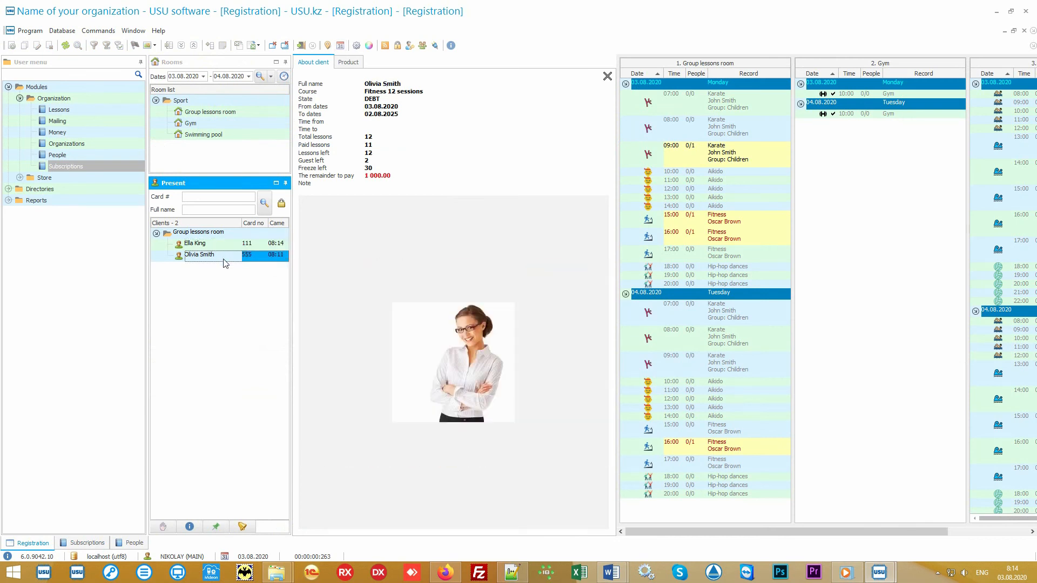
mouse_move(331, 119)
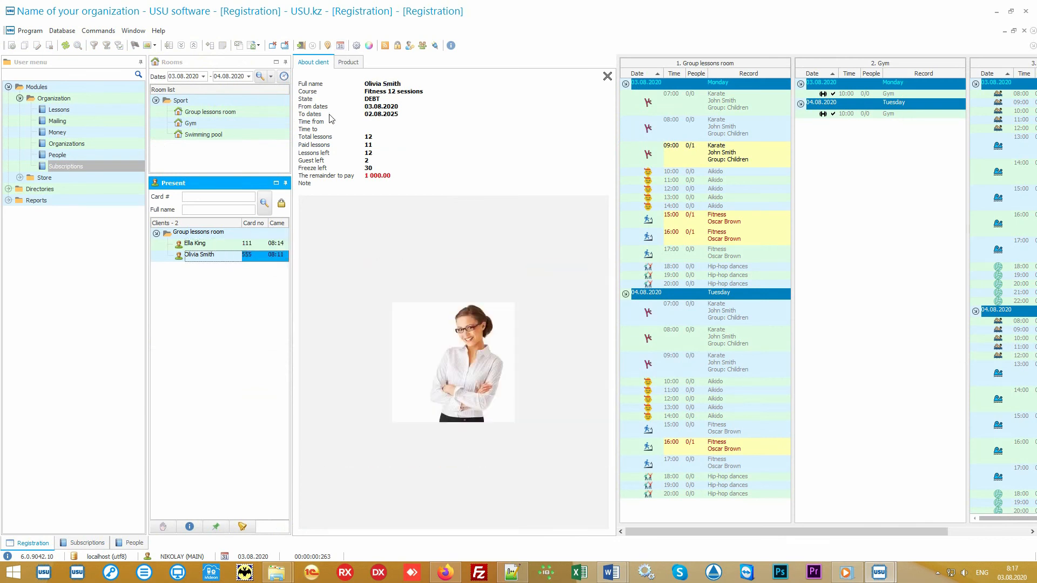
Issue the client a Coca-Cola 1 L and Locker Key 1, then review issued items.
left_click(348, 61)
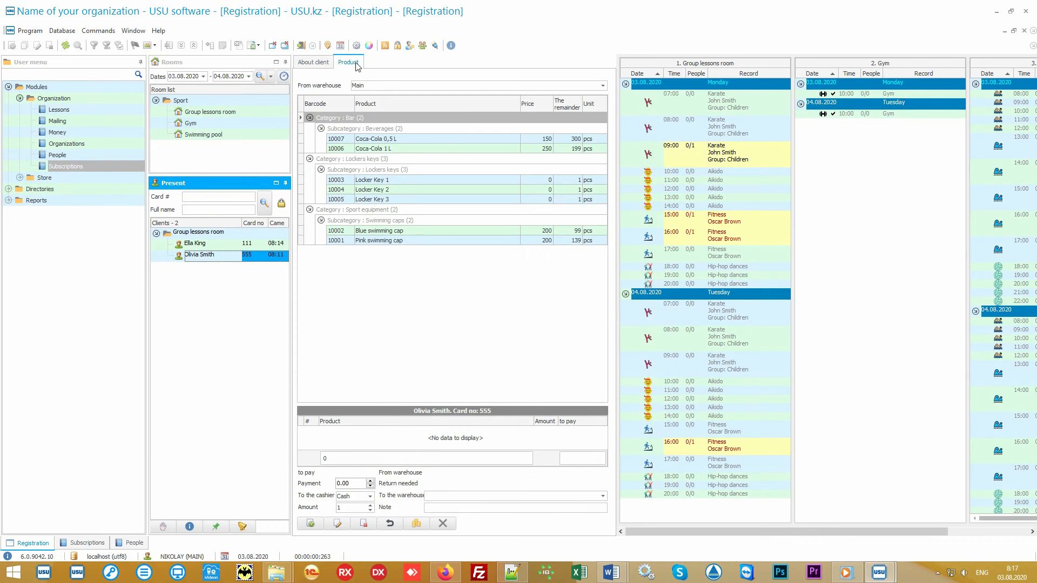
mouse_move(321, 91)
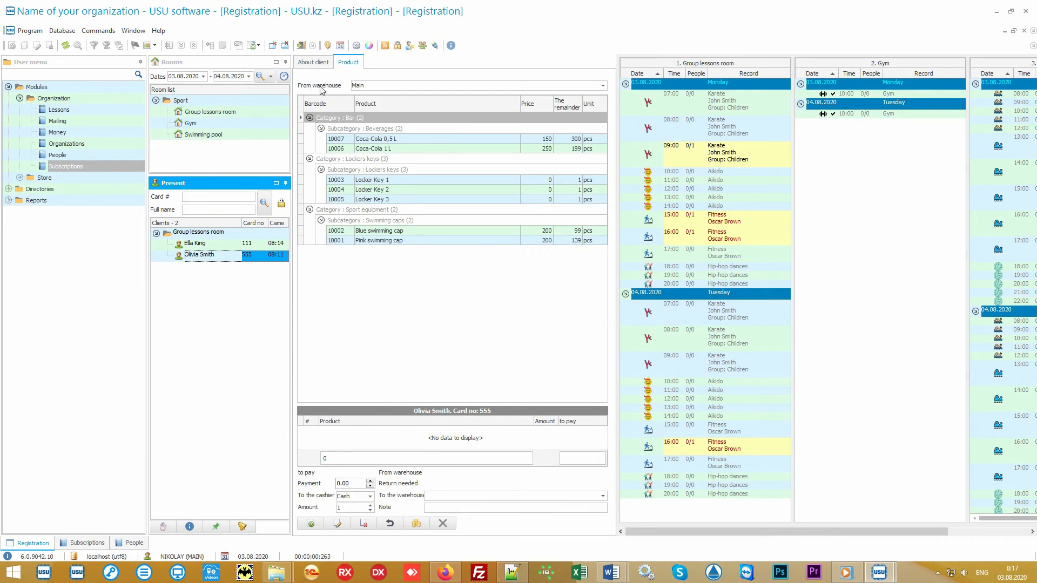
left_click(602, 85)
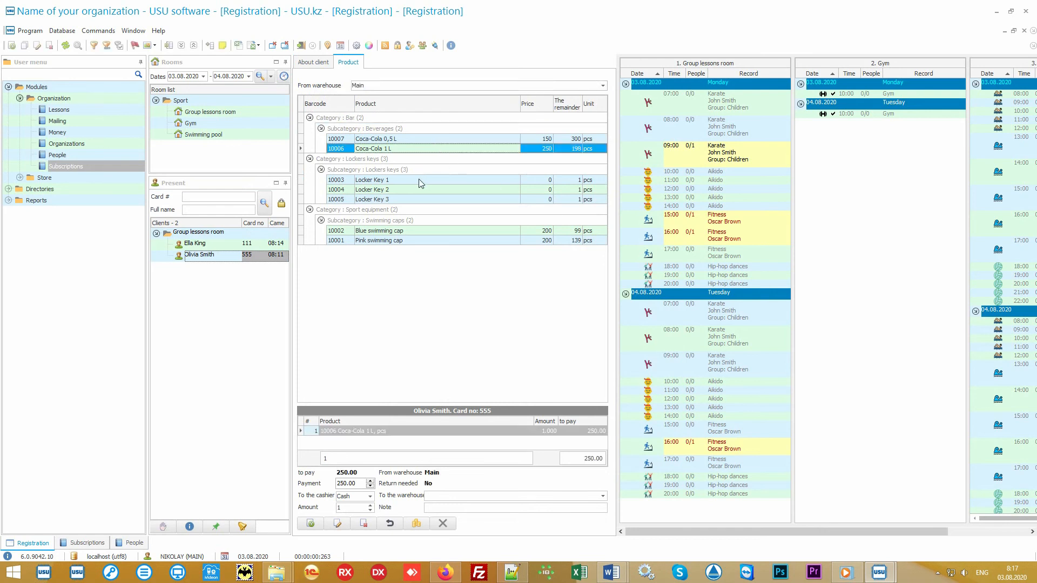
double_click(372, 179)
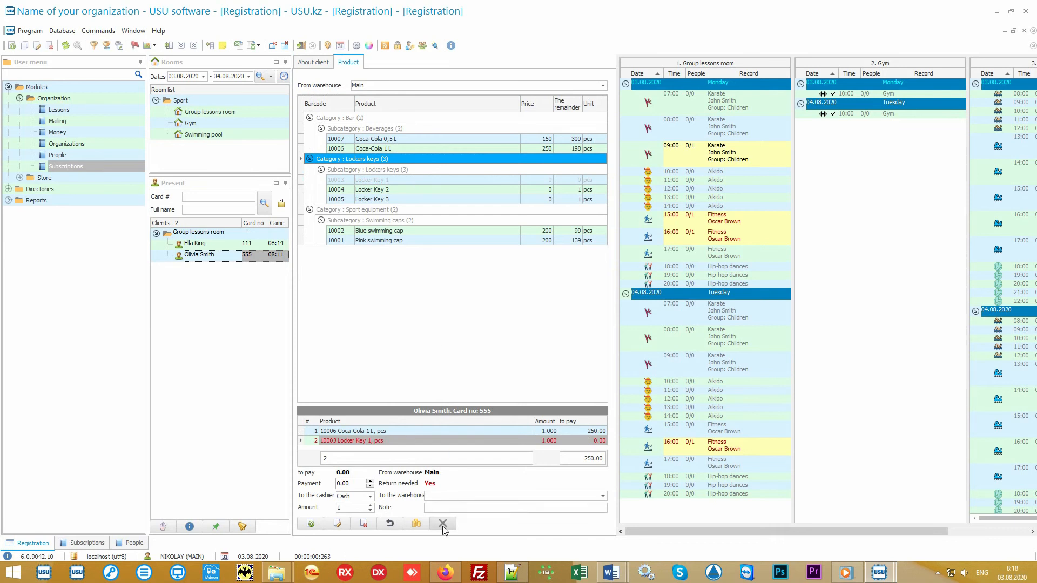
left_click(442, 524)
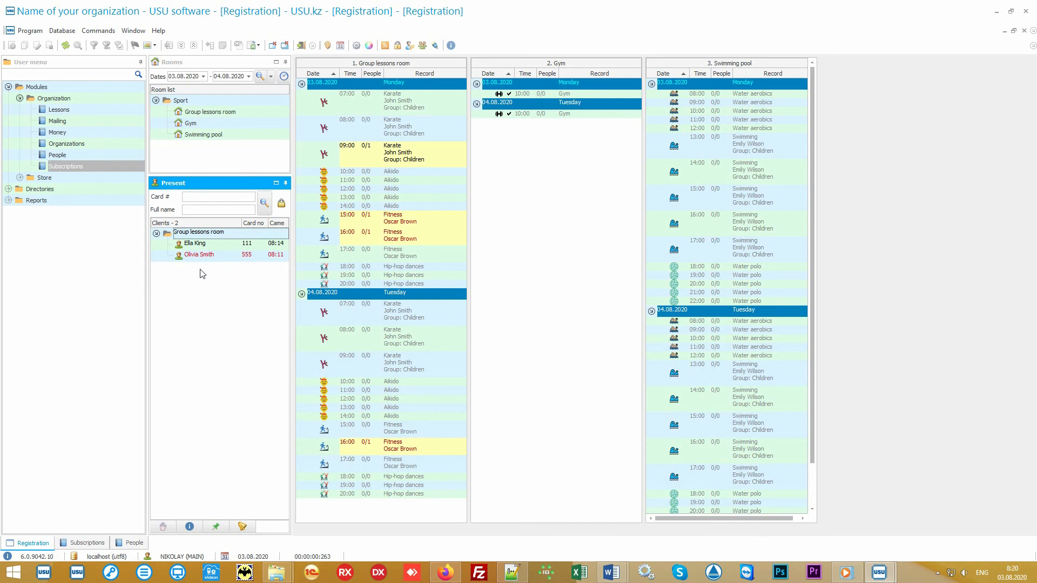
double_click(199, 254)
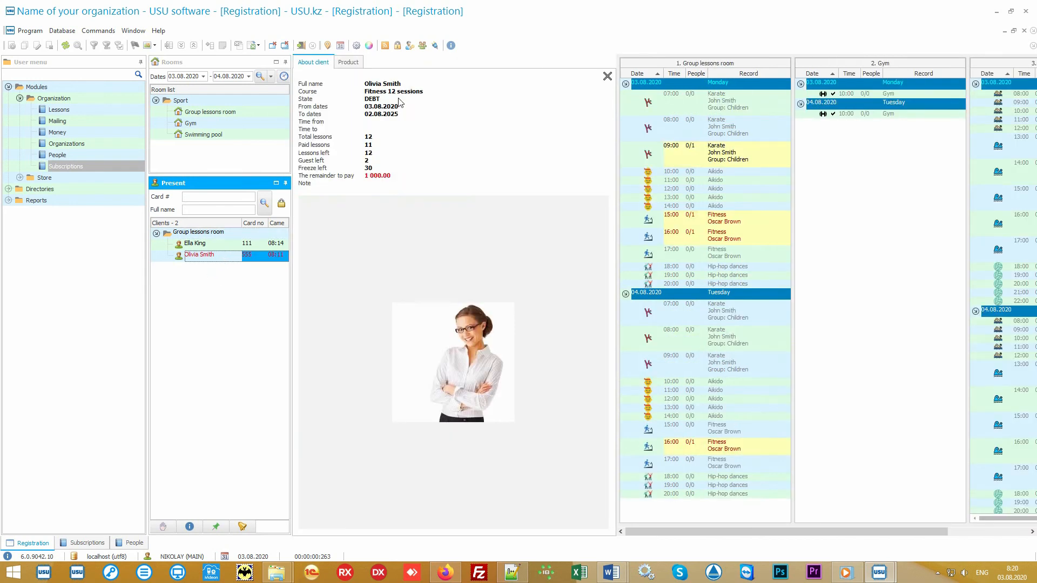
left_click(347, 61)
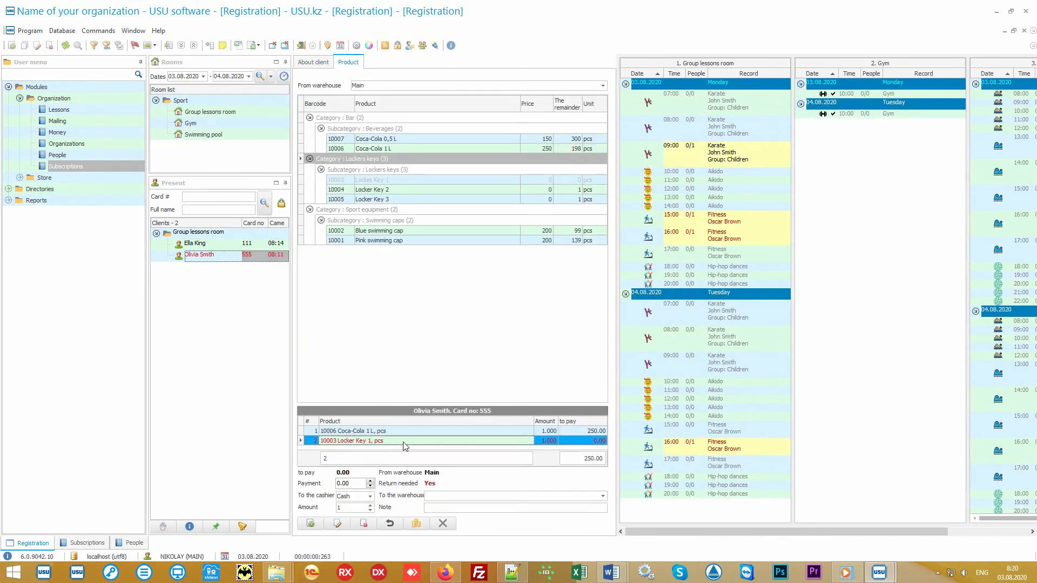
mouse_move(389, 523)
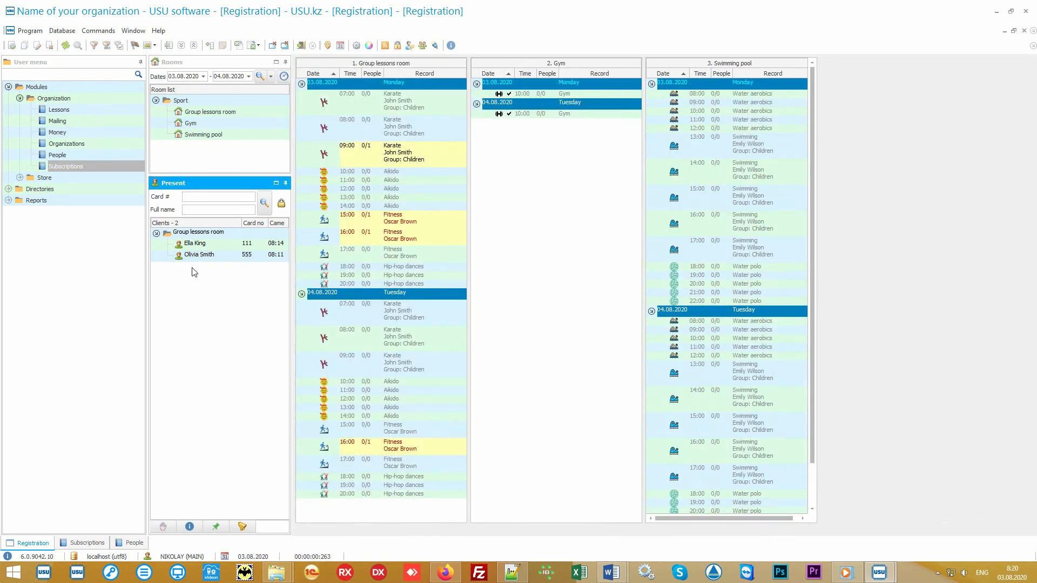
Sell a Pink swimming cap for 200 from 500 received, then close the receipt.
left_click(55, 212)
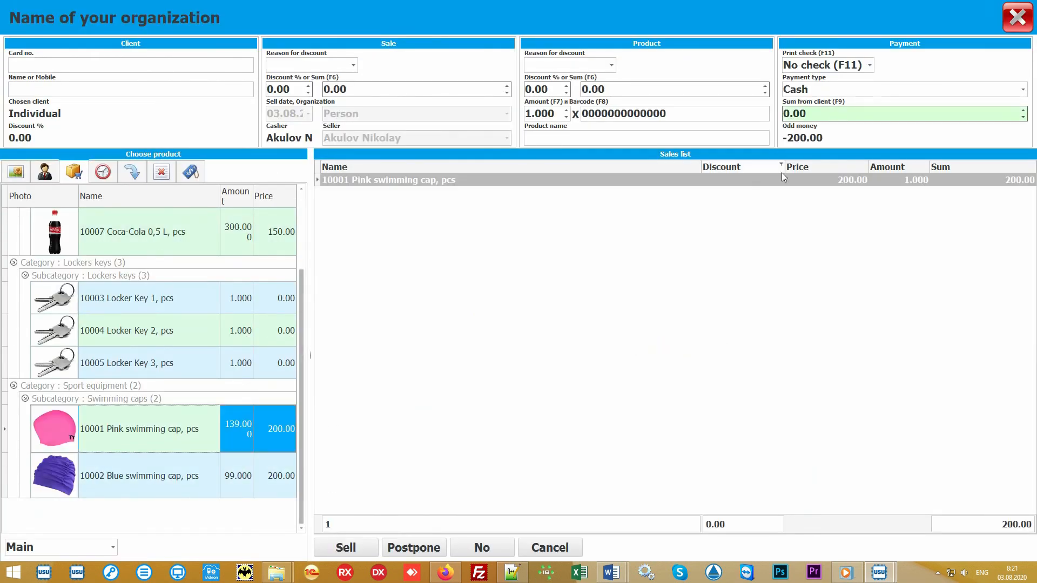
left_click(344, 548)
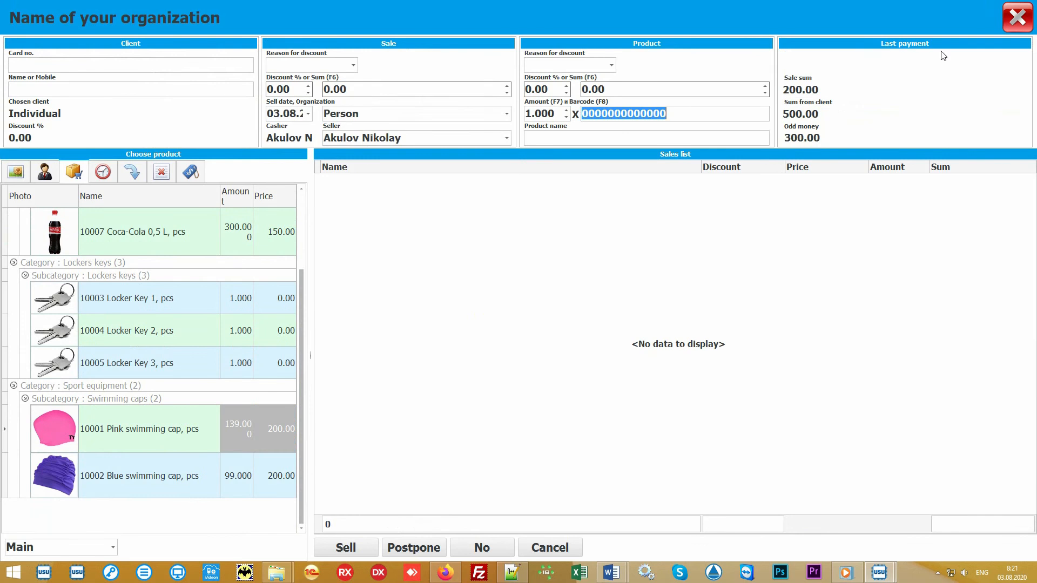
left_click(345, 548)
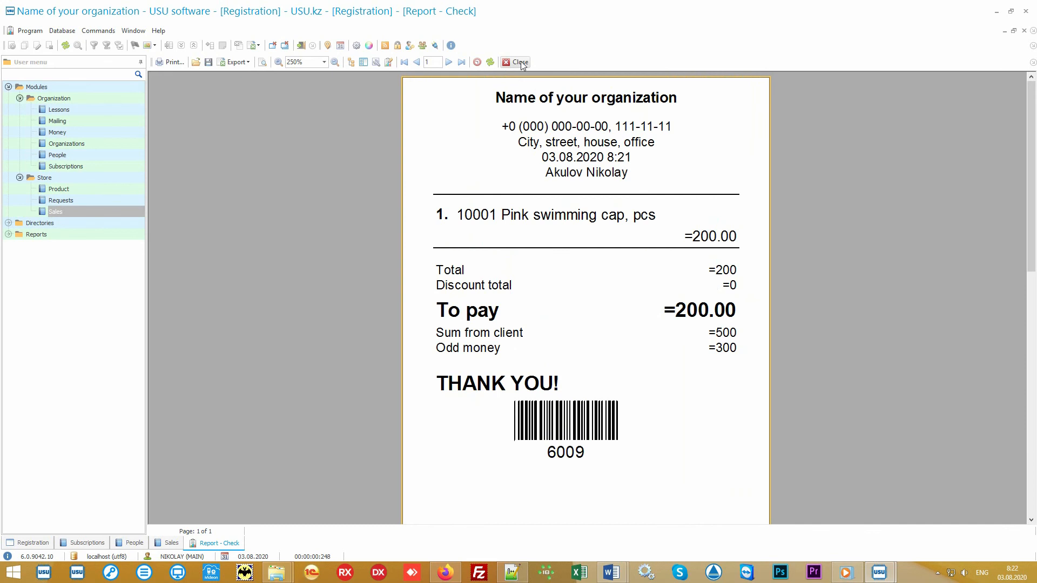
left_click(518, 61)
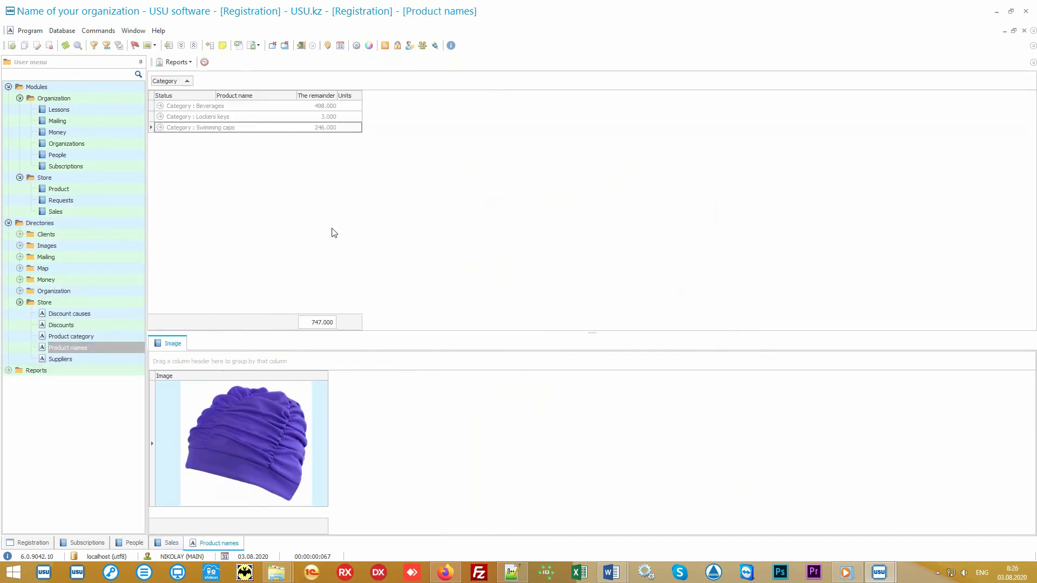
Expand the product categories and view the Blue swimming cap picture.
left_click(159, 106)
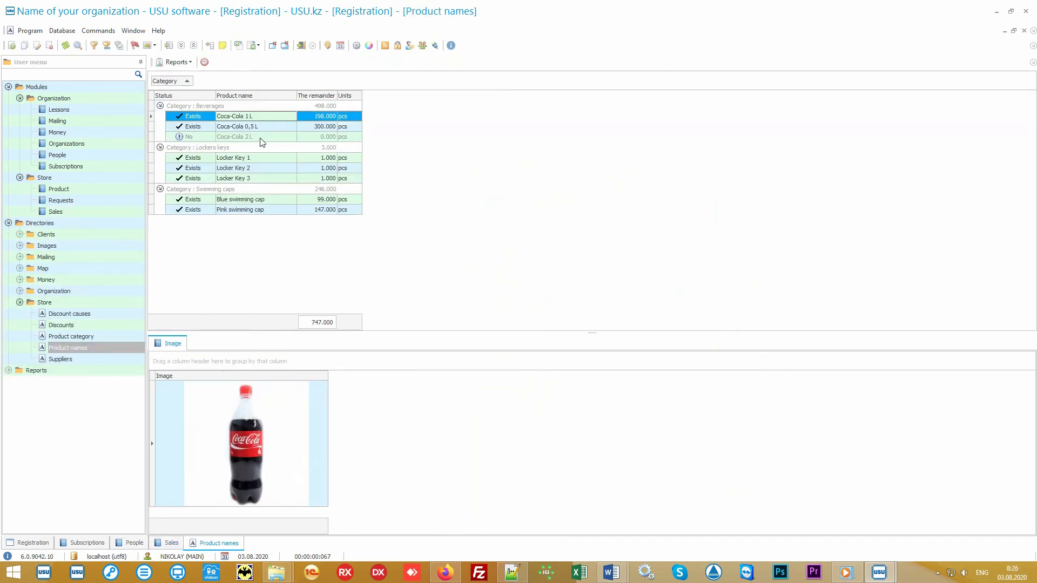
left_click(240, 210)
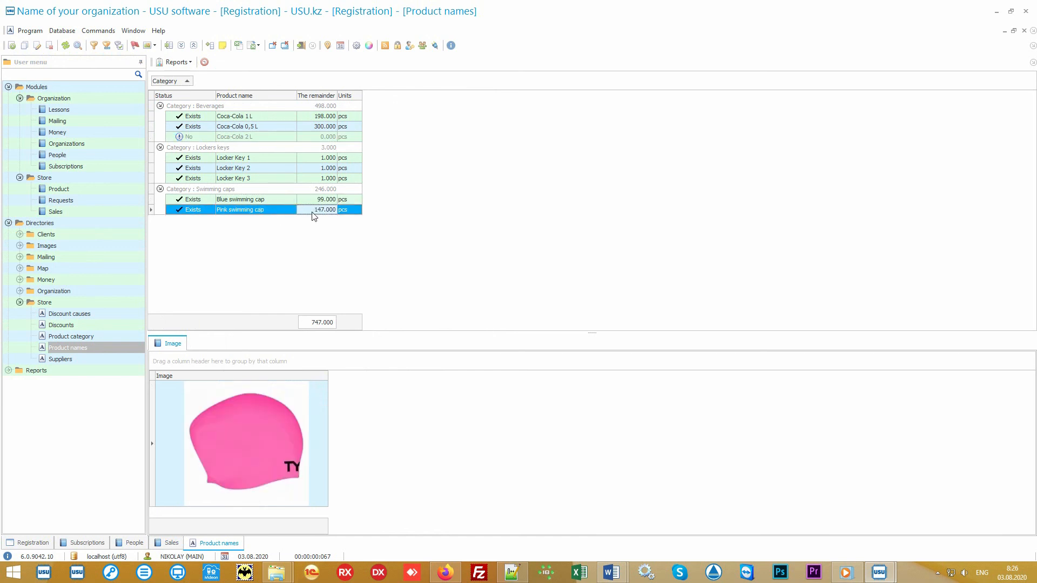
left_click(240, 200)
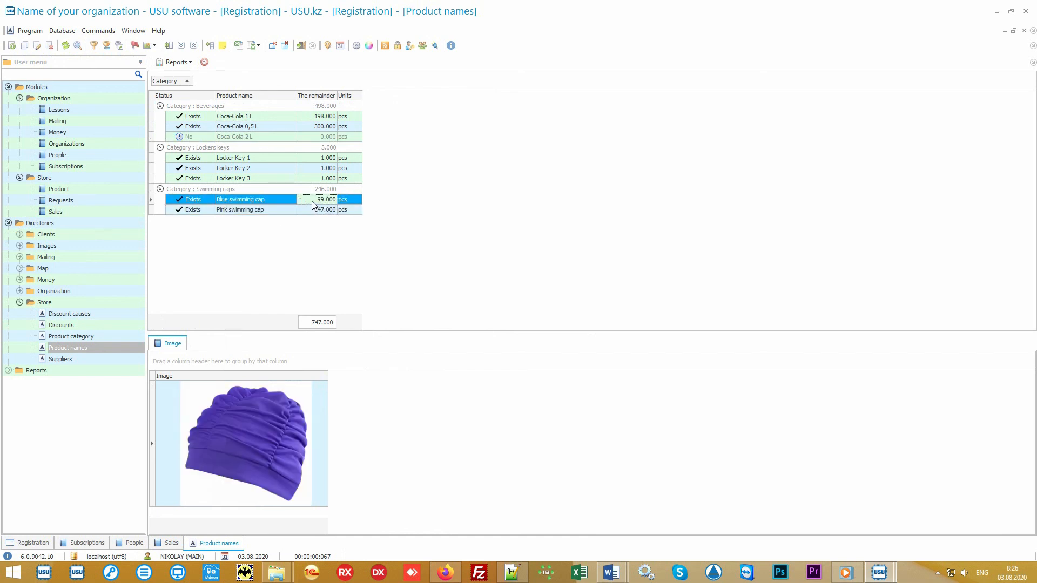
Collapse Directories and expand Reports > Mailing to show Birthdays and Bulk mailing.
left_click(39, 223)
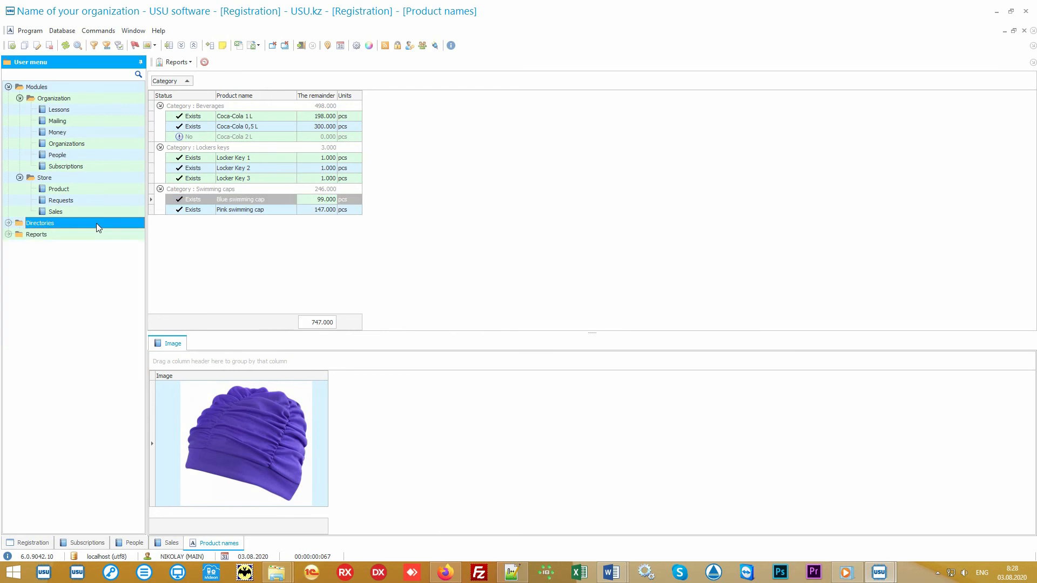
left_click(36, 234)
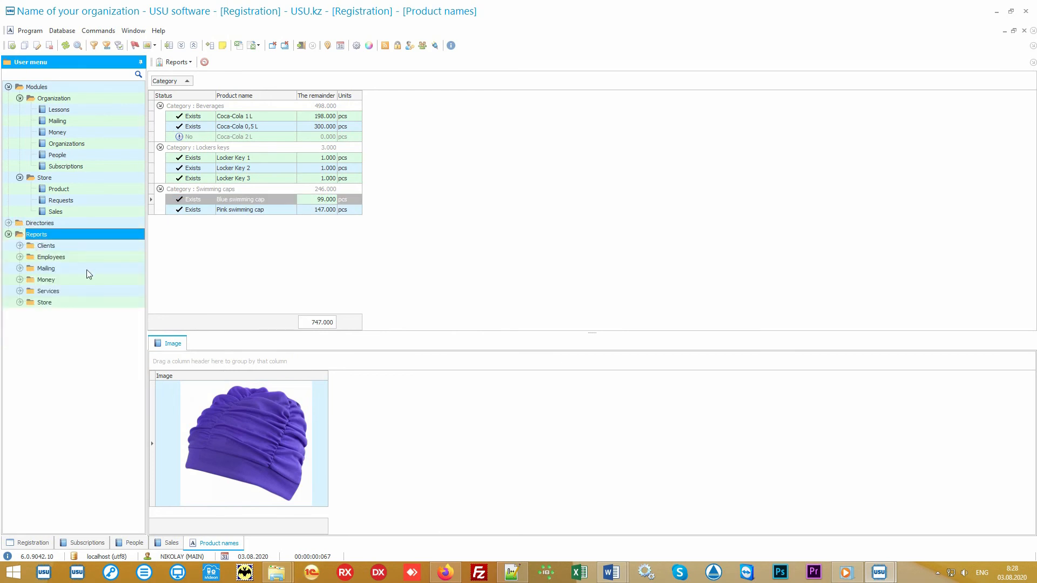
left_click(47, 268)
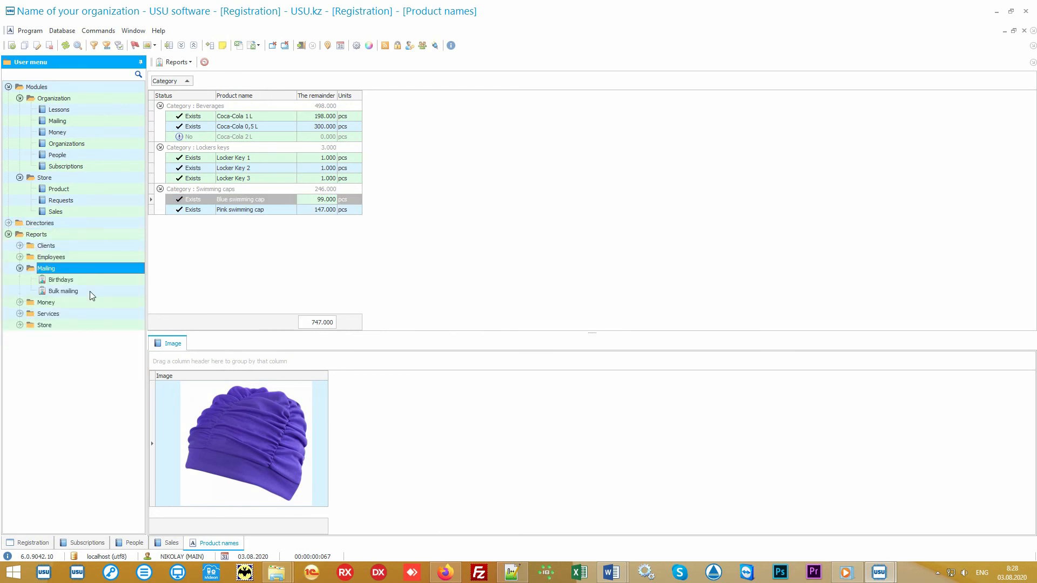
Build the Bulk mailing report, preview a Happy Birthday template mailing, then cancel it.
double_click(63, 291)
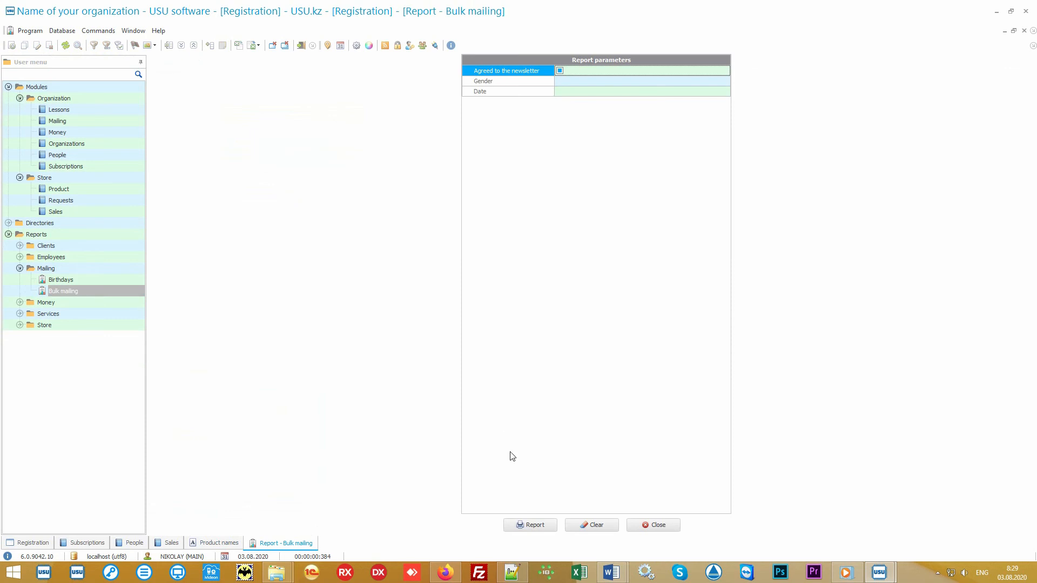
left_click(530, 525)
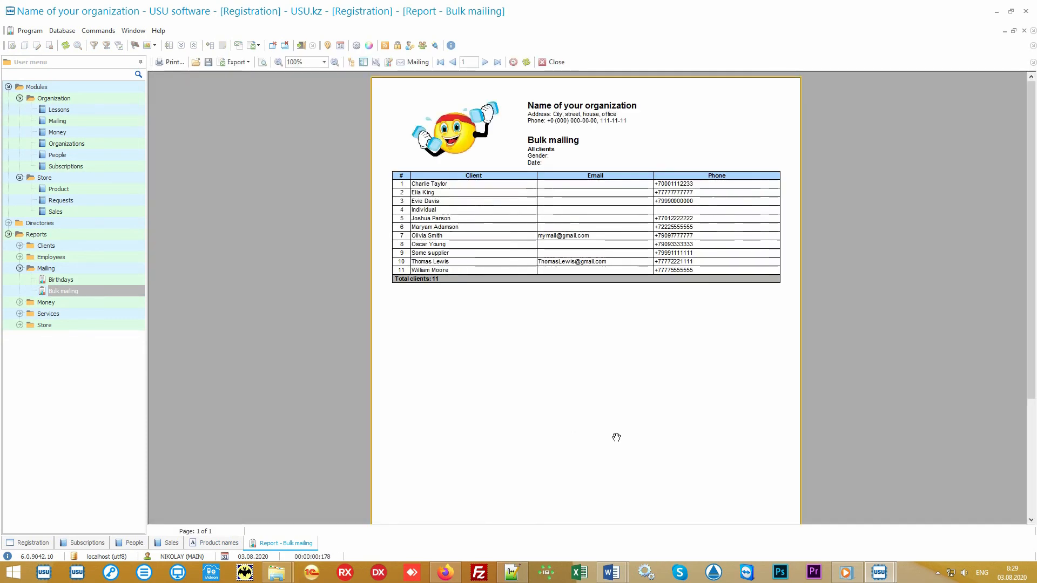
left_click(412, 61)
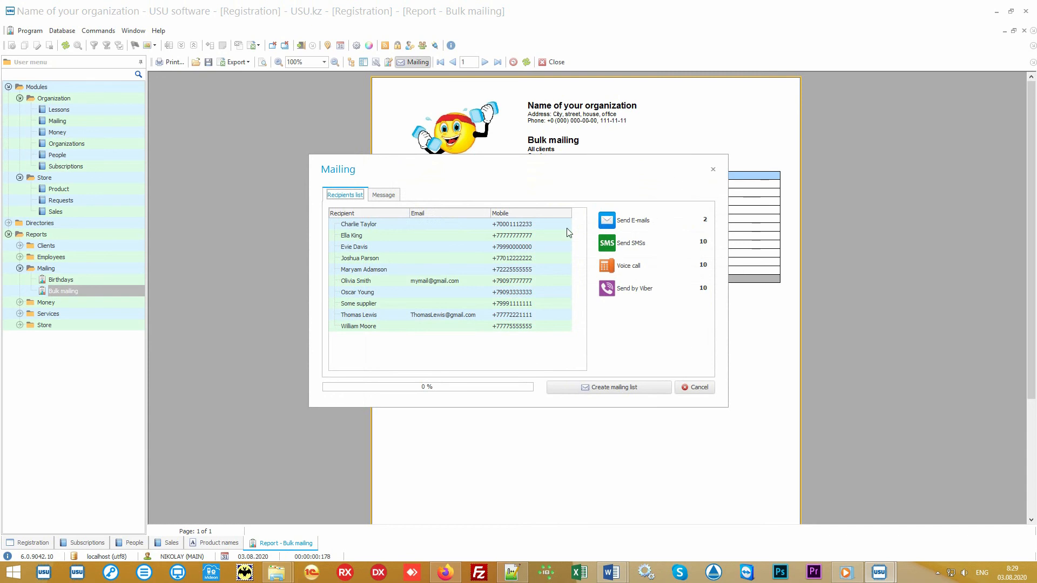
mouse_move(655, 327)
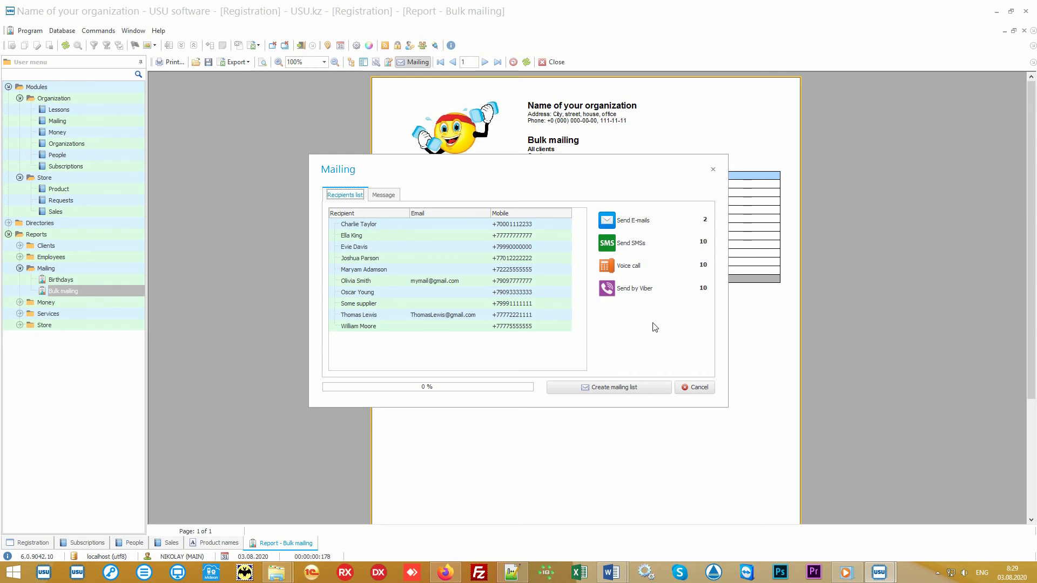
left_click(383, 195)
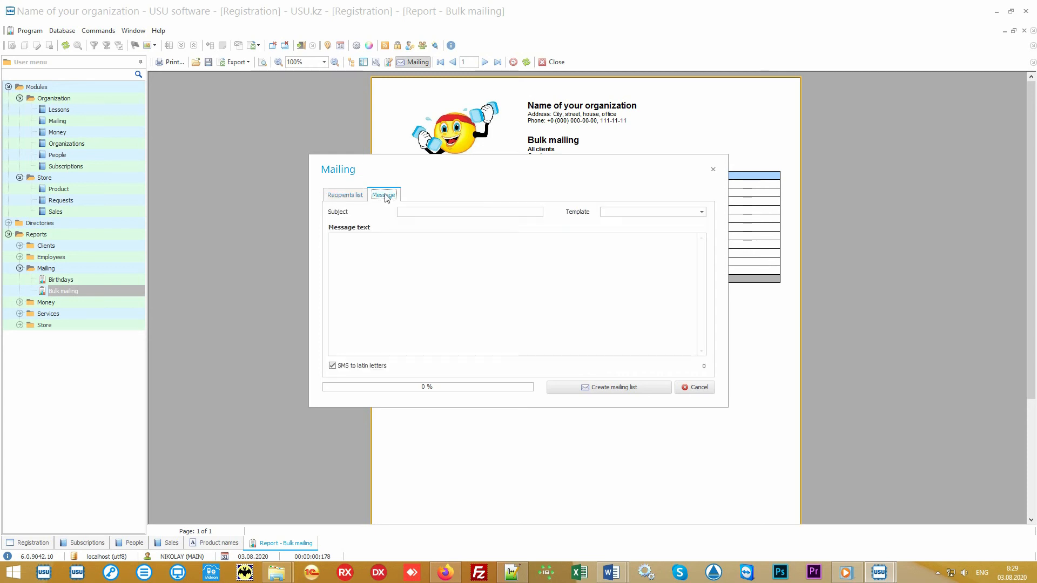
left_click(701, 211)
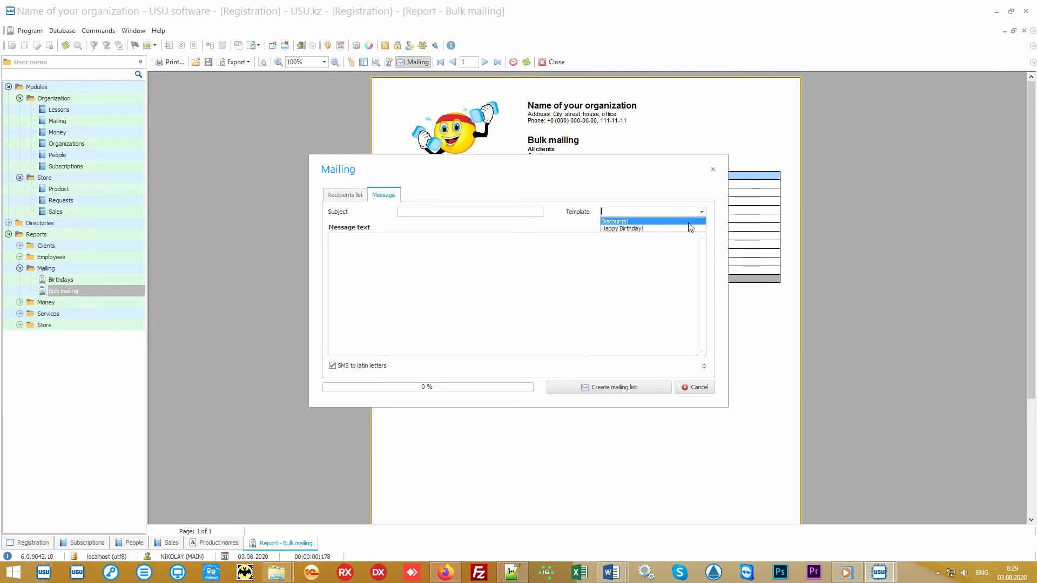
left_click(621, 228)
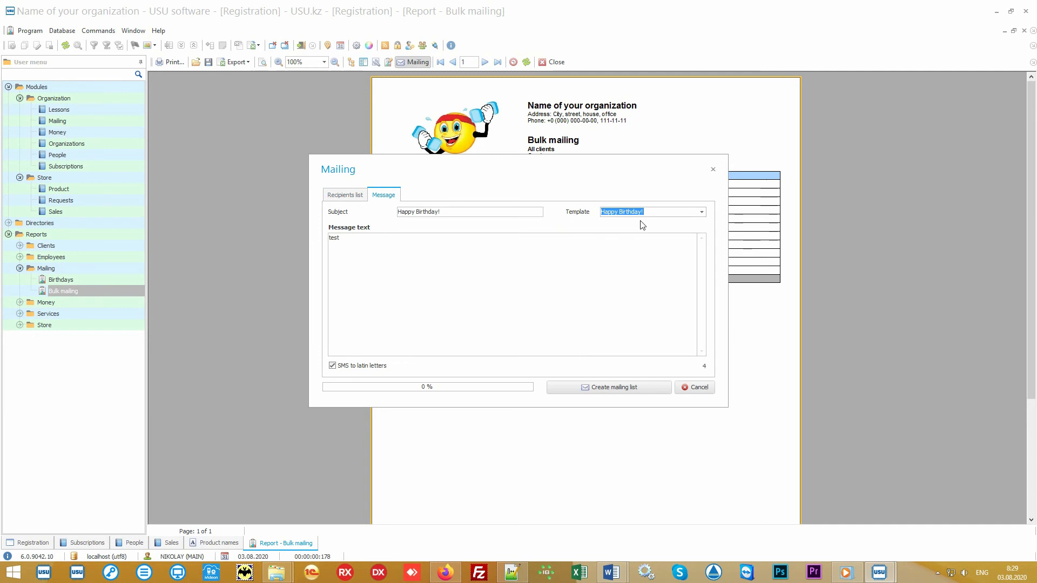
left_click(516, 265)
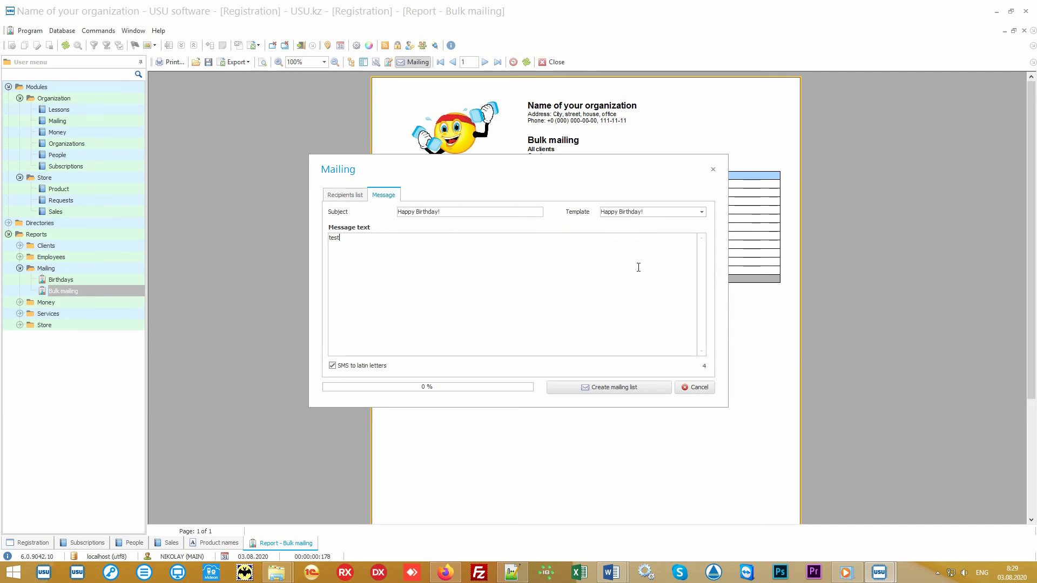
left_click(695, 387)
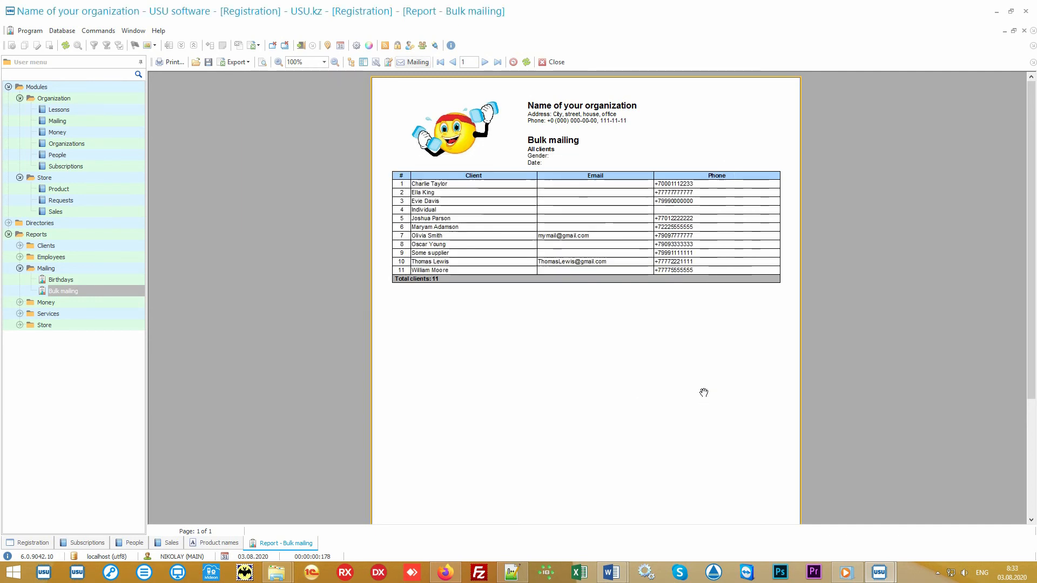
left_click(219, 542)
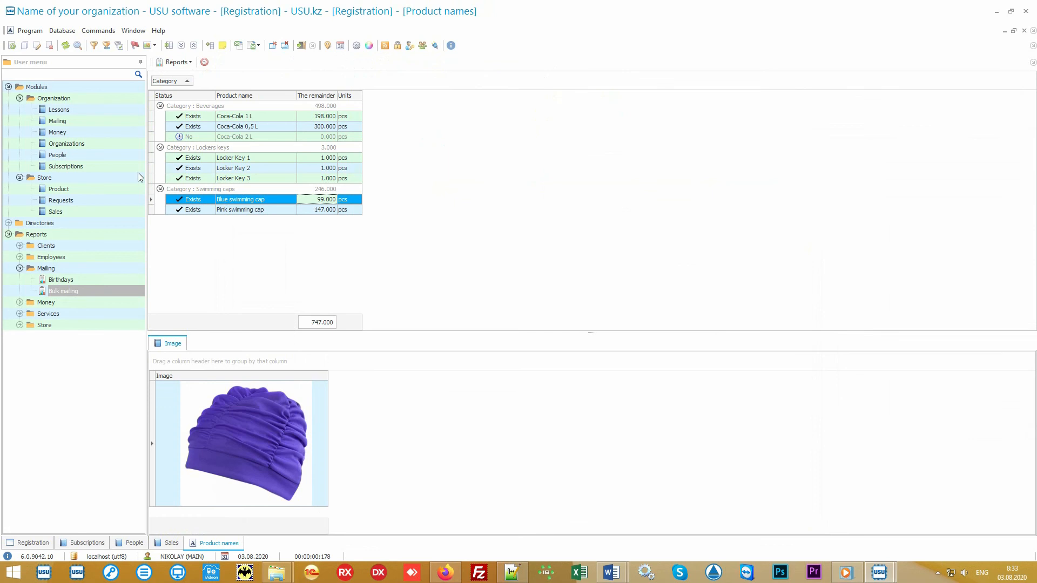
left_click(56, 156)
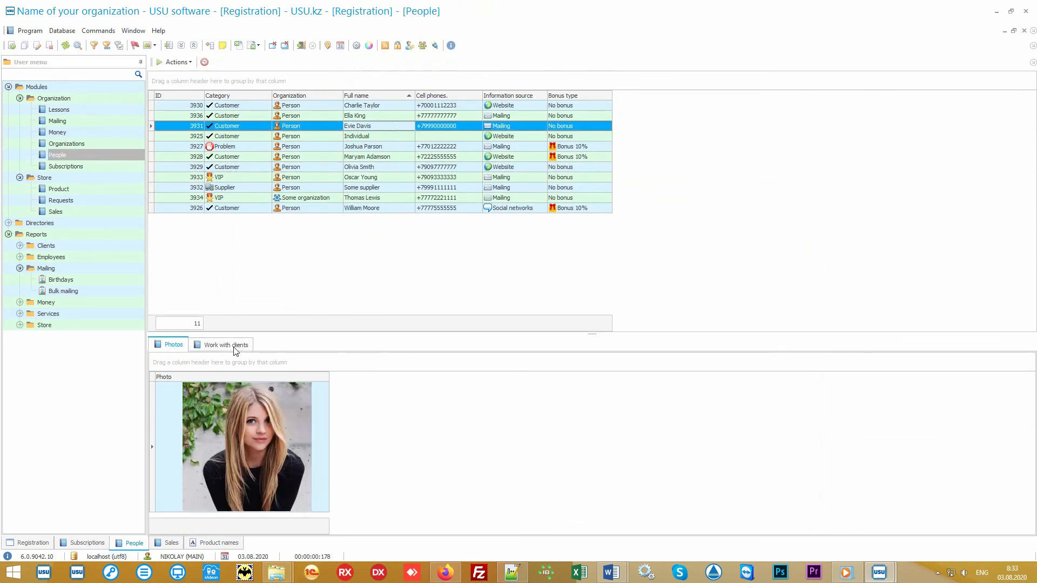
left_click(224, 344)
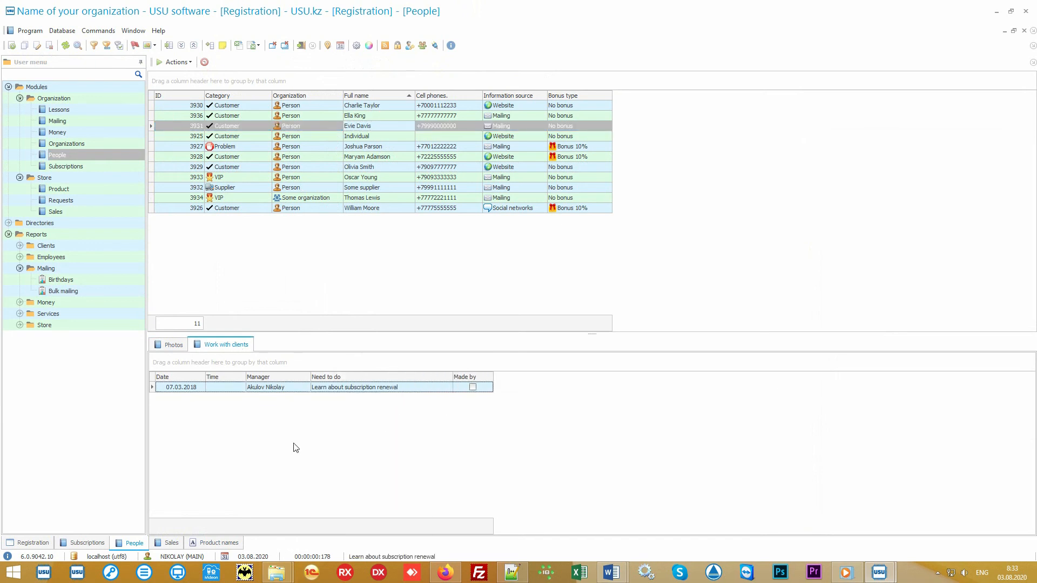
mouse_move(228, 393)
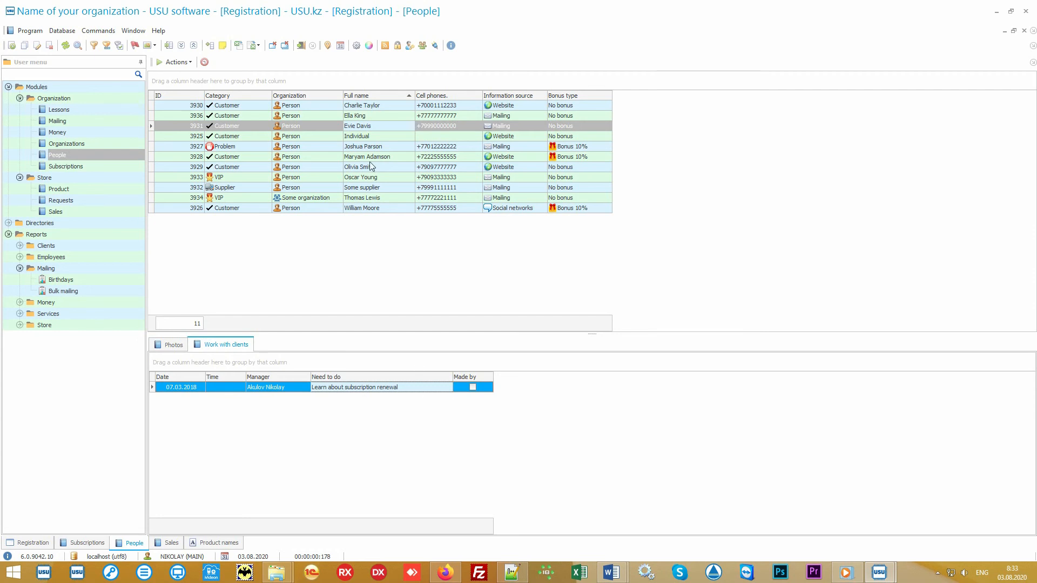
left_click(363, 147)
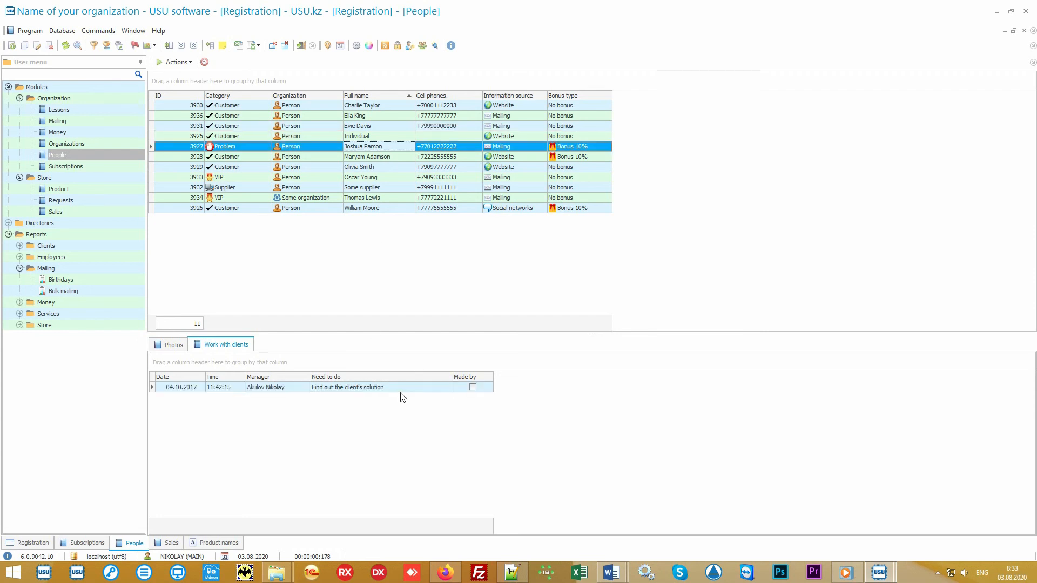
left_click(347, 387)
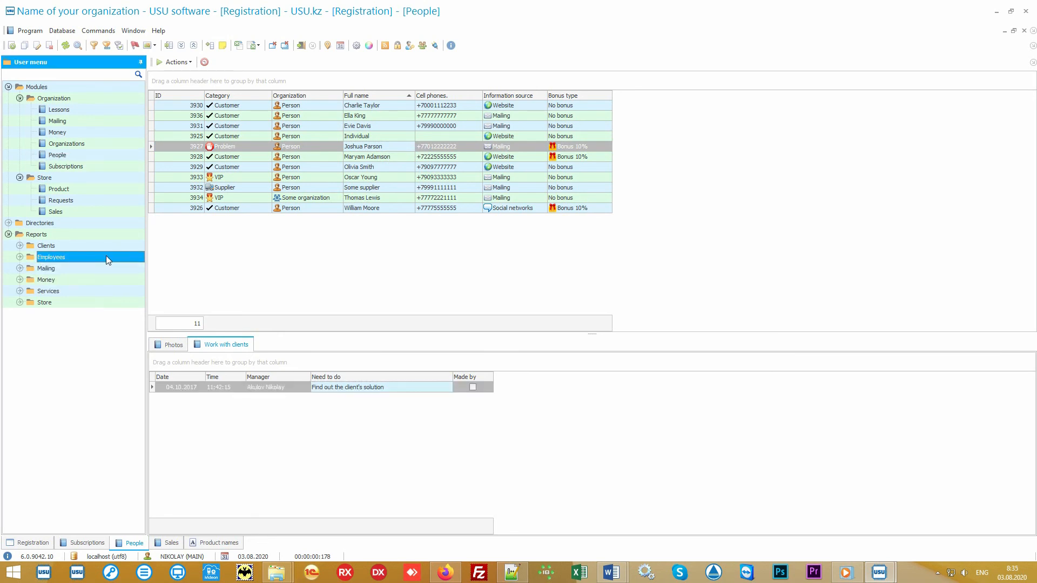
Open the Employees > Conversion report for 01.01.2010–31.12.2020, totalling 3 contacts.
left_click(52, 257)
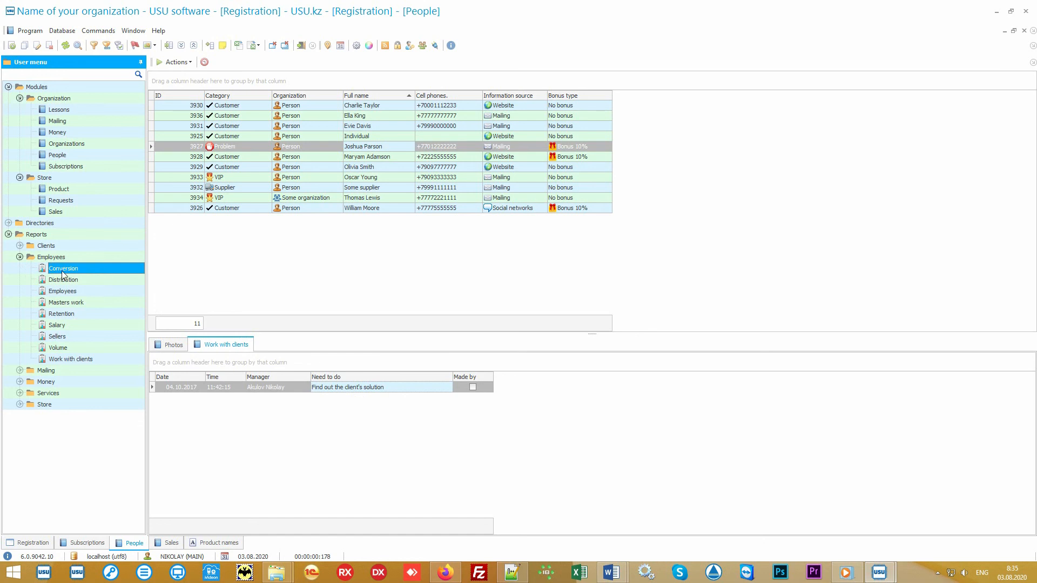
double_click(64, 268)
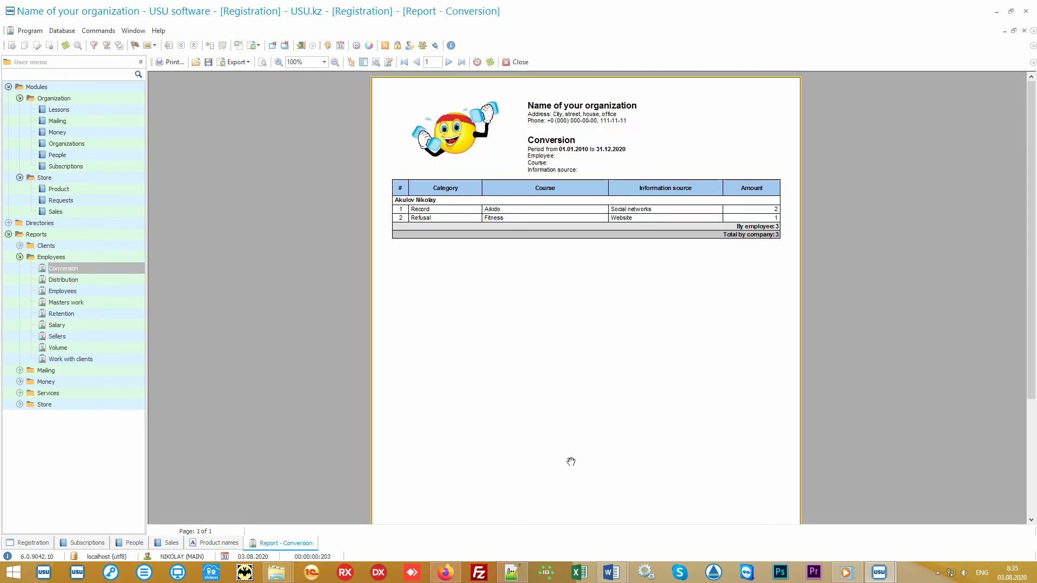
mouse_move(571, 419)
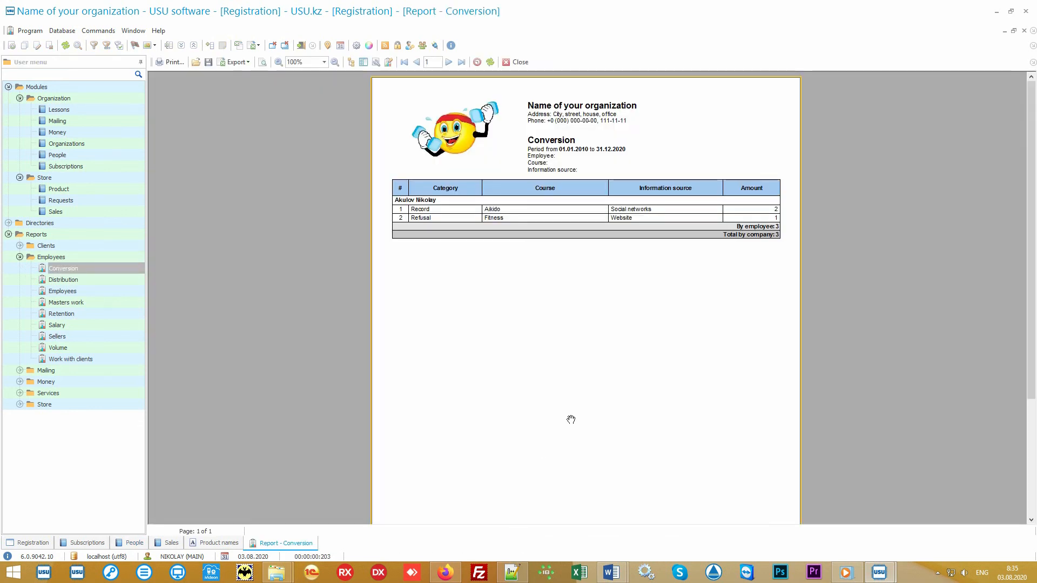
mouse_move(452, 223)
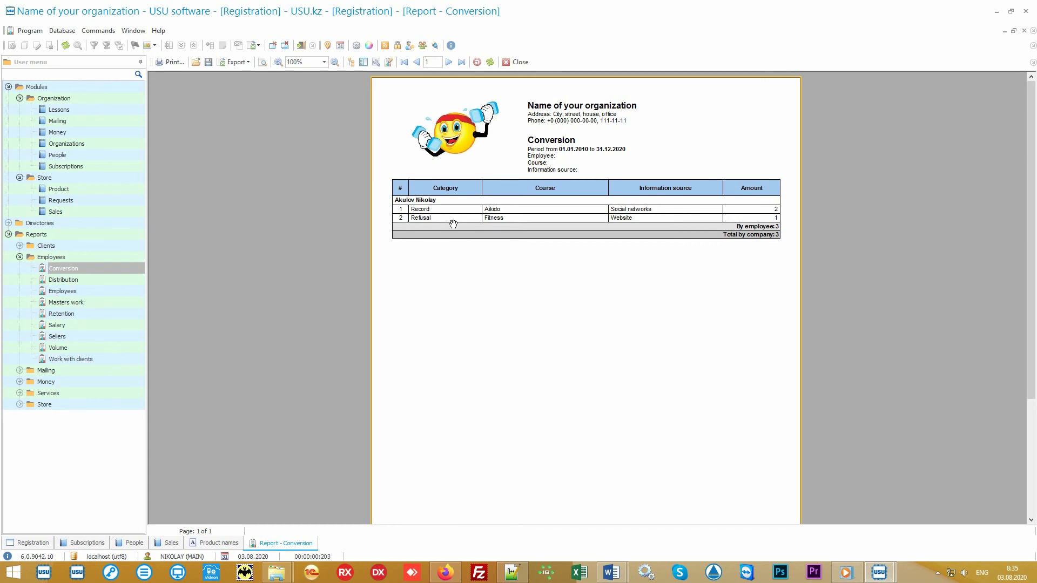
mouse_move(746, 201)
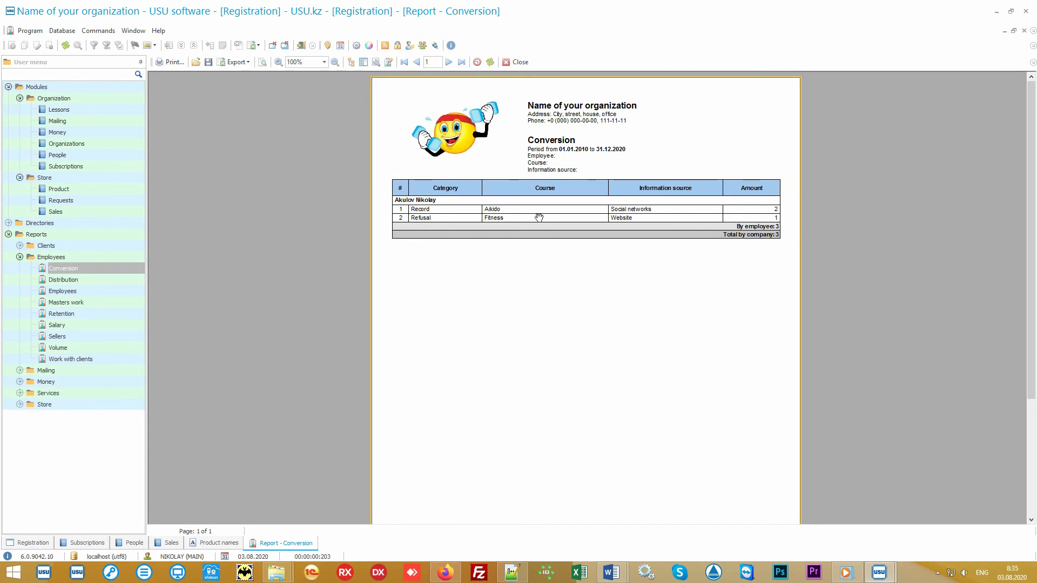
mouse_move(766, 274)
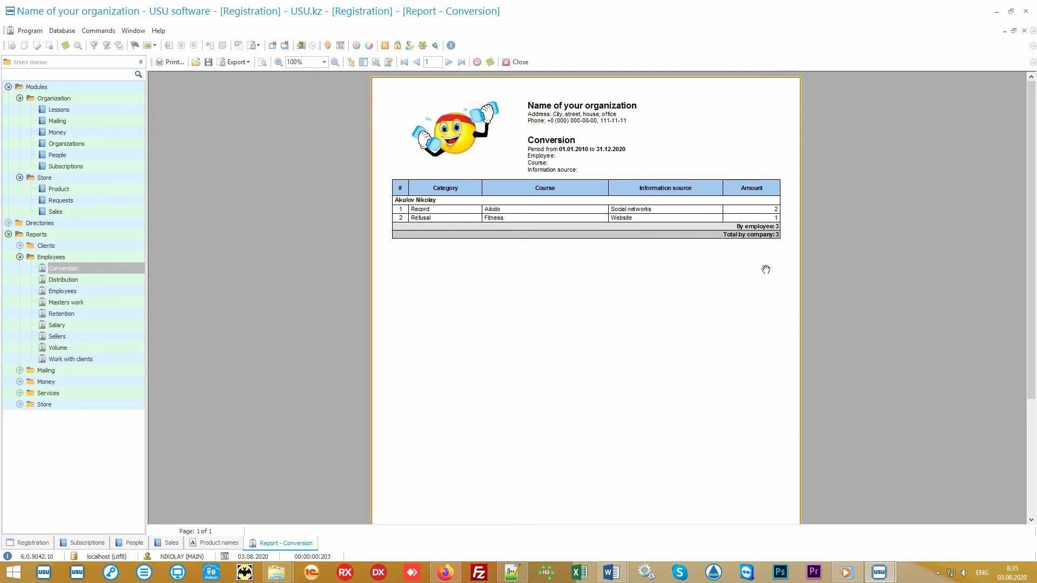
mouse_move(85, 176)
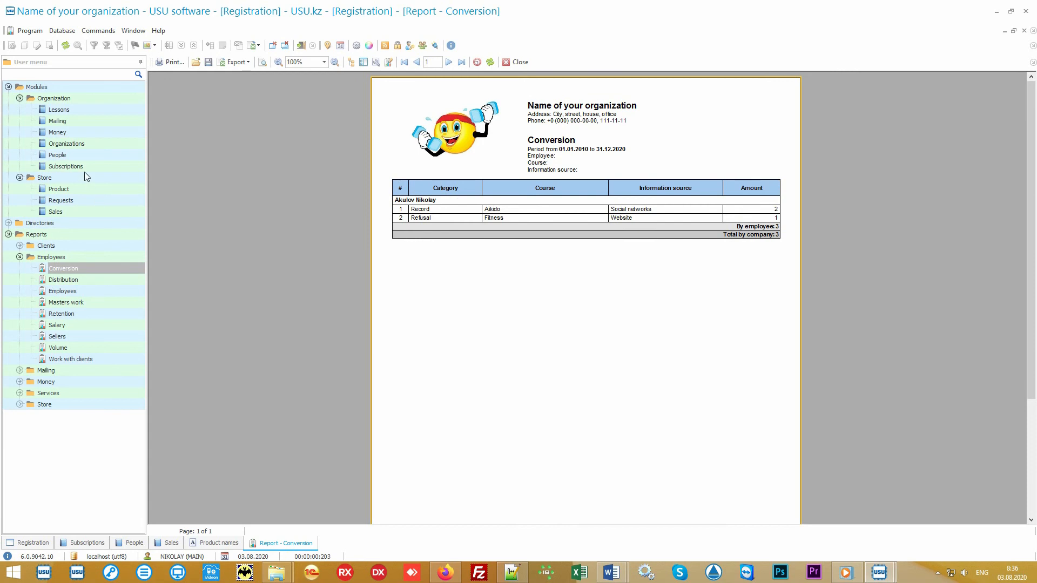
left_click(57, 155)
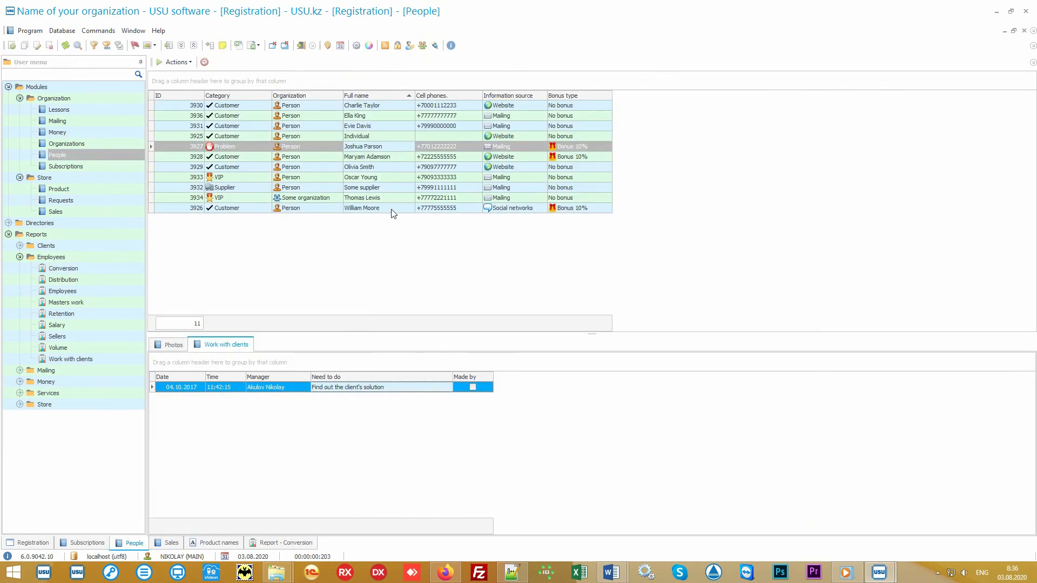
right_click(393, 207)
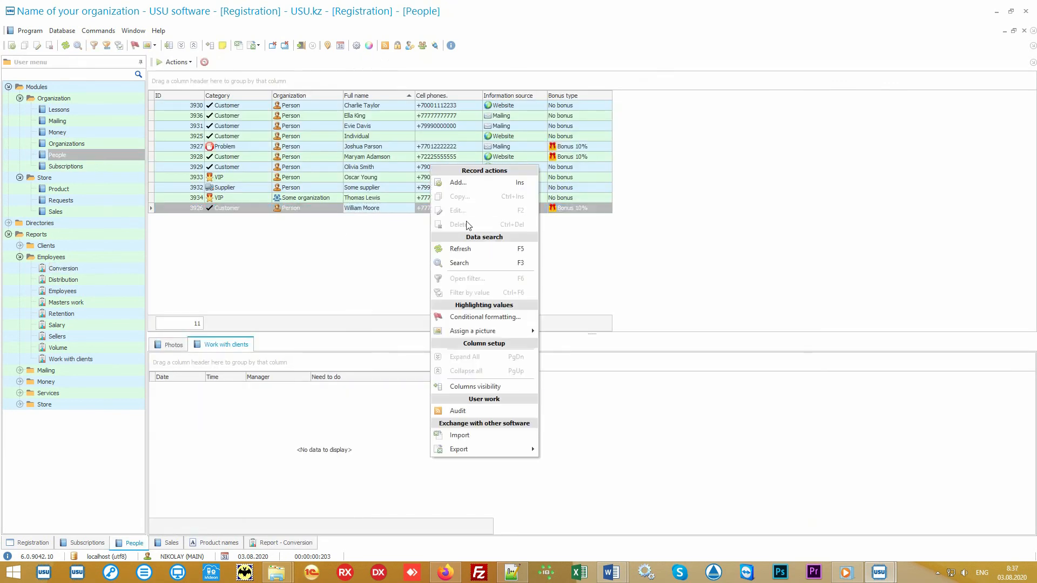
left_click(457, 182)
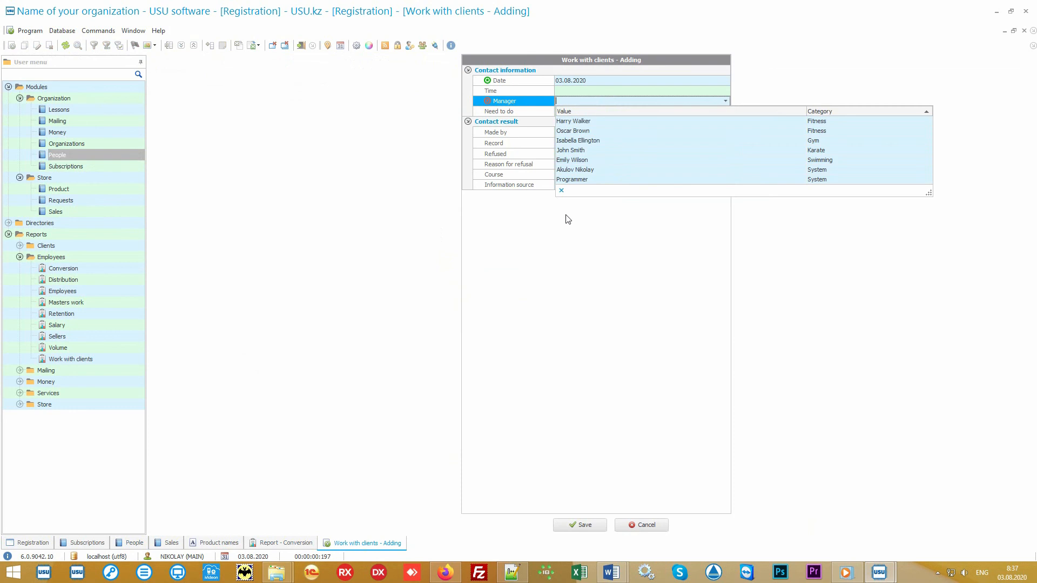
left_click(596, 150)
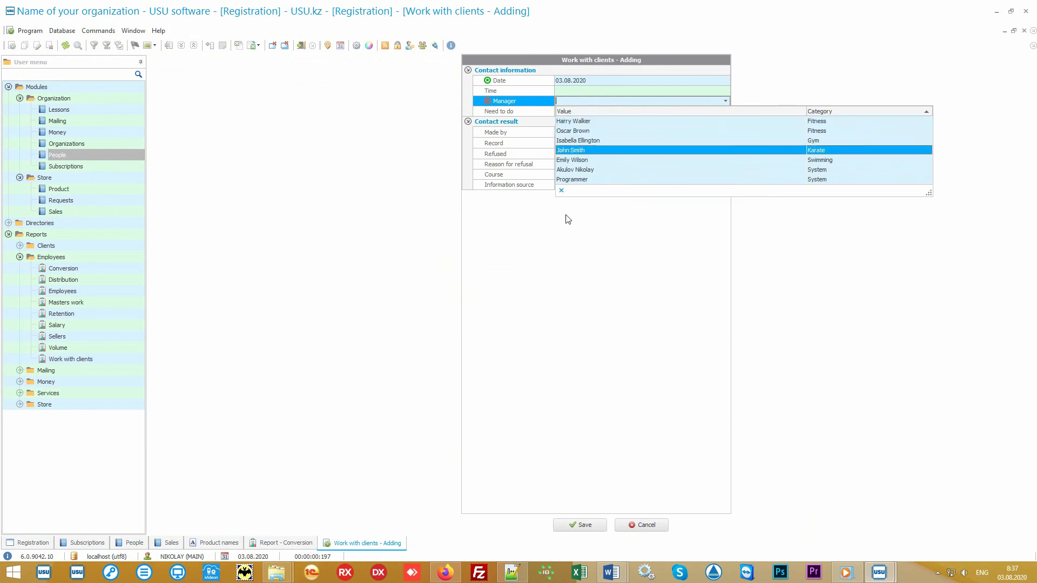
left_click(574, 169)
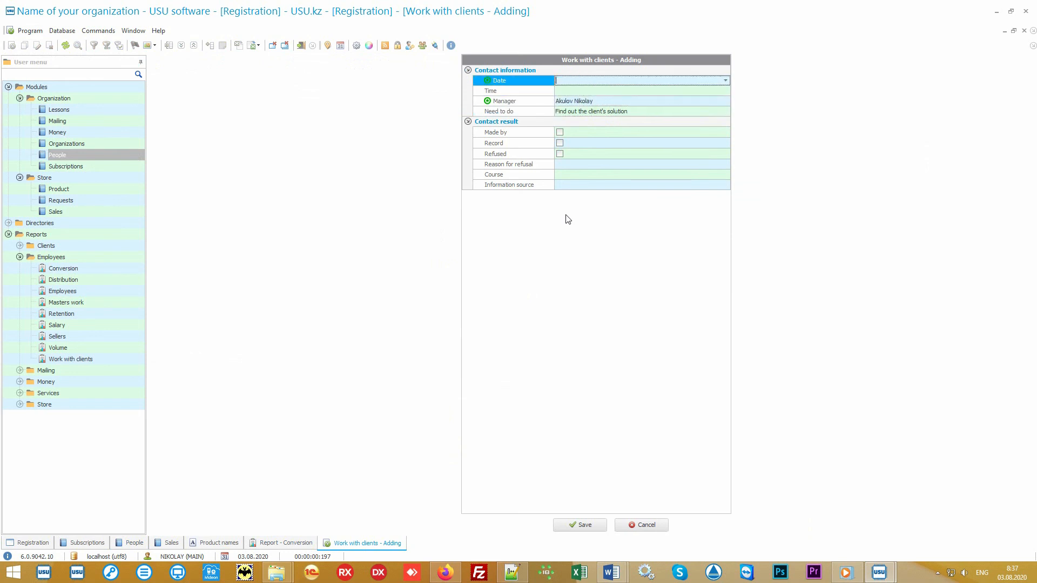
type("06.08.2020")
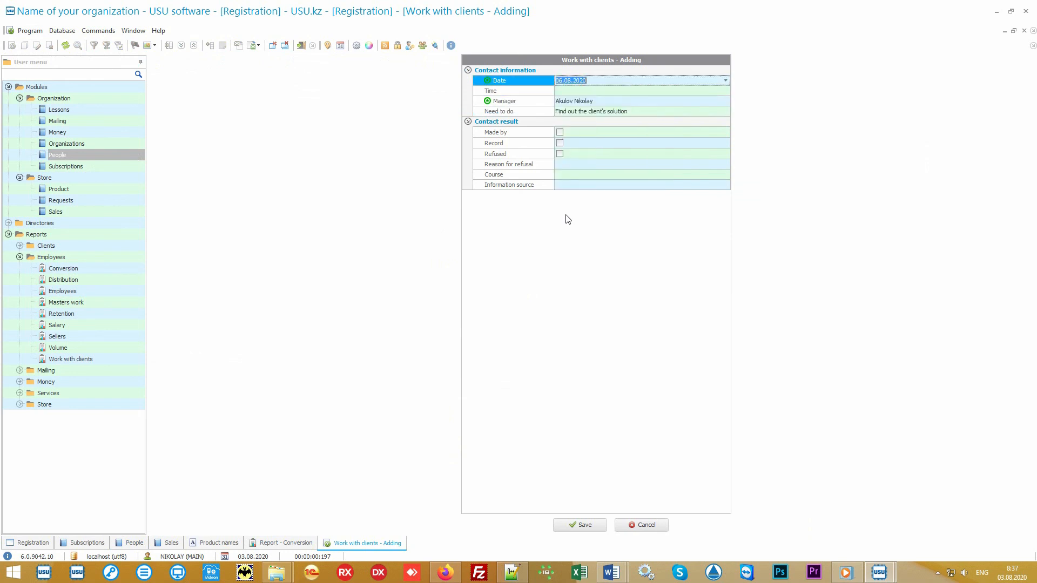
left_click(579, 525)
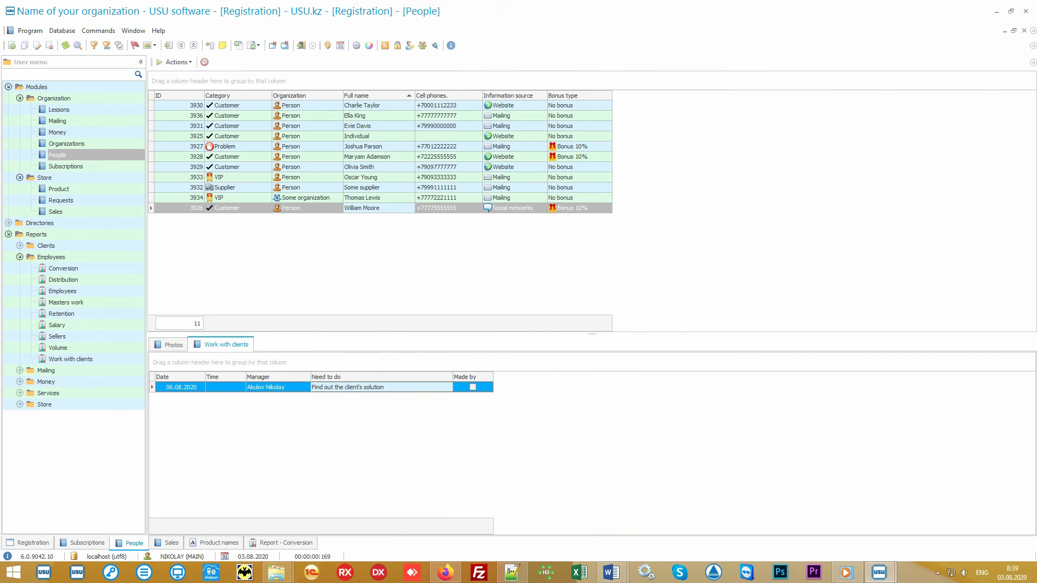
left_click(285, 386)
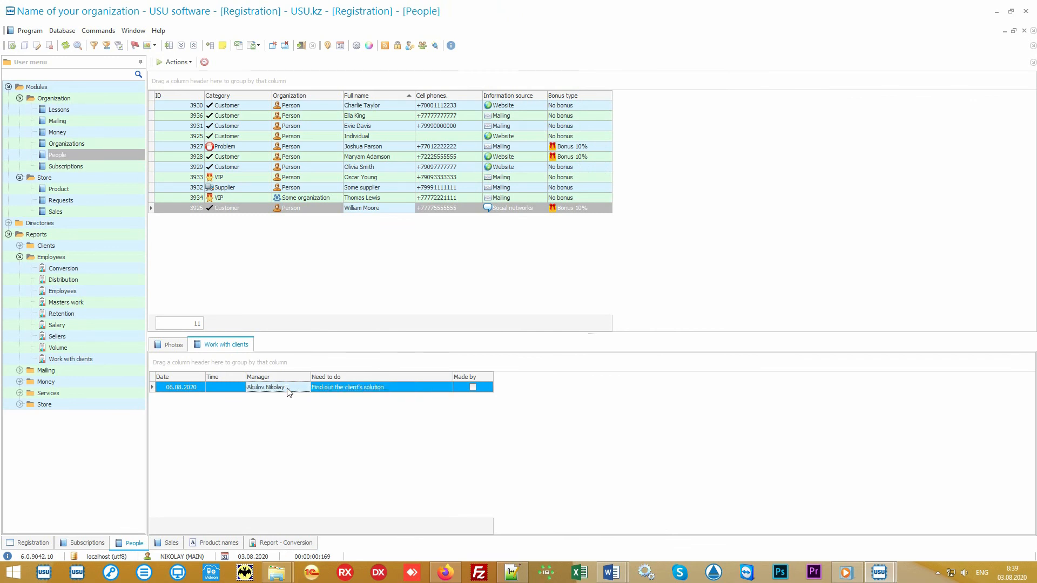
left_click(52, 256)
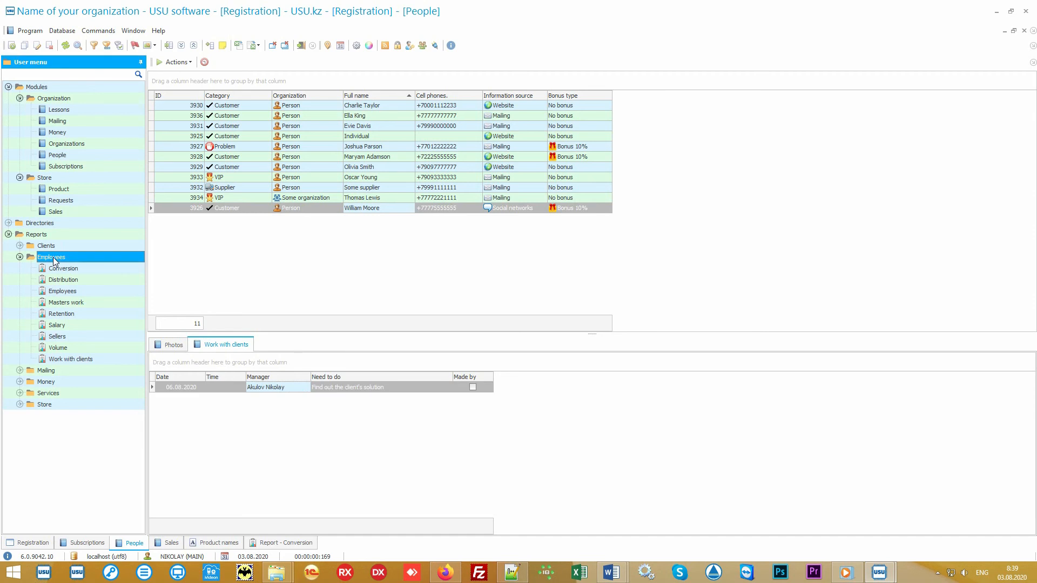
mouse_move(88, 362)
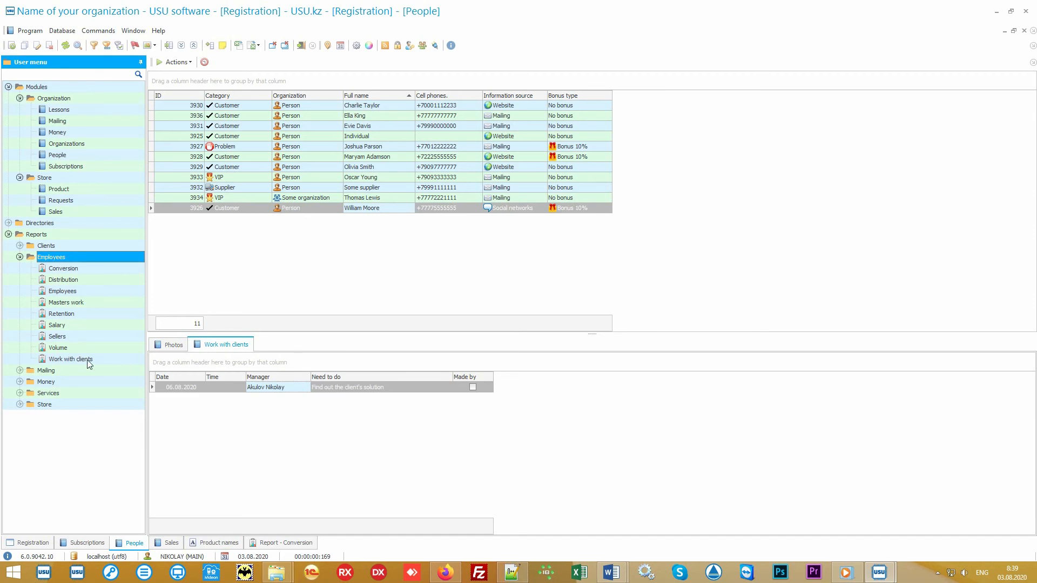
Generate the Employees > Work with clients report listing nine tasks.
double_click(71, 359)
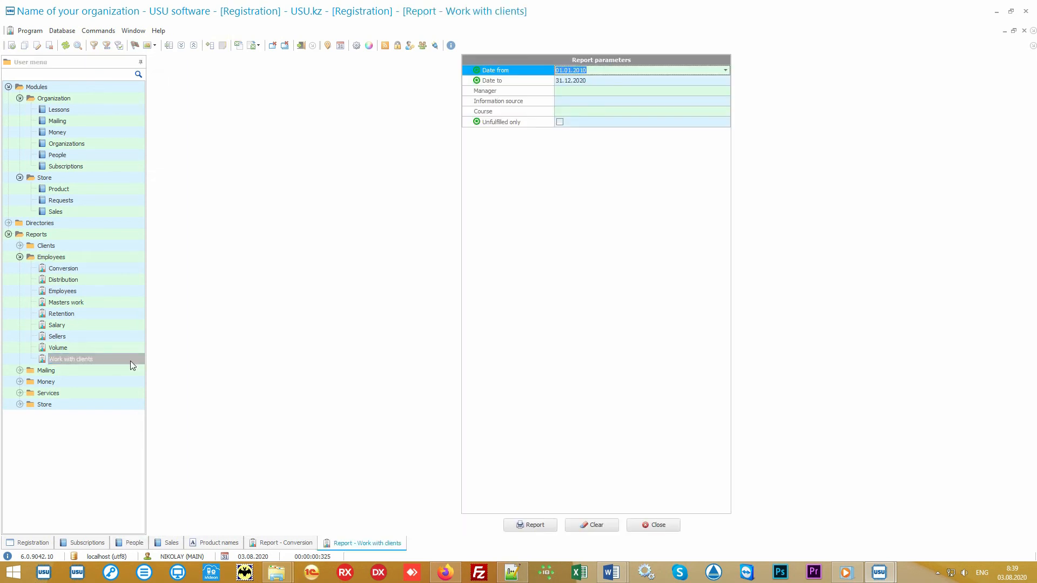
left_click(530, 525)
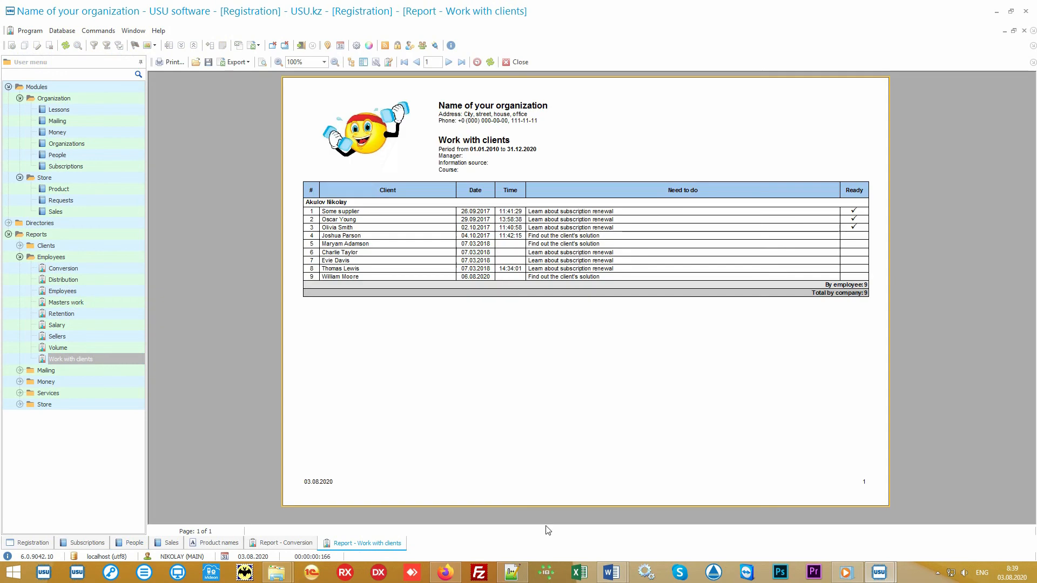
mouse_move(523, 324)
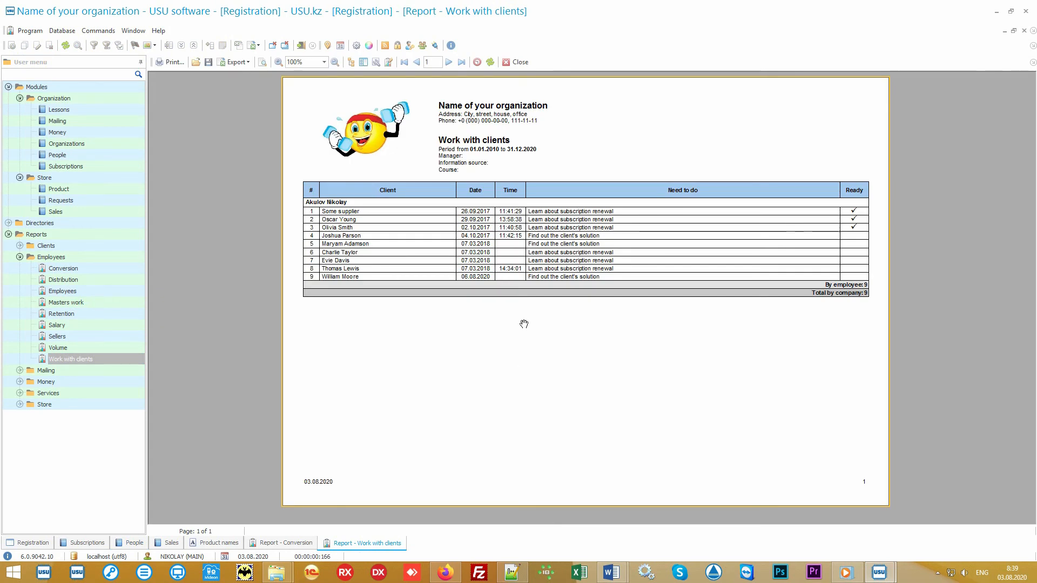
mouse_move(527, 317)
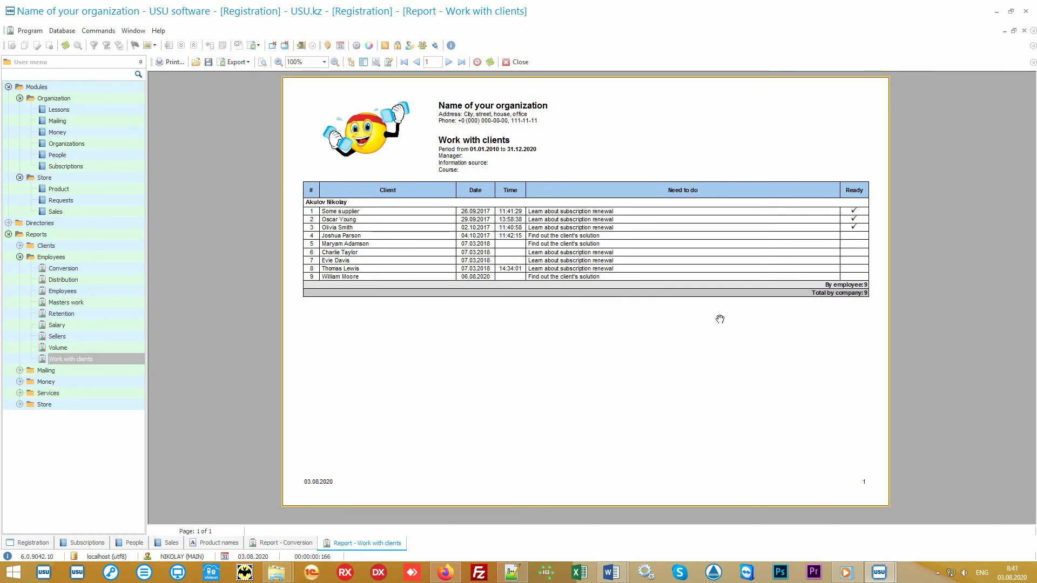
mouse_move(107, 240)
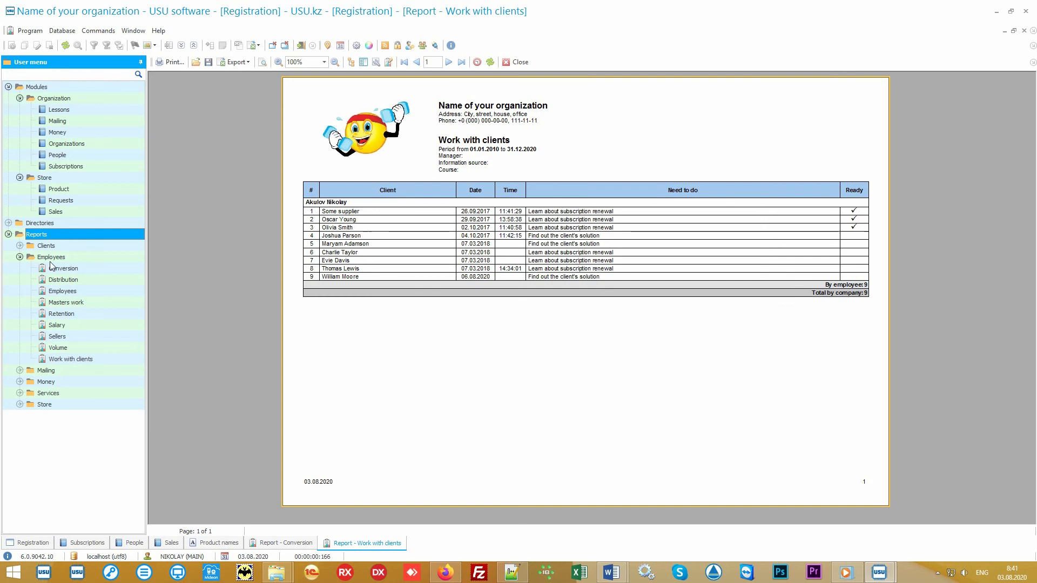
Collapse and expand report groups in the User menu tree to open client reports.
left_click(20, 257)
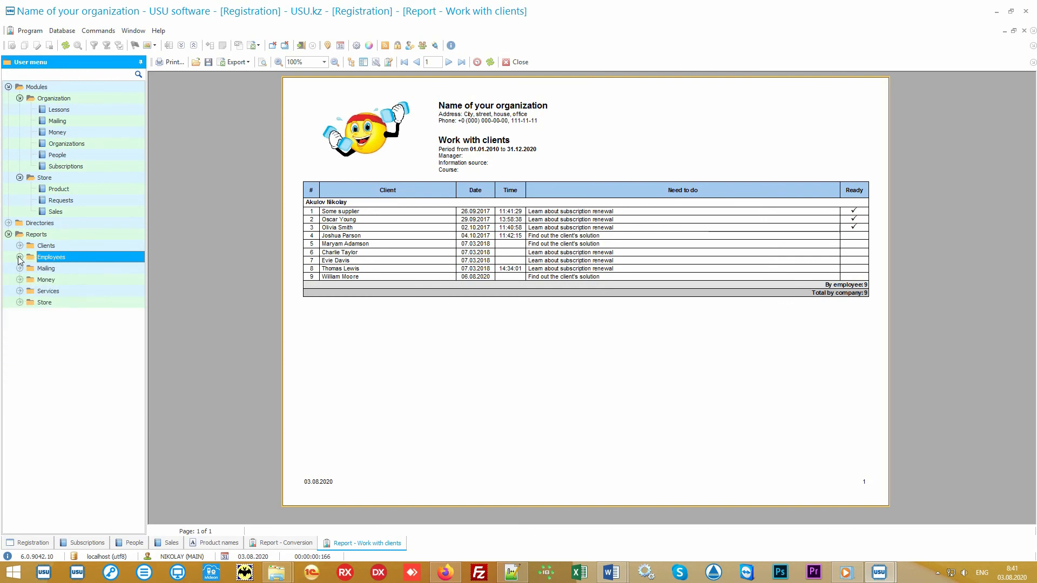
left_click(20, 291)
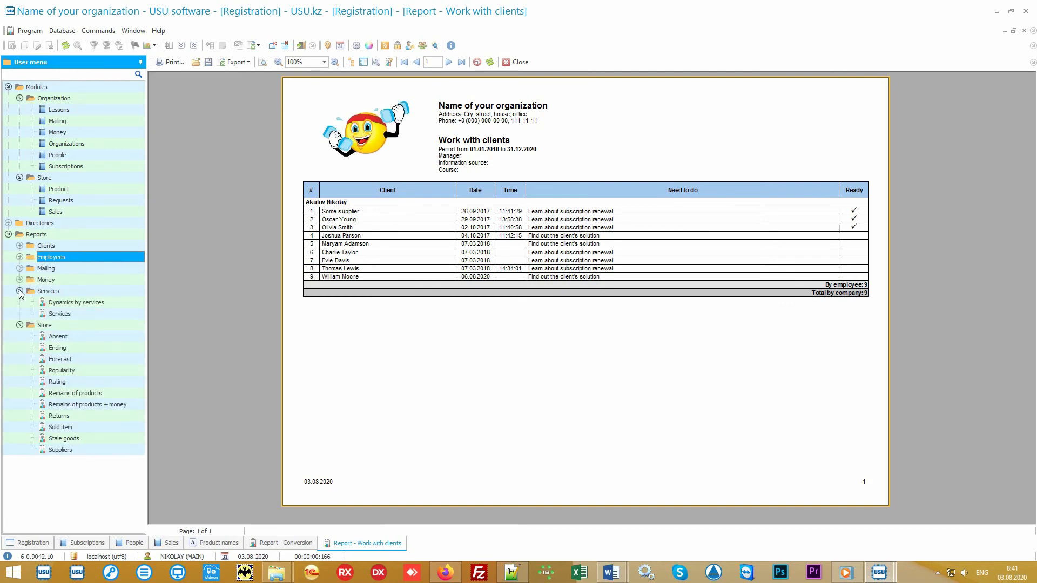
left_click(20, 268)
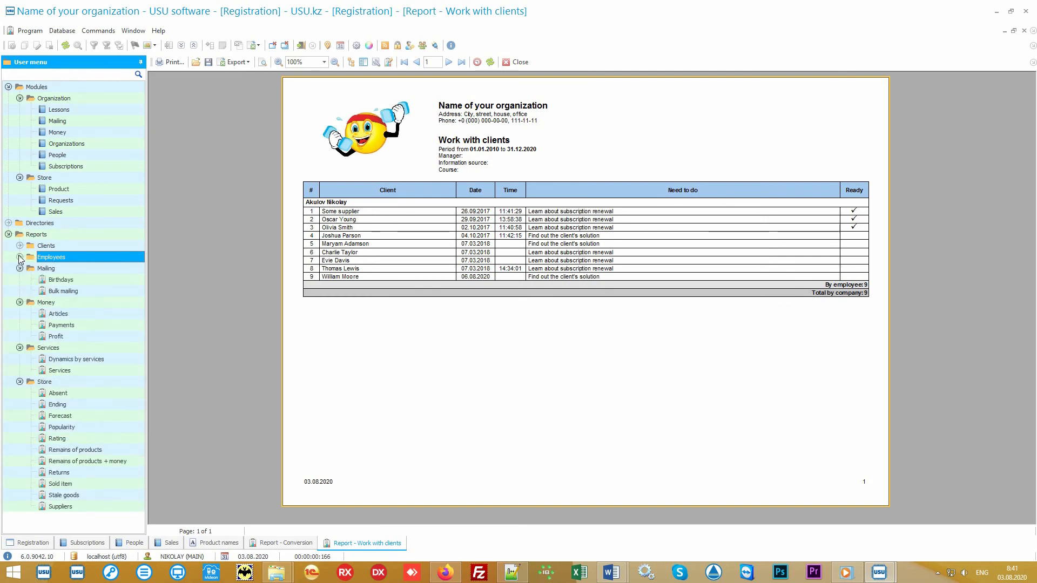
left_click(20, 245)
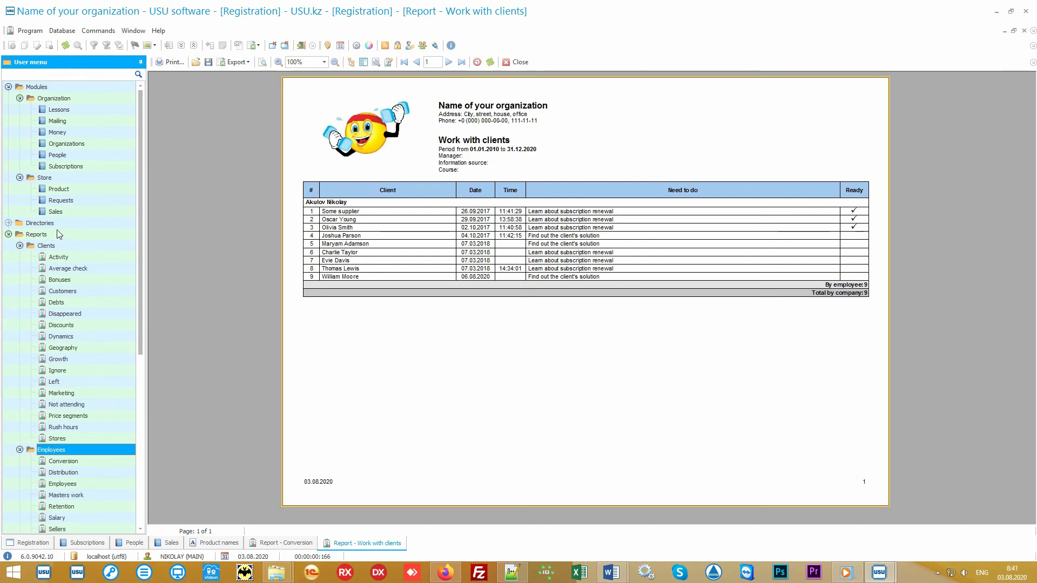
left_click(37, 87)
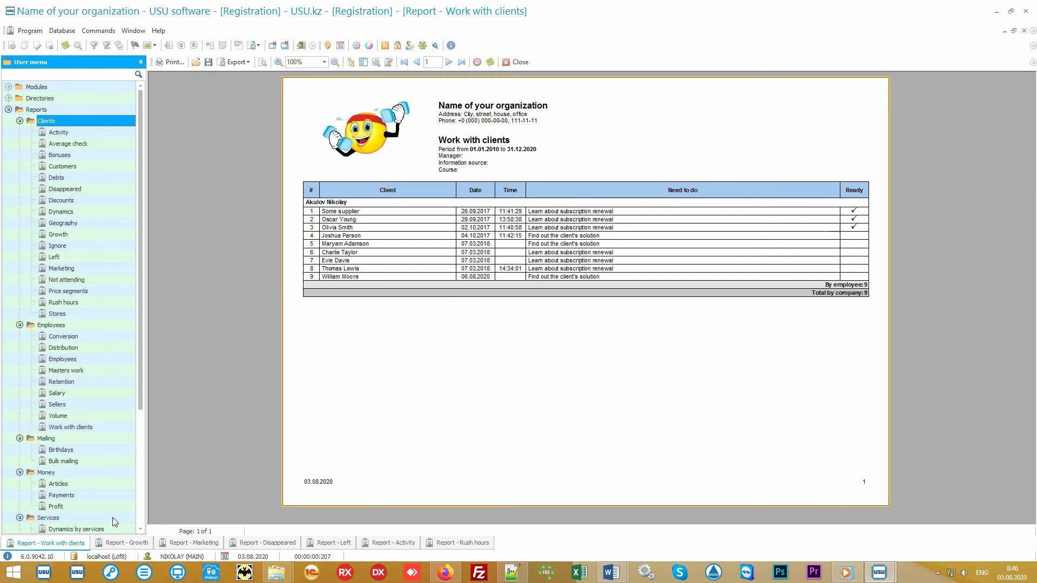
Switch through the Growth report to the Marketing report's revenue-by-source breakdown.
left_click(129, 543)
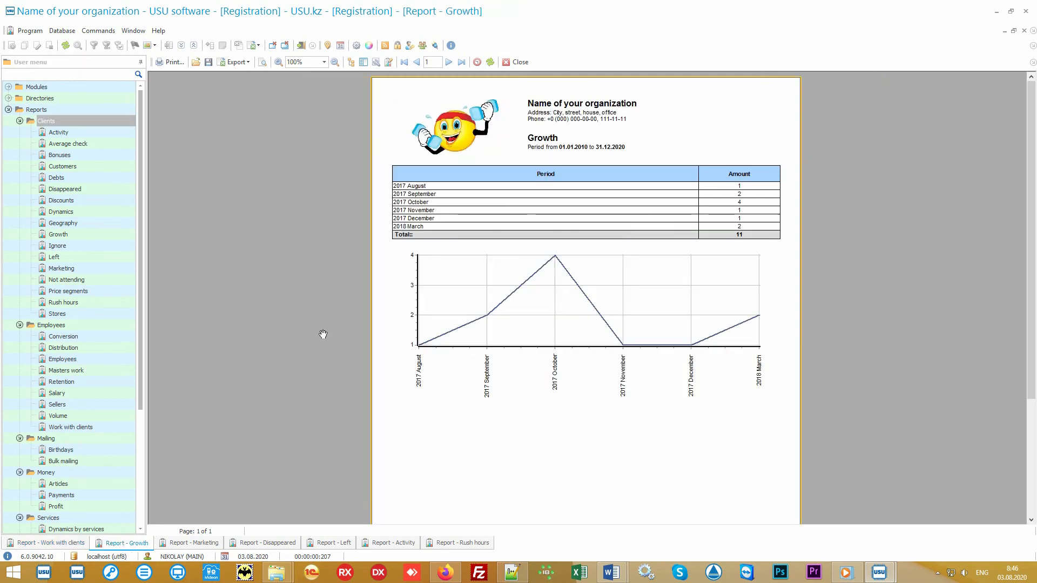
mouse_move(575, 144)
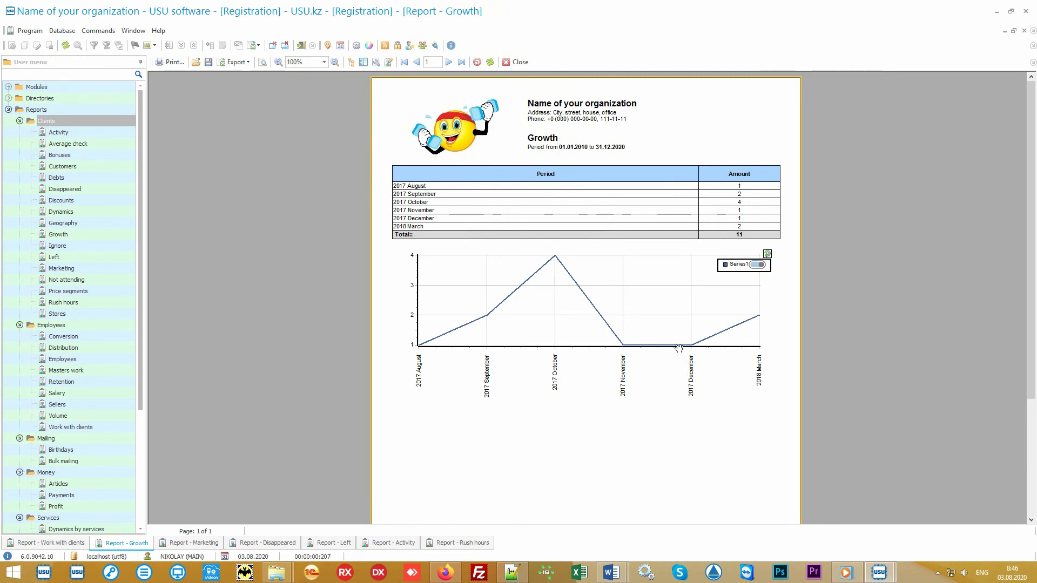
left_click(194, 542)
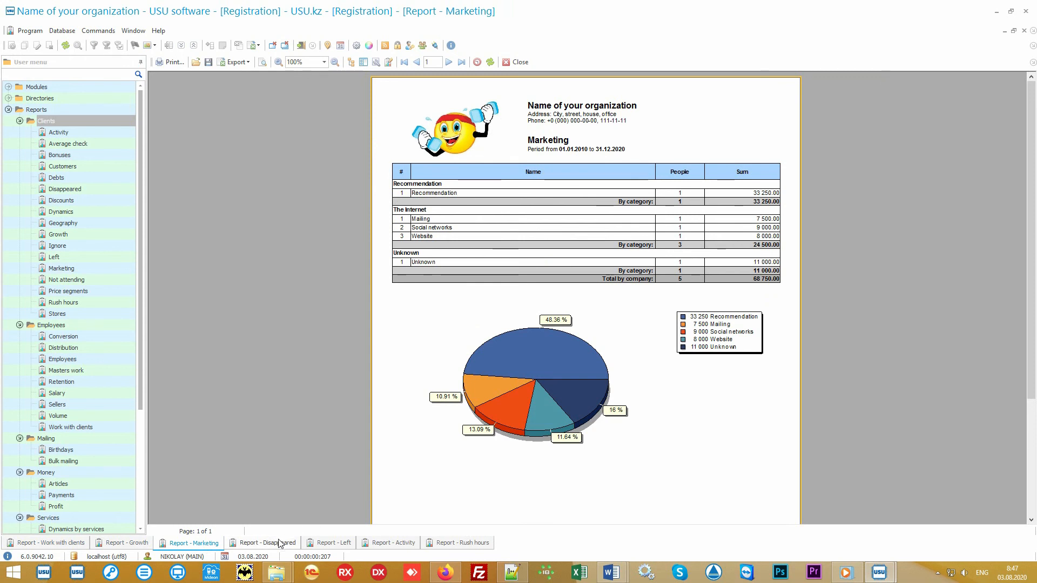
mouse_move(277, 545)
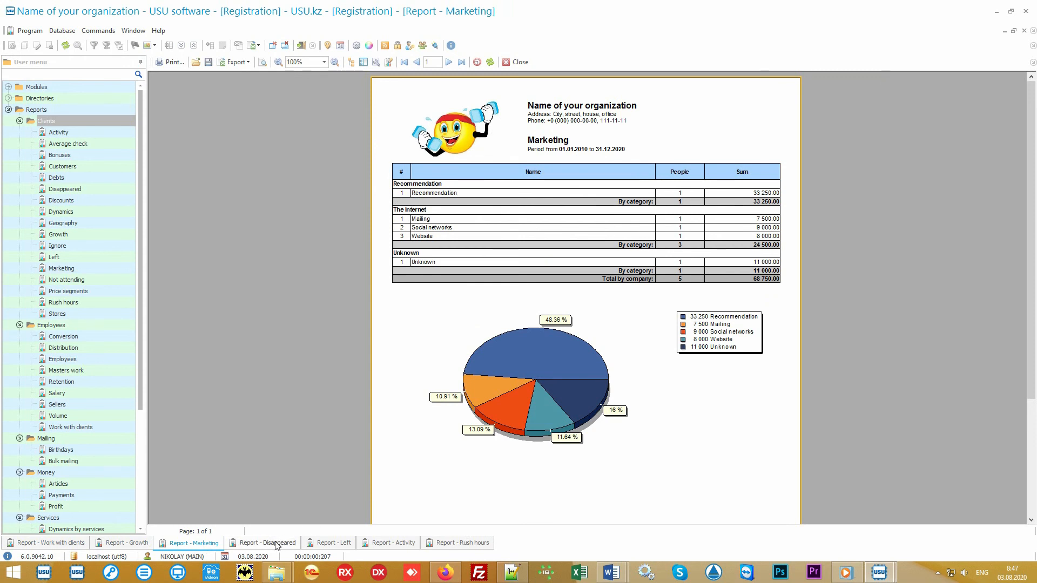
Switch through the Disappeared report to the Left clients report for late 2017.
left_click(268, 542)
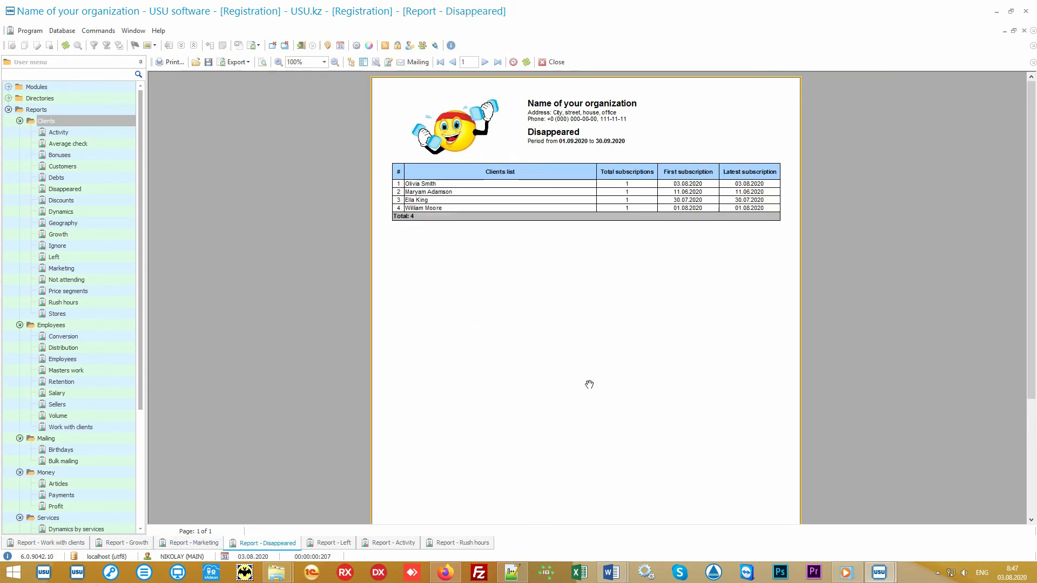
mouse_move(457, 181)
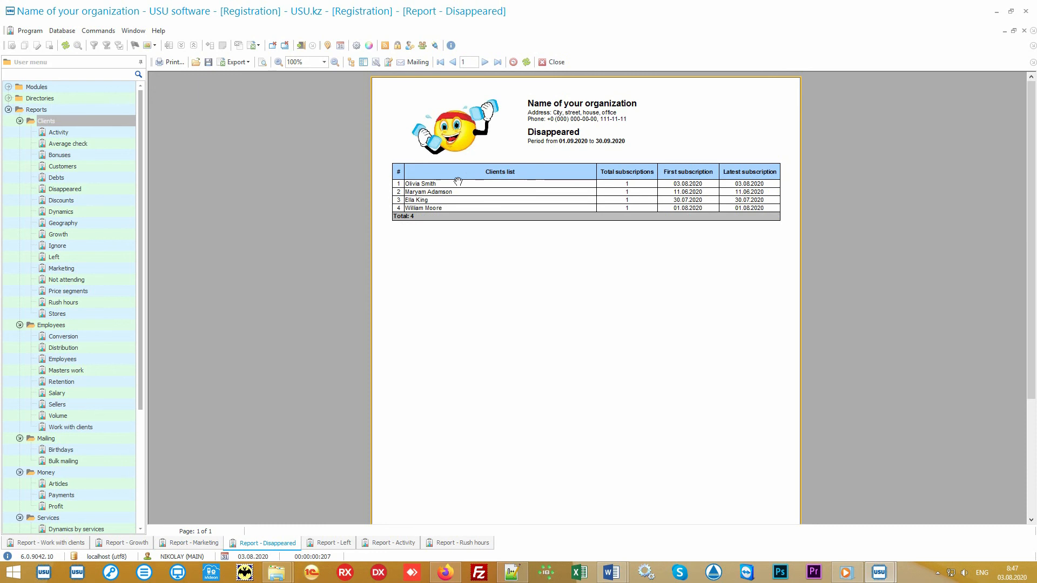
mouse_move(745, 174)
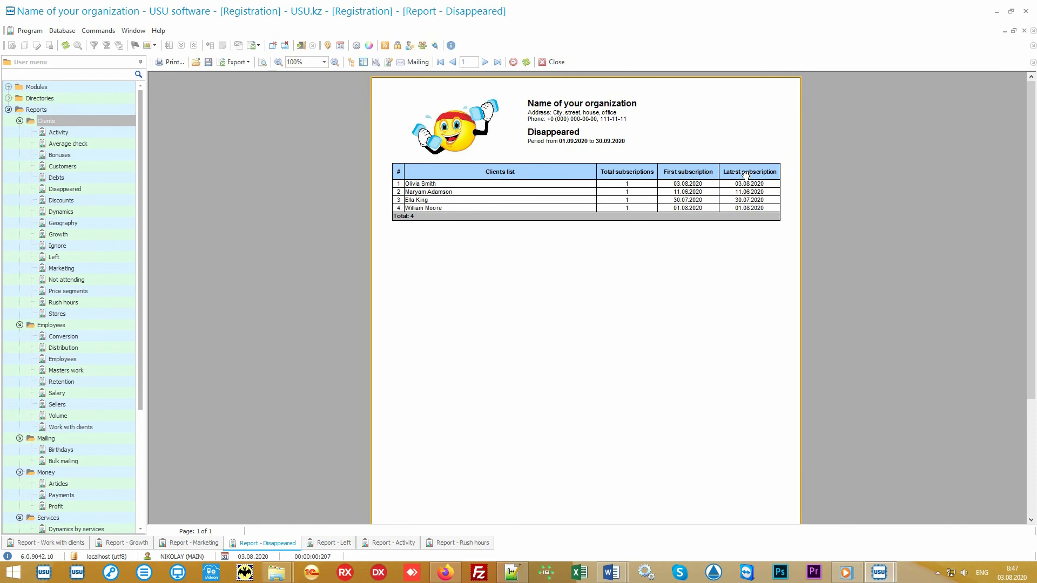
mouse_move(736, 282)
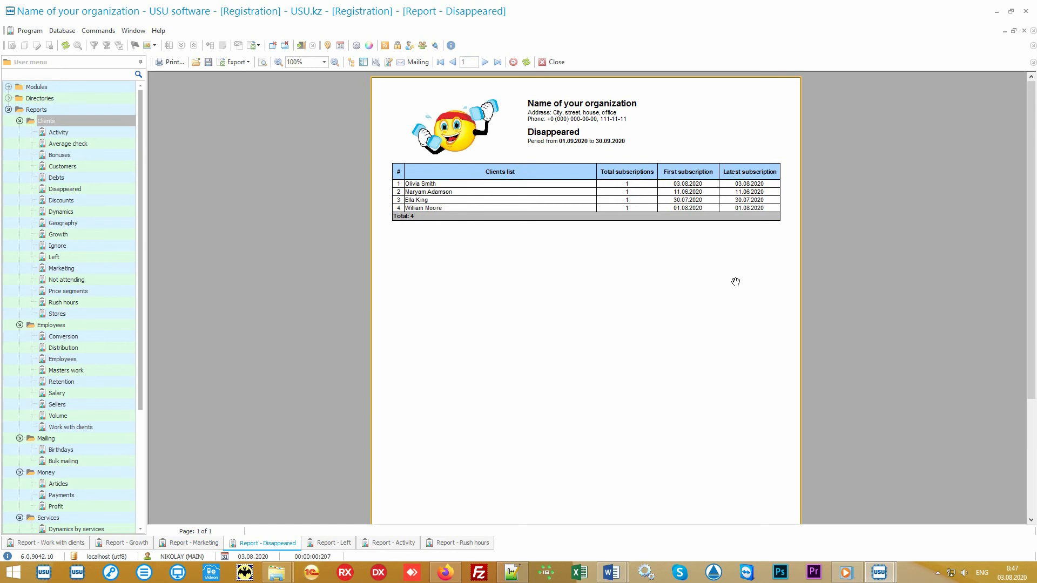
mouse_move(335, 531)
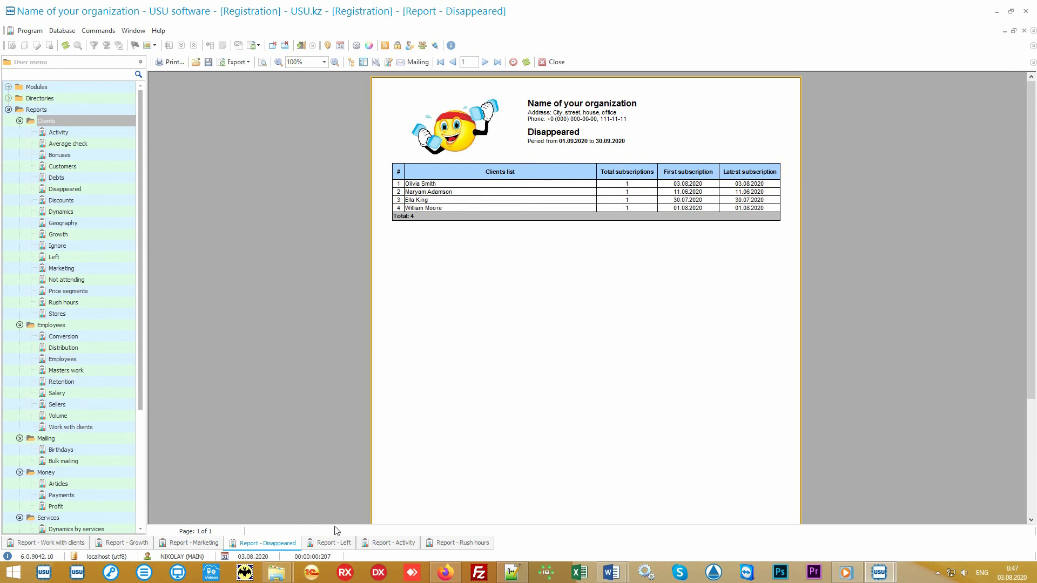
left_click(329, 542)
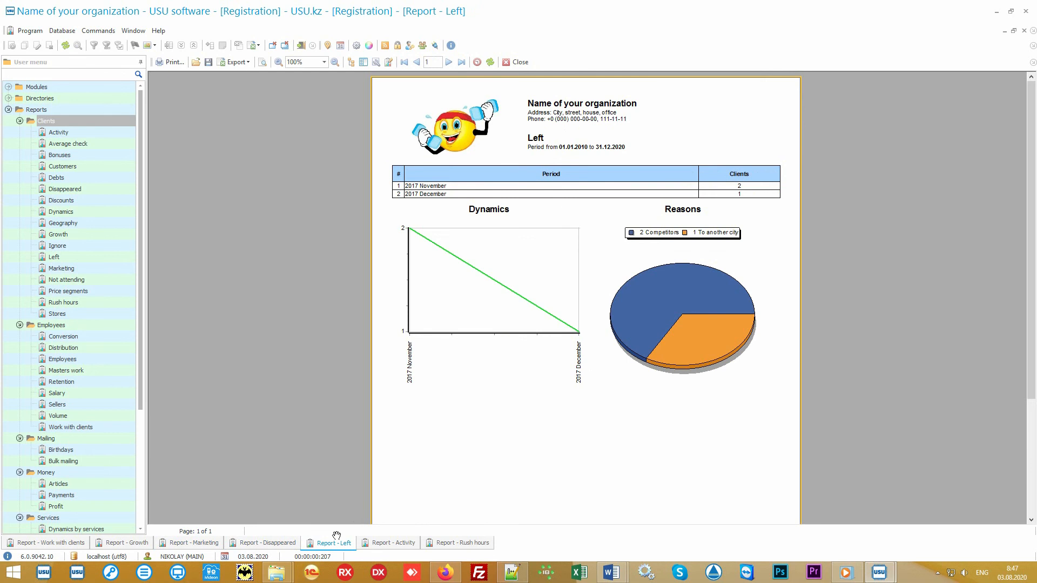
mouse_move(557, 153)
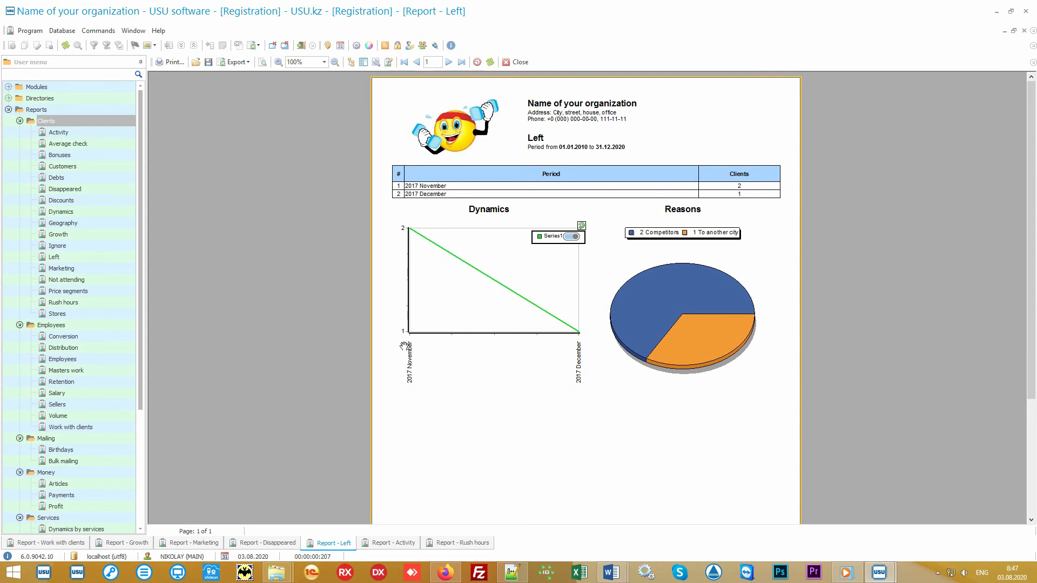
mouse_move(571, 345)
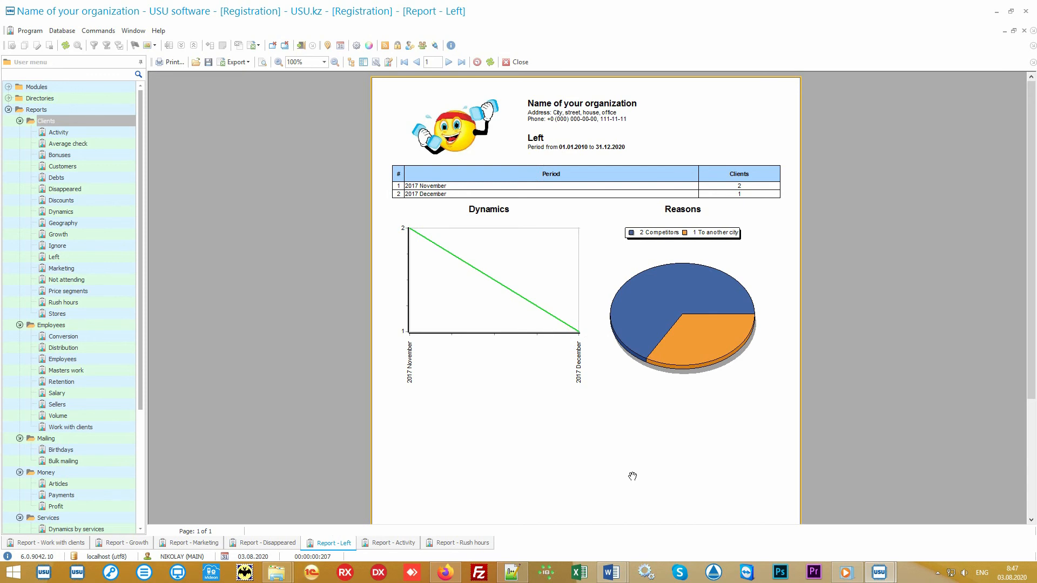
mouse_move(622, 479)
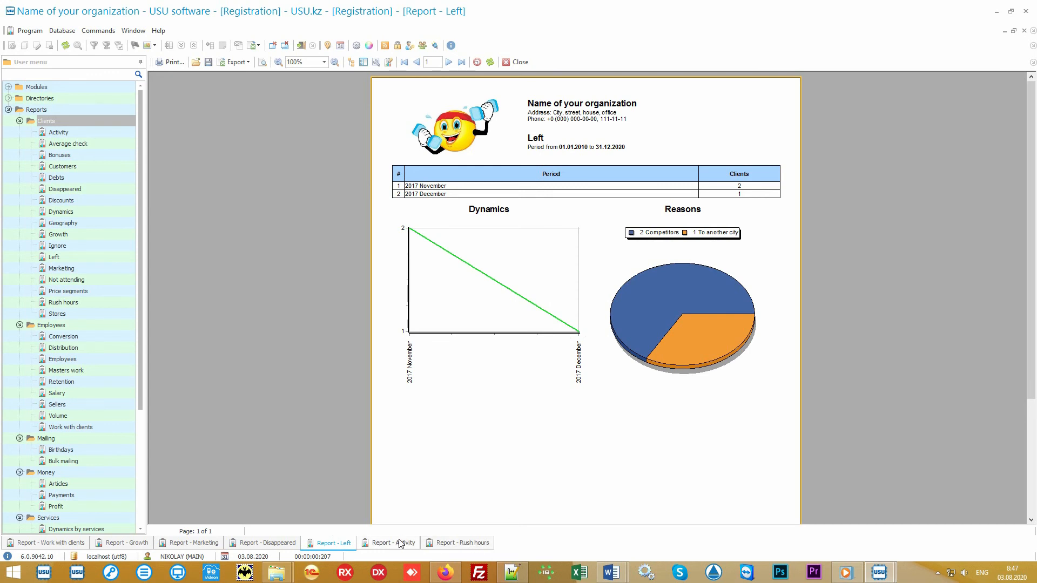
Step through Activity, Rush hours and Average check to the Customers revenue-by-department report.
left_click(389, 542)
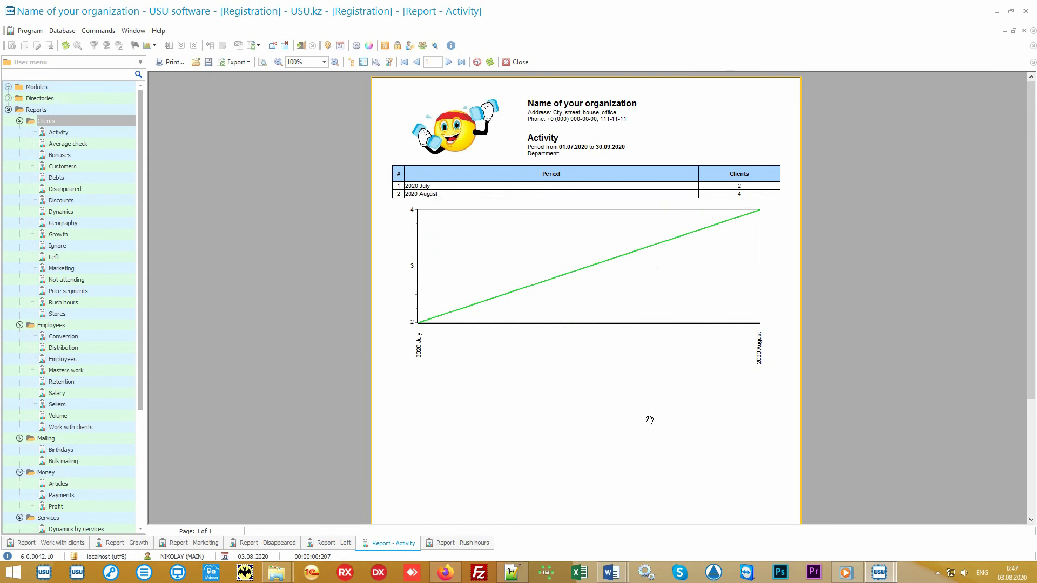
mouse_move(626, 485)
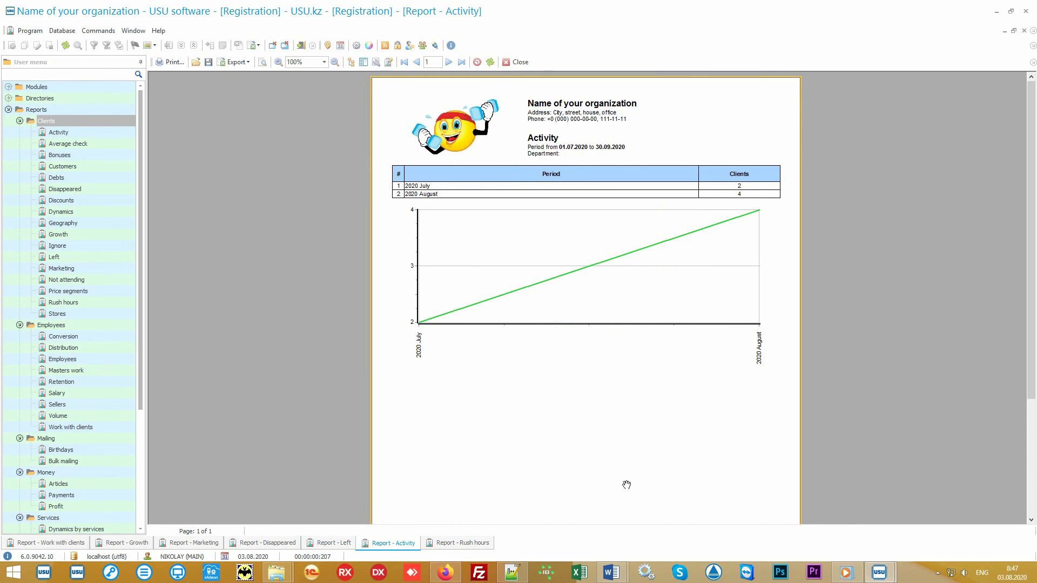
mouse_move(554, 494)
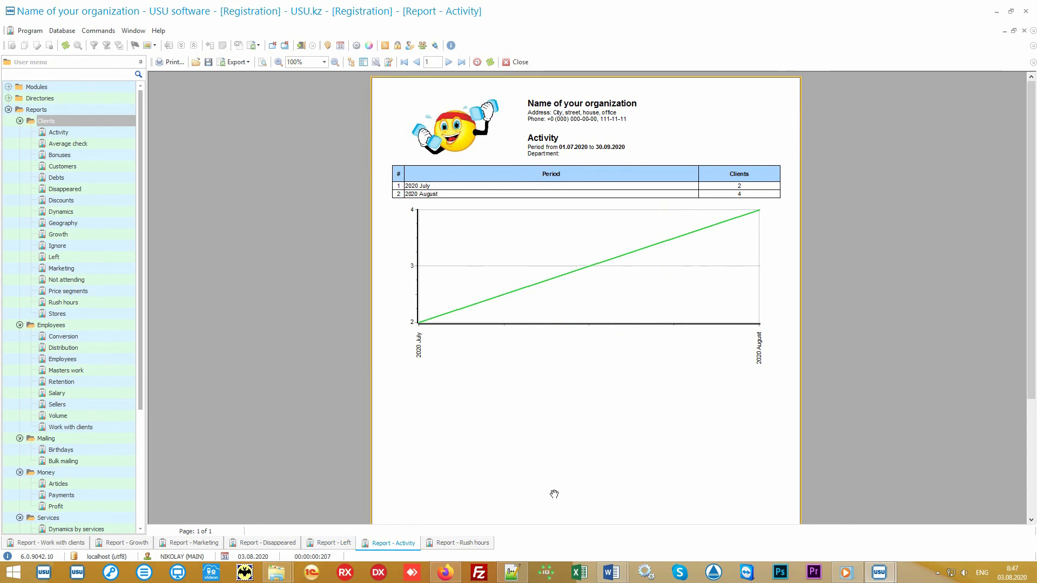
mouse_move(466, 542)
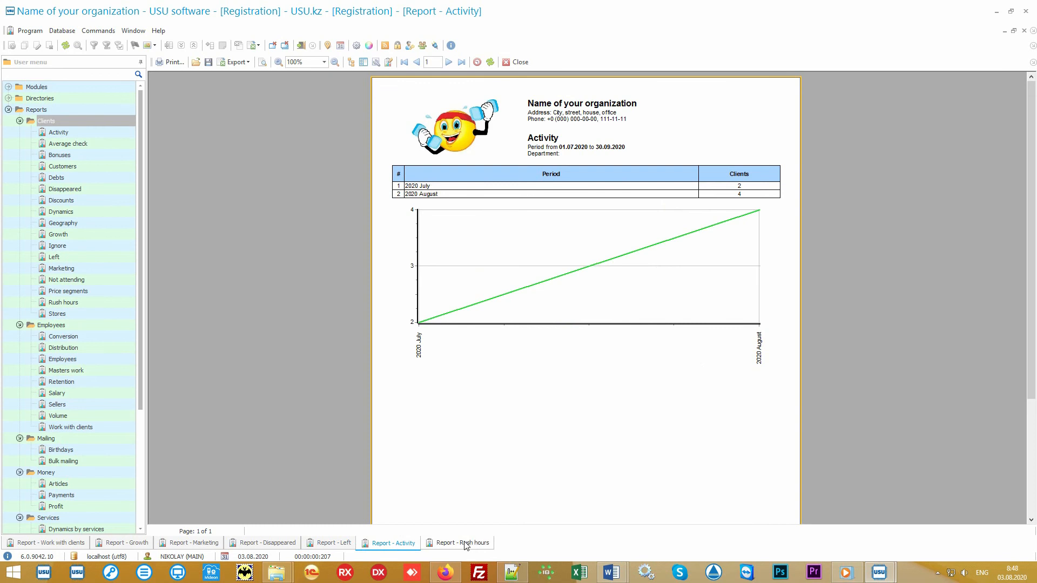
left_click(458, 542)
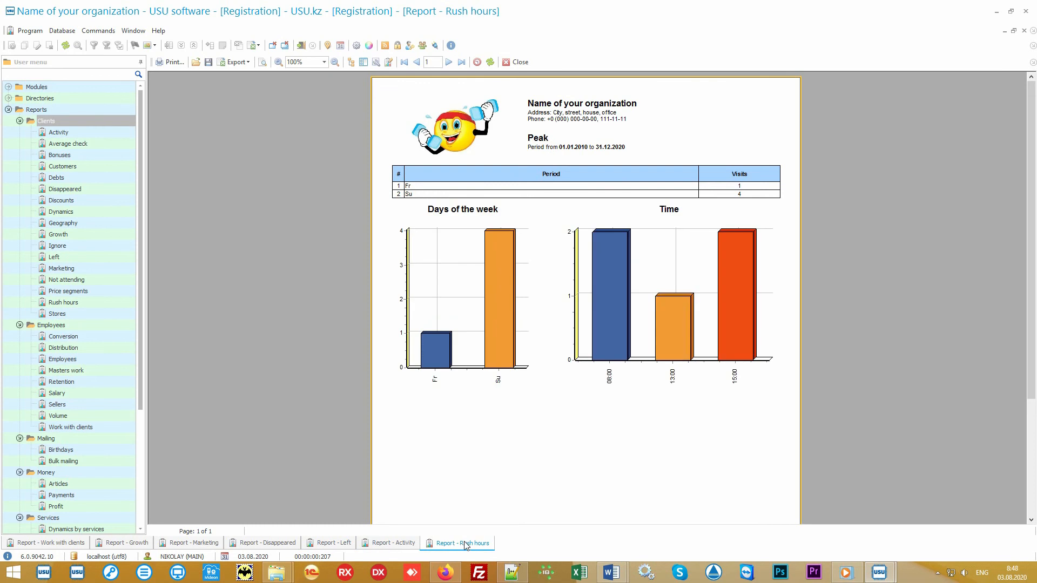
mouse_move(549, 158)
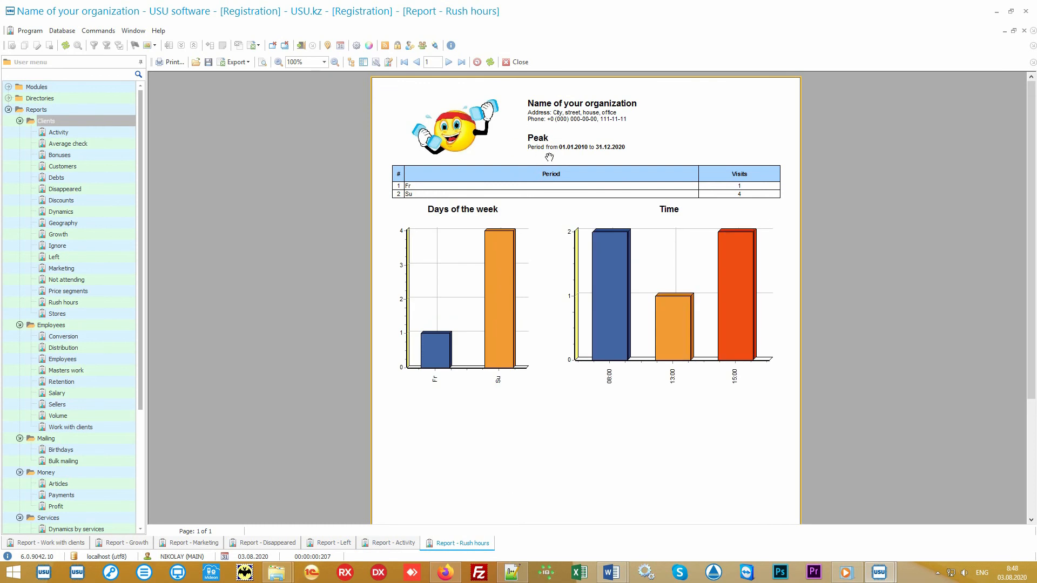
mouse_move(654, 227)
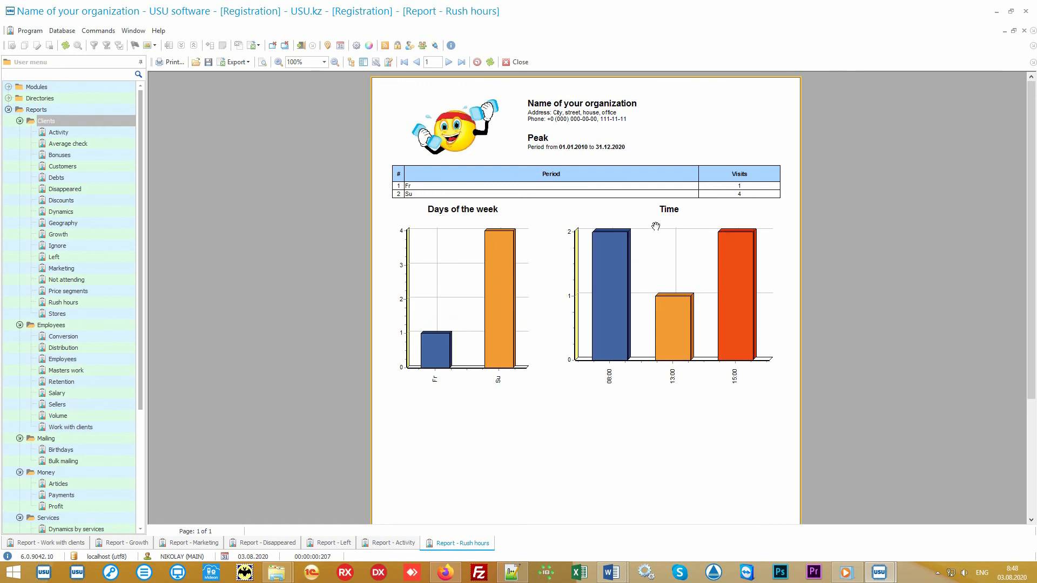
mouse_move(565, 496)
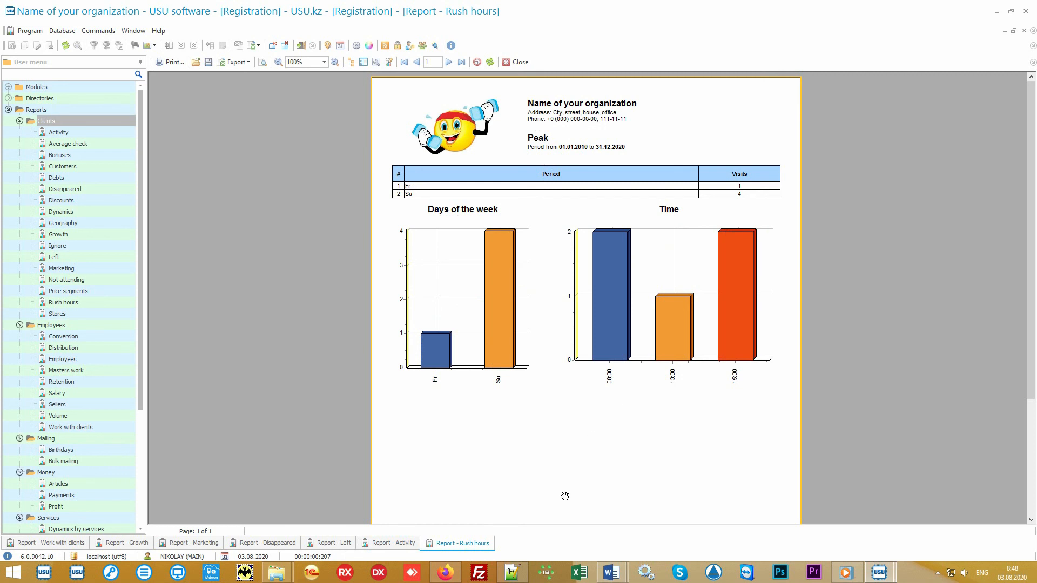
mouse_move(581, 484)
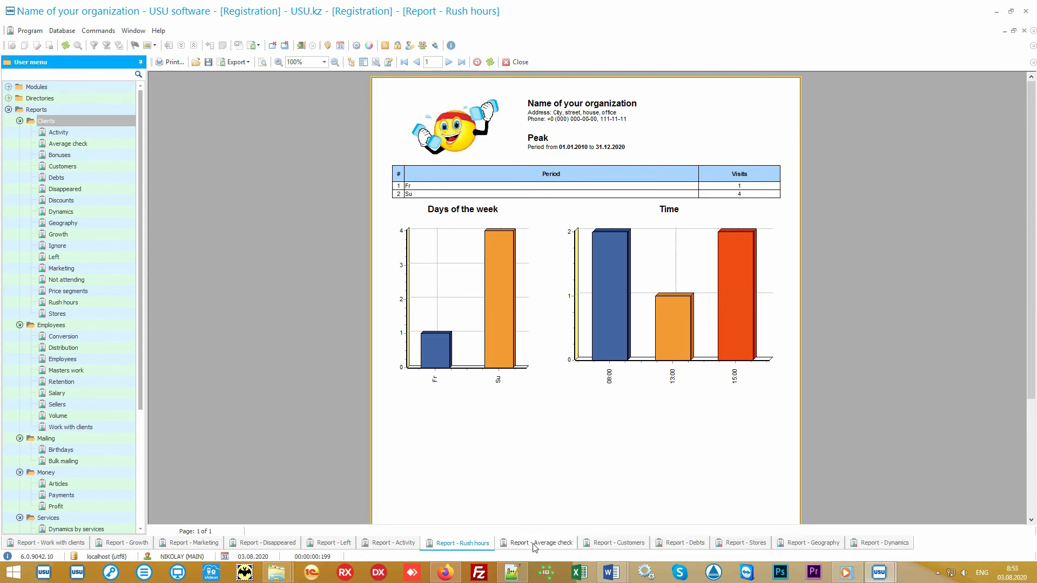
left_click(551, 543)
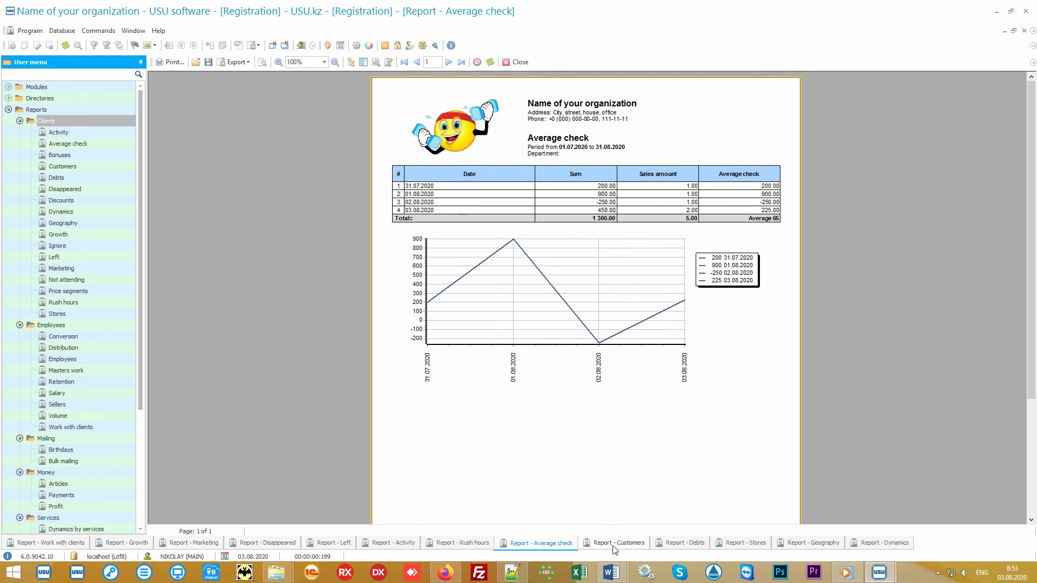
left_click(619, 543)
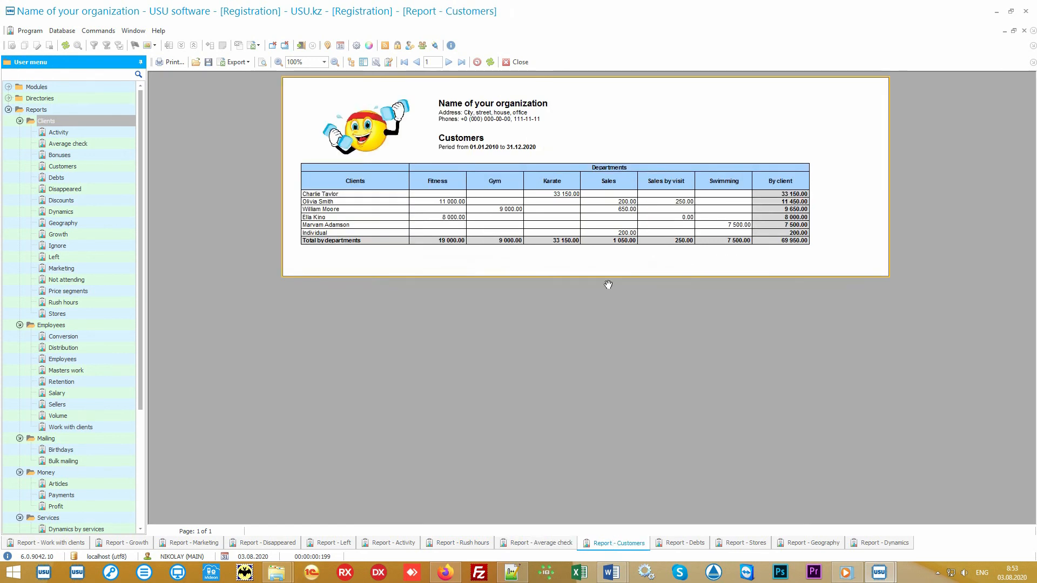
mouse_move(357, 244)
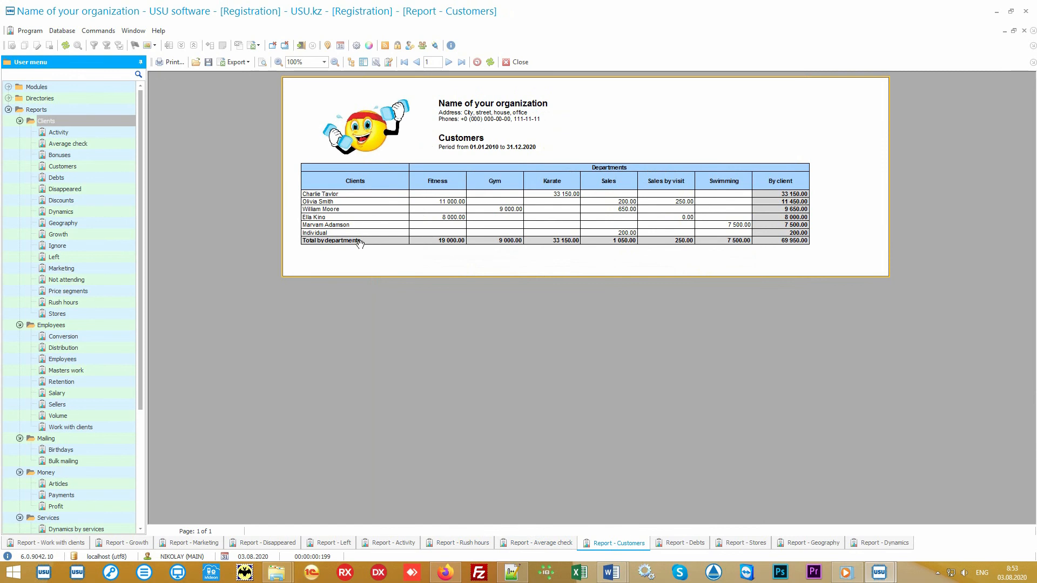
mouse_move(759, 203)
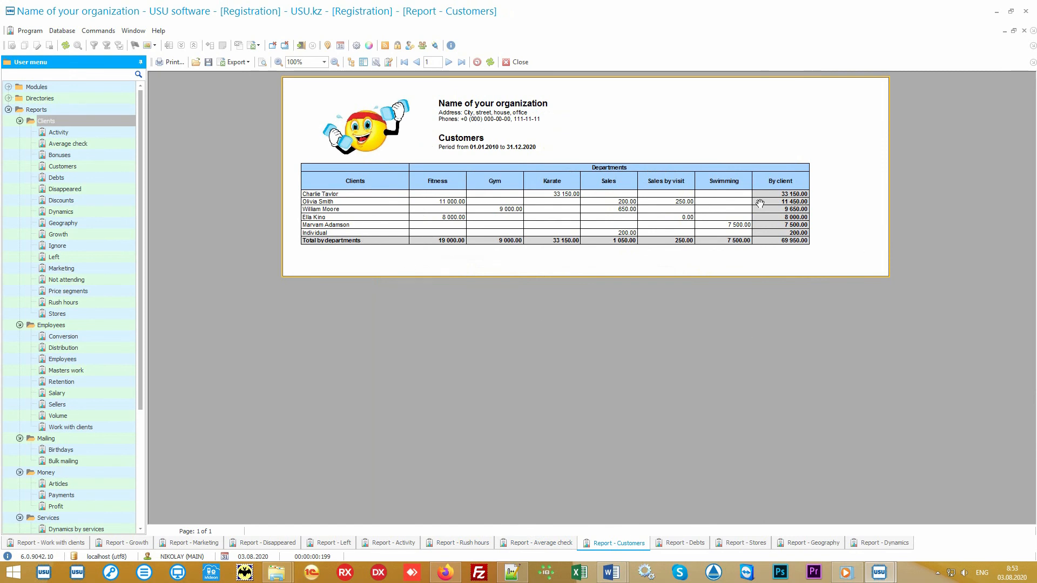
mouse_move(775, 241)
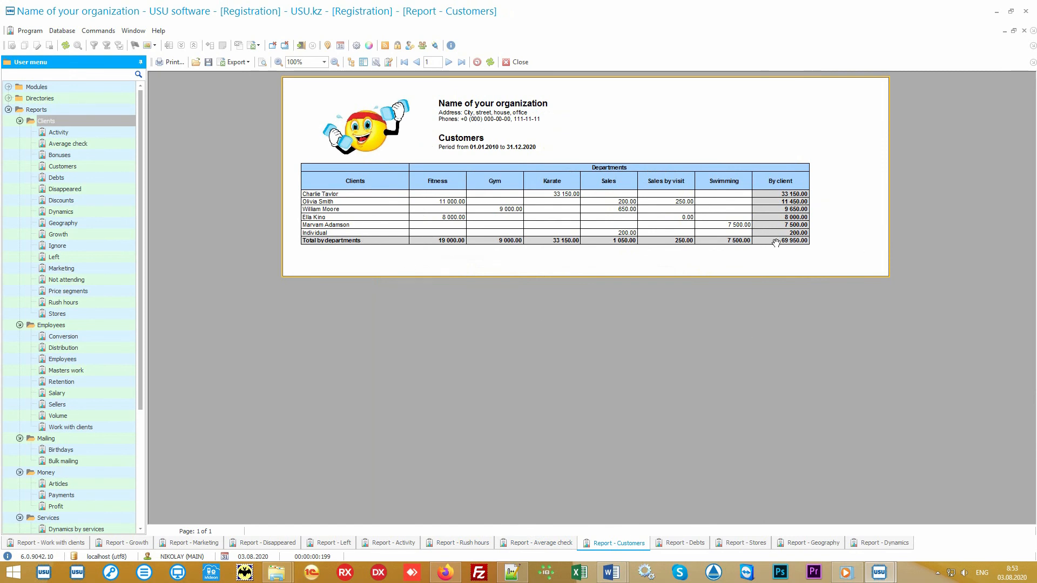
mouse_move(820, 250)
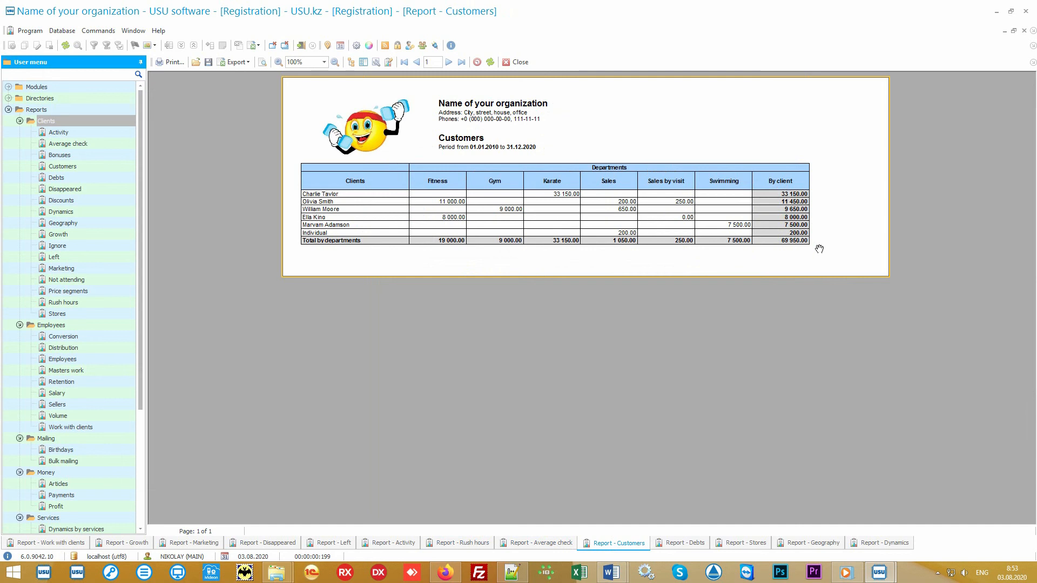
mouse_move(554, 191)
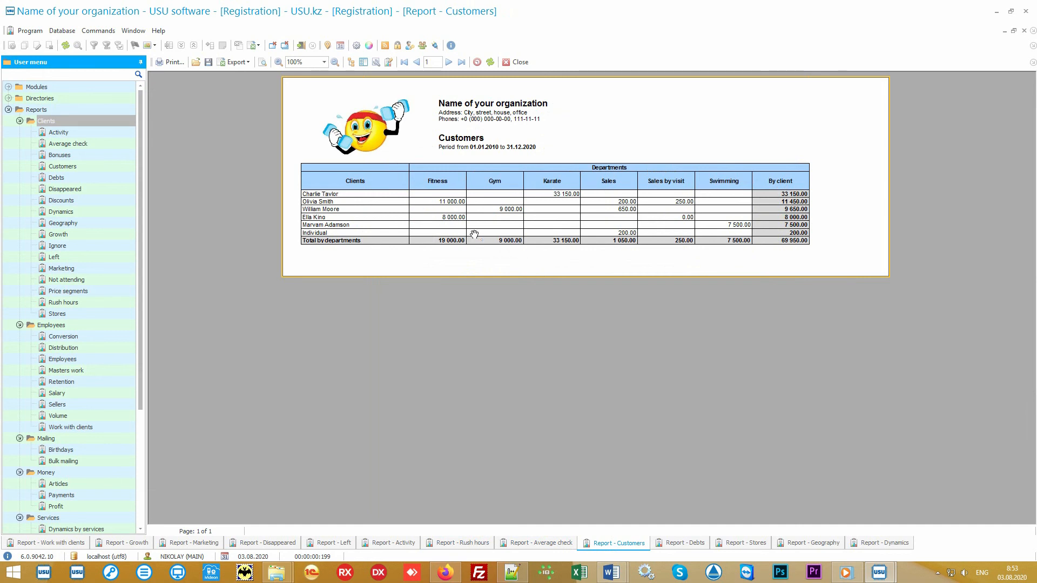
mouse_move(847, 232)
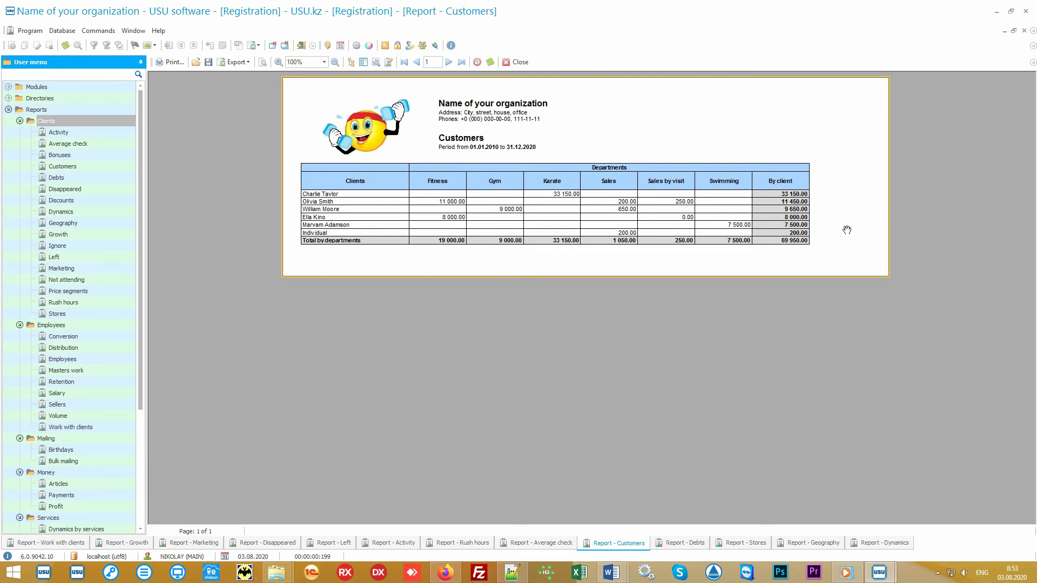
View the Debts, Stores and Geography reports, then the Dynamics report of Branch 1 and Main sales.
left_click(680, 542)
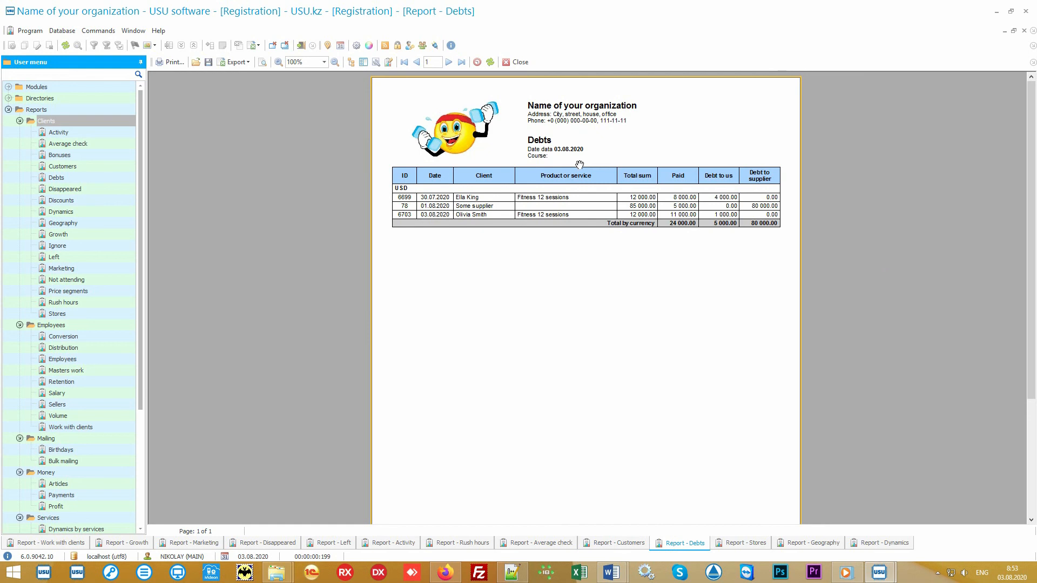
mouse_move(704, 412)
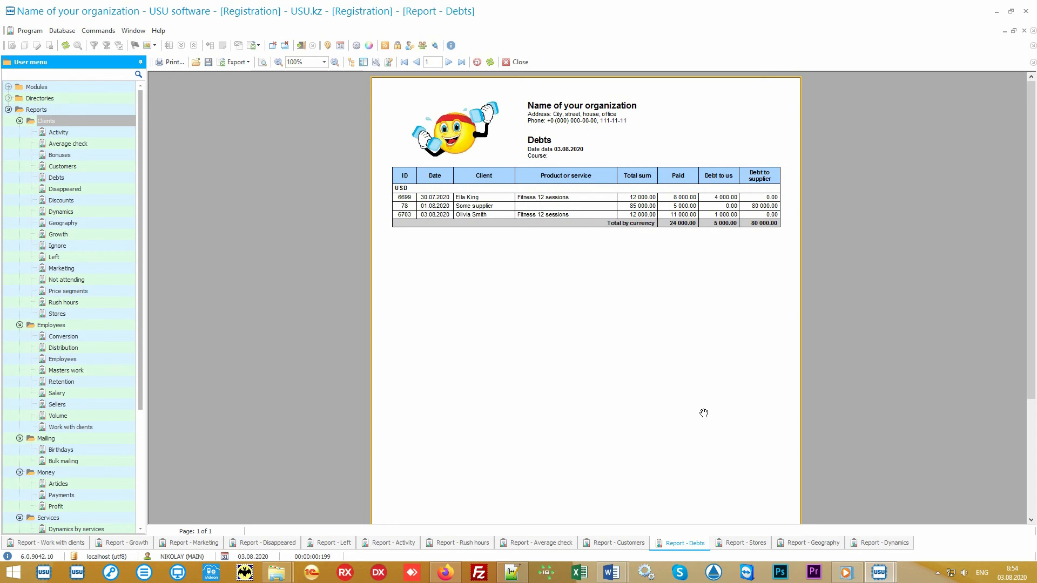
left_click(740, 542)
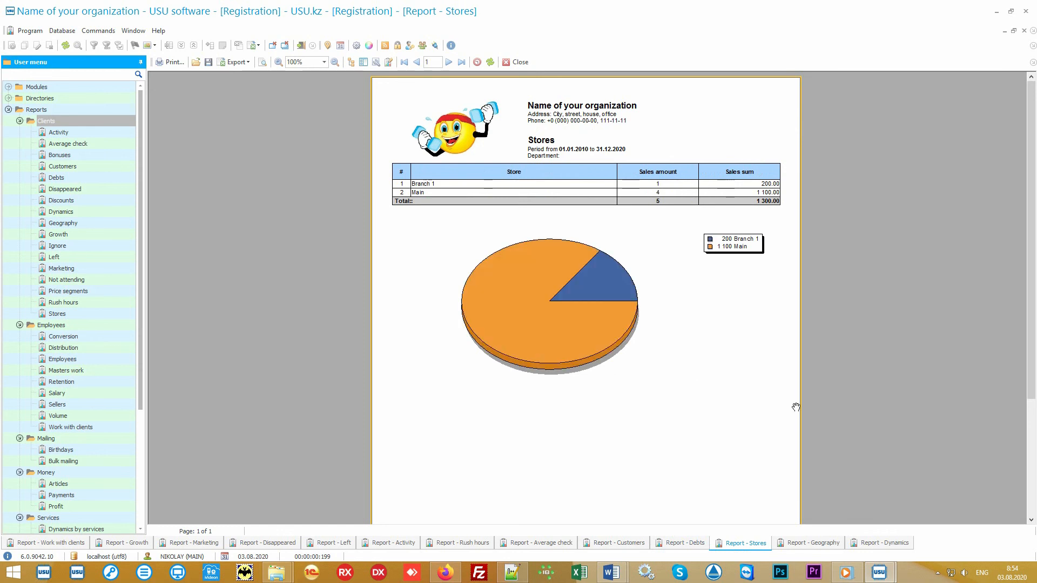
left_click(815, 542)
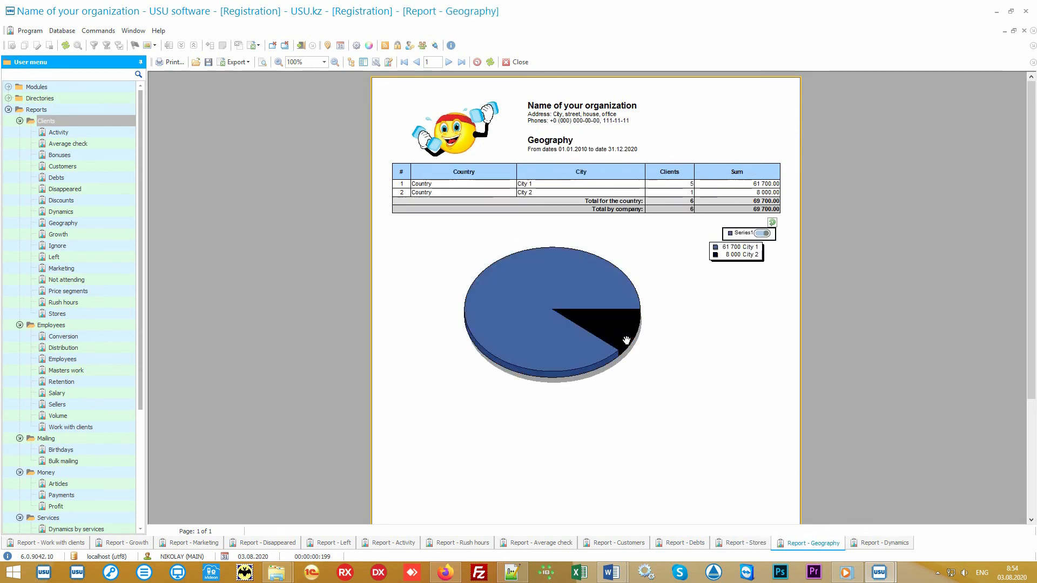
left_click(761, 232)
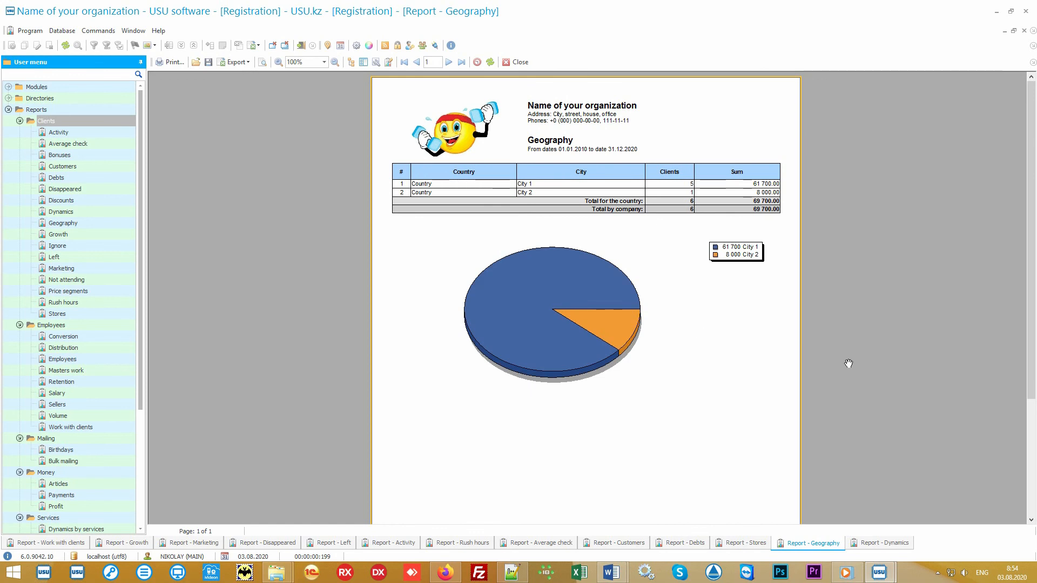
mouse_move(884, 533)
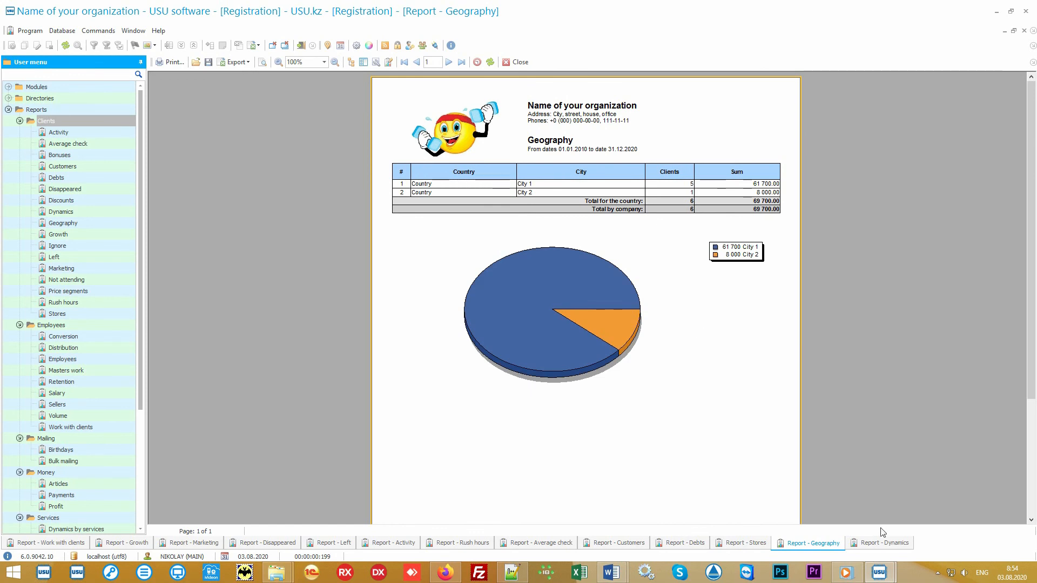
left_click(880, 543)
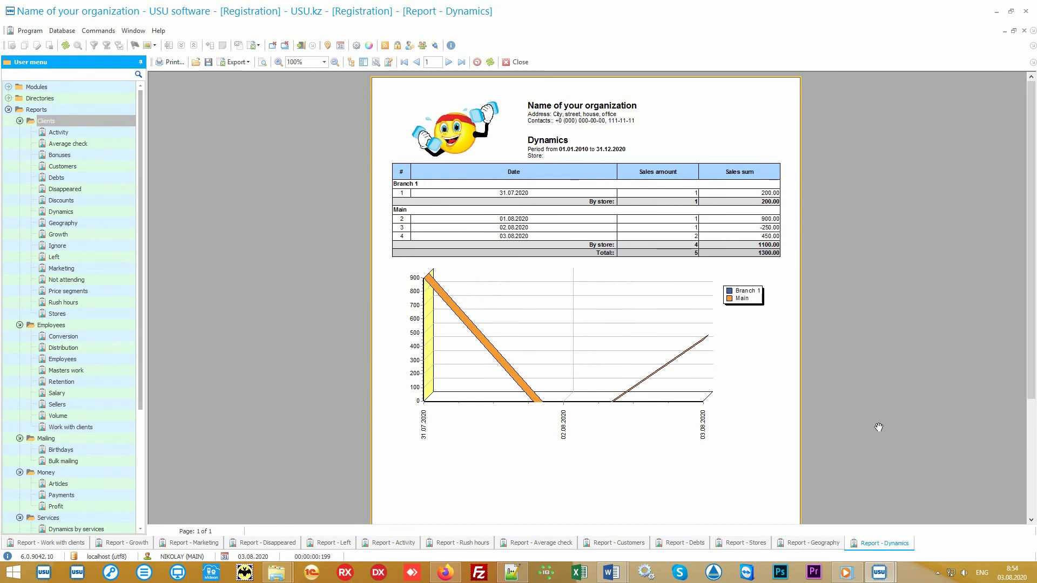
mouse_move(870, 425)
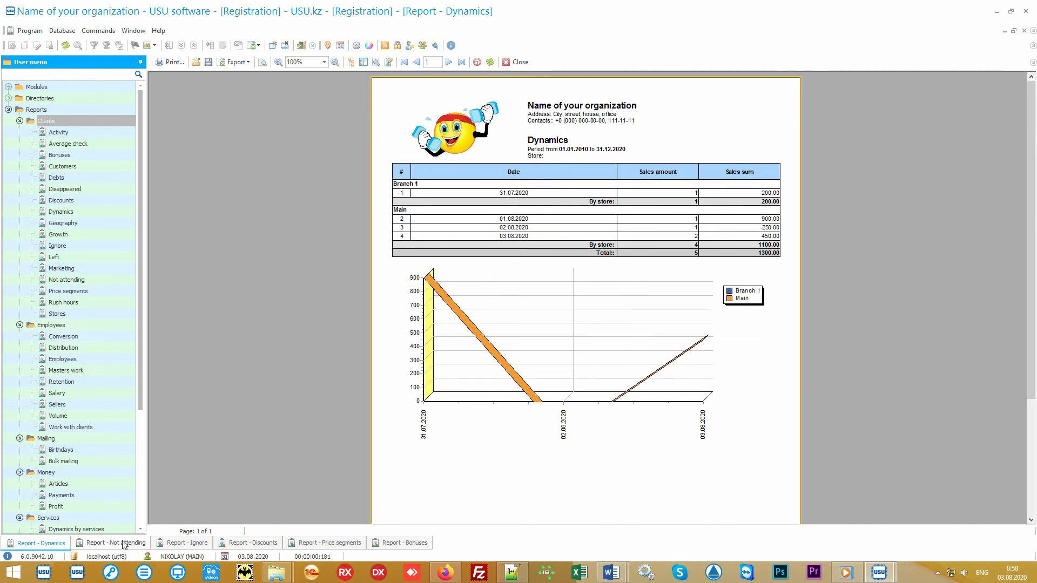
View the Not attending and Ignore reports, then the Discounts report totalling 2,750.
left_click(112, 543)
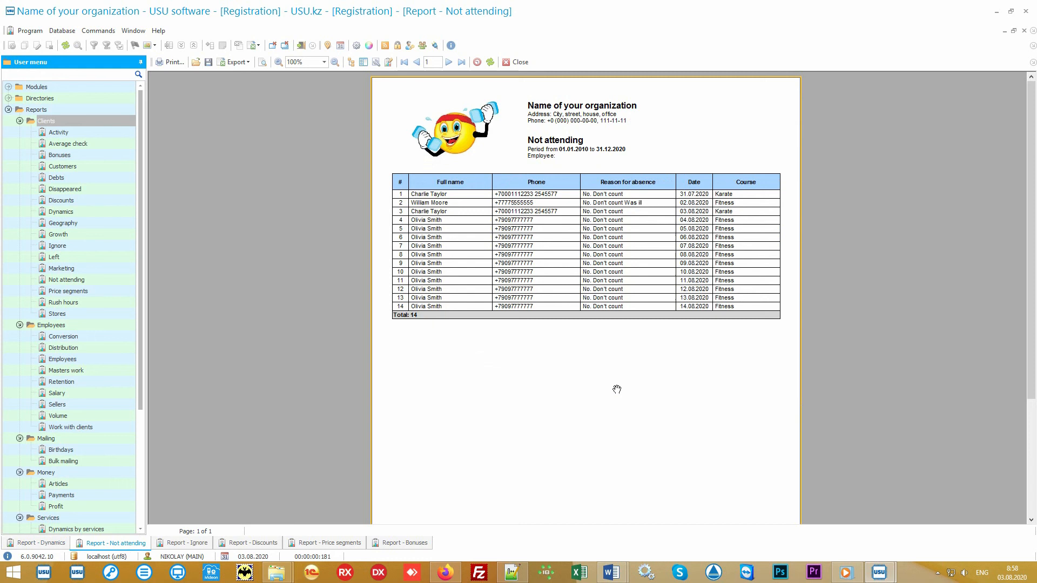
mouse_move(581, 399)
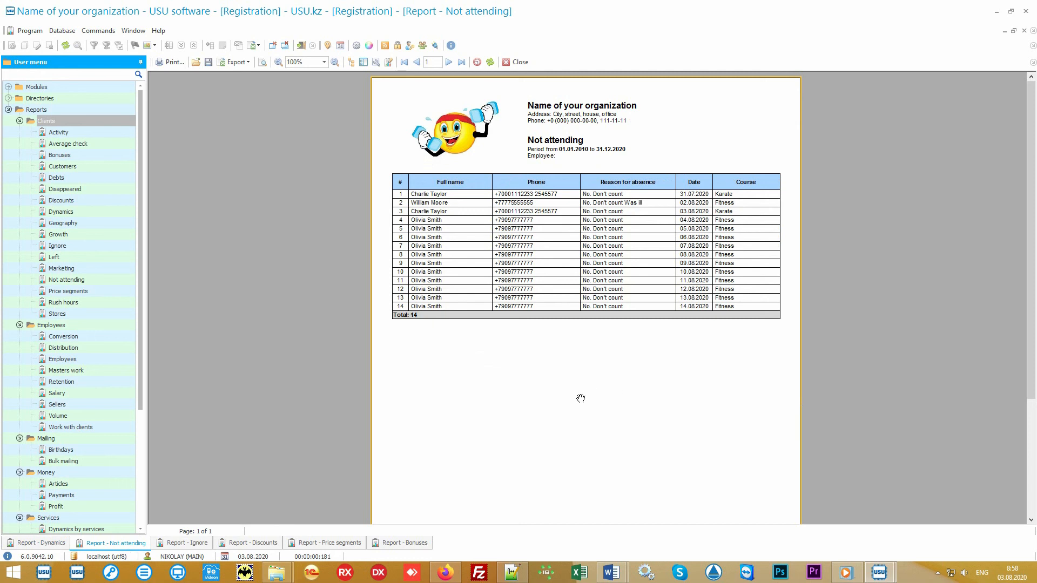
mouse_move(552, 423)
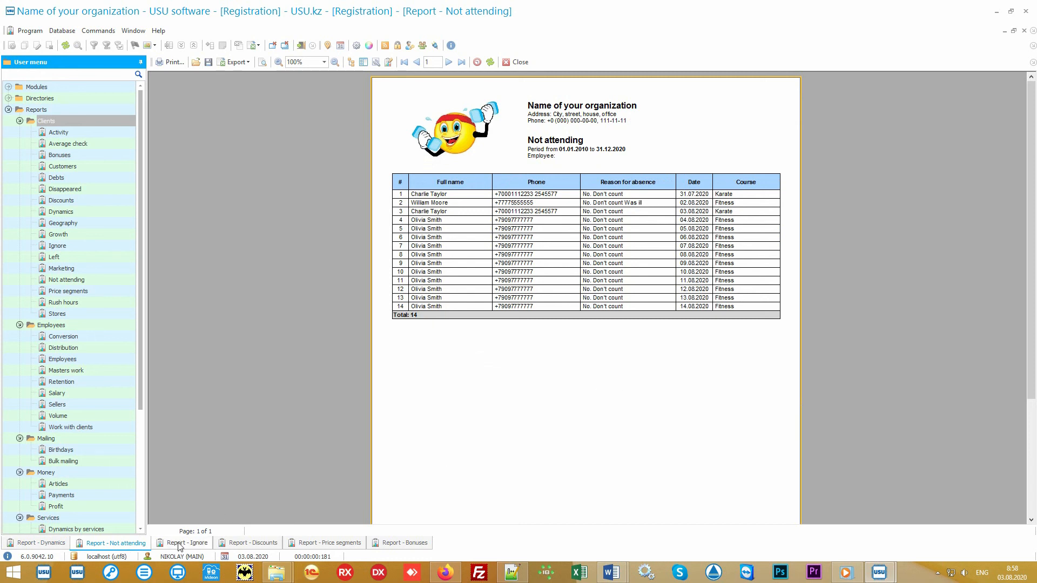
left_click(188, 543)
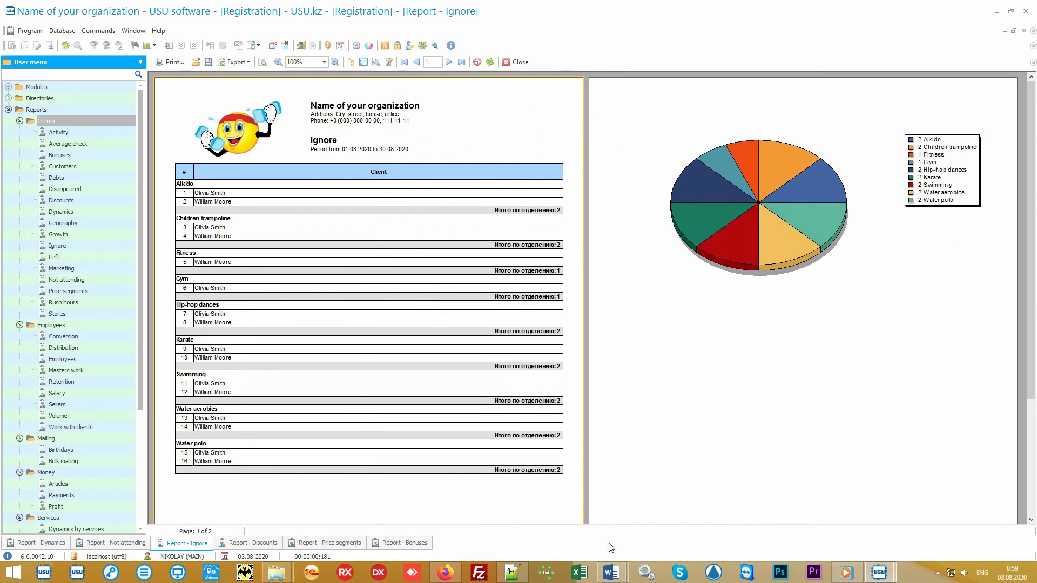
mouse_move(498, 498)
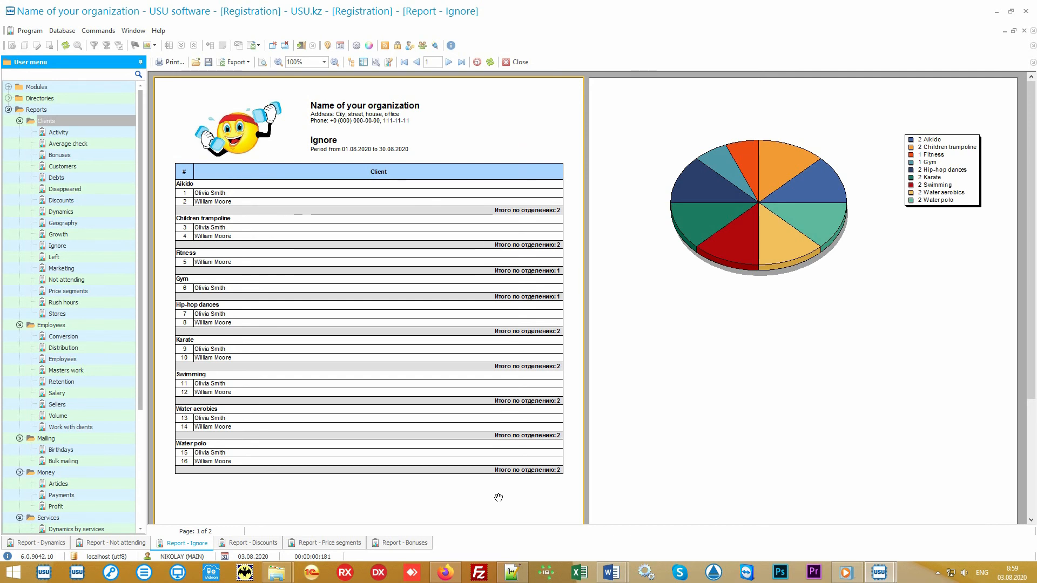
left_click(253, 543)
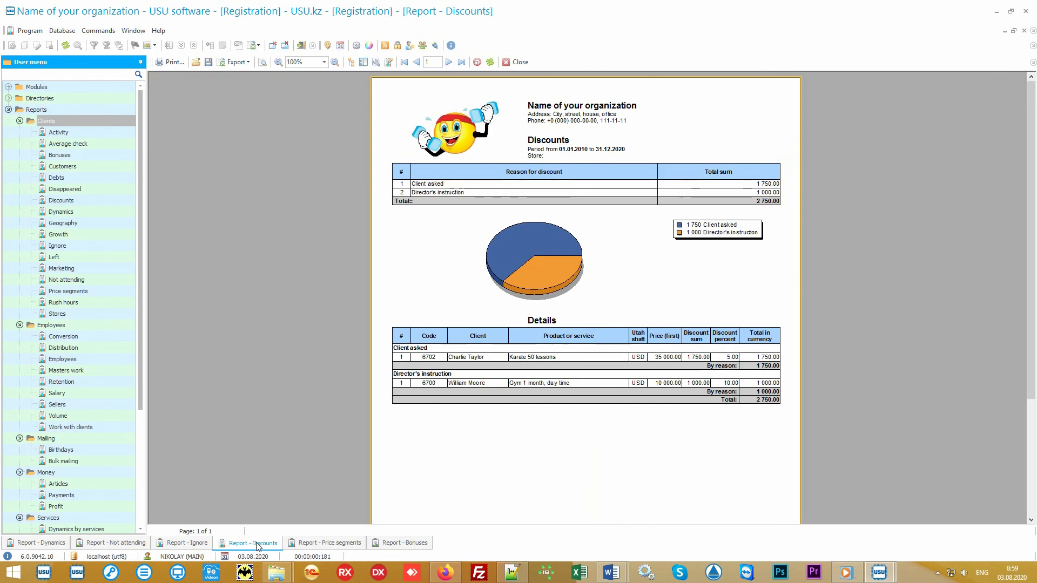
mouse_move(658, 448)
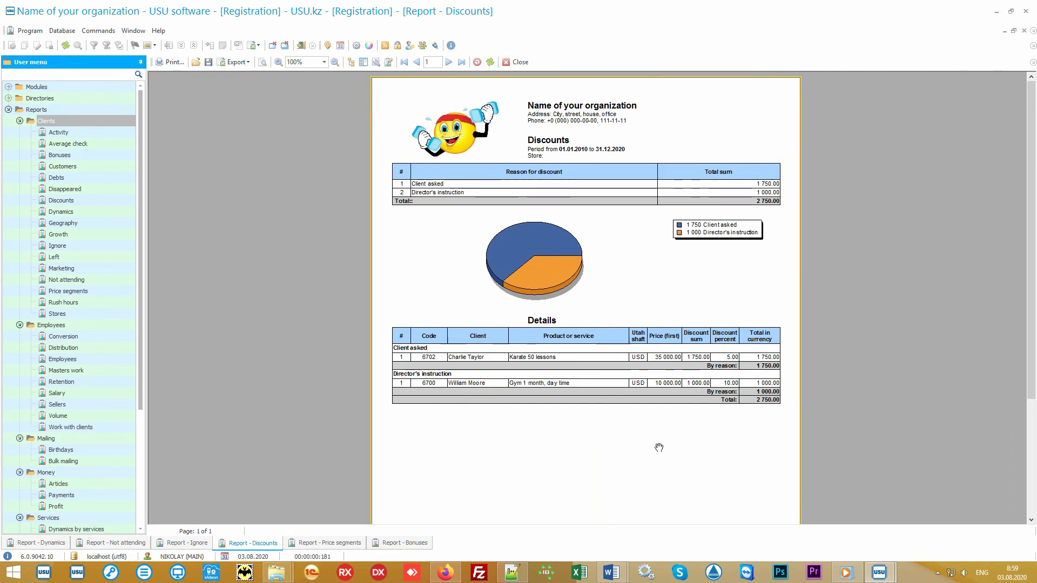
mouse_move(847, 284)
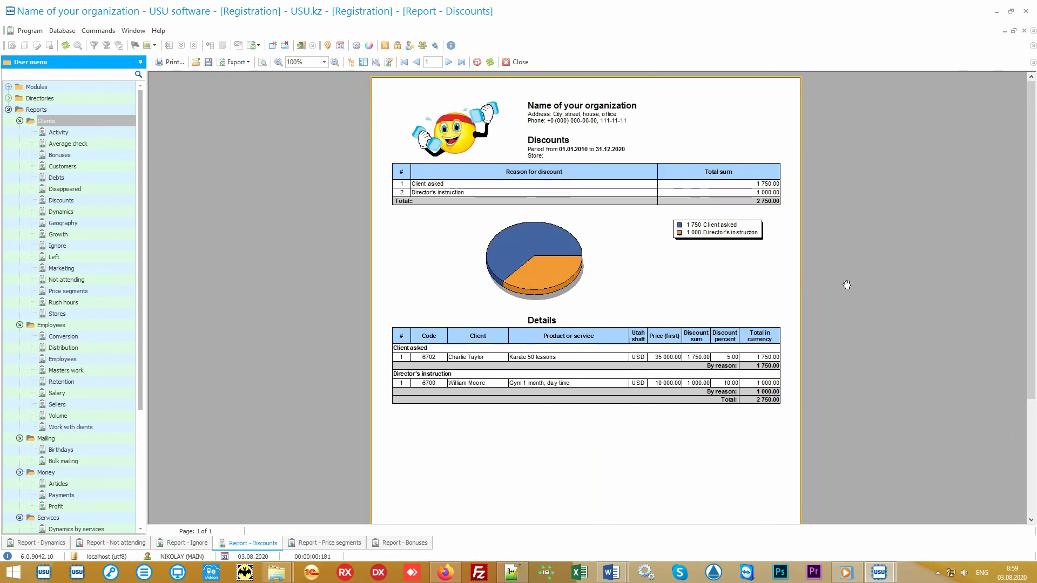
mouse_move(852, 276)
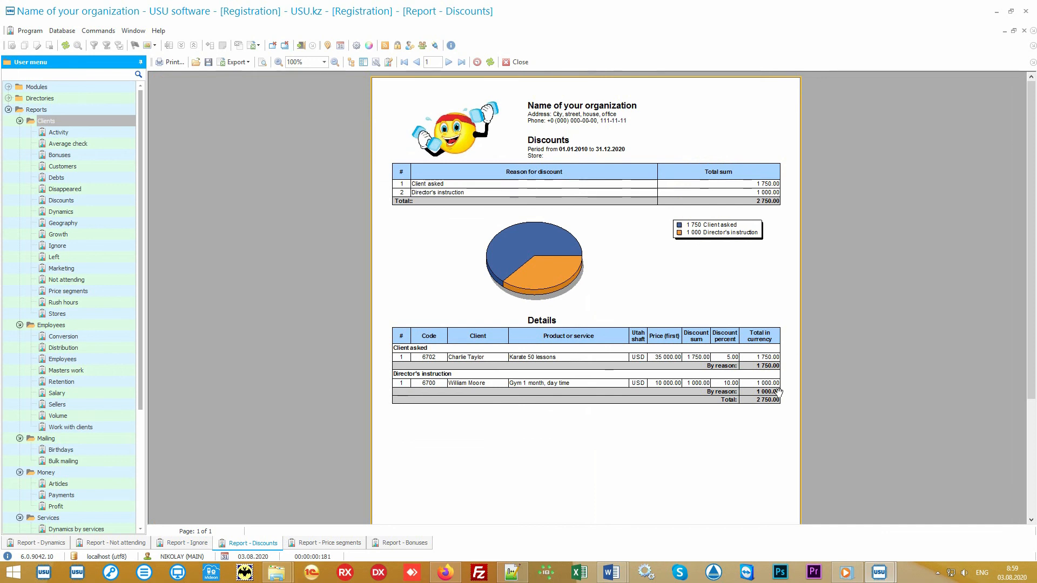
View the Price segments report, then the Bonuses report for June–September 2020.
left_click(325, 542)
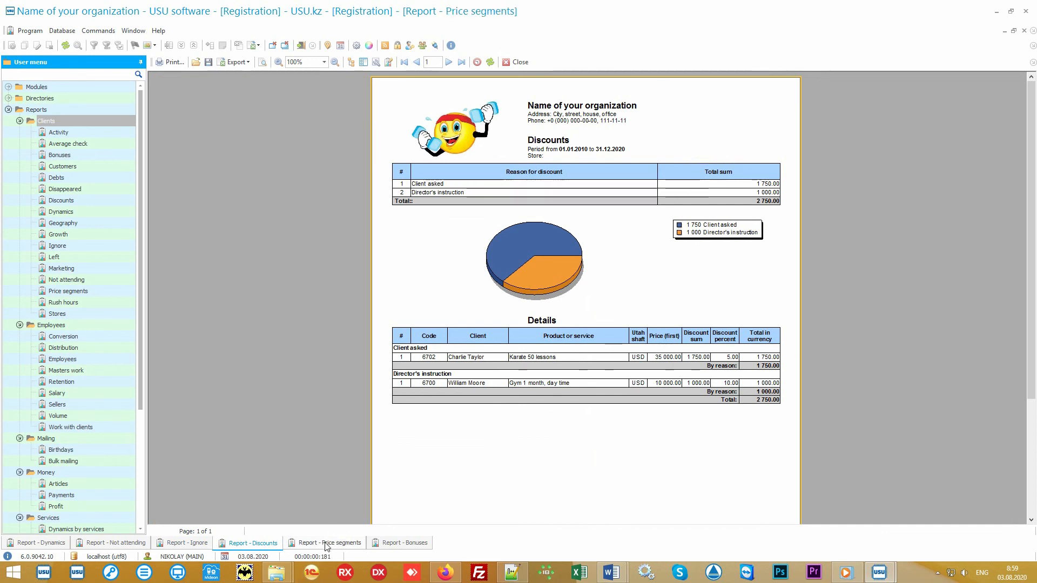
left_click(330, 542)
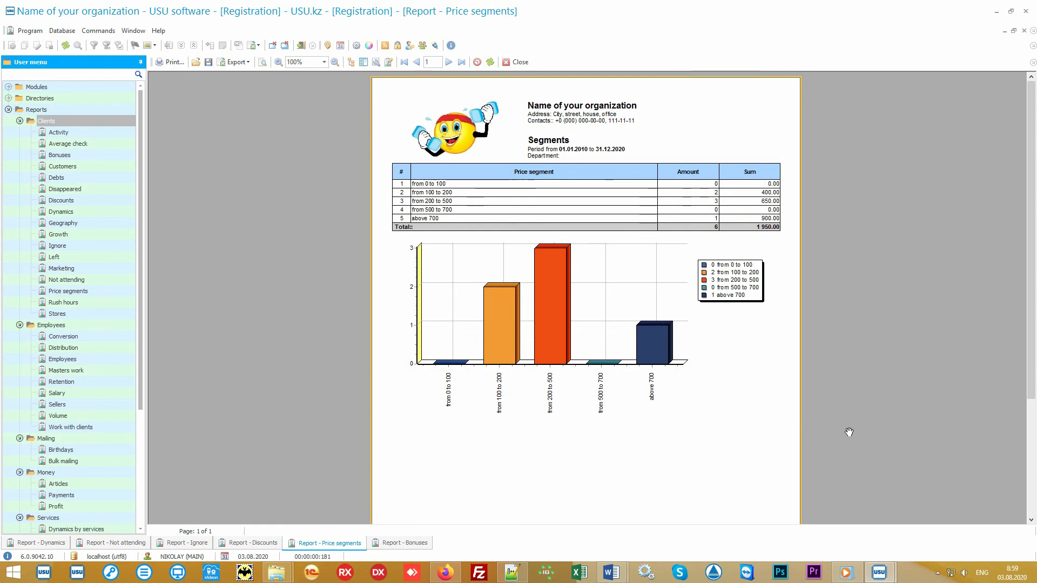
left_click(399, 542)
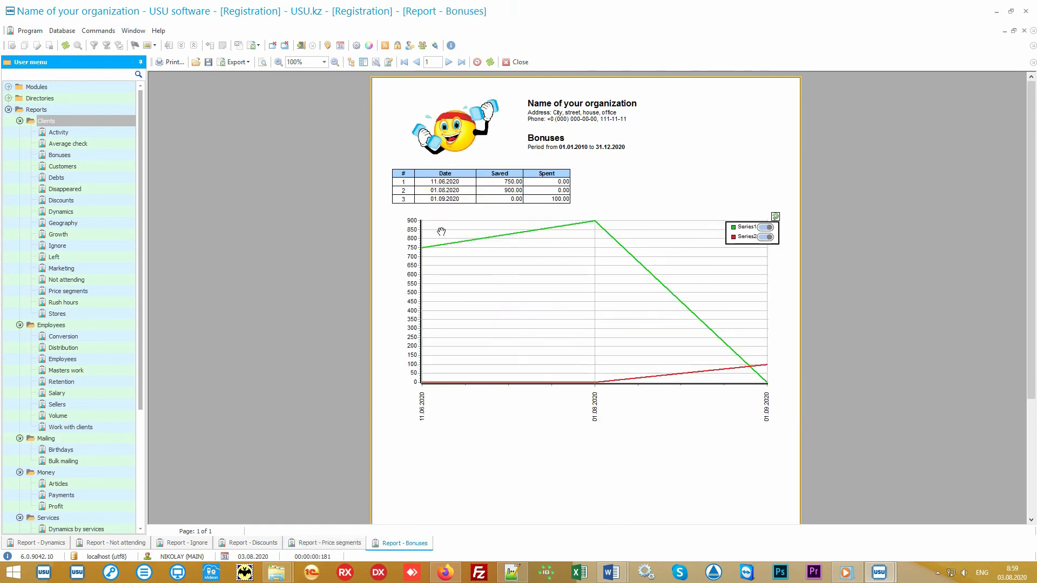
mouse_move(501, 216)
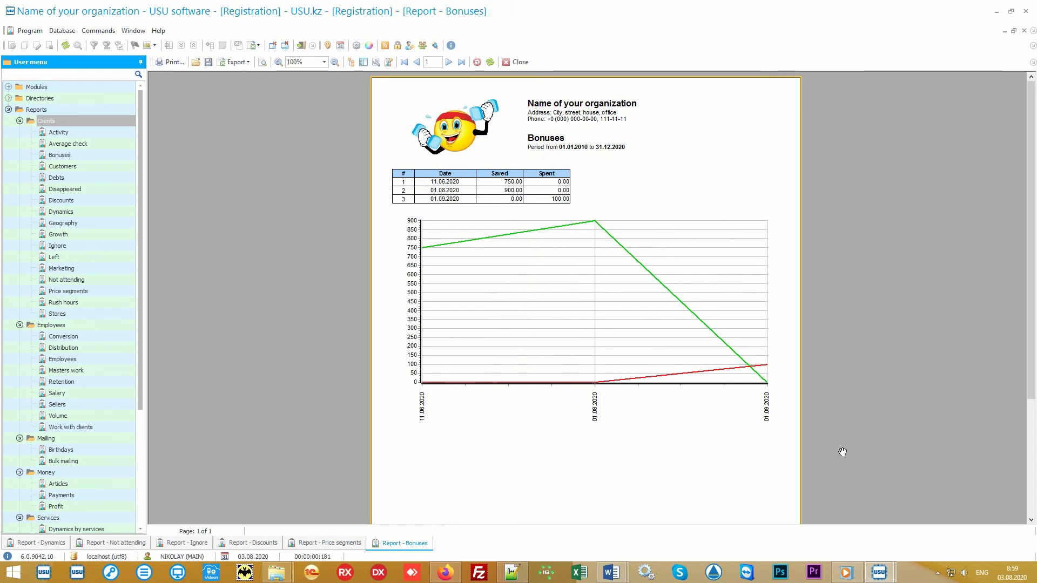
Collapse client reports, generate all employee reports, and view the Employees and Salary reports.
left_click(20, 121)
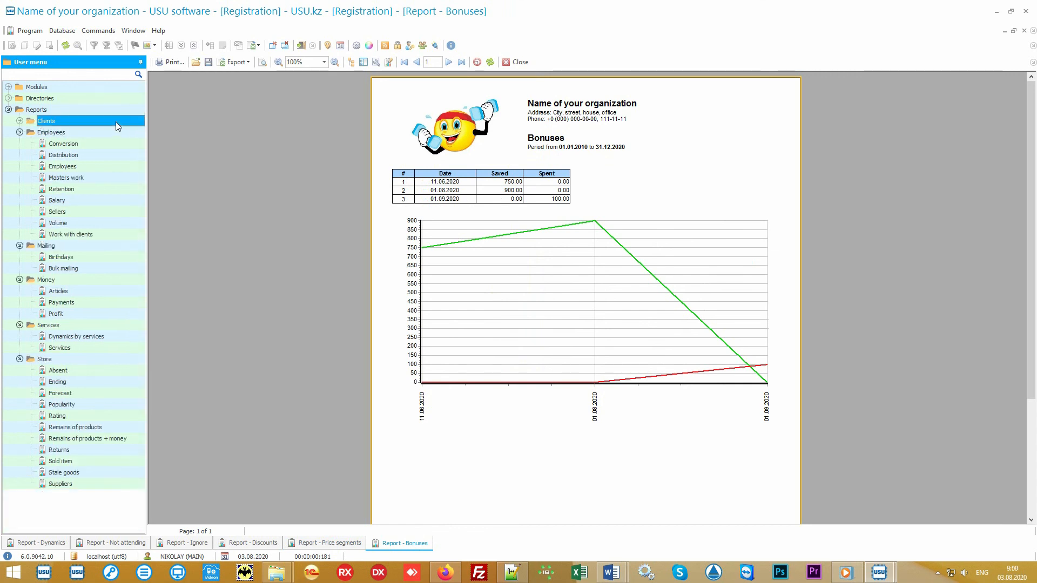
left_click(50, 133)
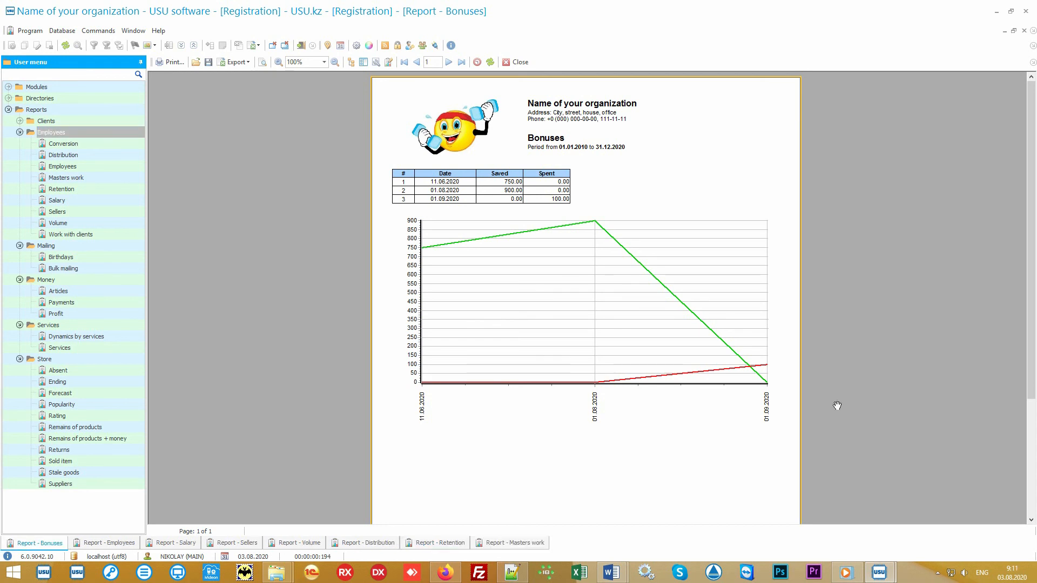
mouse_move(170, 506)
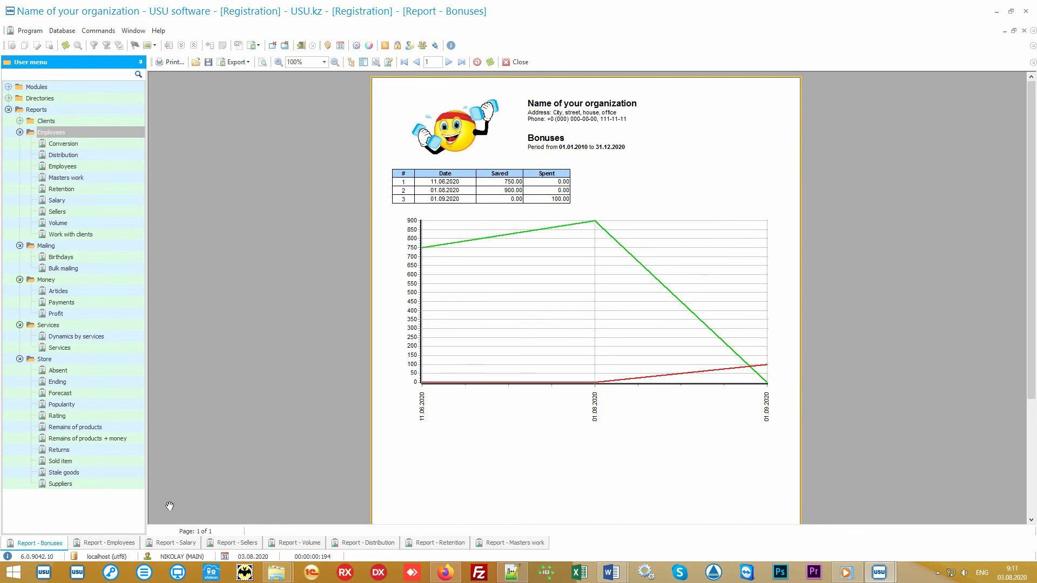
left_click(109, 542)
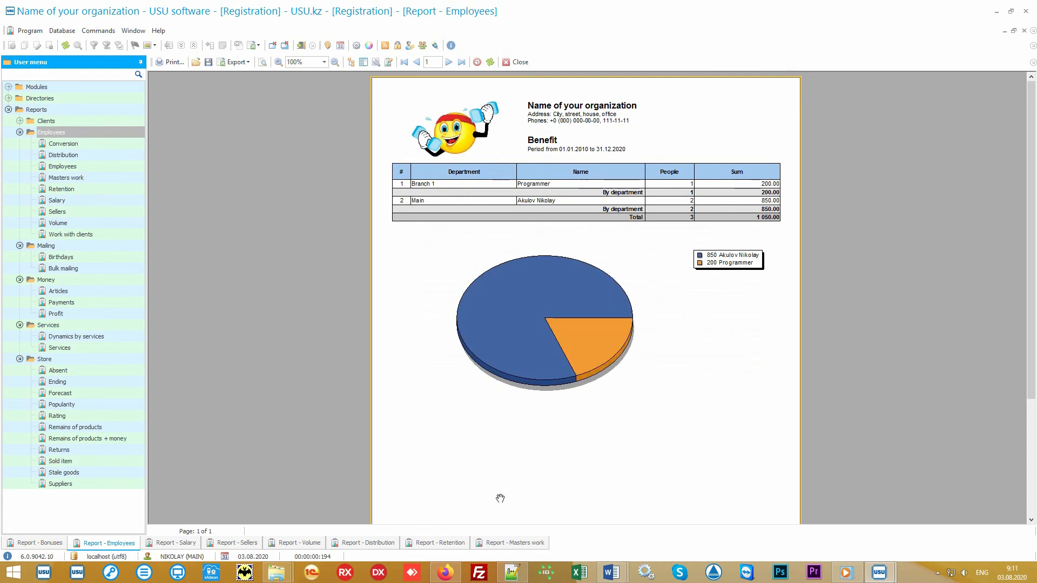
left_click(173, 542)
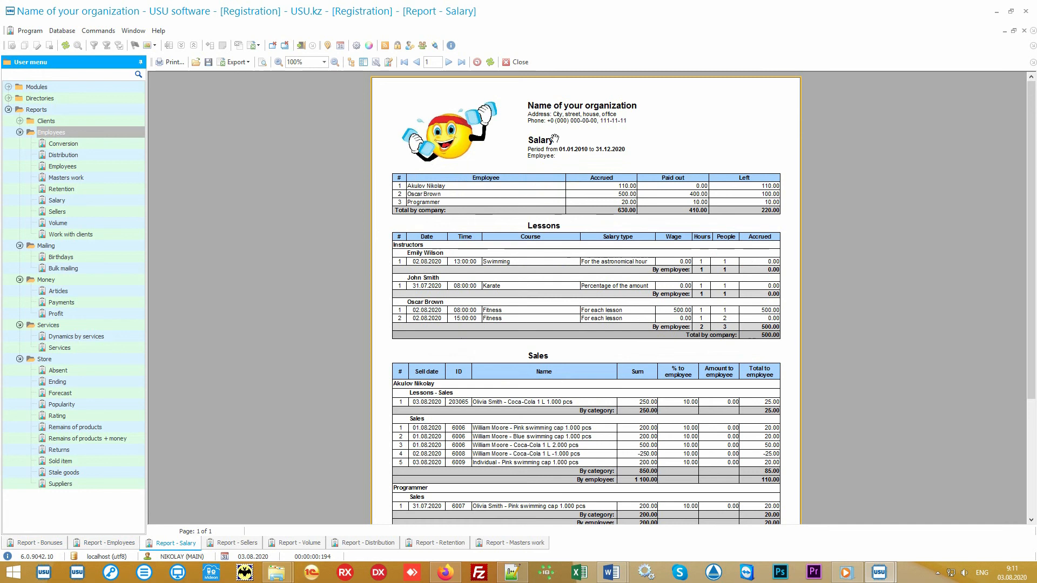
mouse_move(487, 204)
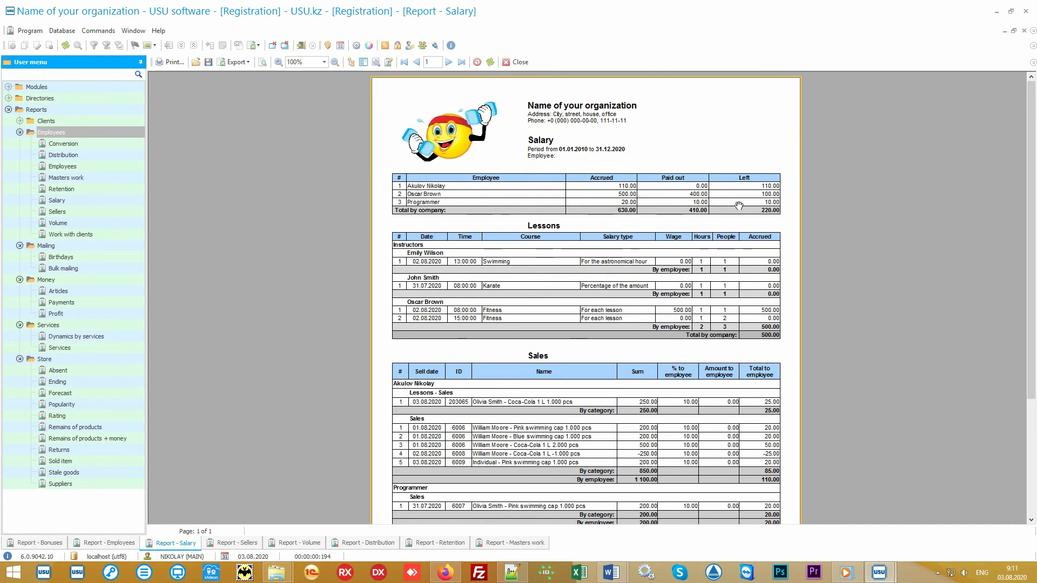
mouse_move(526, 239)
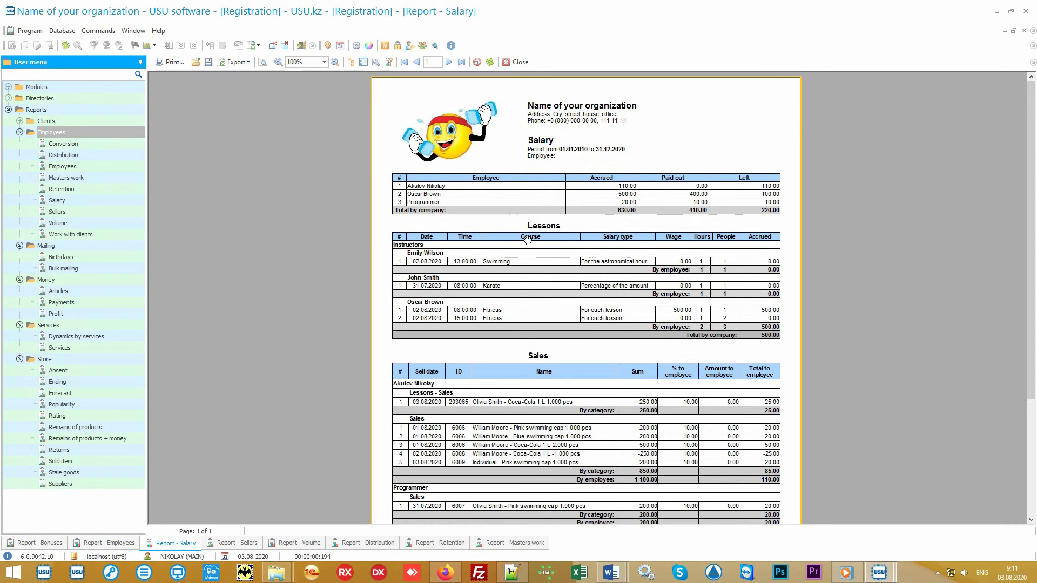
mouse_move(566, 229)
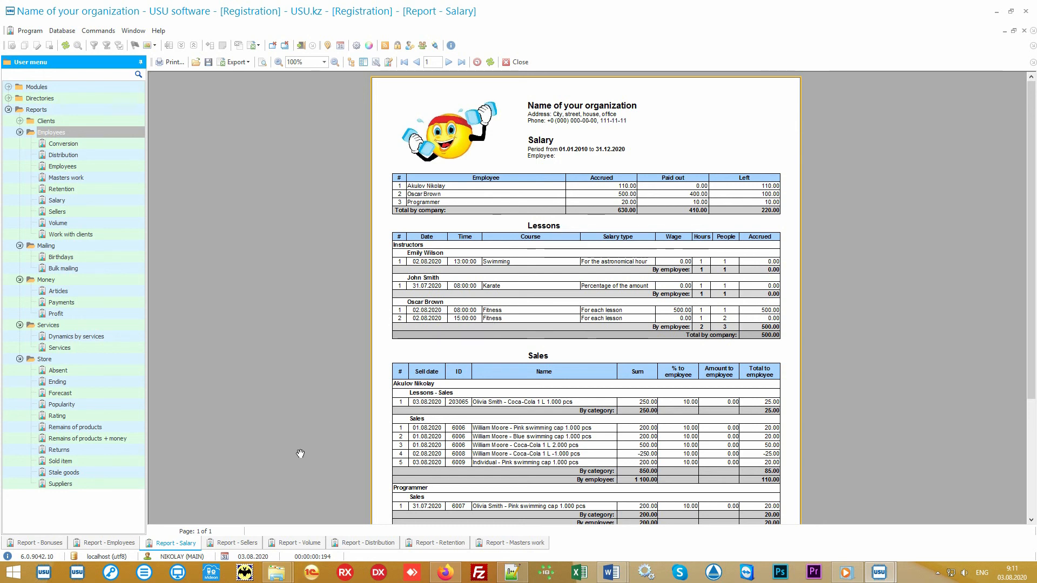
mouse_move(238, 529)
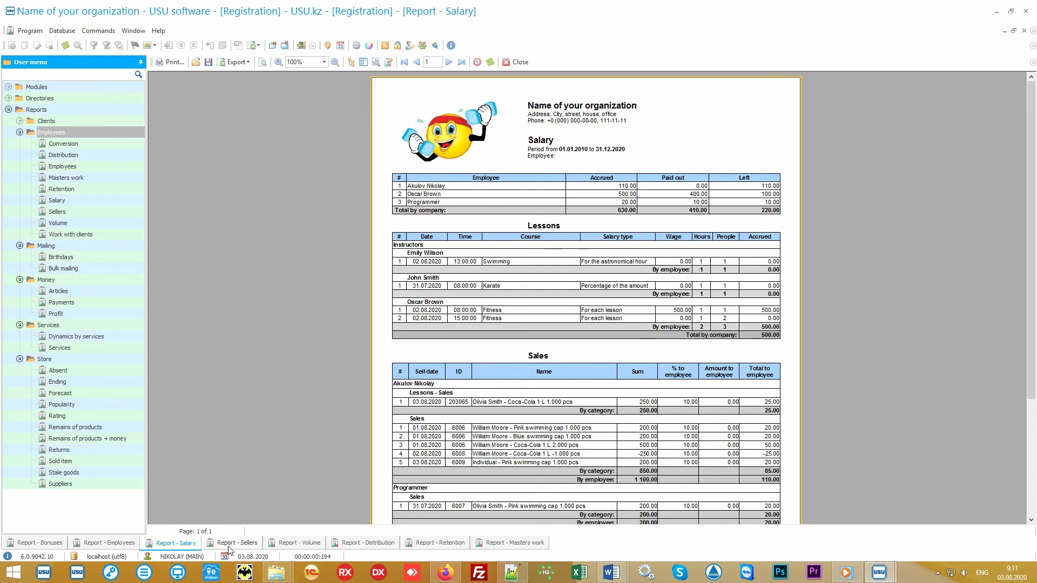
View the Sellers, Volume, Distribution and Retention reports, ending on the Masters work report.
left_click(236, 542)
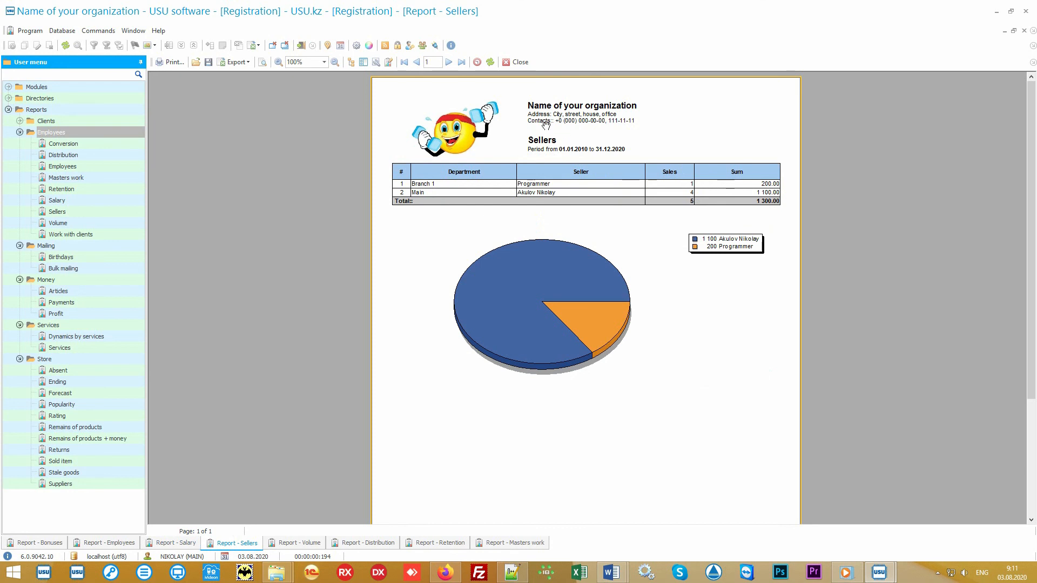
left_click(584, 327)
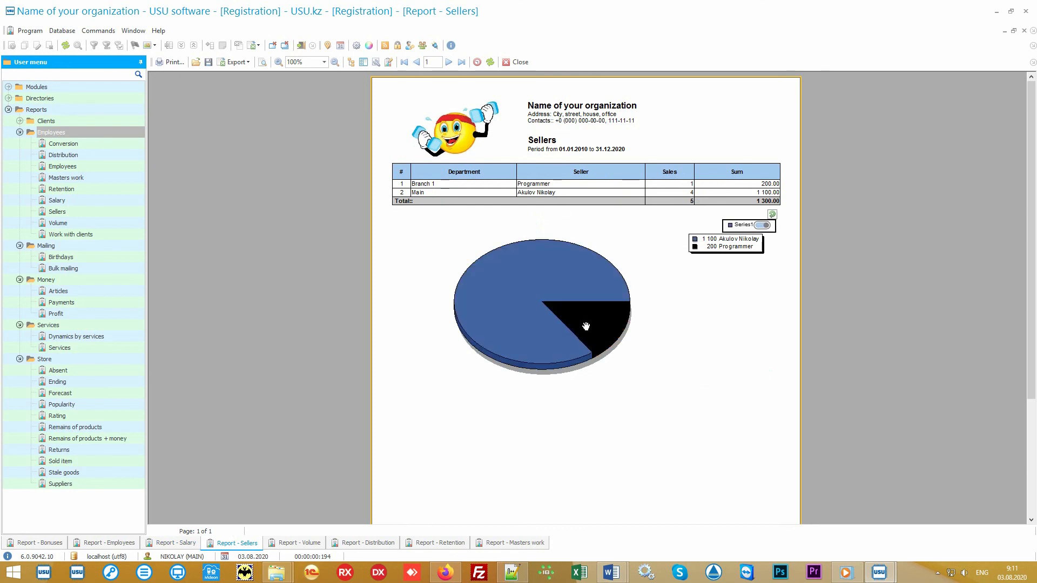
left_click(585, 326)
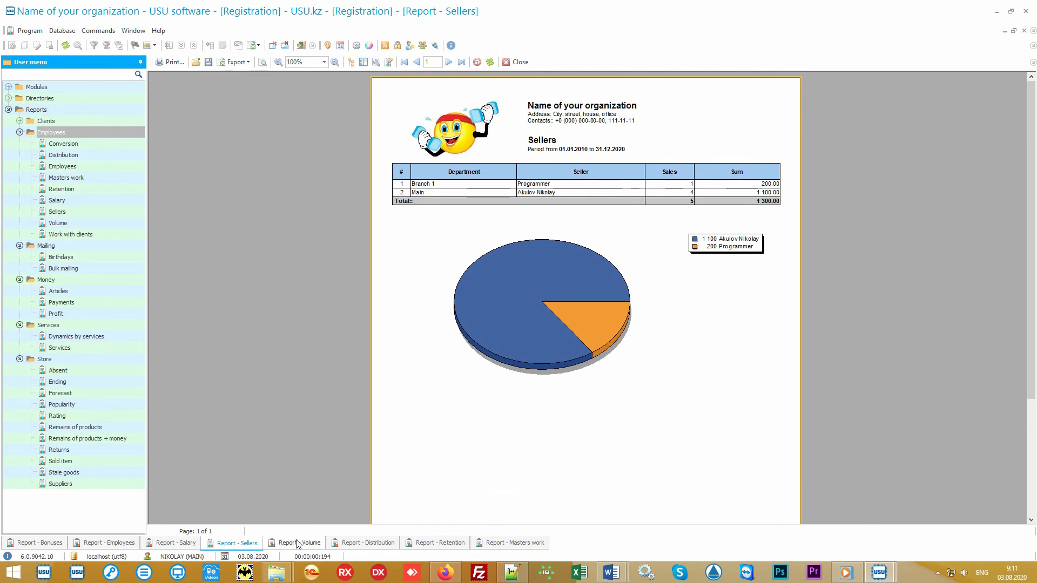
left_click(294, 542)
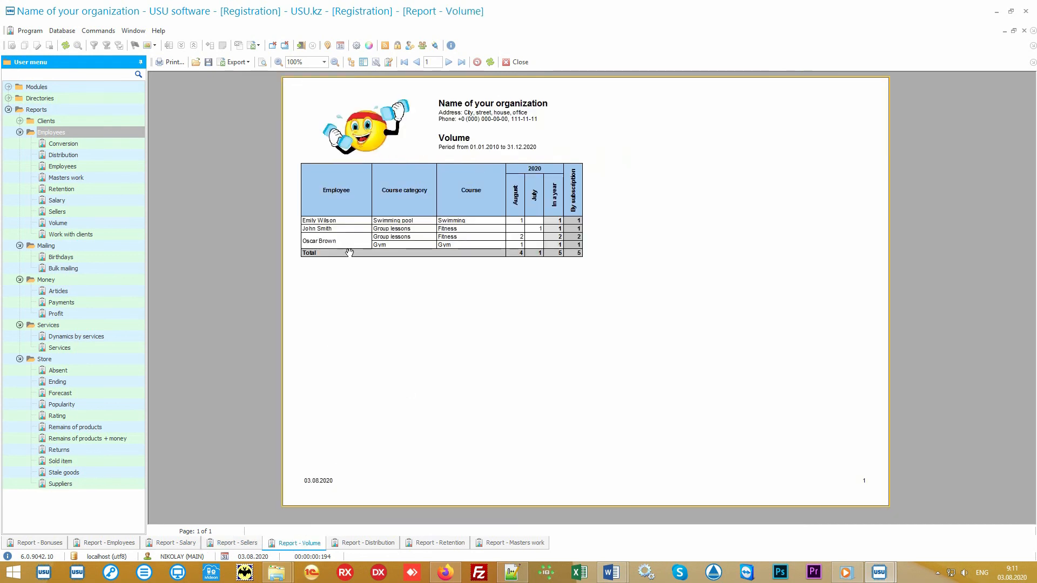
mouse_move(536, 213)
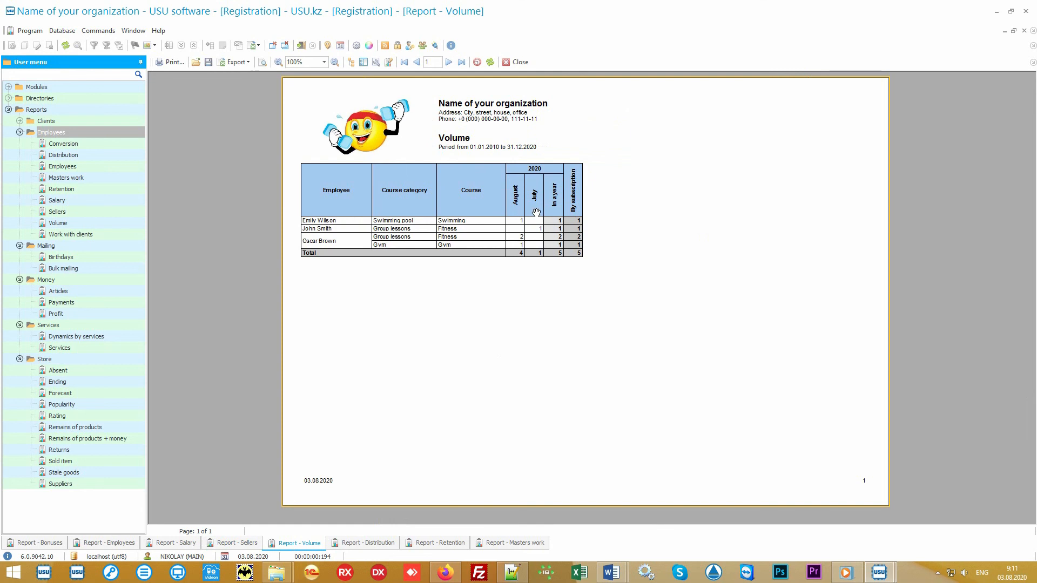
mouse_move(430, 506)
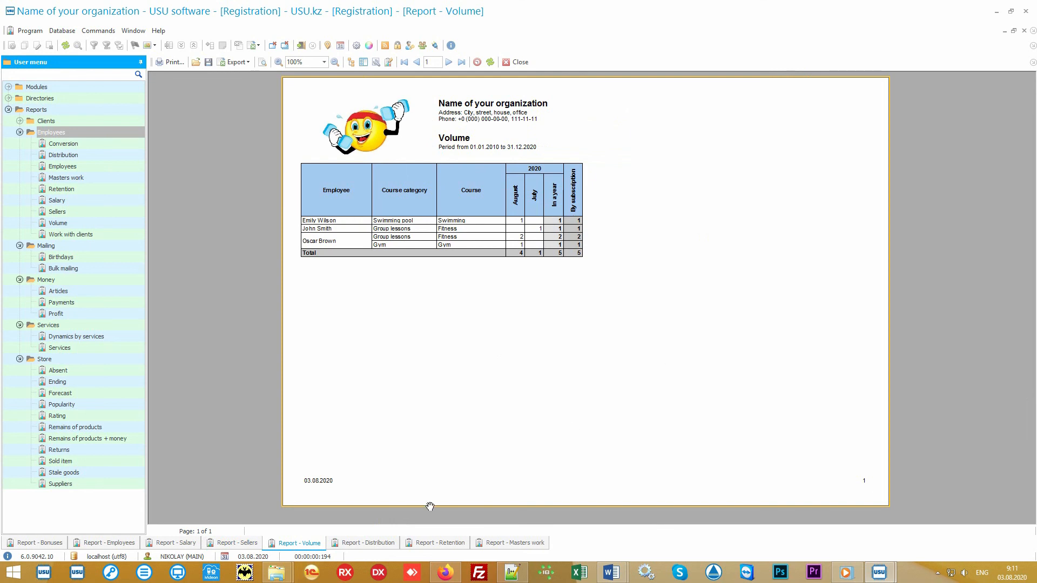
left_click(369, 543)
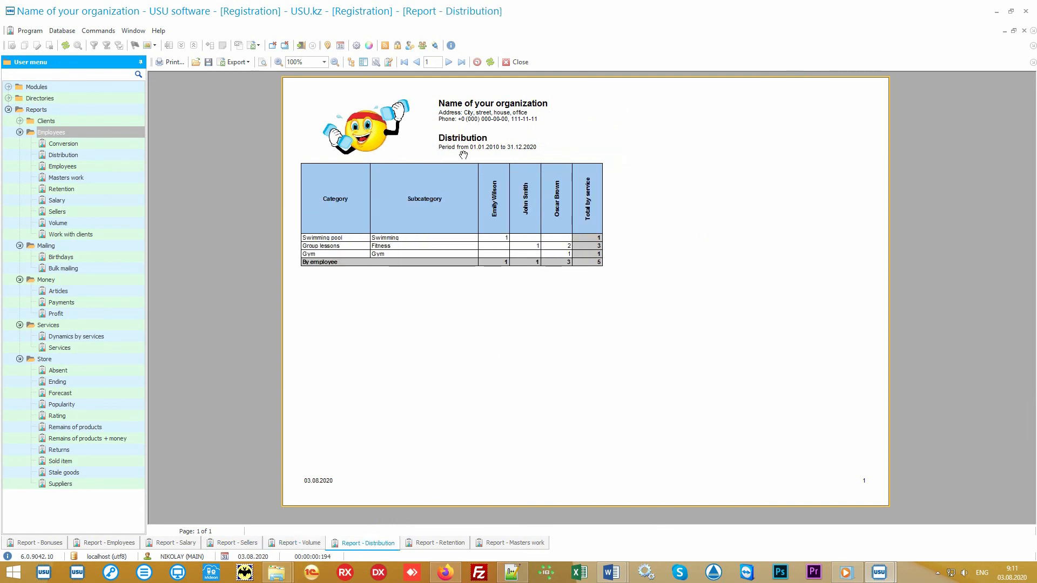
mouse_move(475, 477)
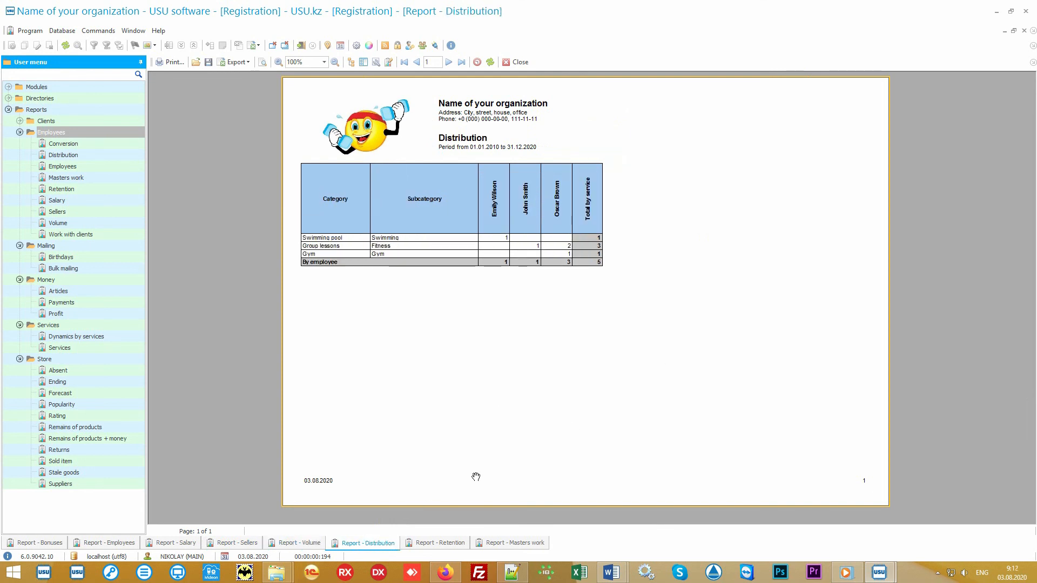
left_click(442, 543)
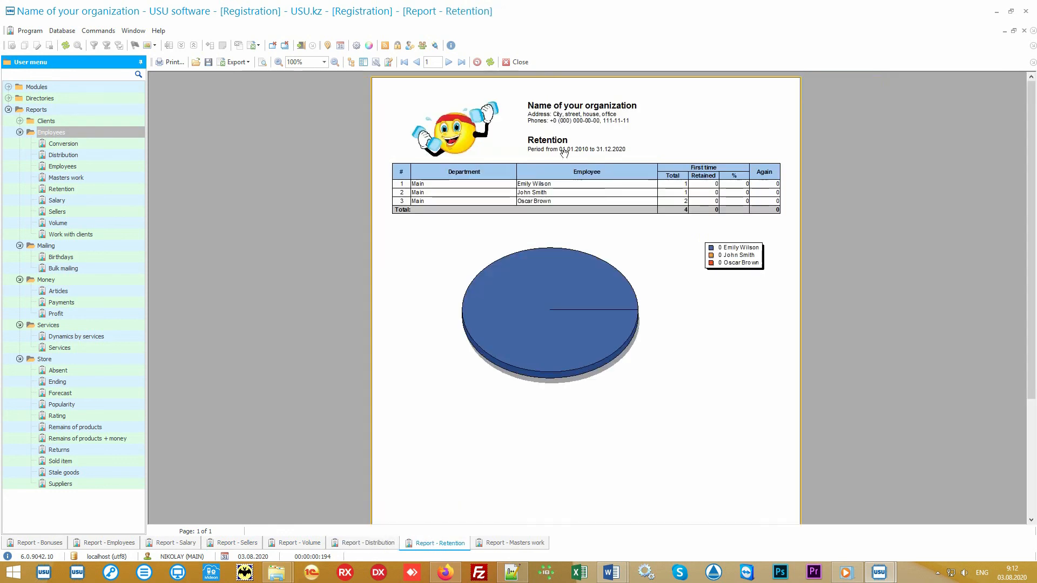
mouse_move(549, 174)
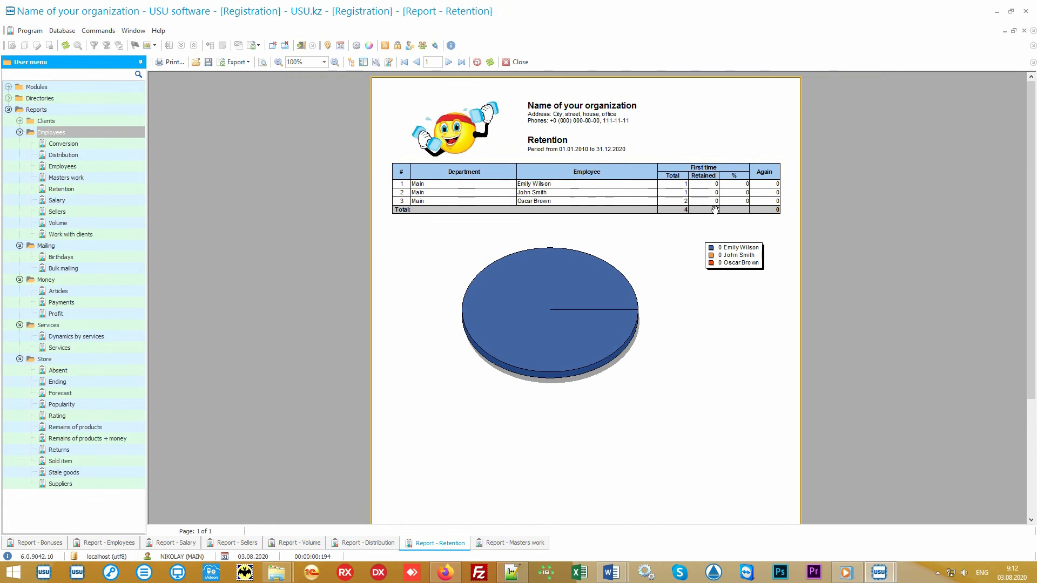
mouse_move(820, 229)
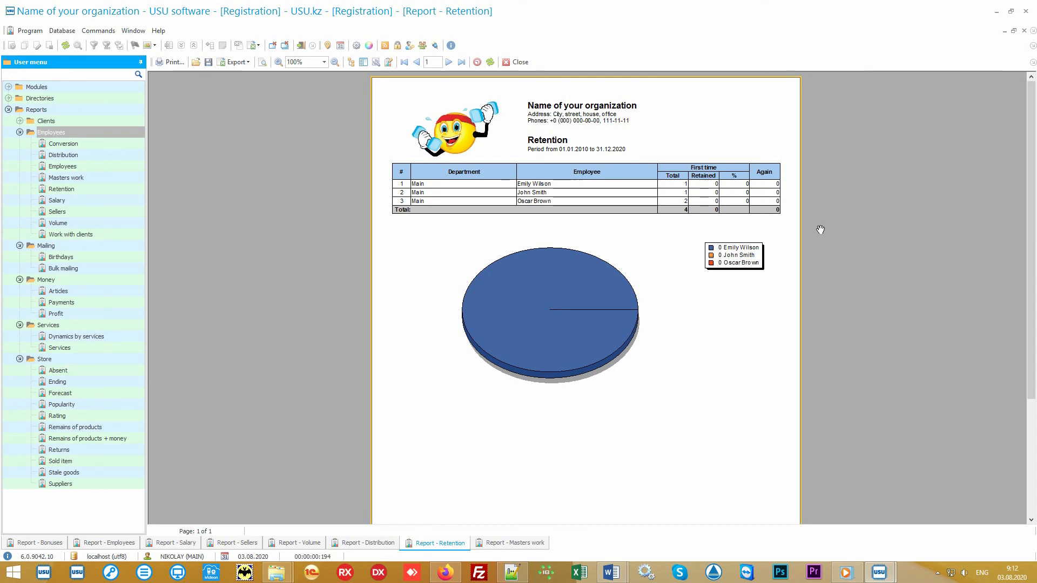
mouse_move(793, 323)
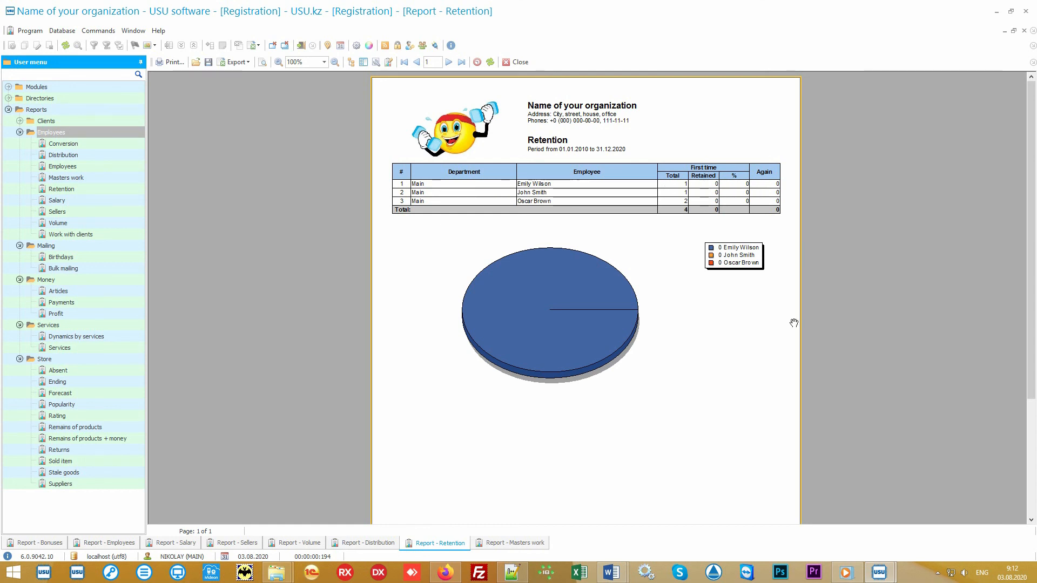
left_click(510, 543)
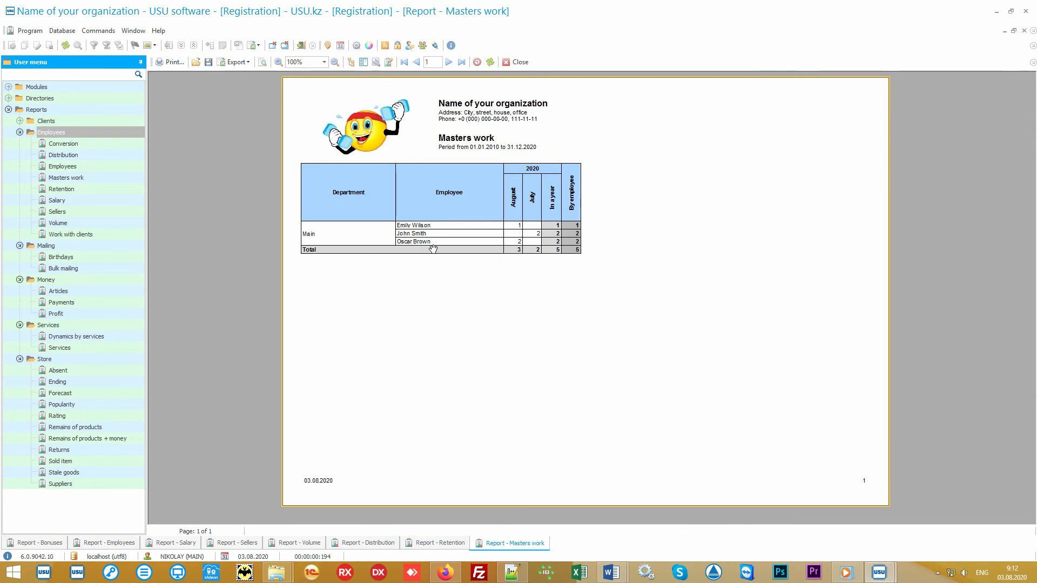
mouse_move(514, 212)
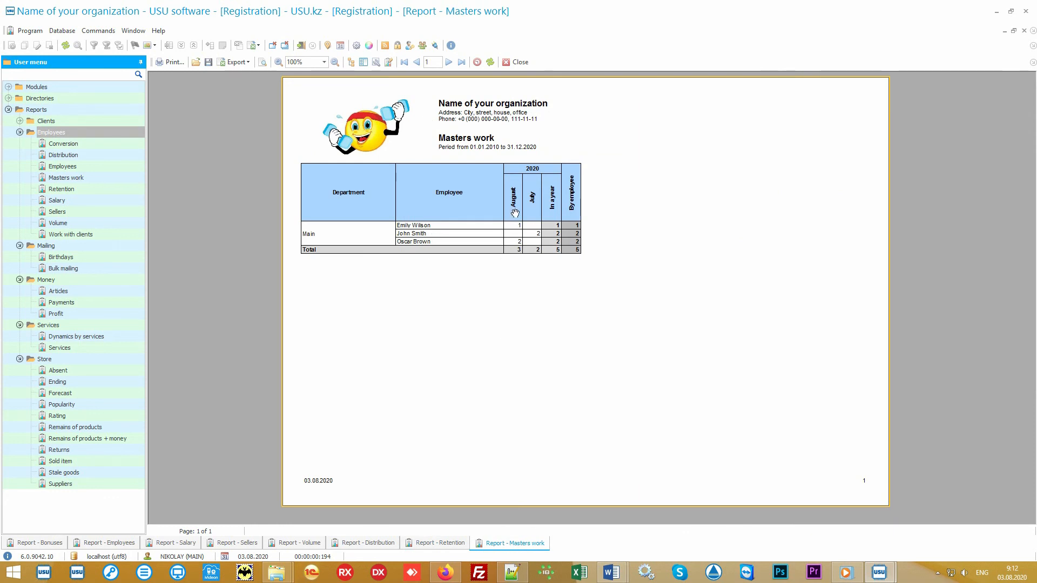
mouse_move(554, 216)
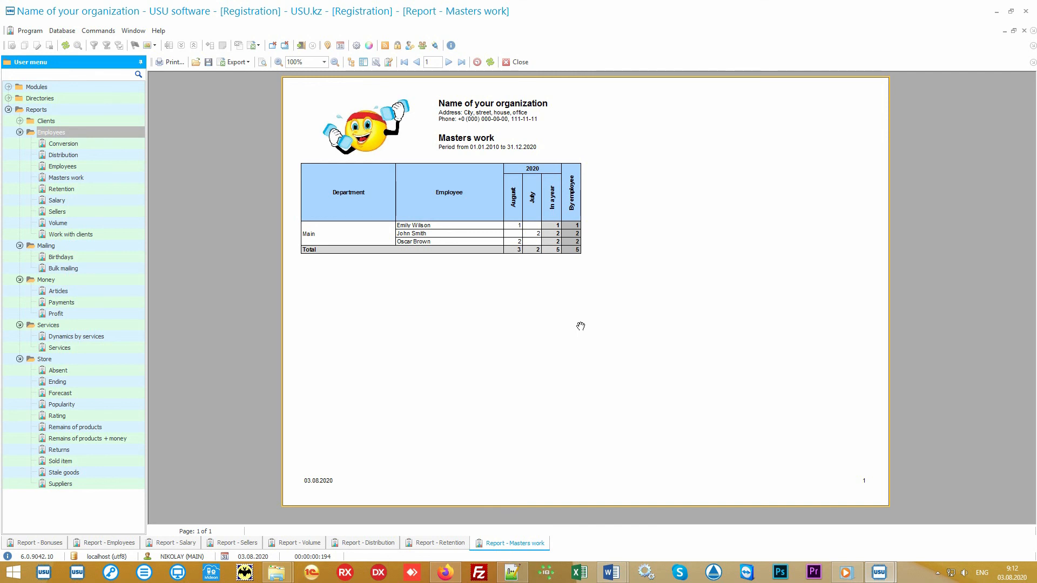
mouse_move(450, 194)
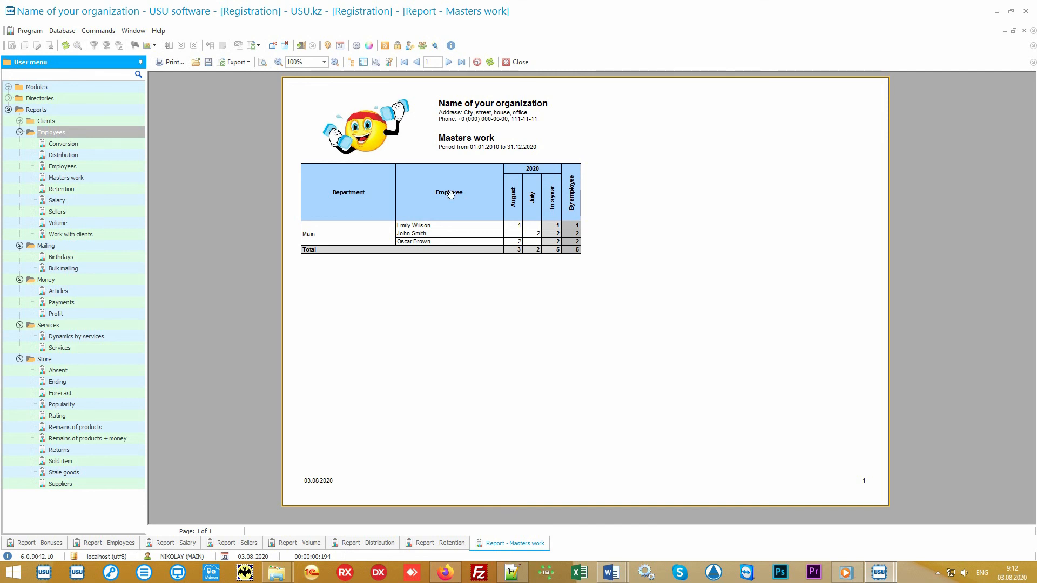
mouse_move(443, 88)
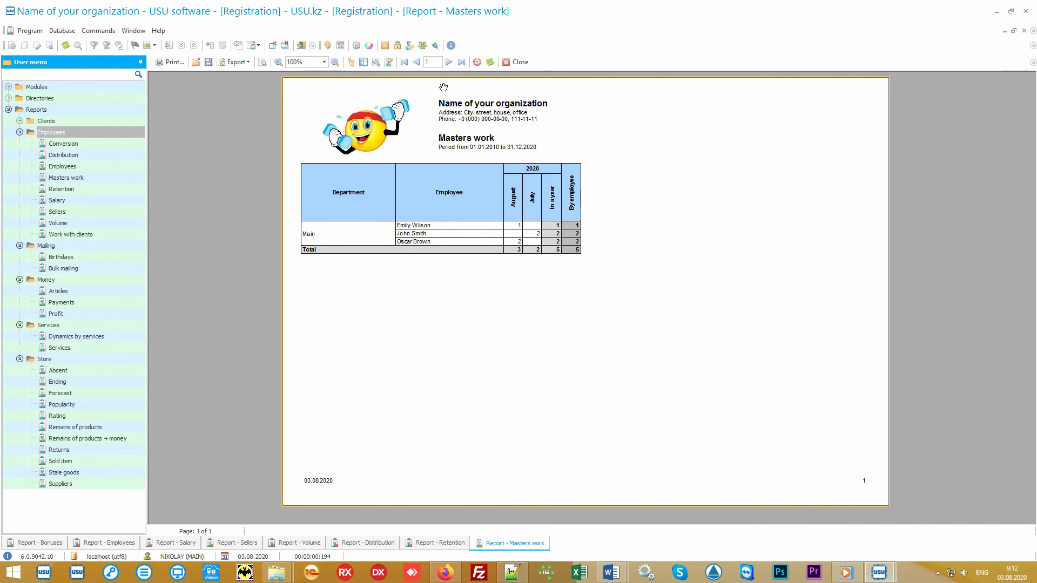
mouse_move(577, 129)
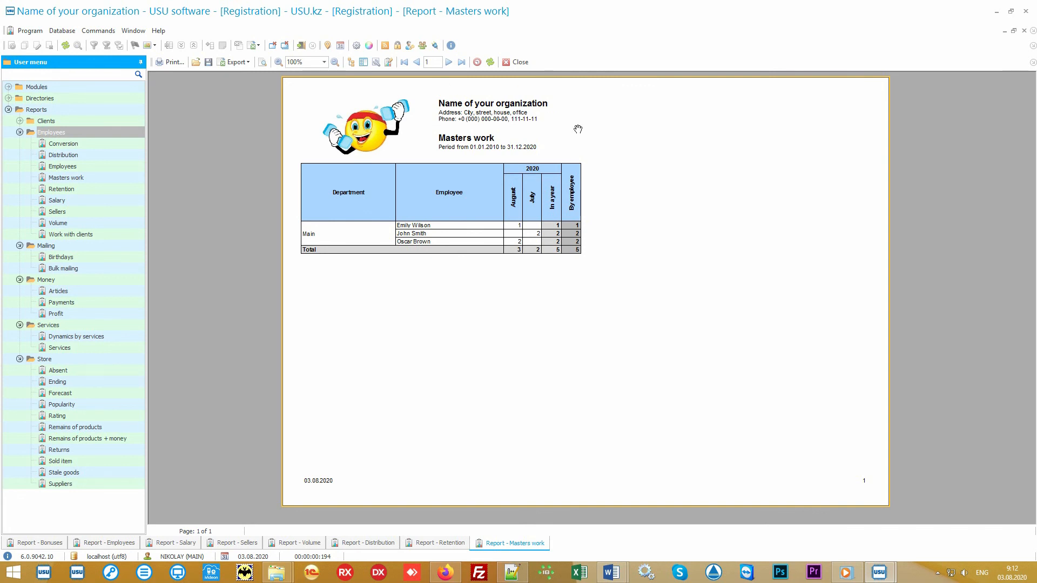
mouse_move(458, 161)
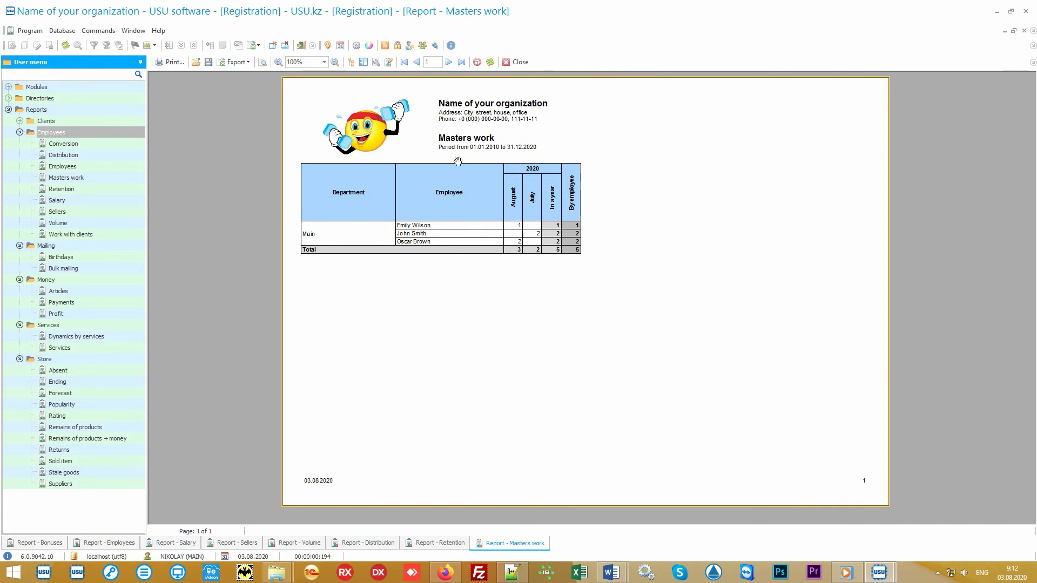
mouse_move(559, 159)
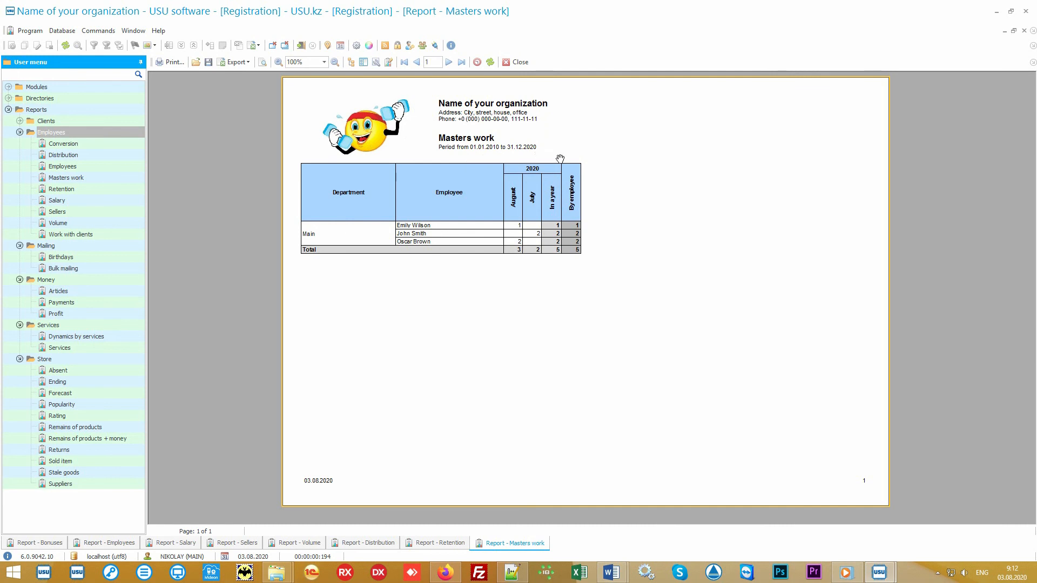
mouse_move(653, 311)
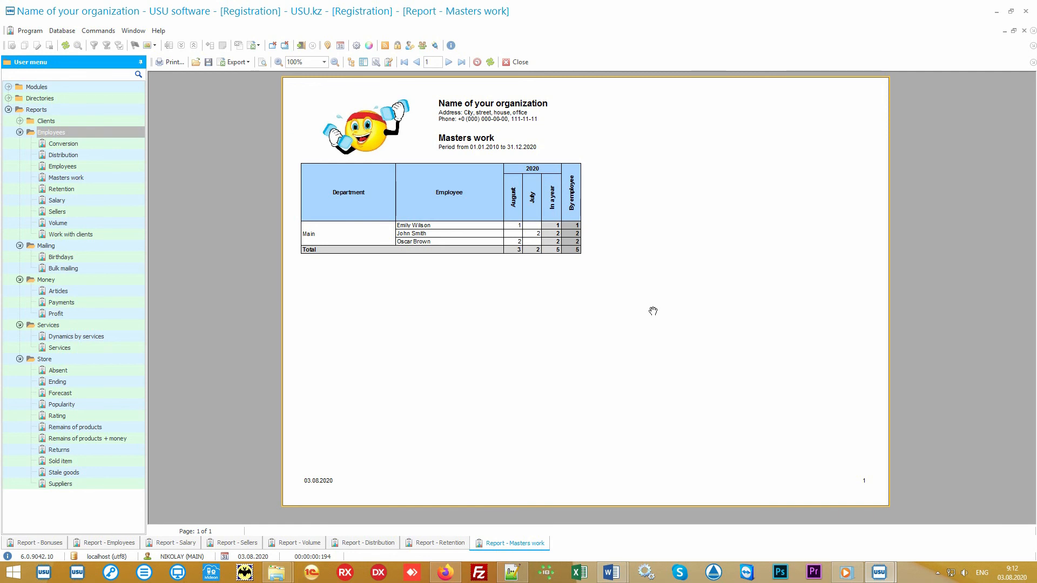
mouse_move(249, 217)
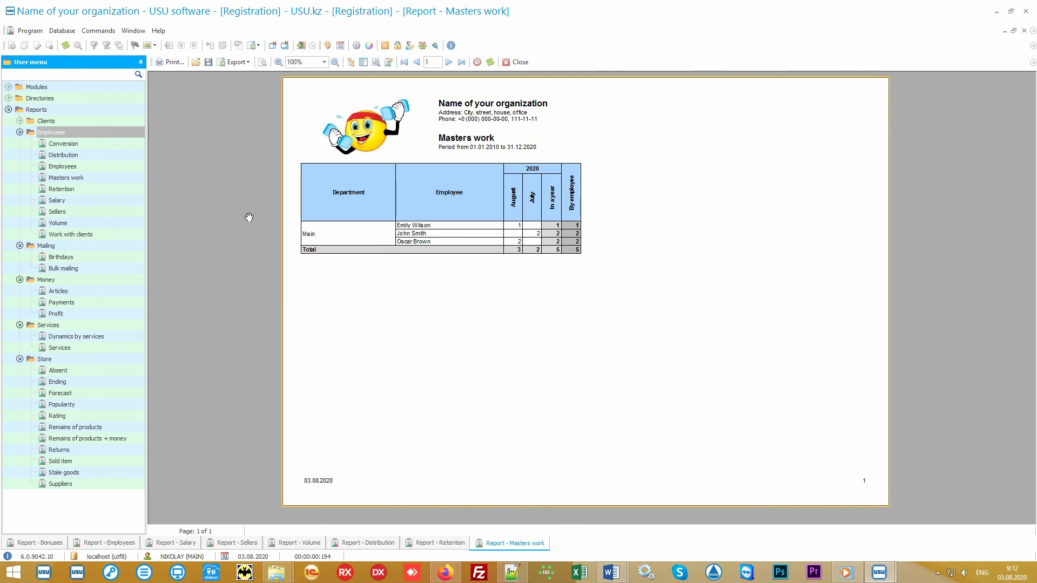
Collapse the employee reports, generate the Money reports, and show the Payments report.
left_click(20, 131)
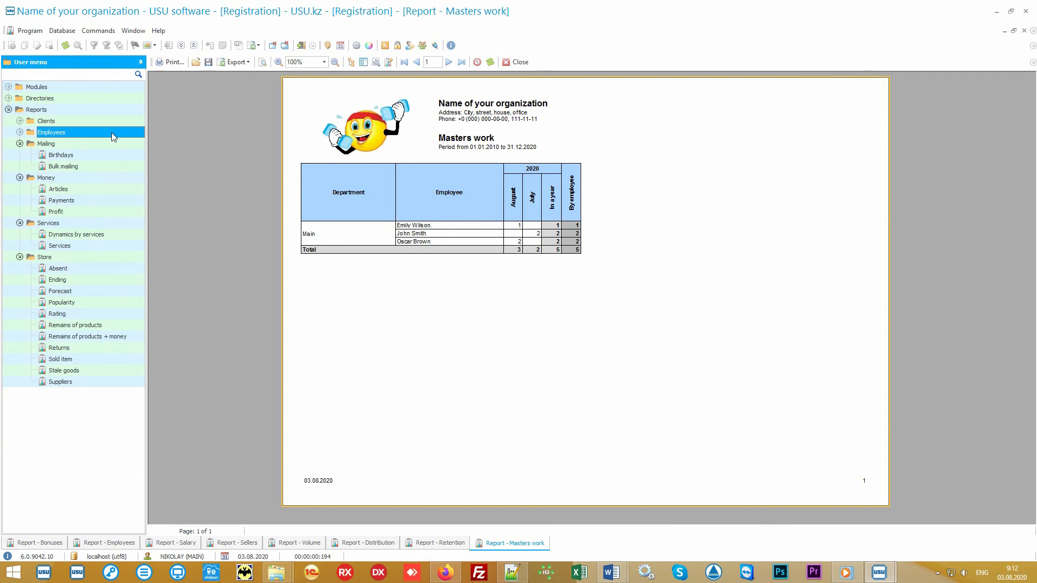
mouse_move(60, 184)
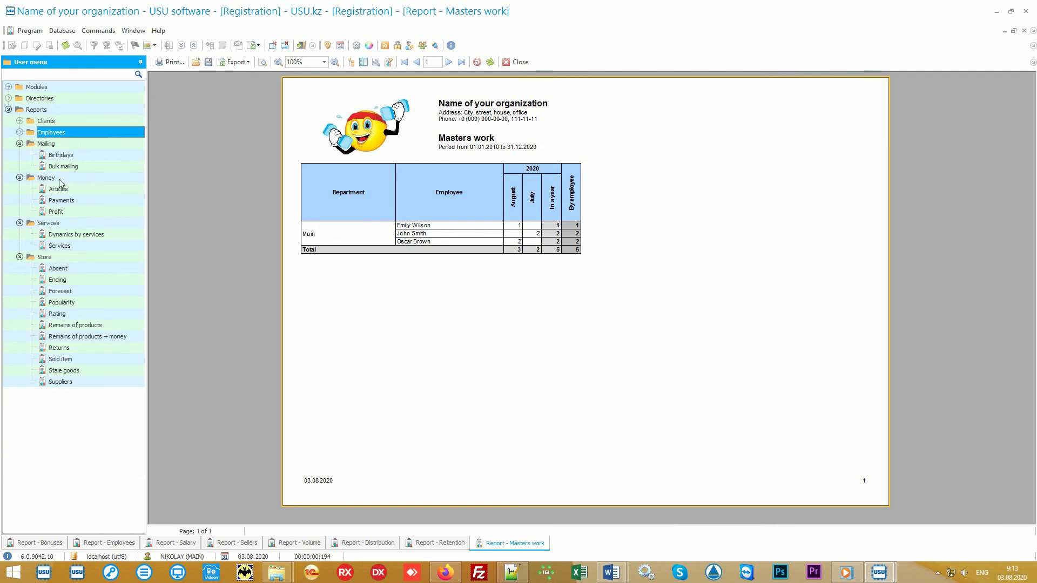
left_click(45, 177)
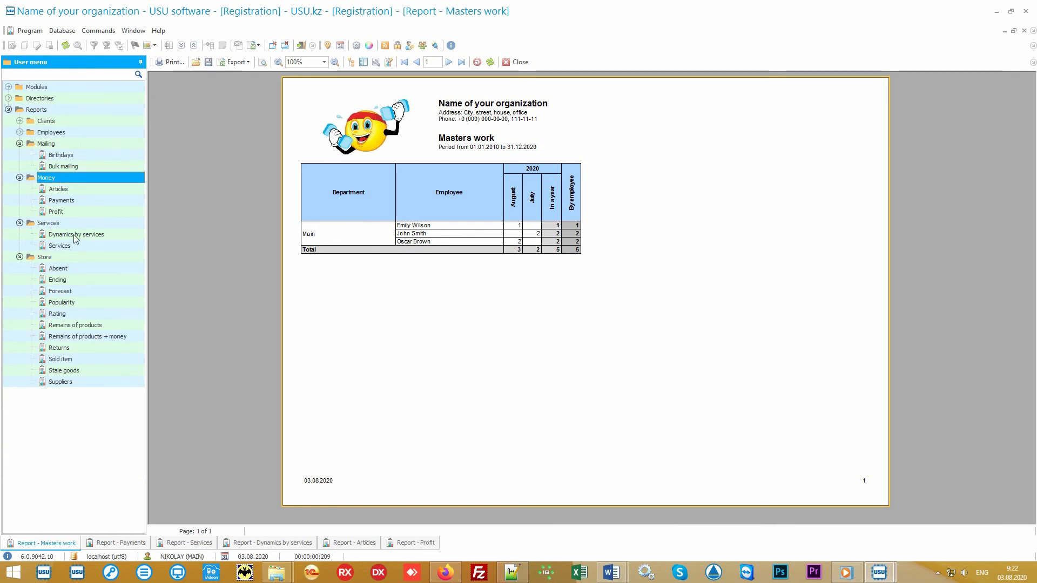
mouse_move(180, 213)
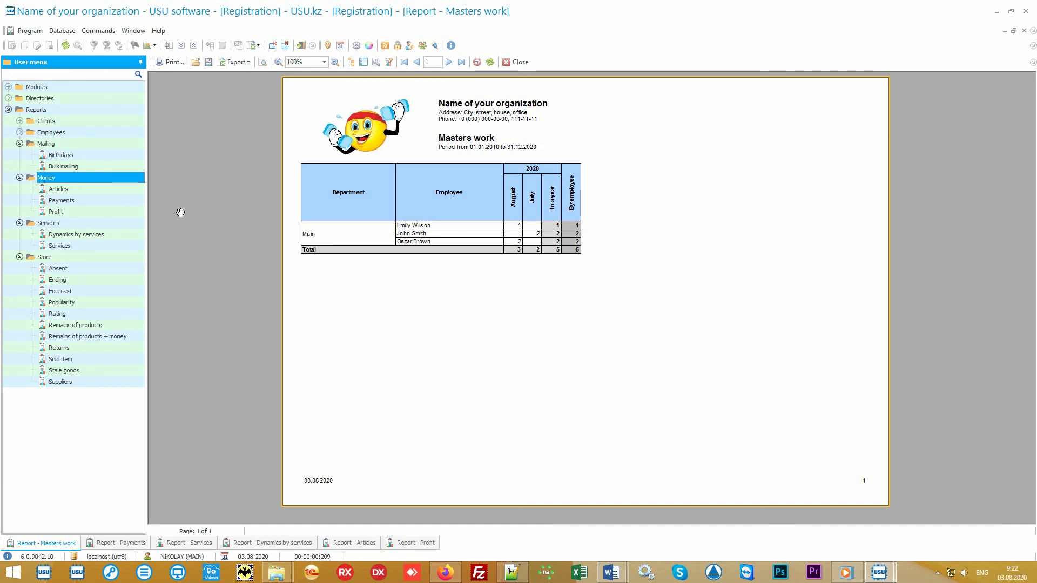
mouse_move(185, 198)
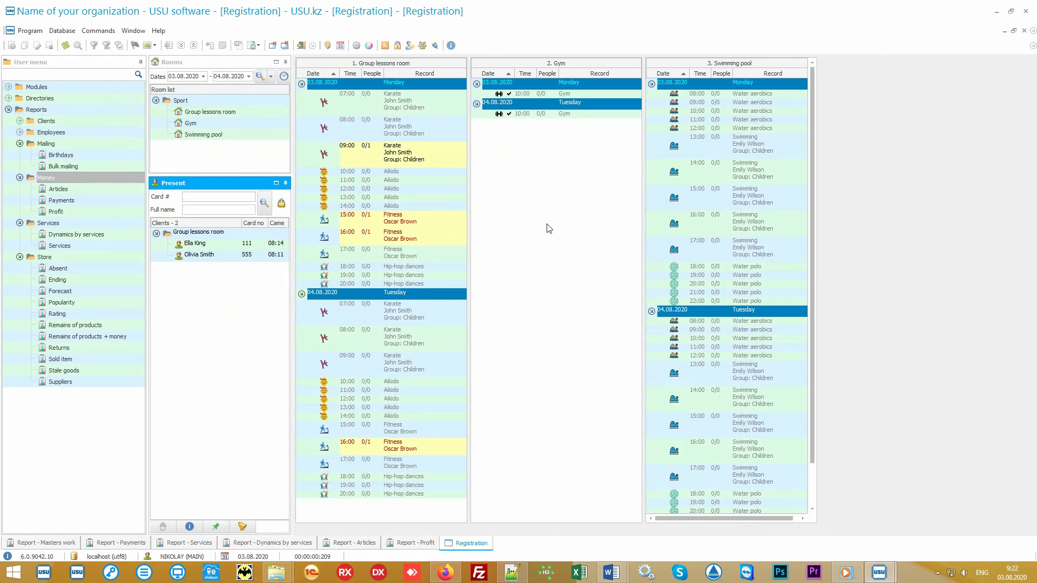
mouse_move(547, 231)
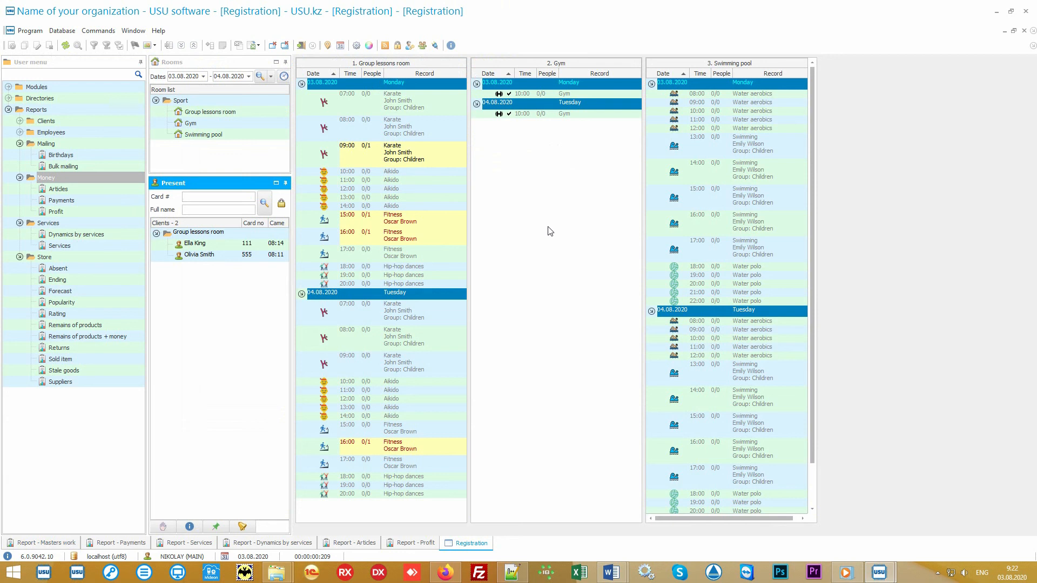
mouse_move(229, 416)
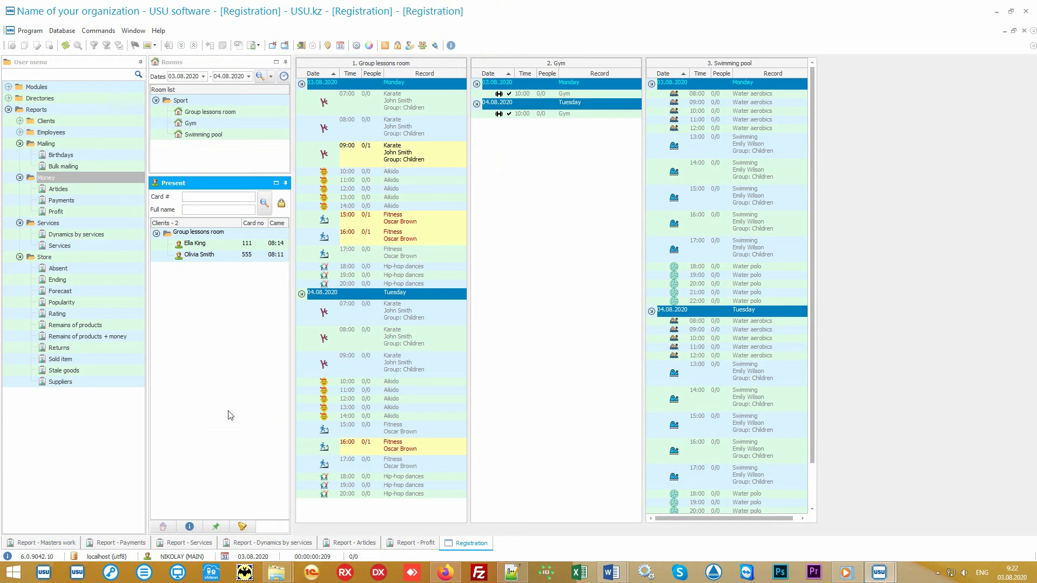
left_click(116, 542)
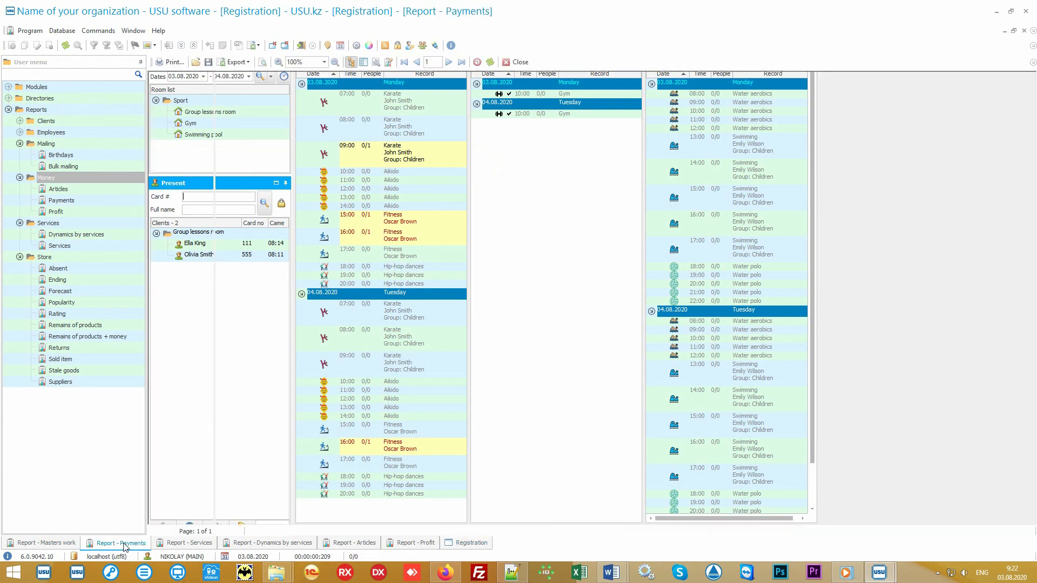
Review the Payments report (21,100 income, 6,060 expenses), then show the Services report.
left_click(119, 543)
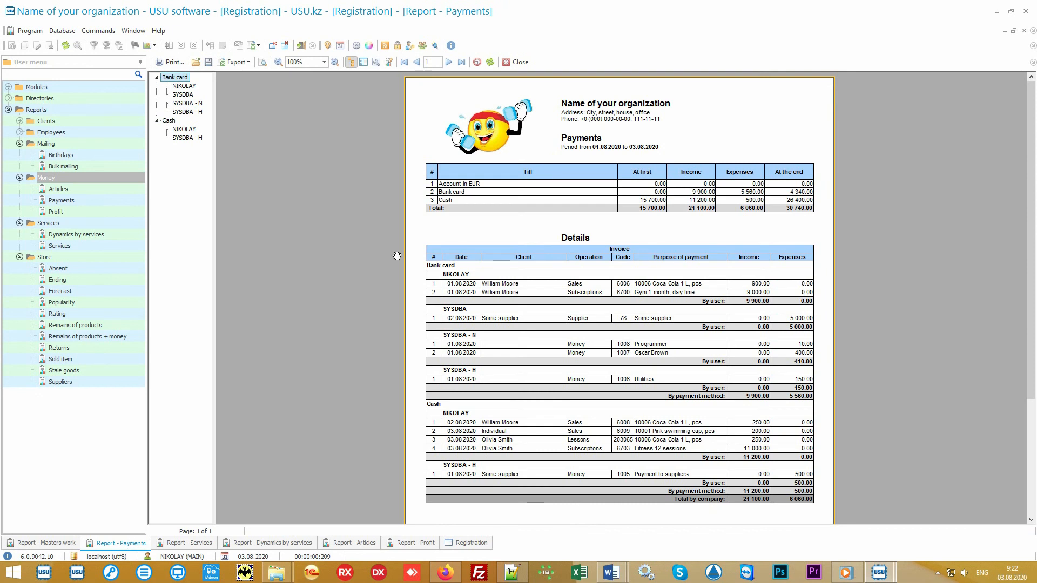
mouse_move(595, 152)
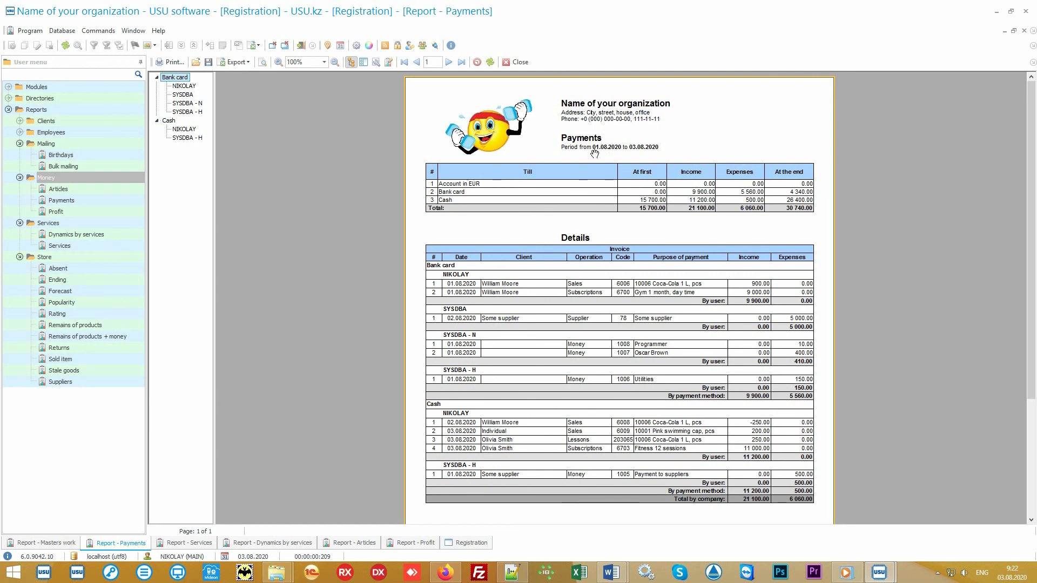
mouse_move(742, 227)
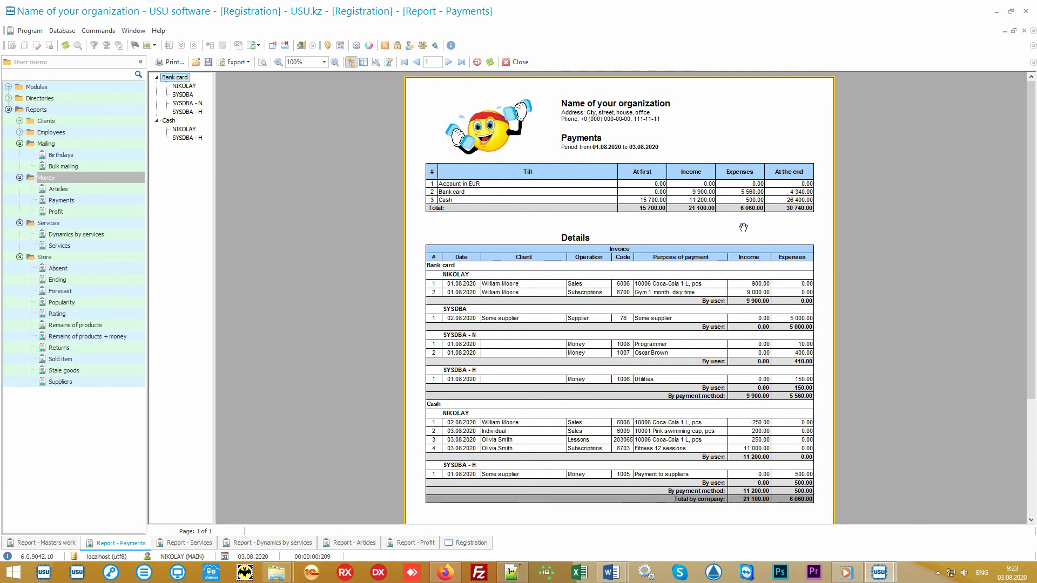
mouse_move(534, 241)
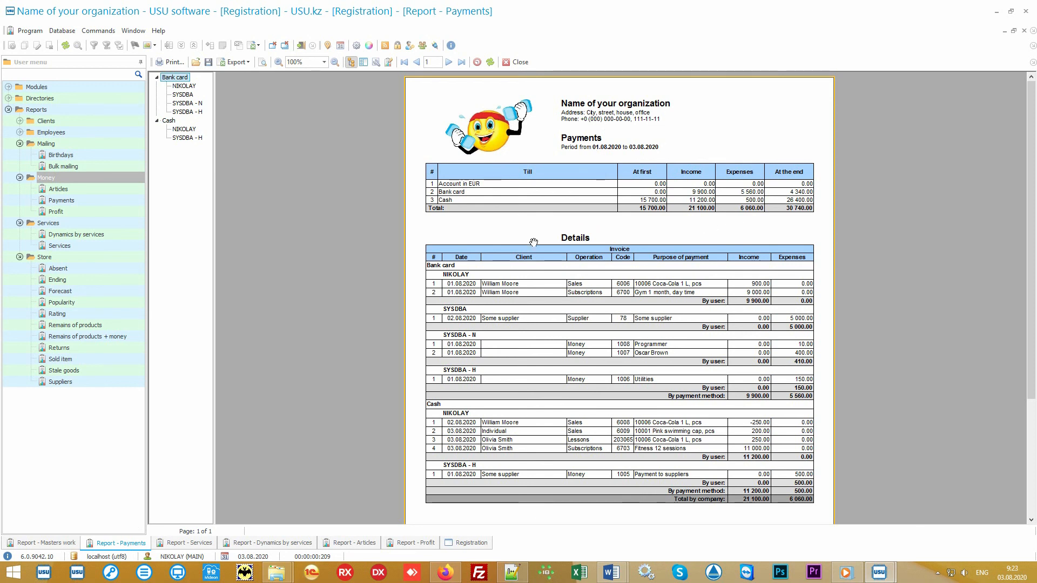
mouse_move(628, 233)
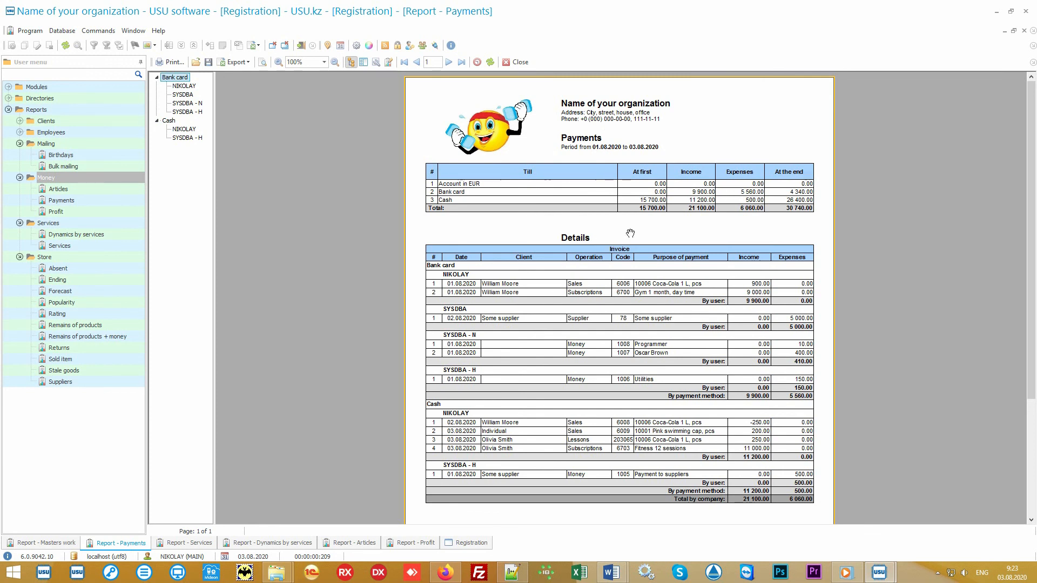
mouse_move(519, 190)
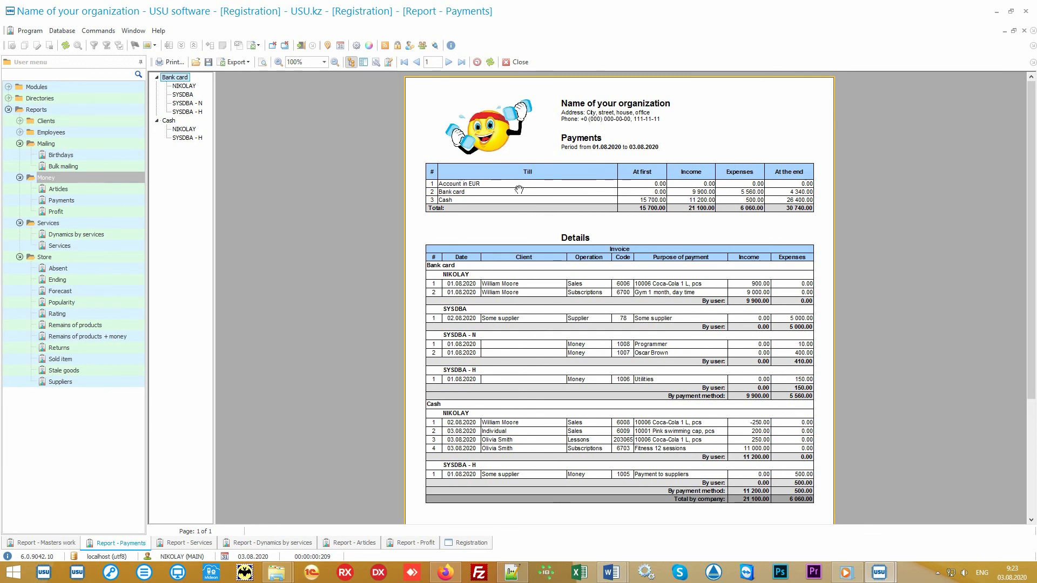
mouse_move(483, 217)
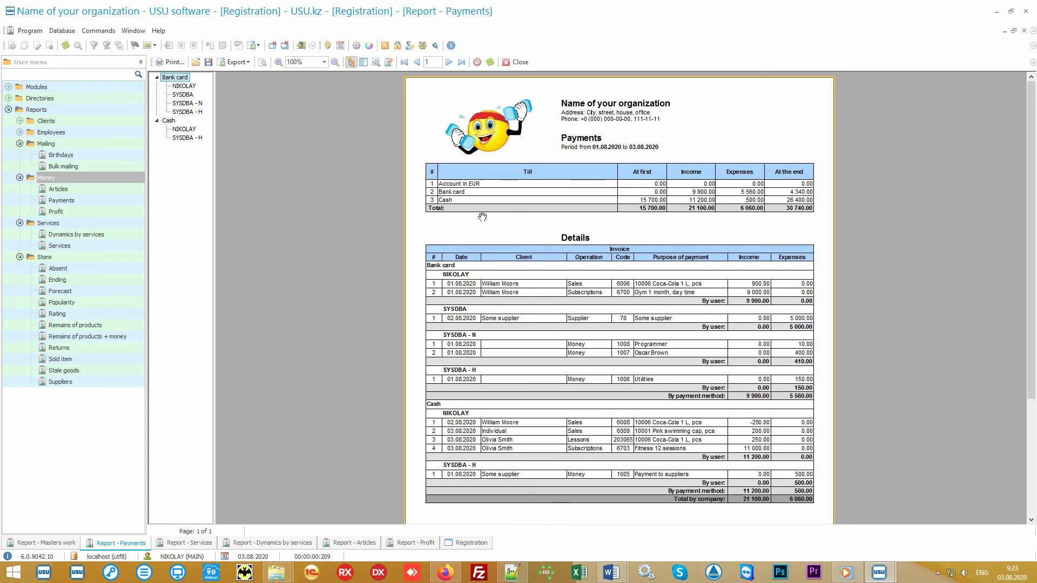
mouse_move(491, 214)
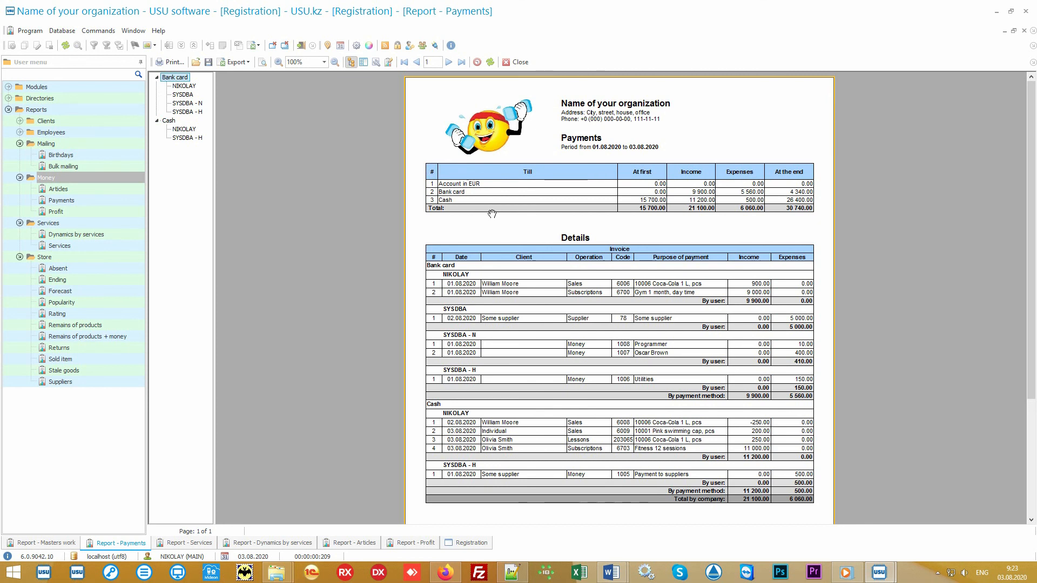
mouse_move(228, 525)
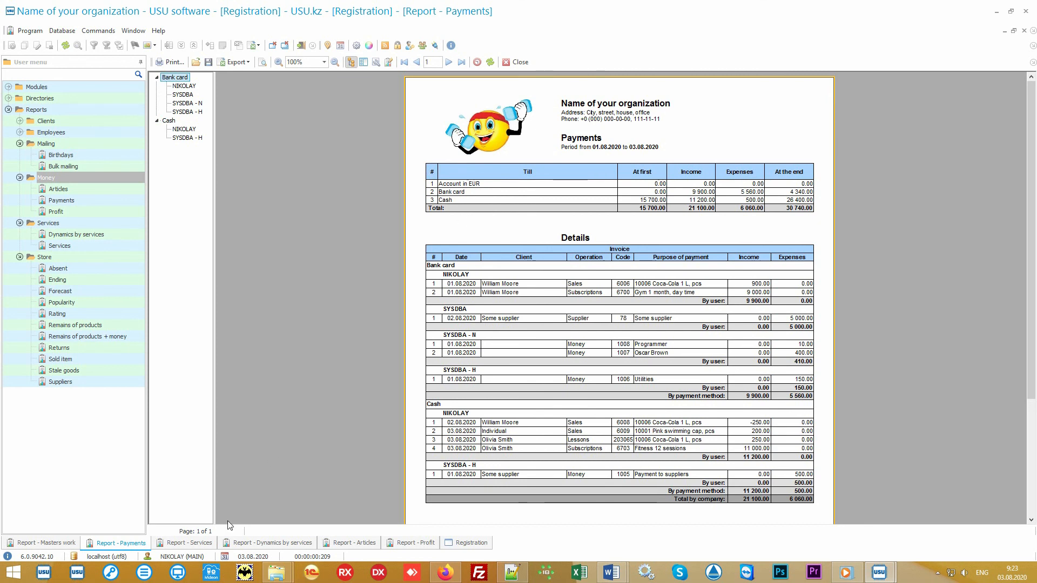
left_click(189, 542)
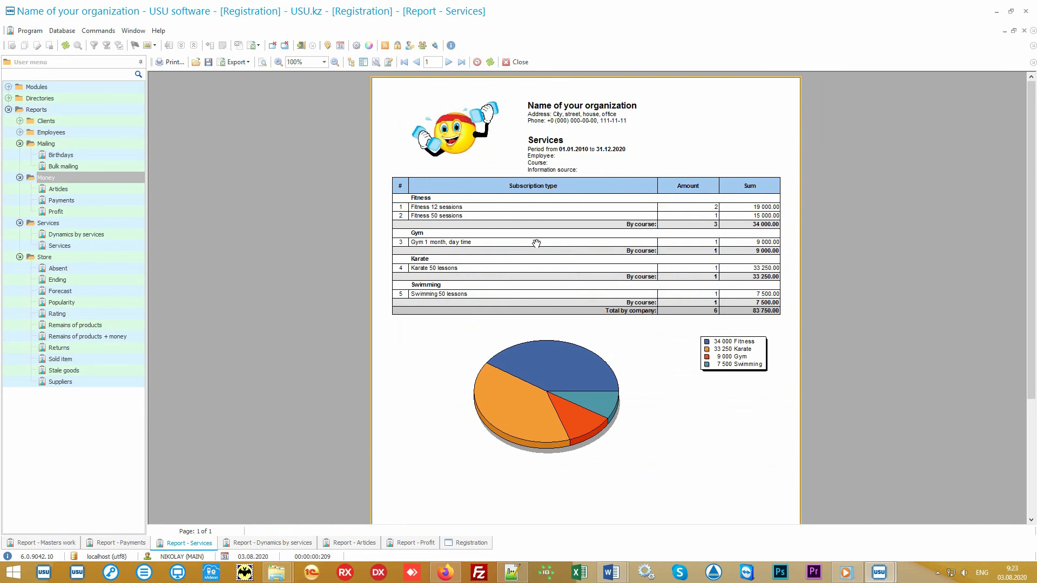
mouse_move(589, 163)
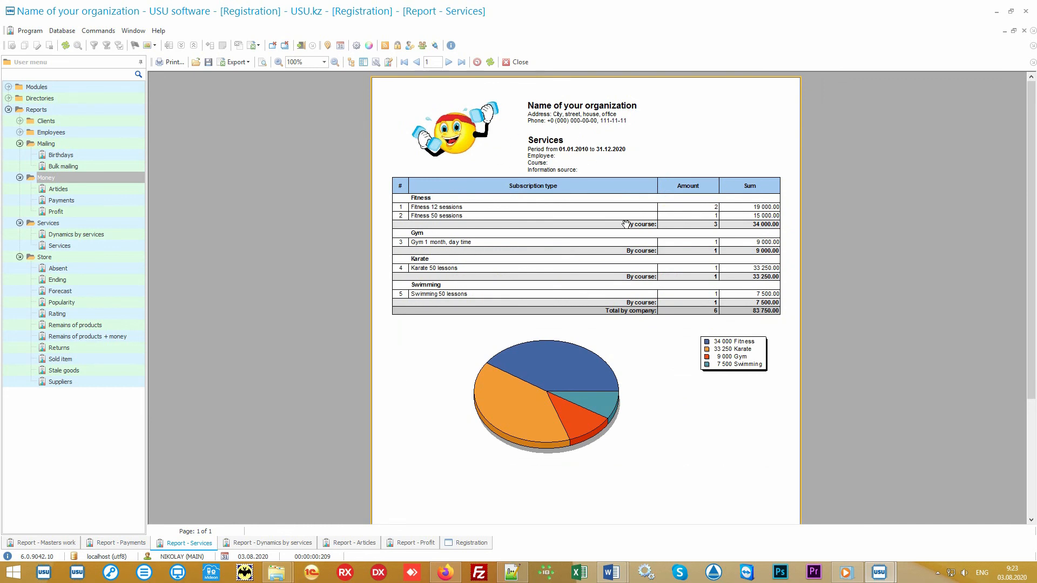
mouse_move(736, 218)
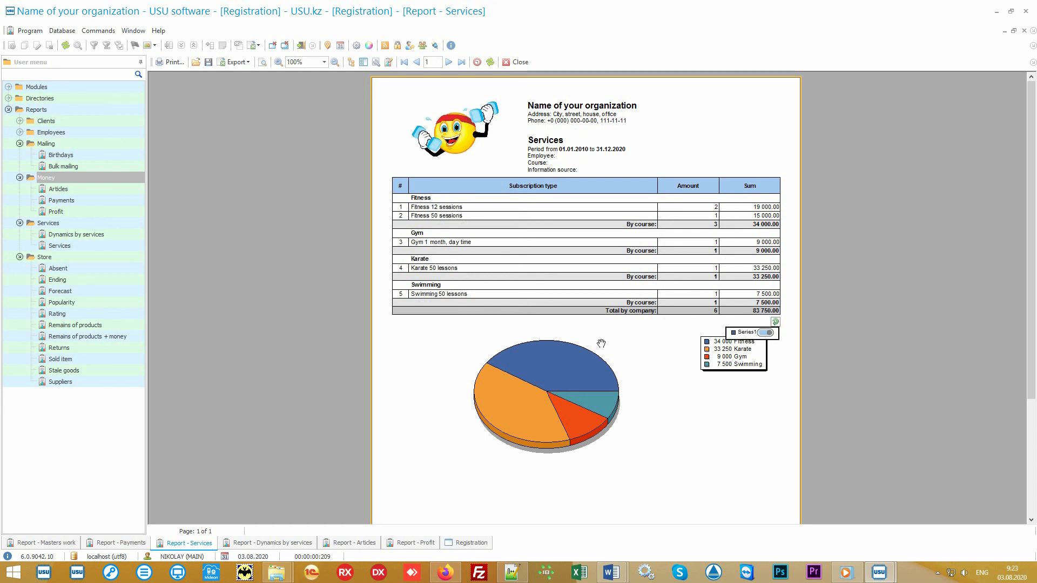
Show the Dynamics by services report of subscription sales per course, June–September 2020.
left_click(519, 404)
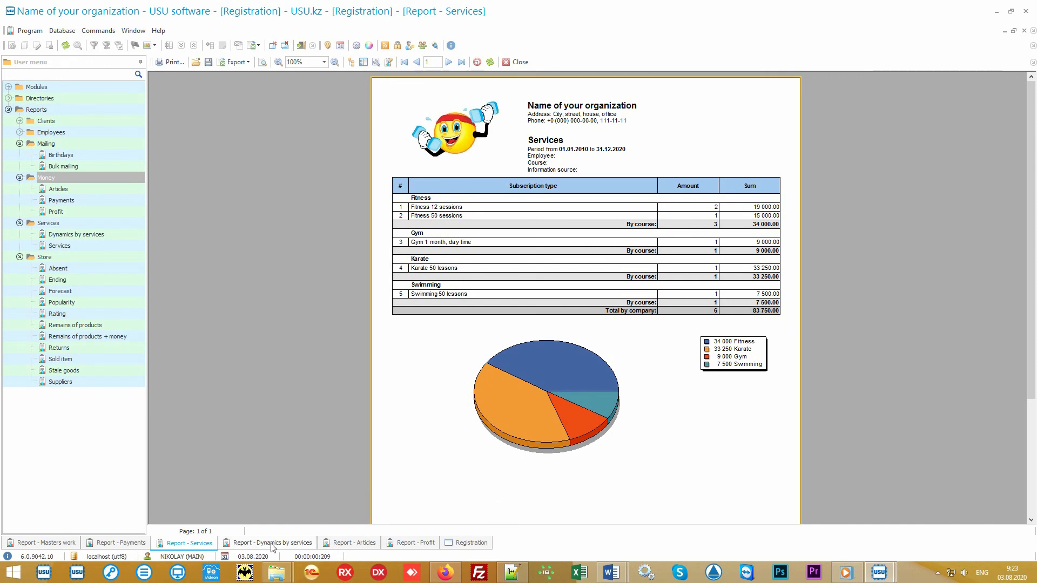
left_click(273, 542)
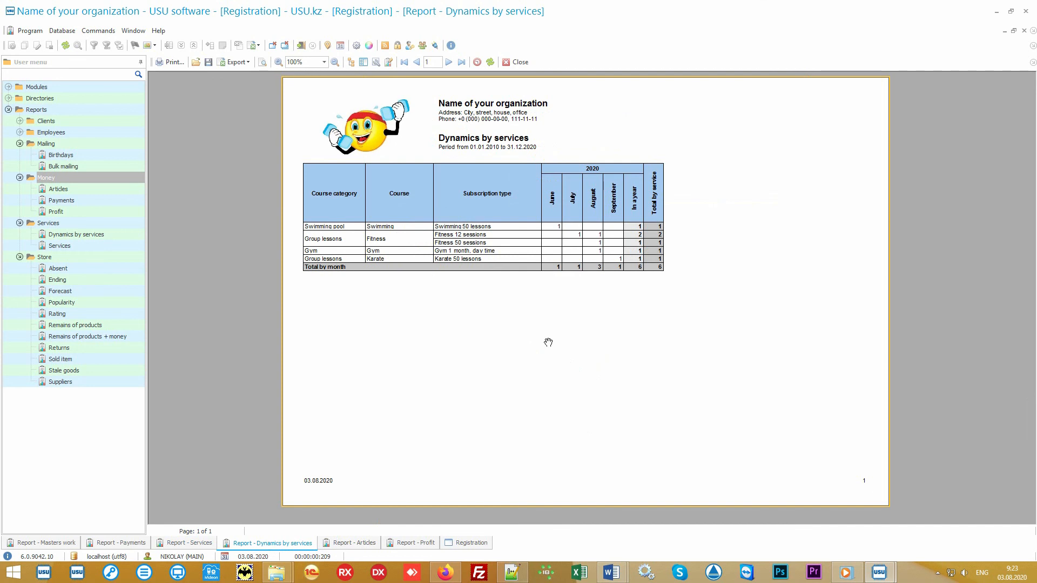
mouse_move(547, 342)
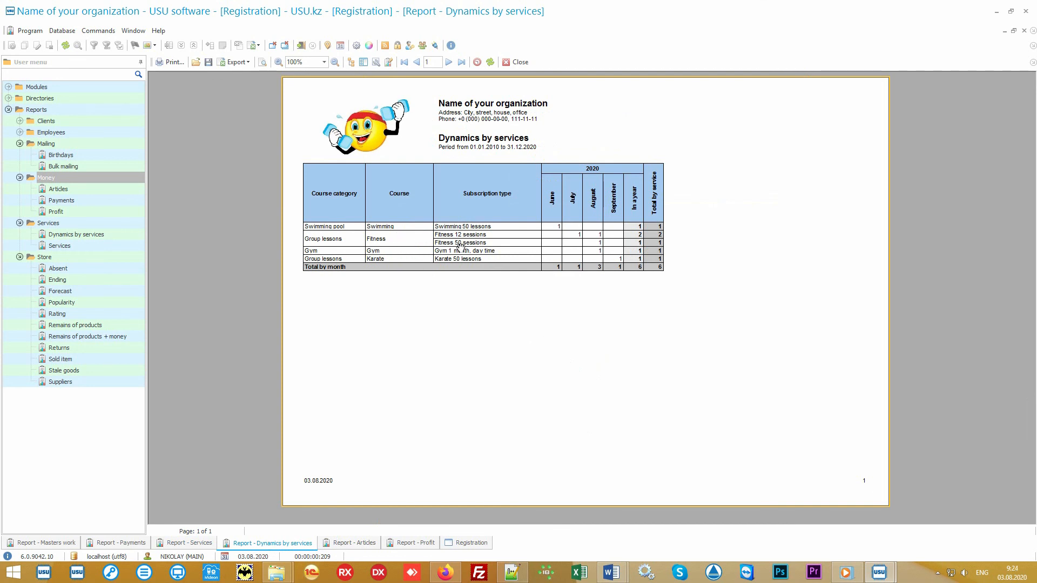
mouse_move(674, 243)
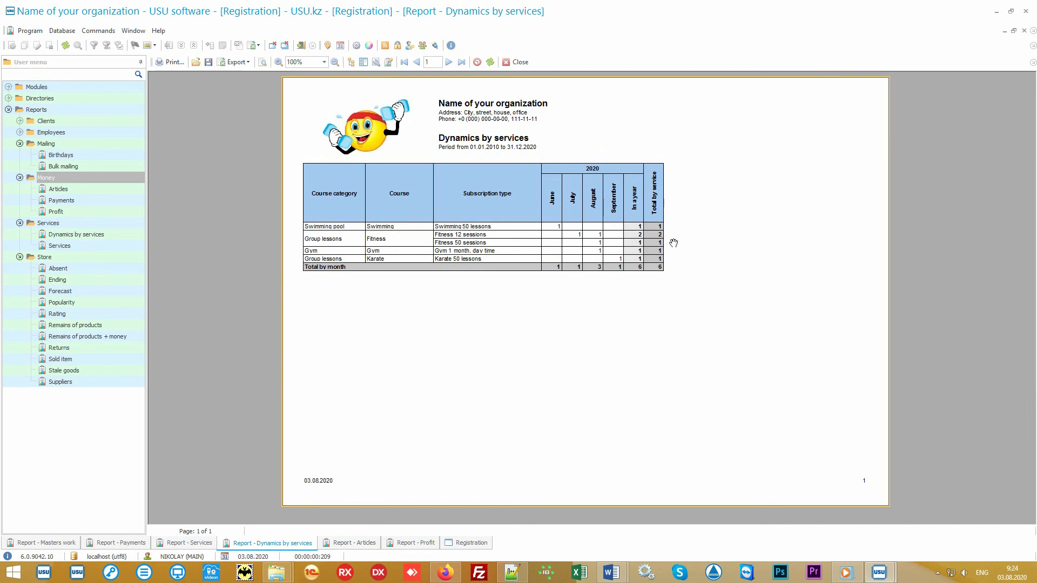
mouse_move(376, 504)
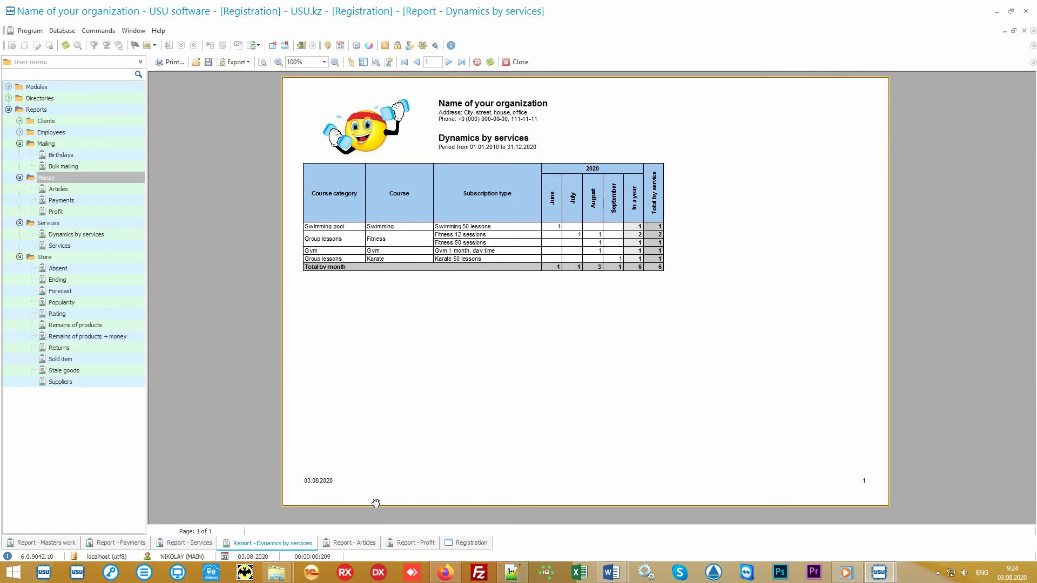
Show the Articles report with expenses 6,060 and income 84,950.
left_click(353, 542)
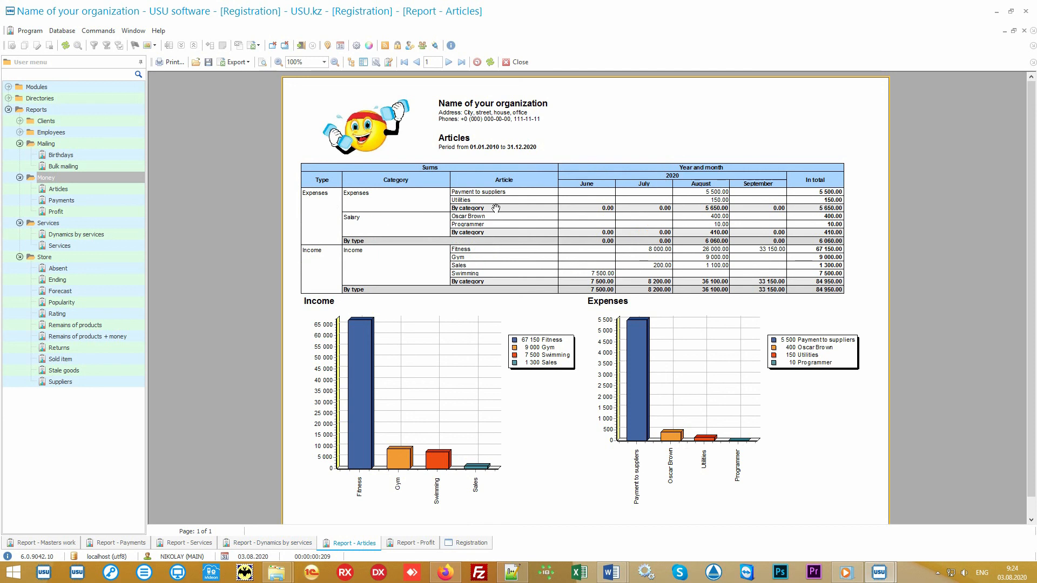
mouse_move(672, 191)
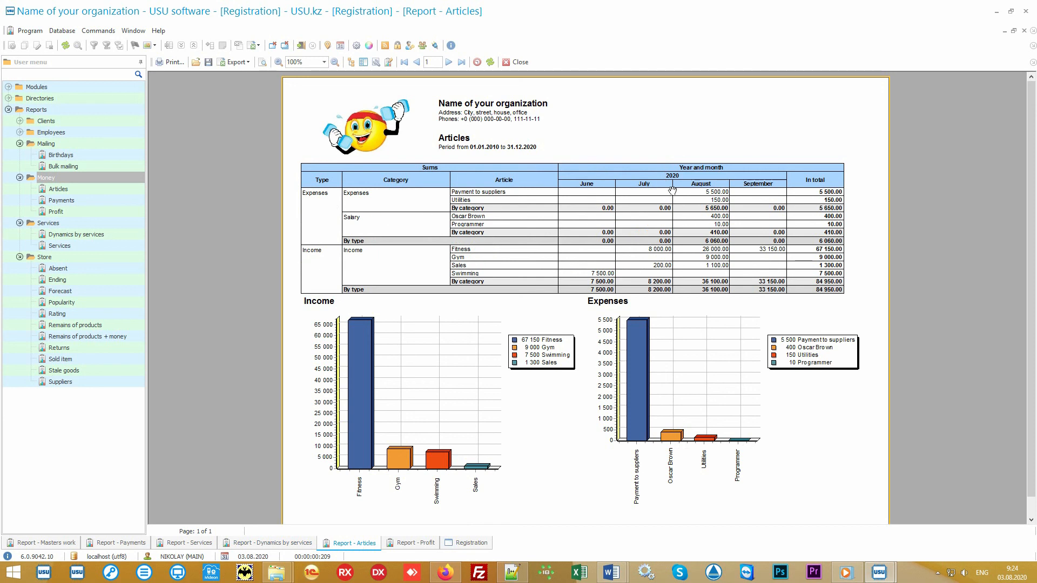
mouse_move(858, 192)
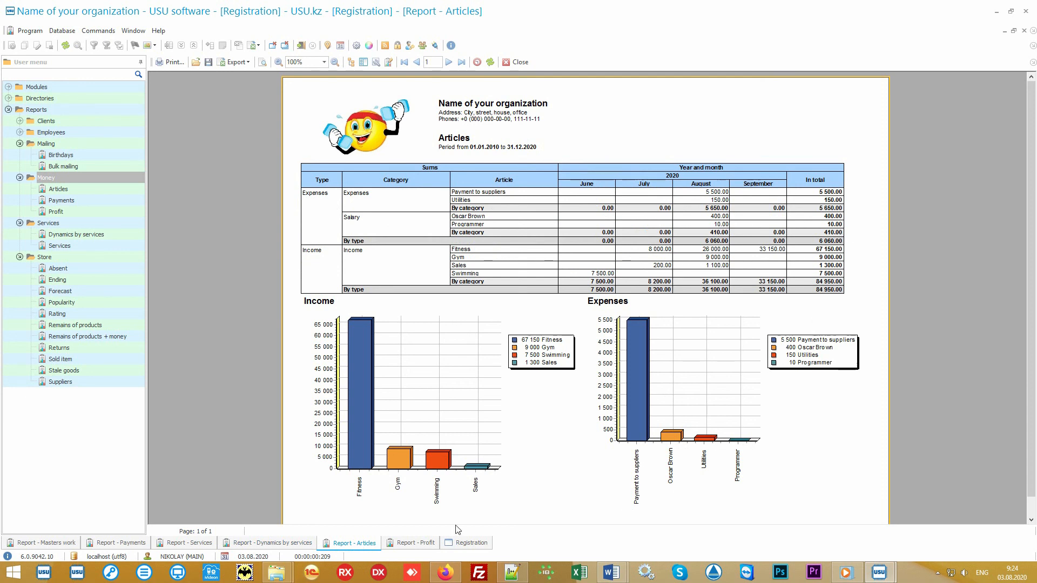
Show the Profit report with monthly income and expense charts.
left_click(410, 543)
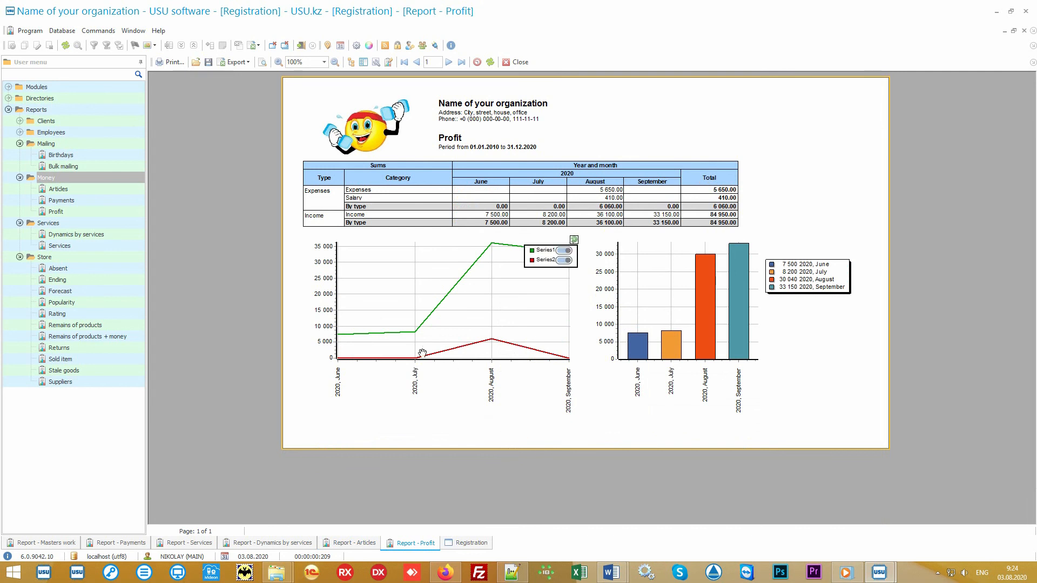
mouse_move(516, 241)
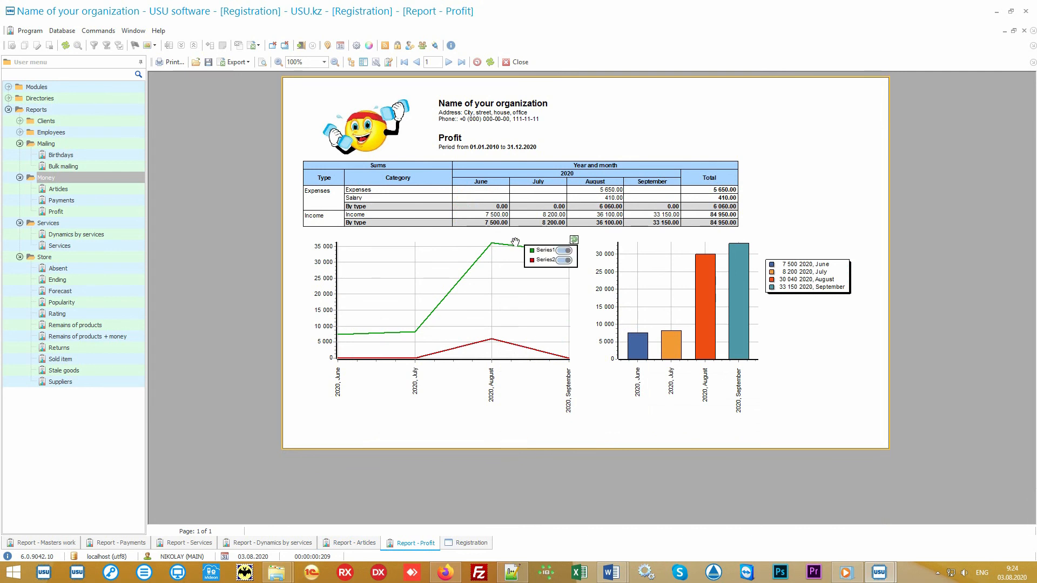
mouse_move(483, 331)
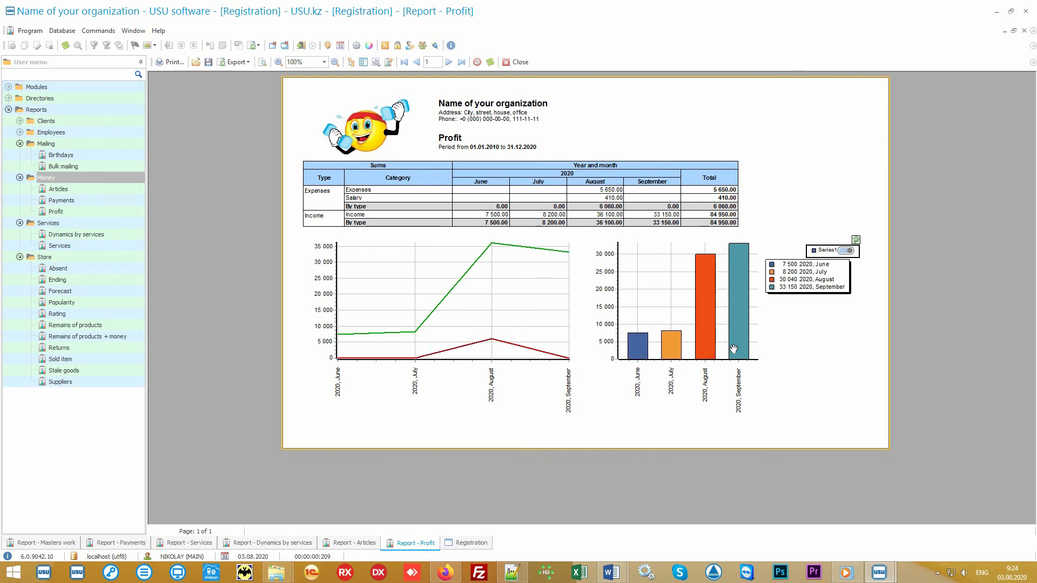
mouse_move(817, 365)
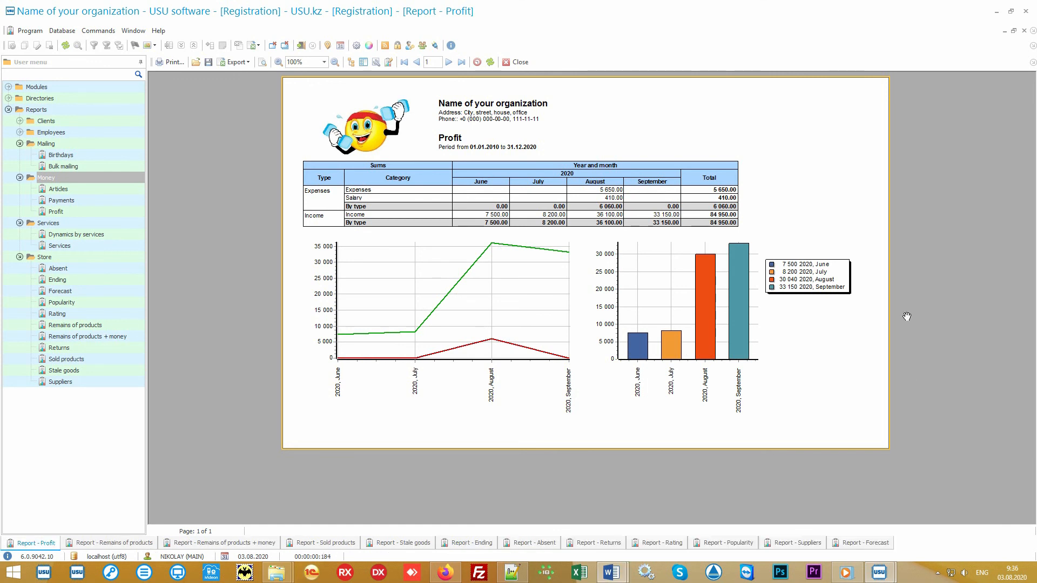
Collapse the Money report group in the menu tree after reviewing the Profit report.
left_click(47, 177)
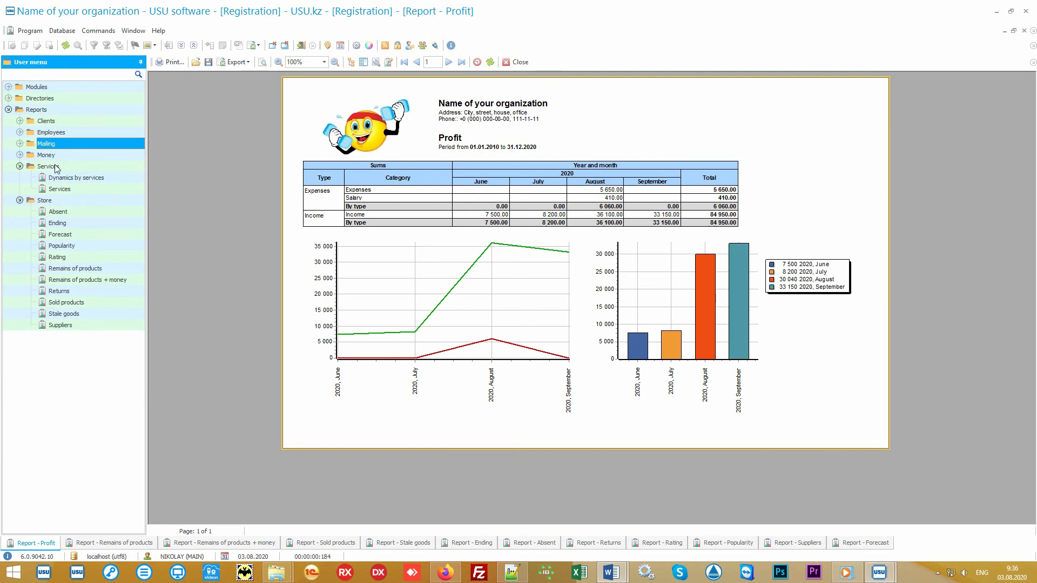
Collapse Services and open the Remains of products + money report, valuing stock at 143,700.
left_click(47, 166)
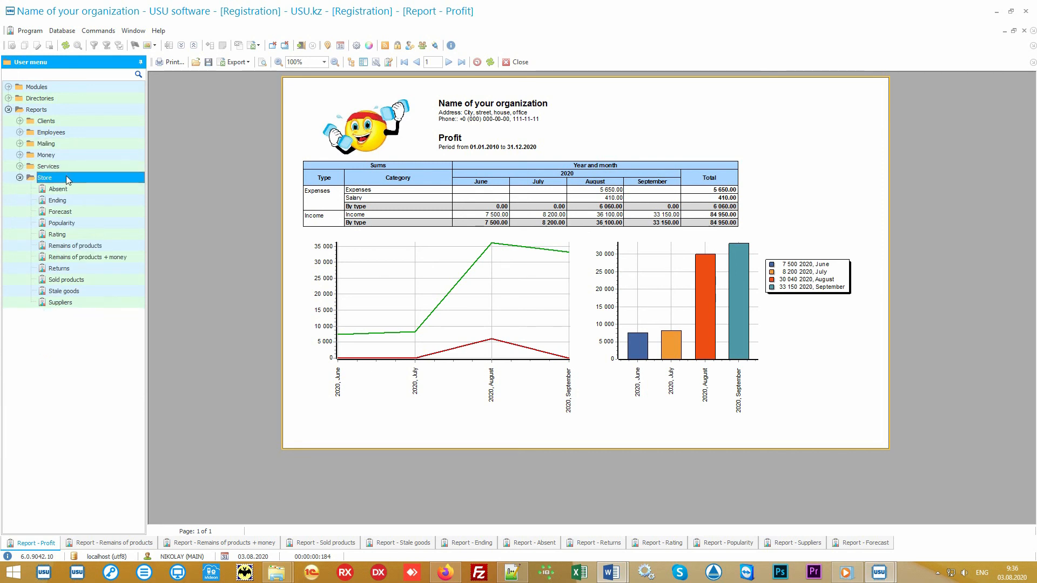
mouse_move(76, 182)
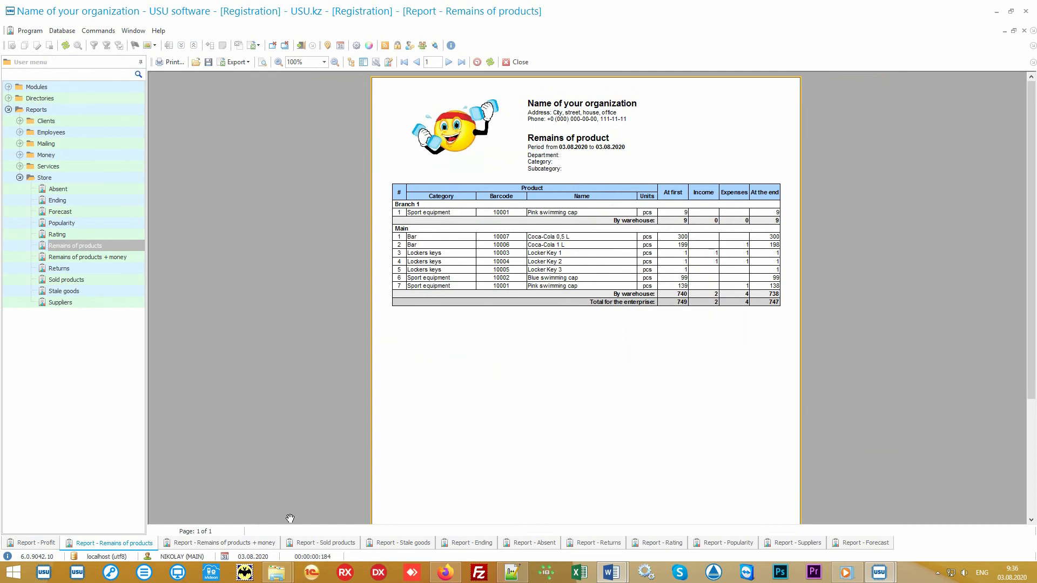
mouse_move(719, 156)
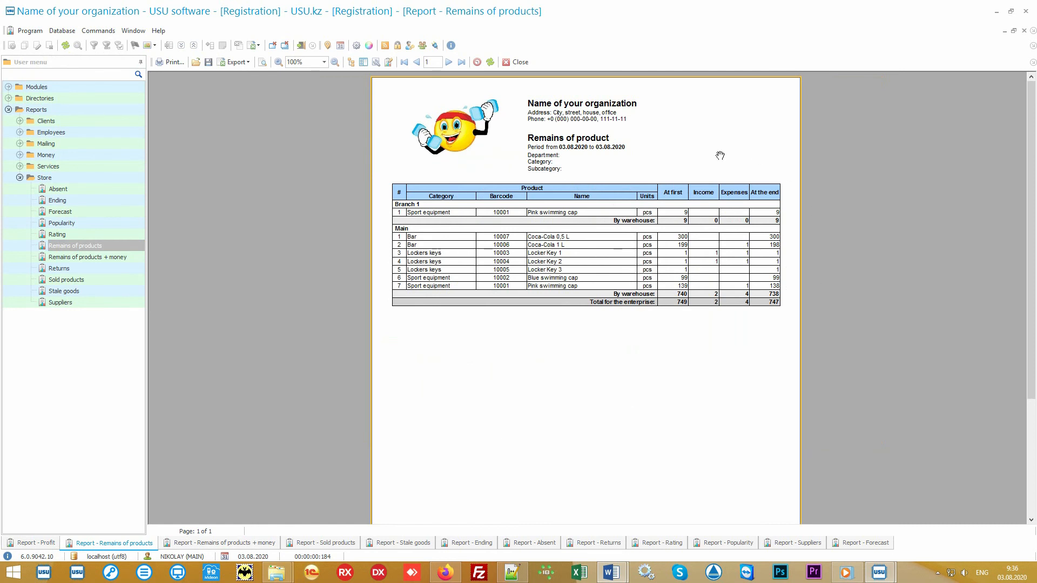
mouse_move(748, 349)
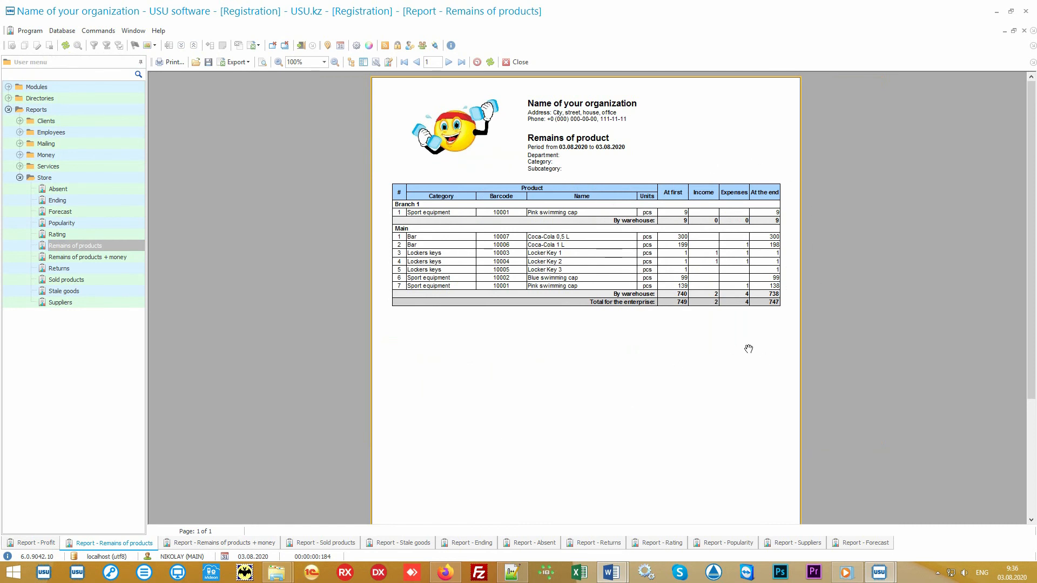
mouse_move(521, 385)
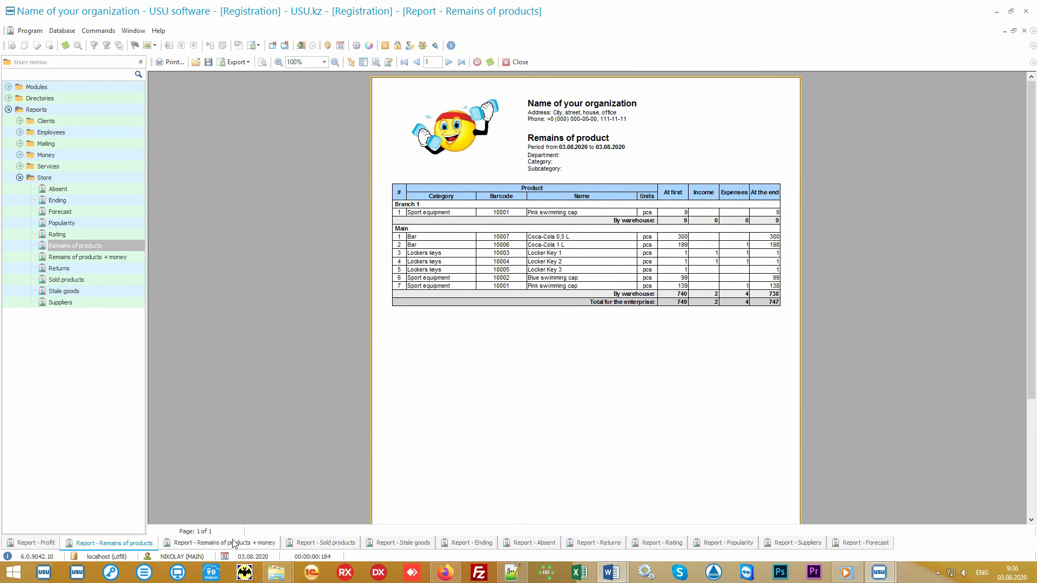
left_click(221, 543)
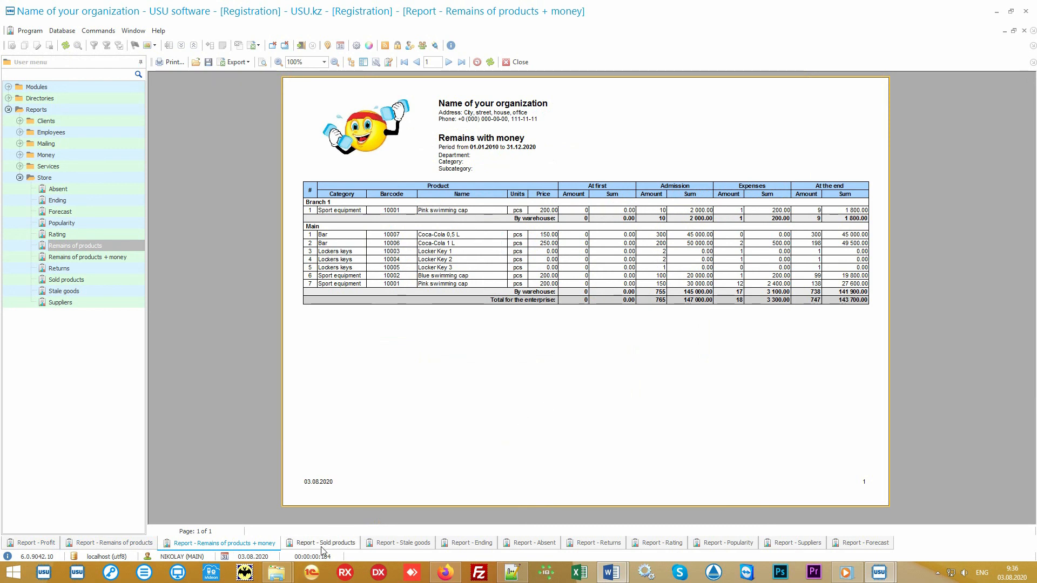
Review the Sold products report, then open Stale goods listing Coca-Cola 0.5 L.
left_click(324, 543)
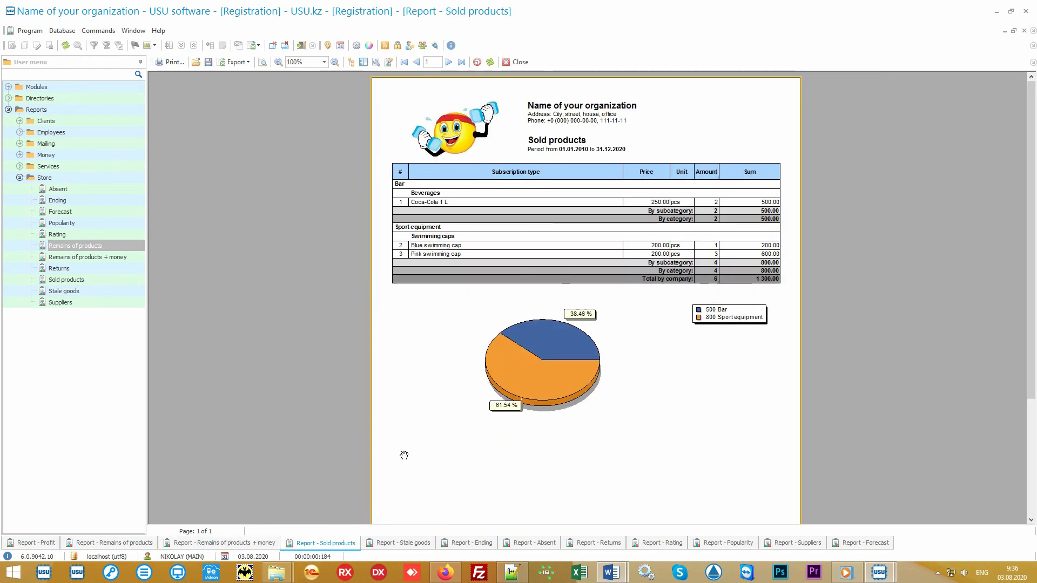
mouse_move(458, 203)
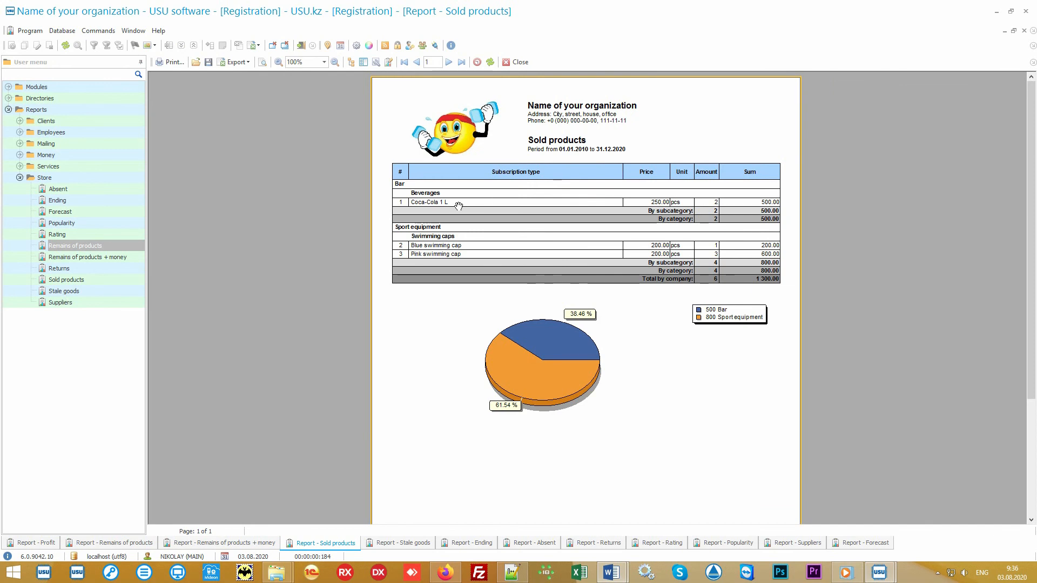
mouse_move(776, 203)
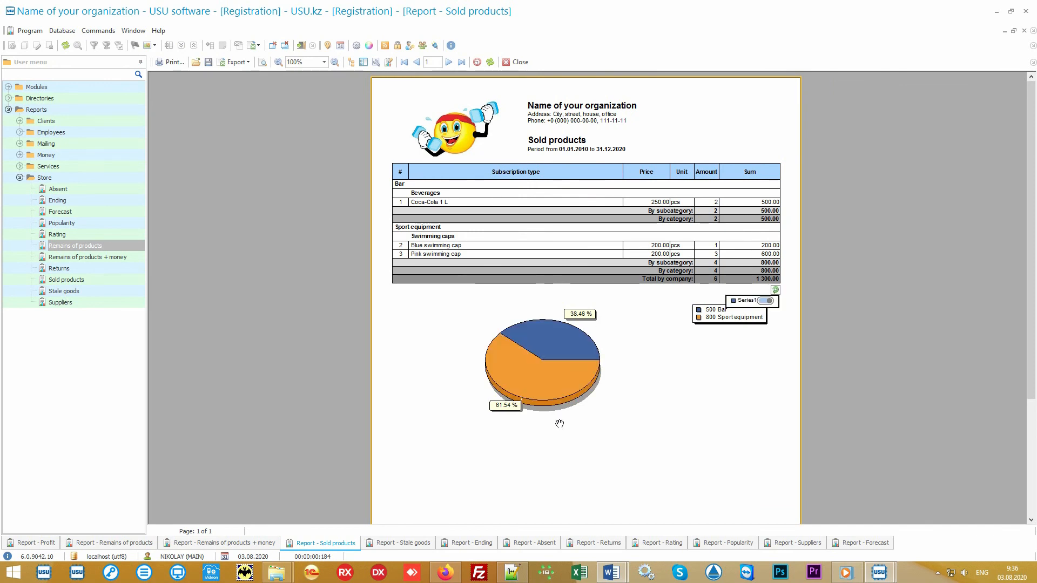
left_click(397, 542)
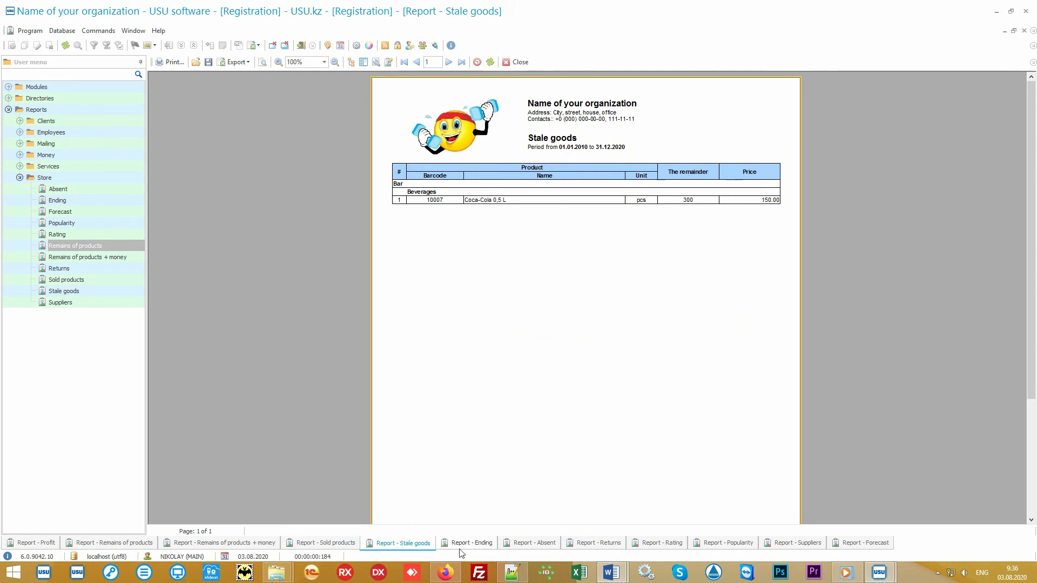
Step through the Ending and Absent reports to Returns showing one Coca-Cola 1 L worth 250.
left_click(471, 542)
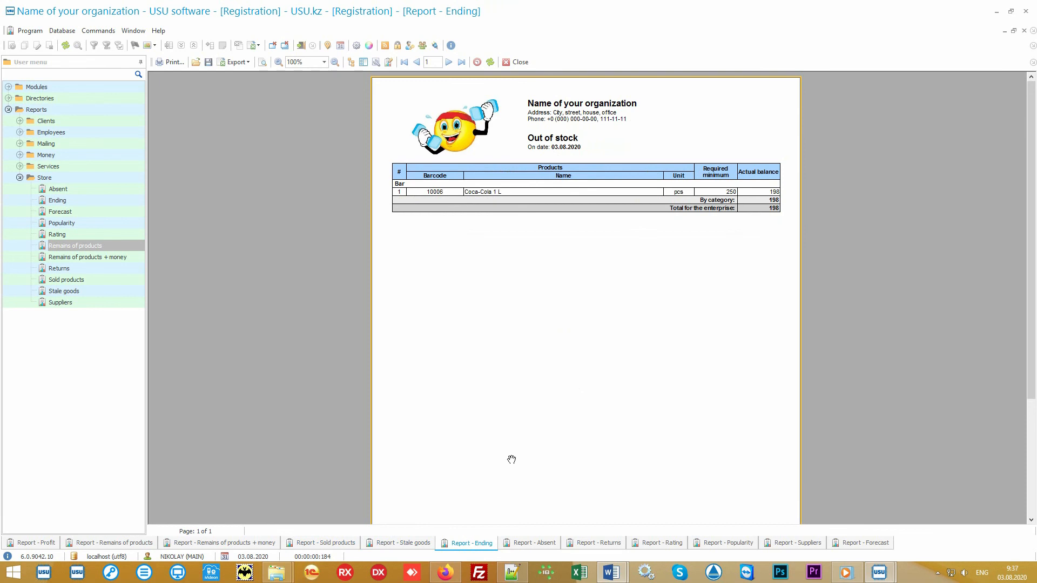
mouse_move(505, 200)
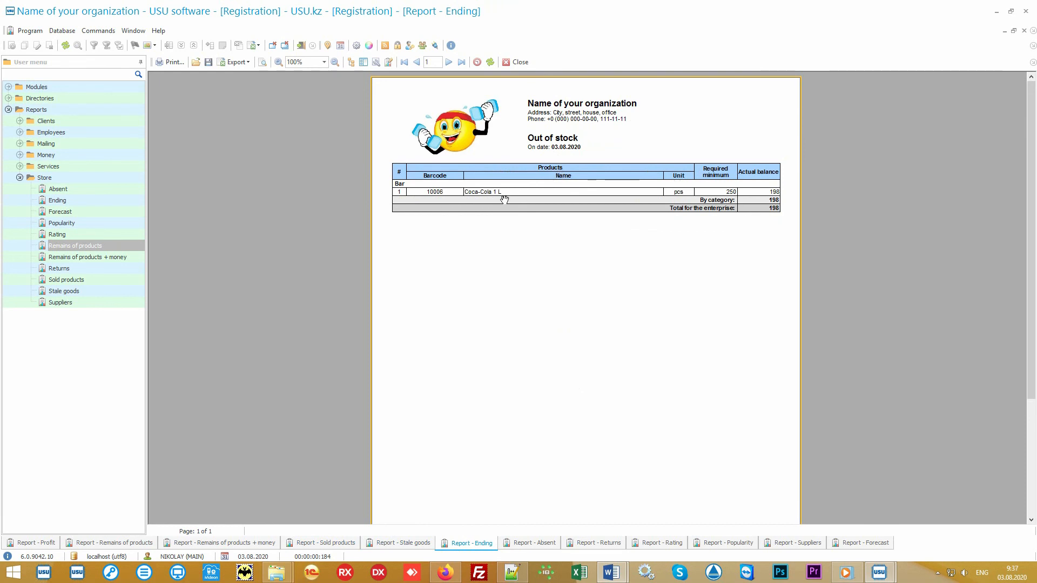
mouse_move(598, 371)
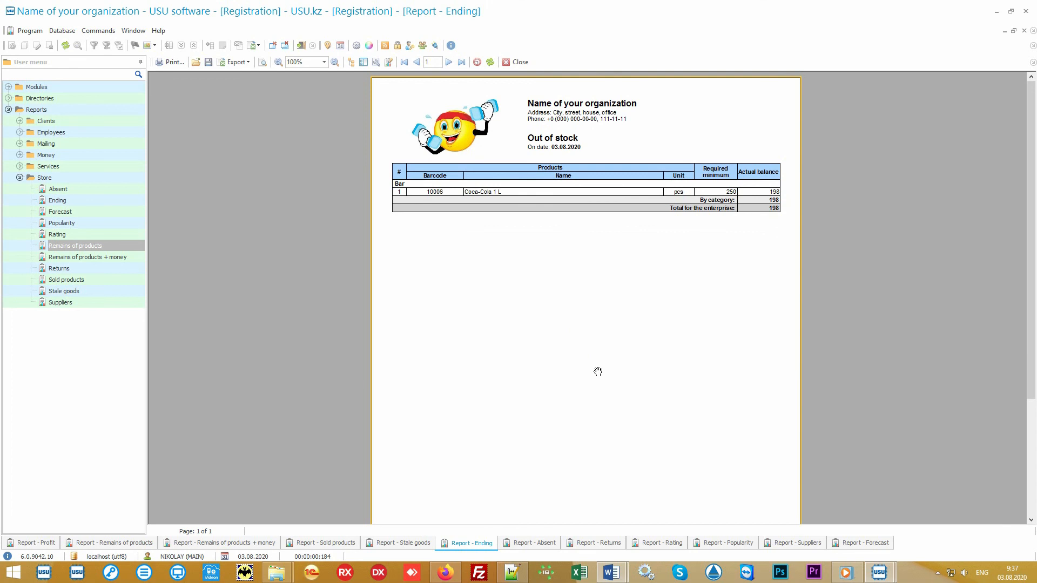
mouse_move(562, 507)
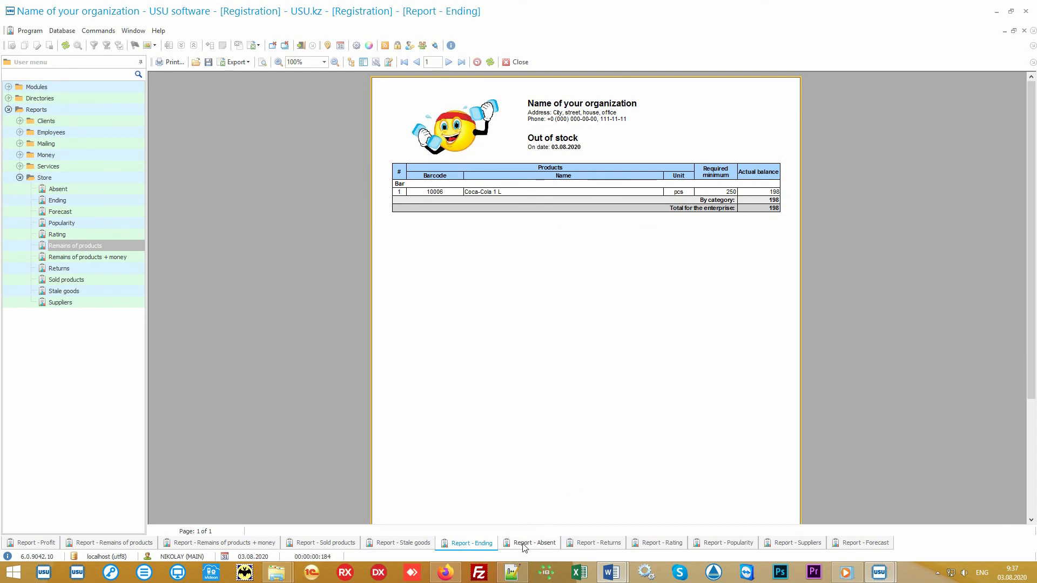
left_click(534, 542)
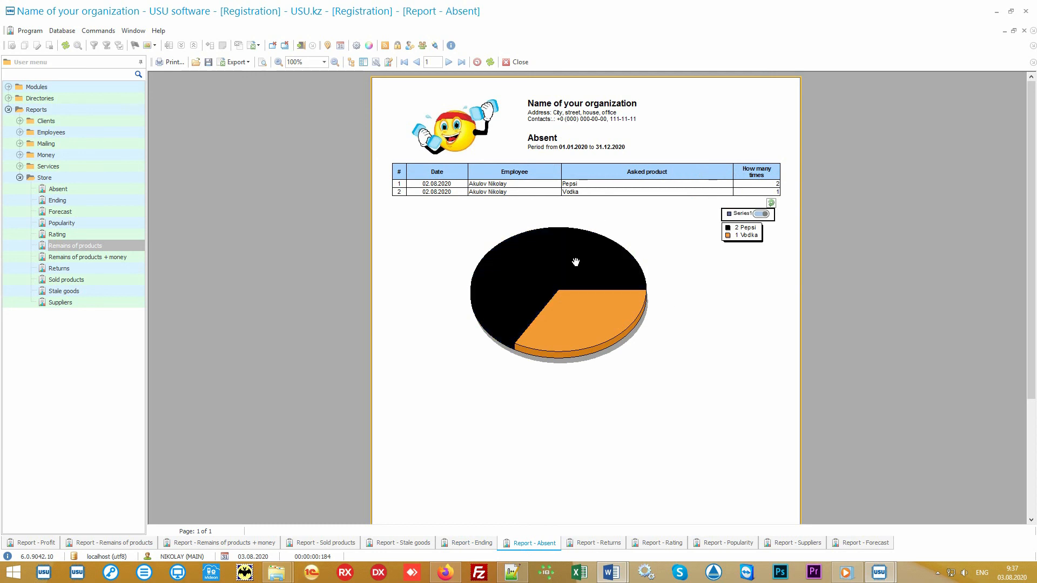
left_click(764, 214)
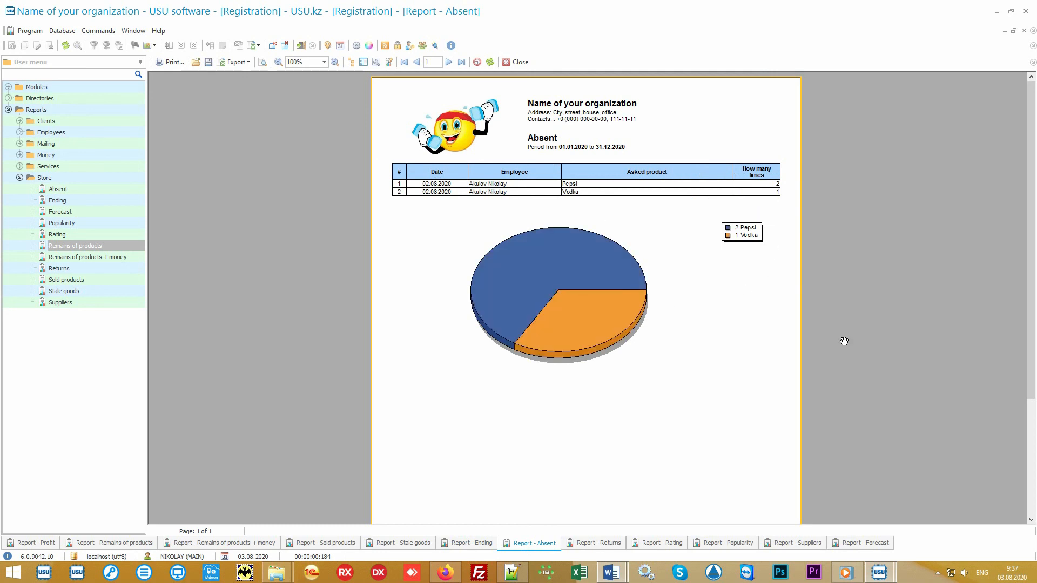
mouse_move(866, 396)
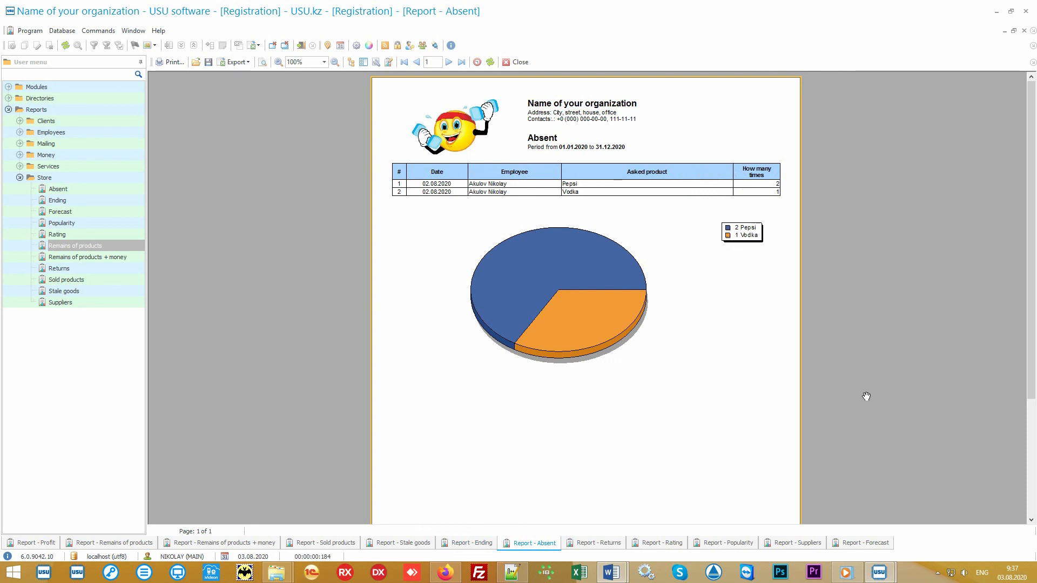
mouse_move(796, 441)
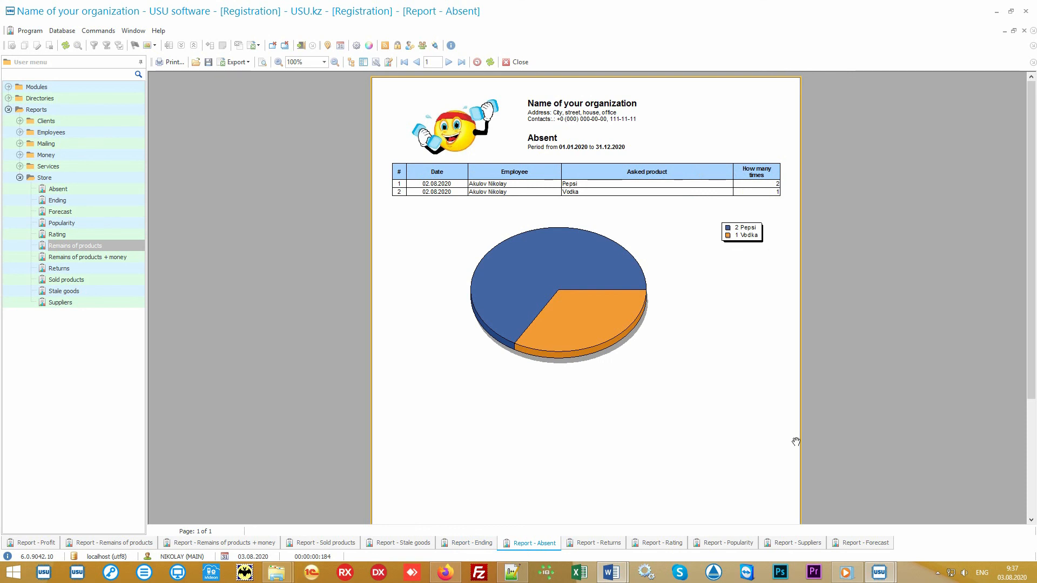
left_click(597, 542)
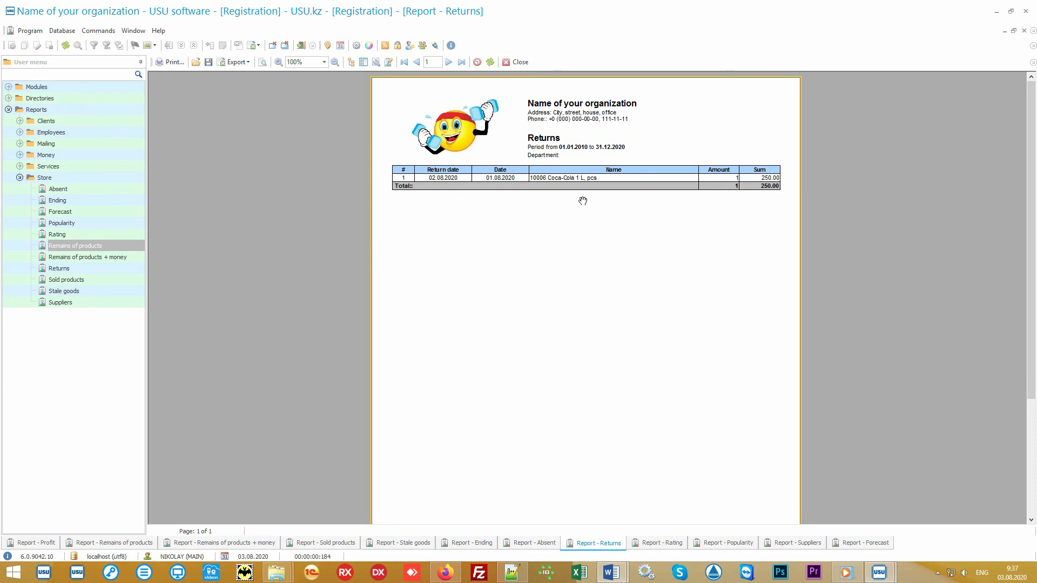
Compare the Rating report, then settle on Popularity counting 3 Pink swimming caps.
left_click(657, 543)
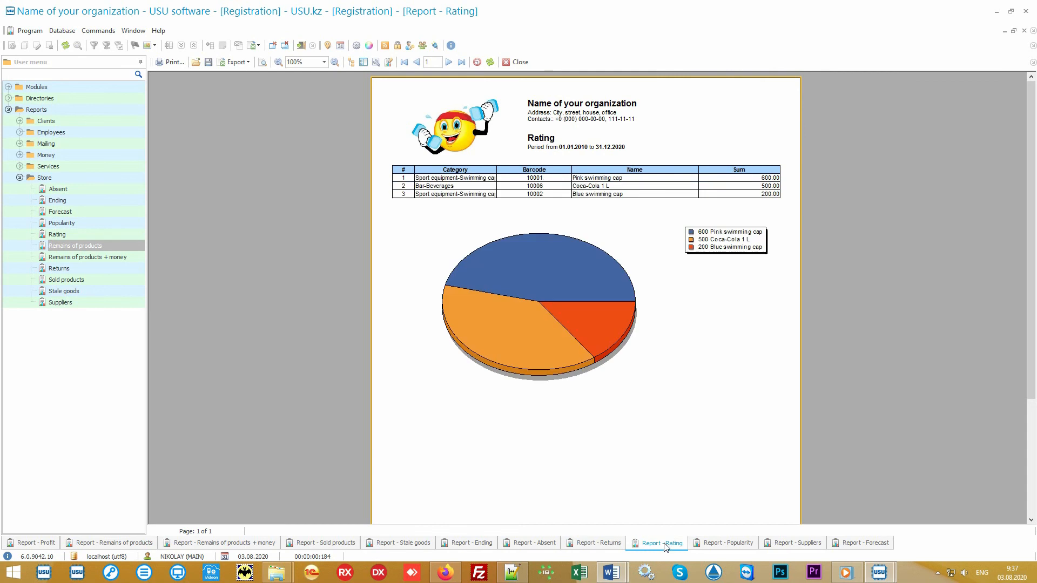
mouse_move(666, 525)
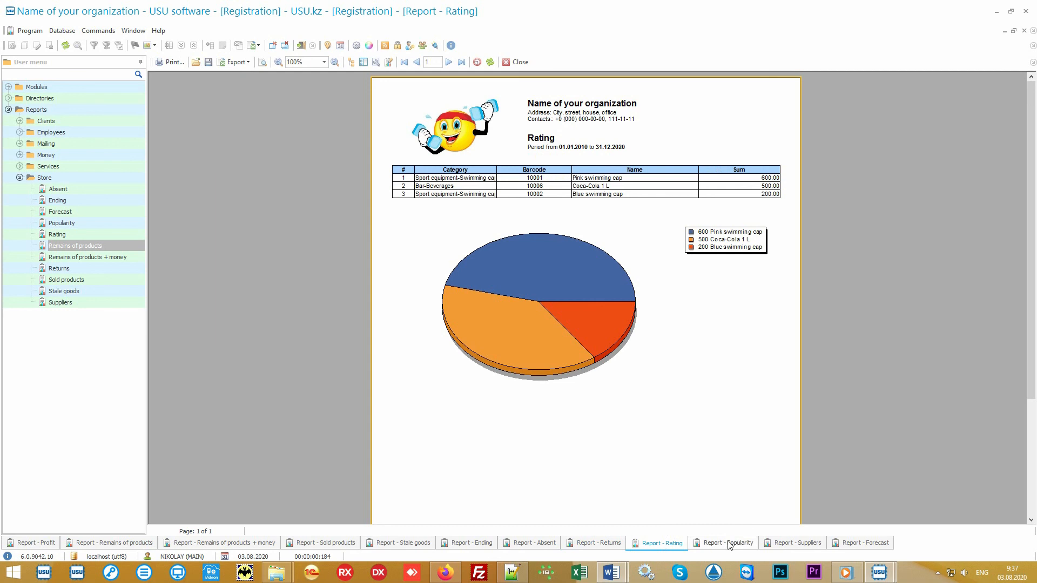
left_click(729, 543)
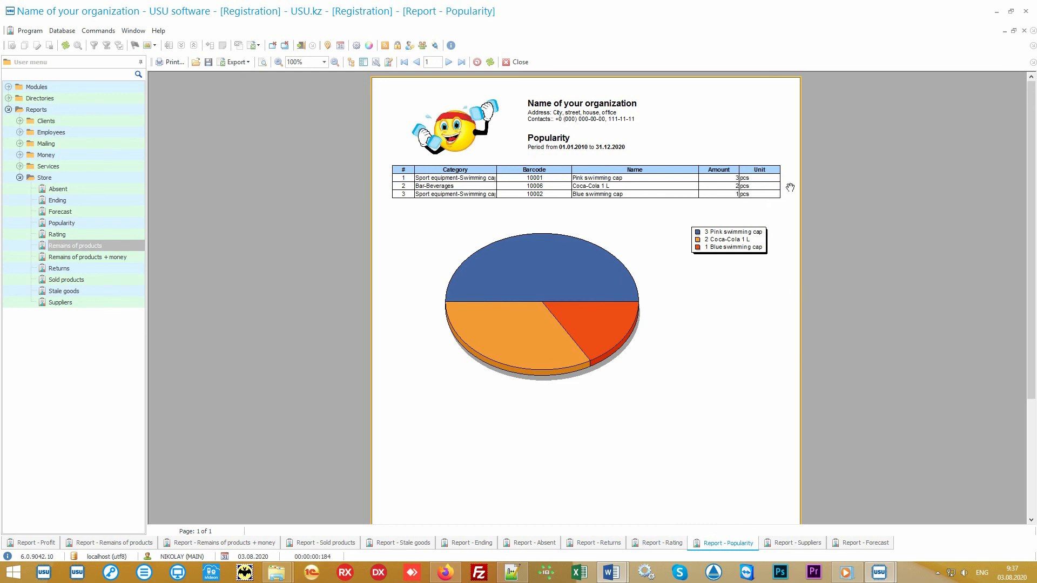
mouse_move(831, 207)
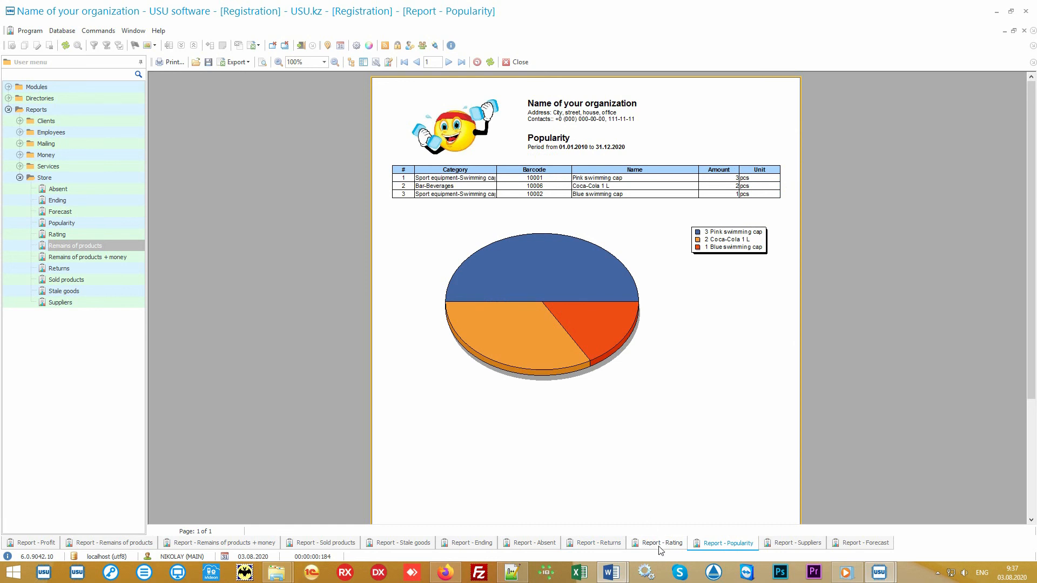
left_click(662, 542)
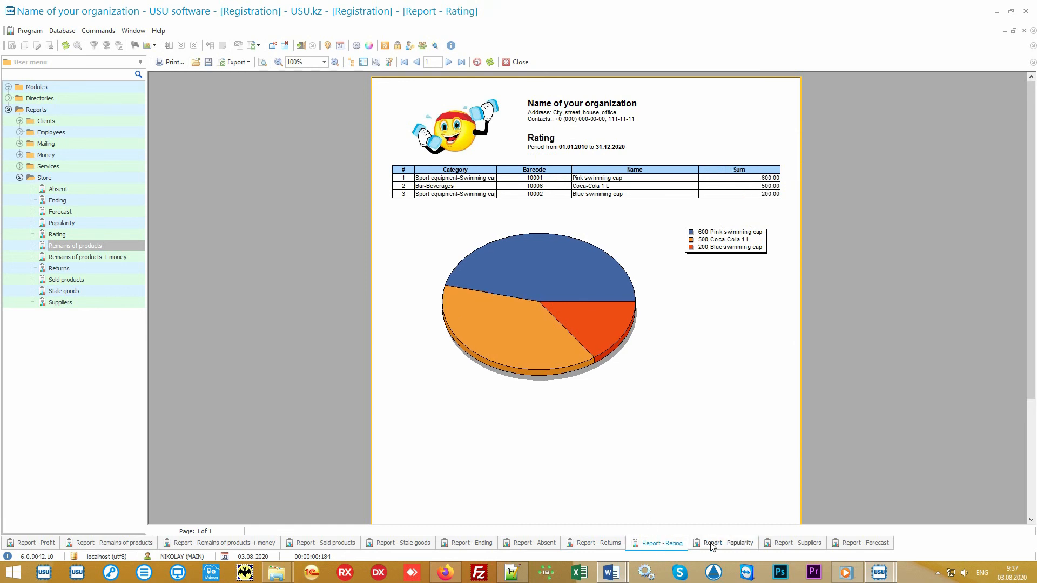
left_click(724, 543)
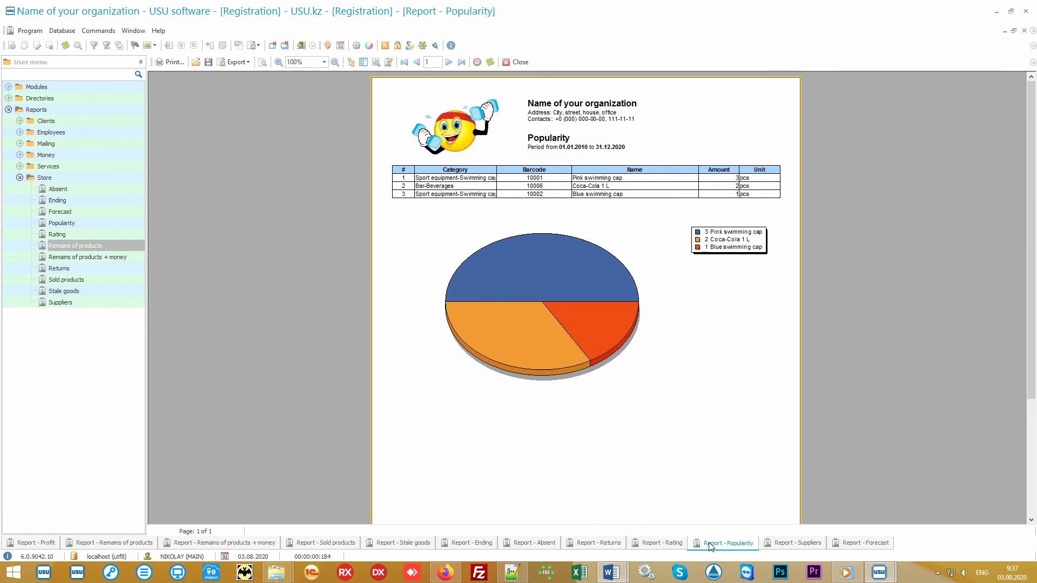
mouse_move(728, 549)
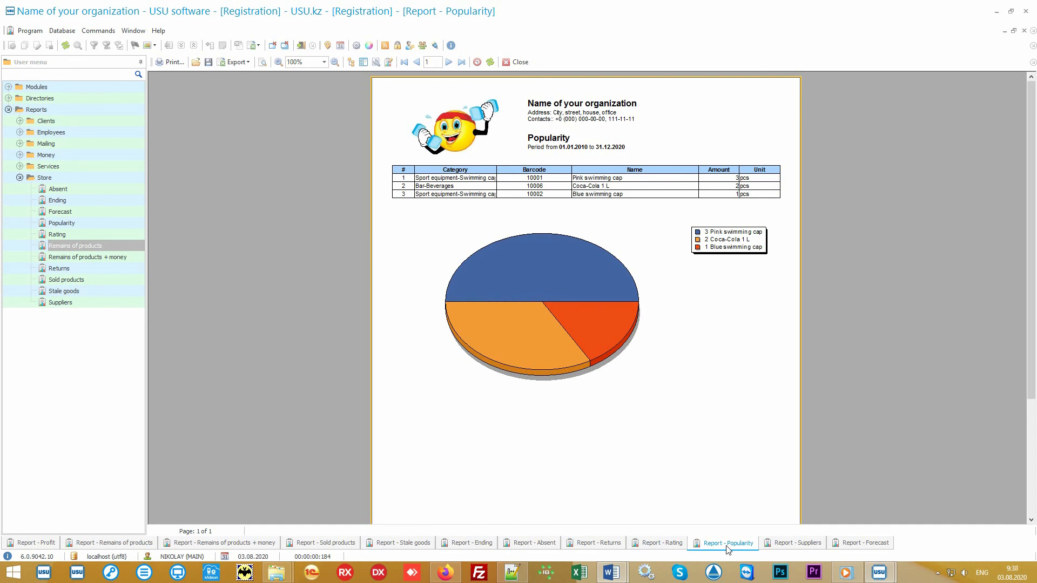
mouse_move(741, 550)
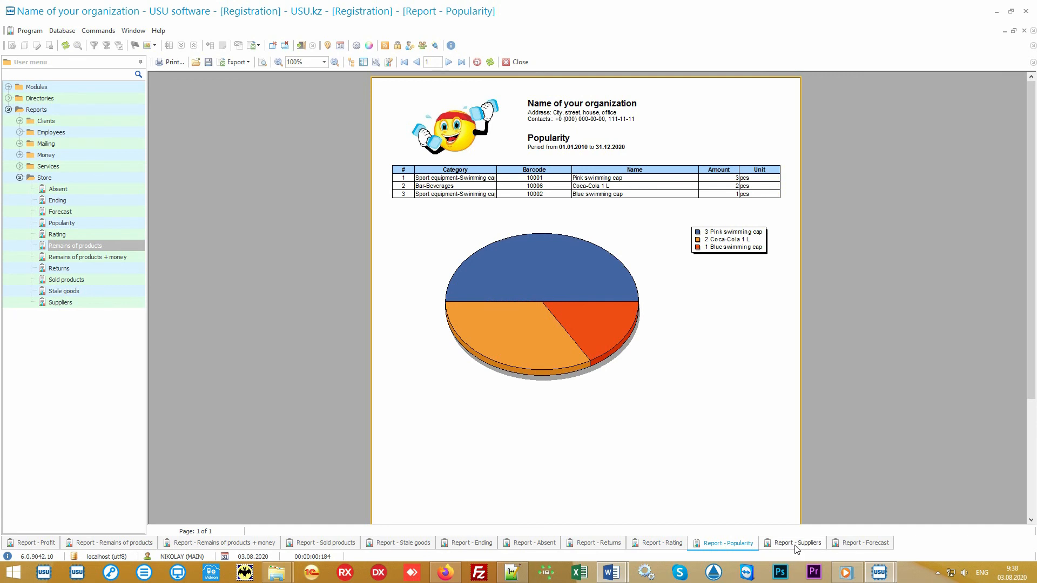
Review Suppliers, then open Forecast predicting 49 days of Pink swimming caps stock.
left_click(793, 542)
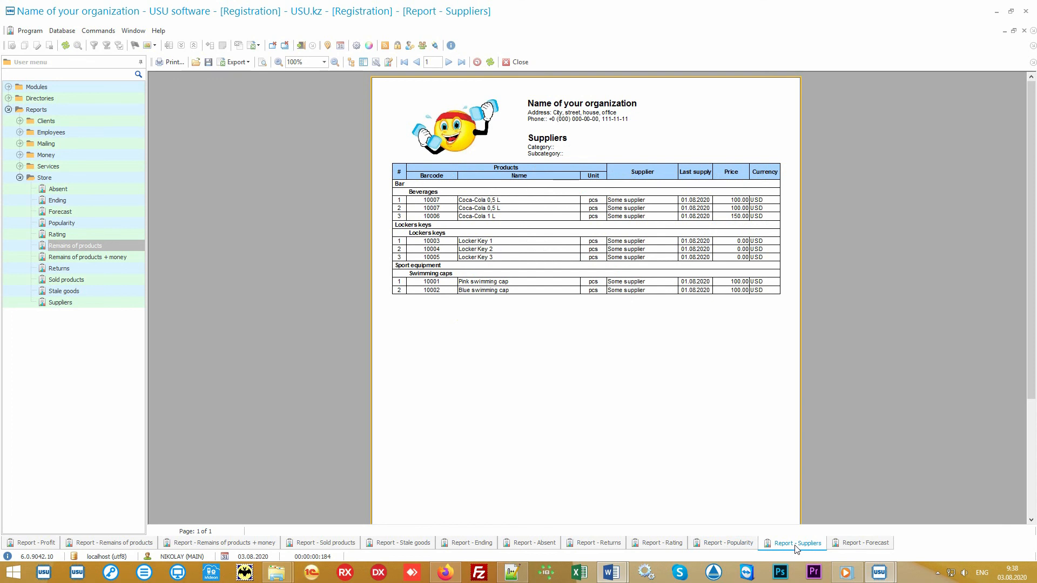
mouse_move(857, 551)
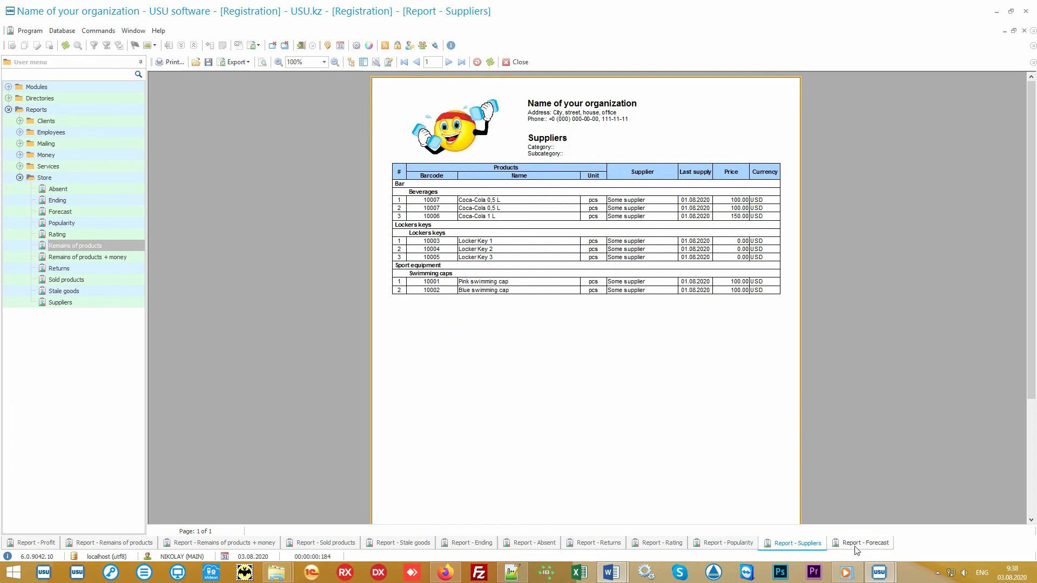
left_click(864, 542)
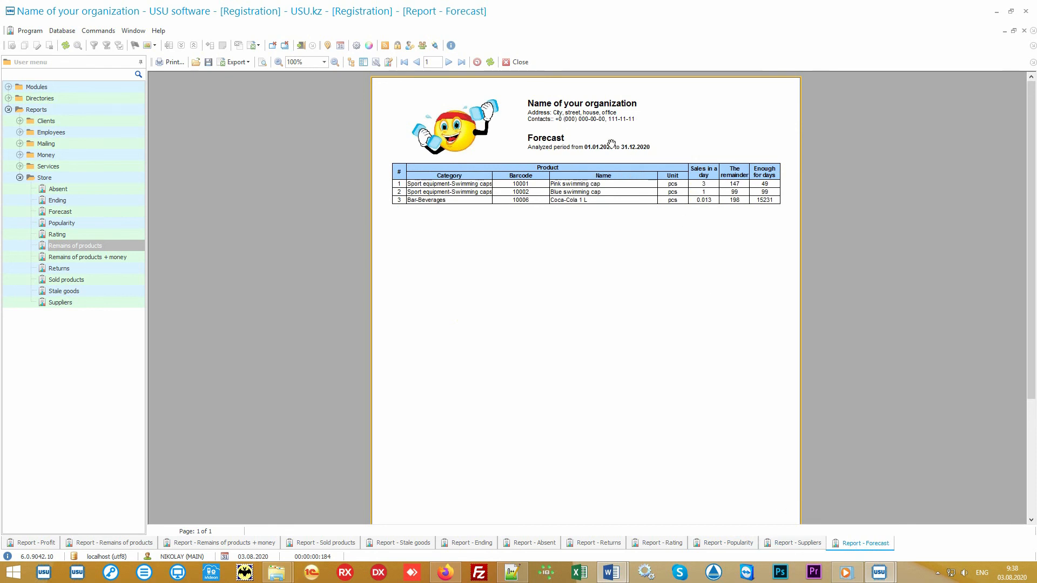
mouse_move(570, 154)
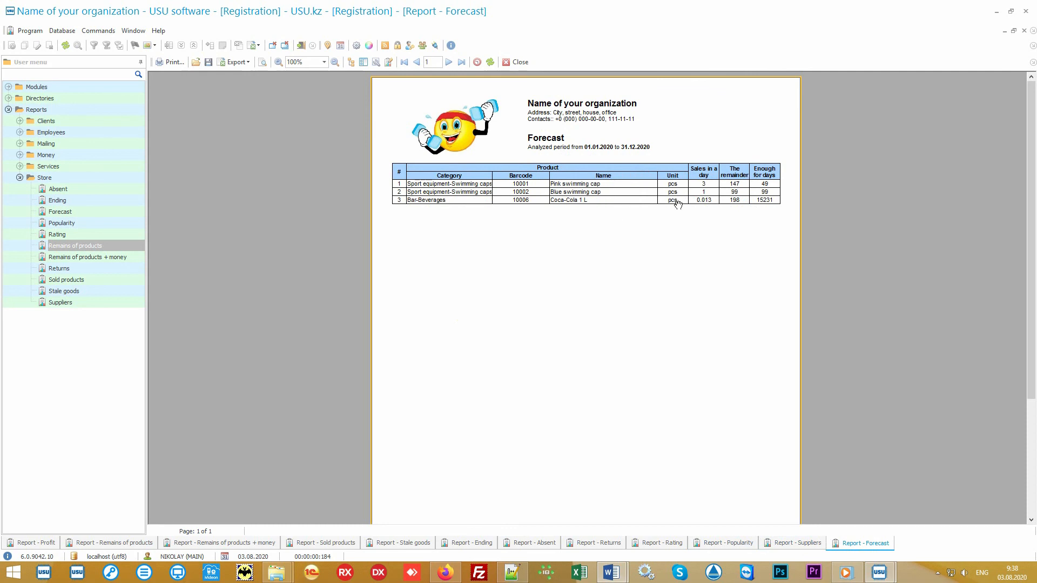
mouse_move(699, 215)
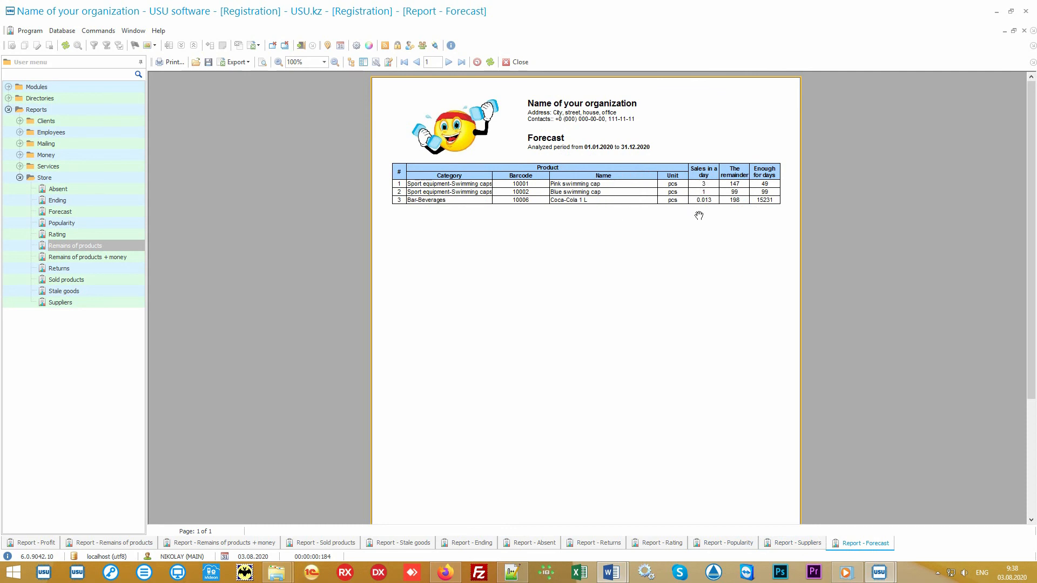
mouse_move(766, 210)
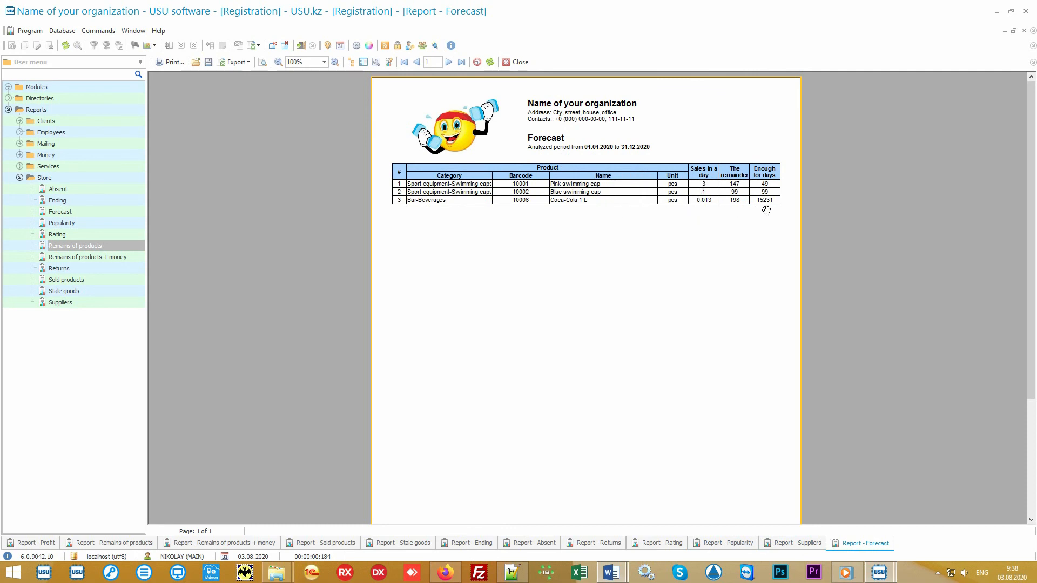
mouse_move(766, 224)
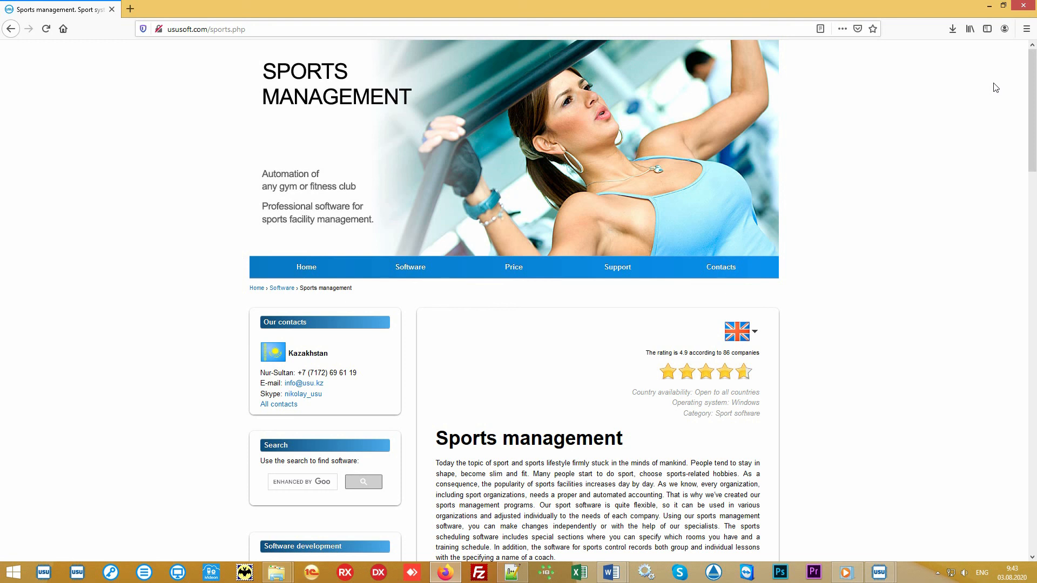
mouse_move(987, 89)
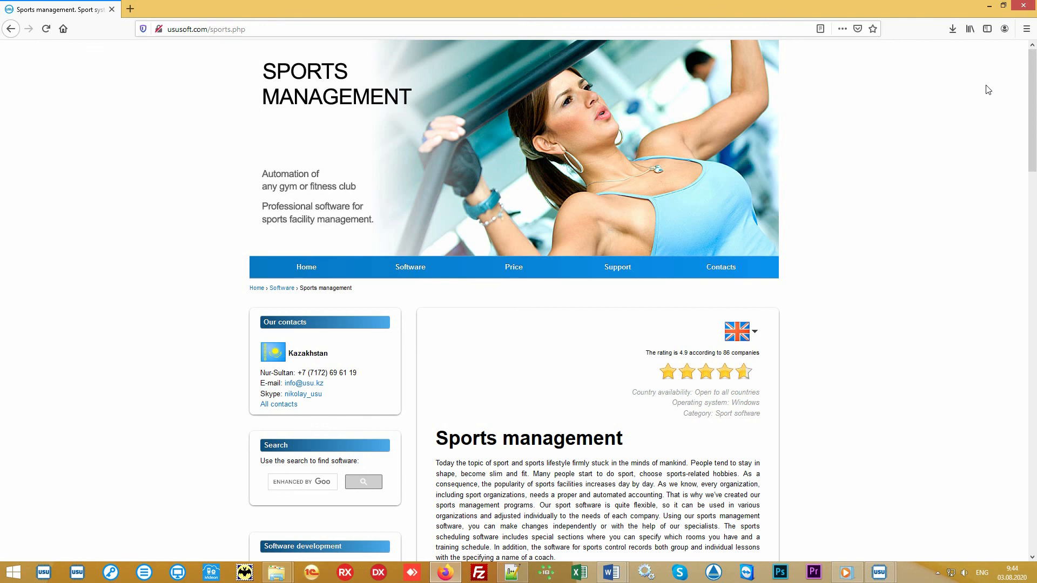
mouse_move(956, 125)
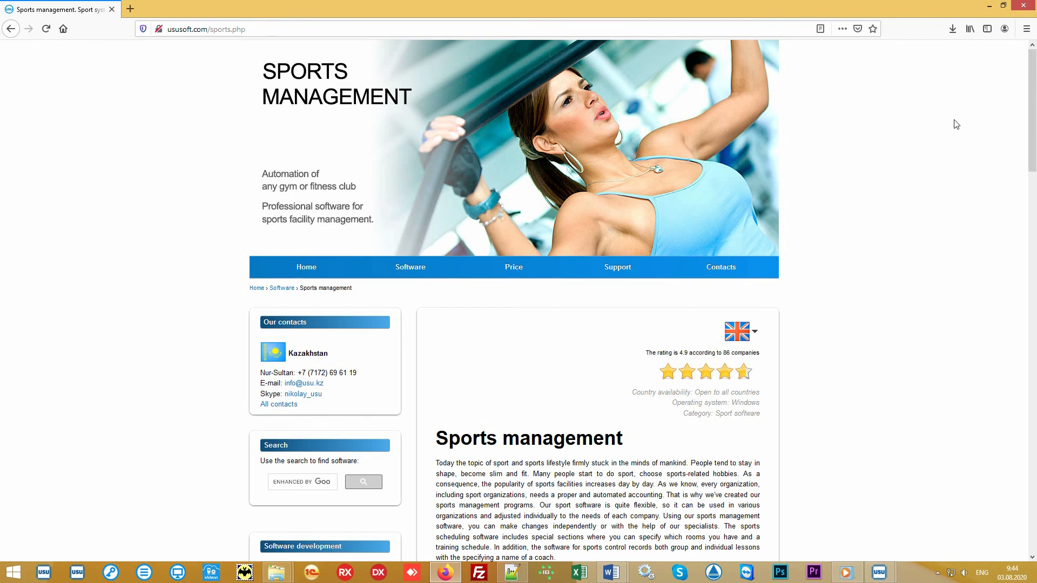
Open the ususoft.com Price page and switch the currency to US dollar - USD.
left_click(513, 267)
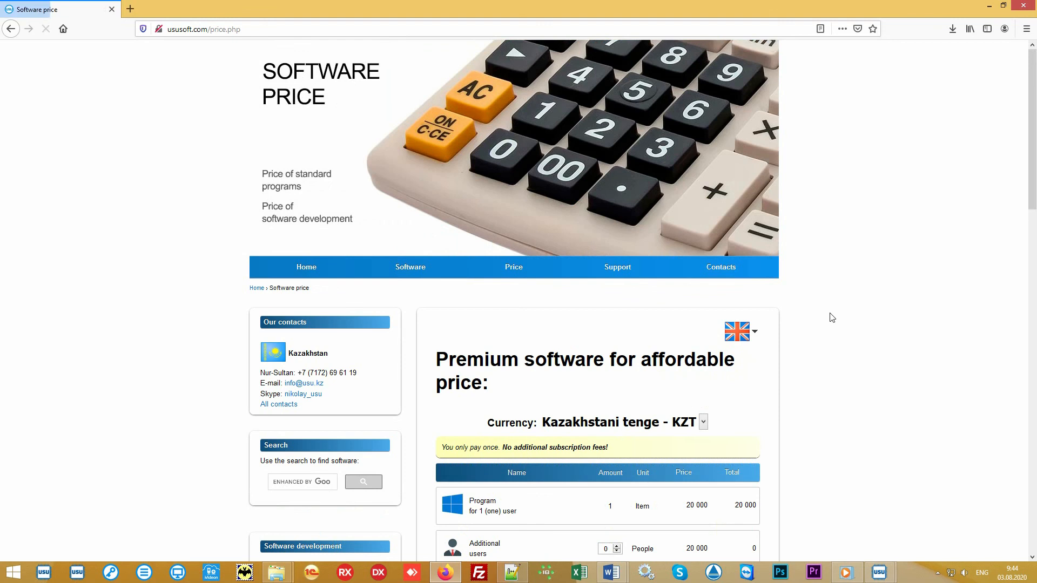
left_click(704, 421)
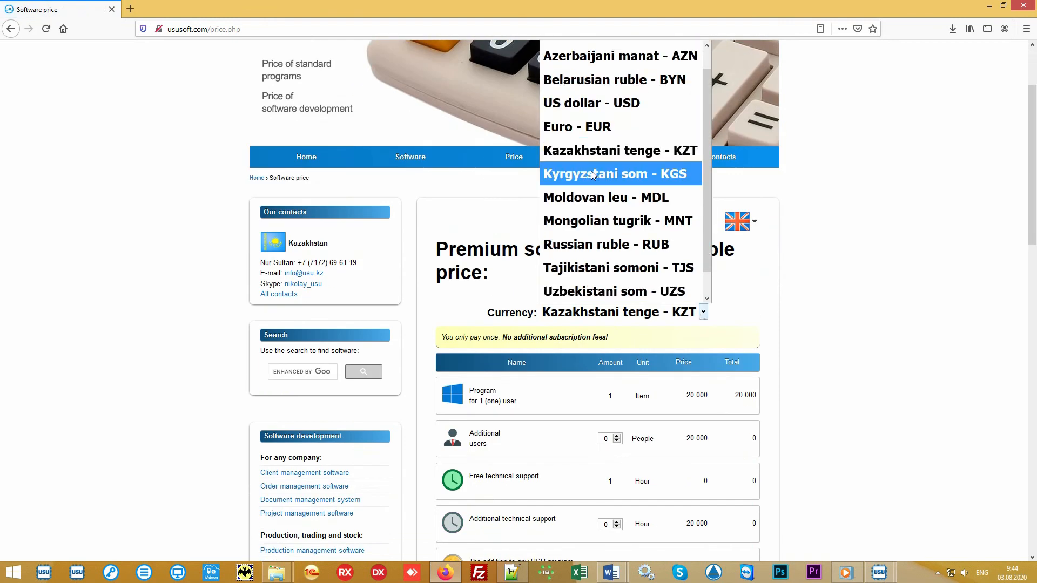
left_click(587, 103)
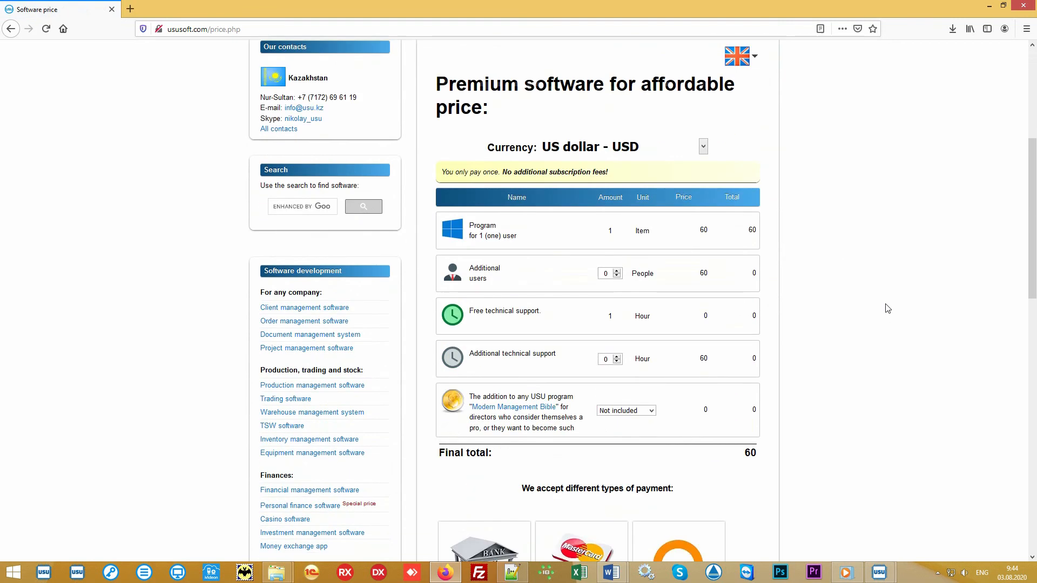
mouse_move(885, 312)
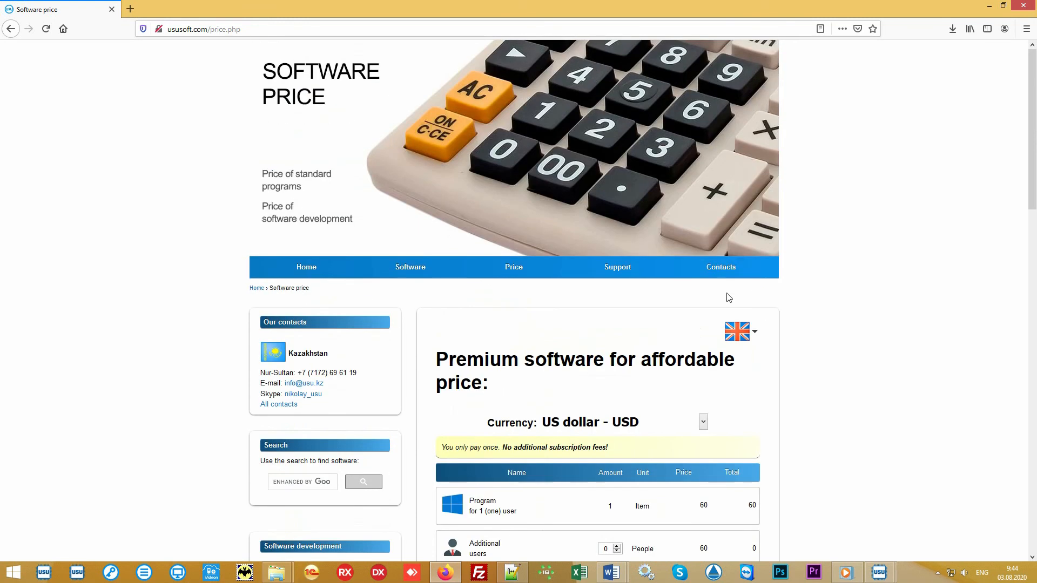
Open the ususoft.com Contact details page and scroll through the regional phone contacts.
left_click(720, 268)
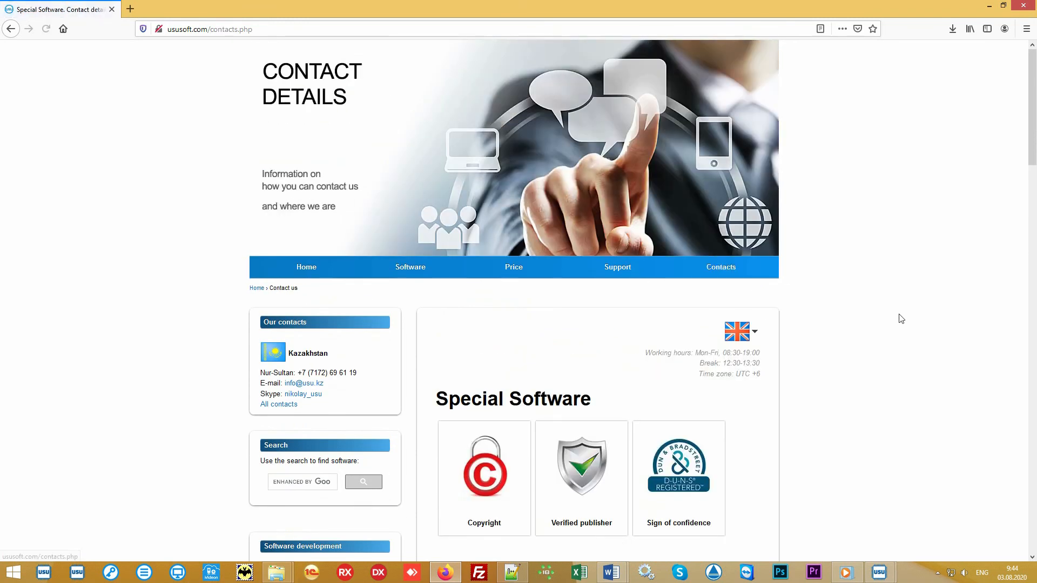
scroll("down", 3)
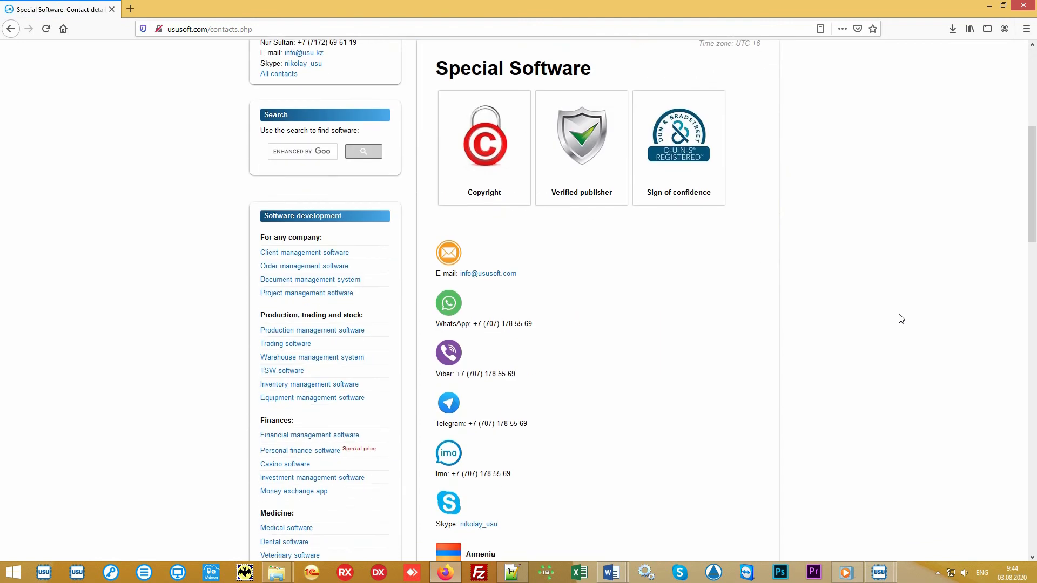
scroll("down", 3)
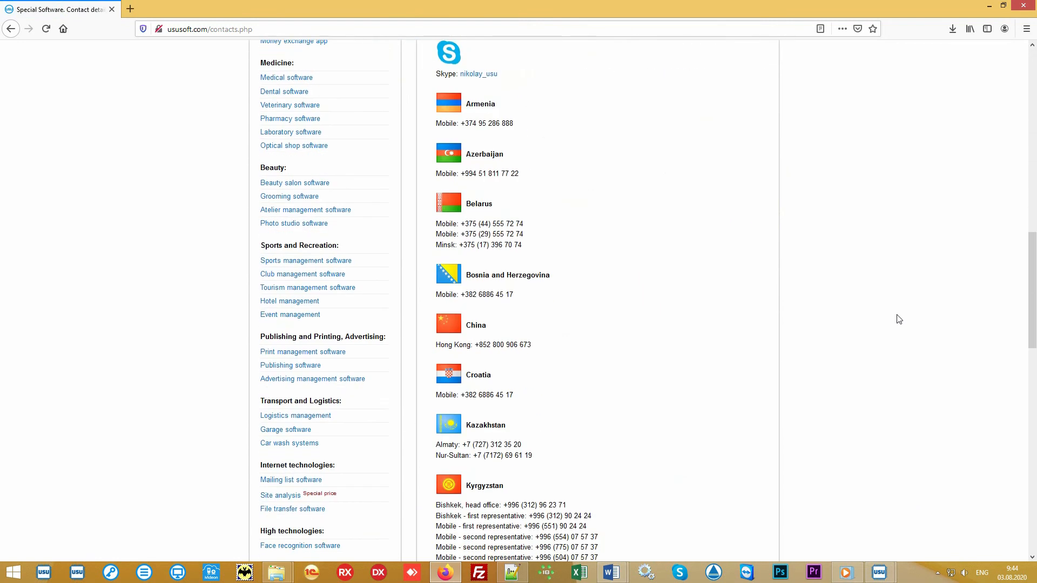
scroll("down", 3)
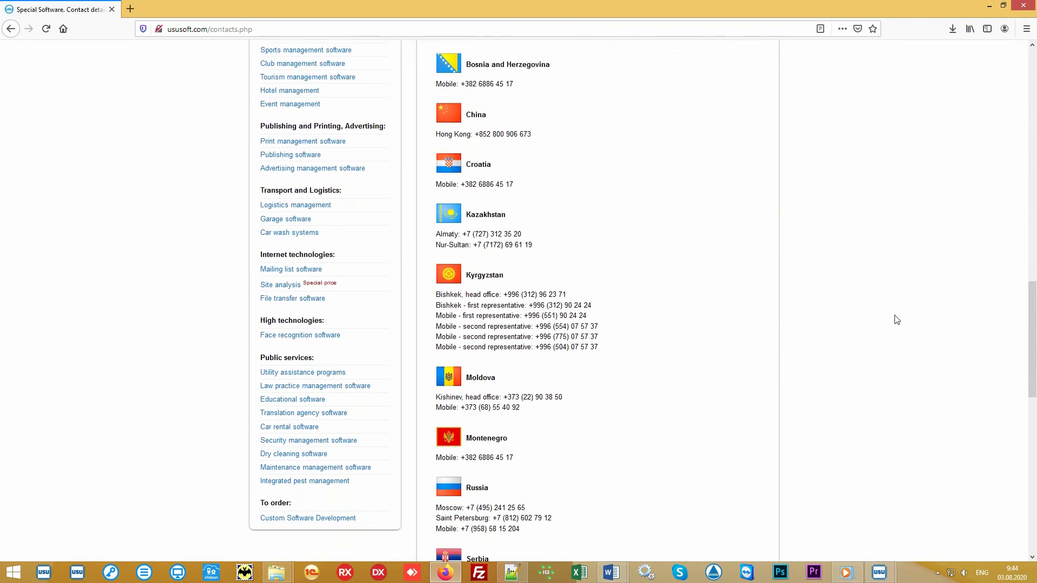
scroll("down", 3)
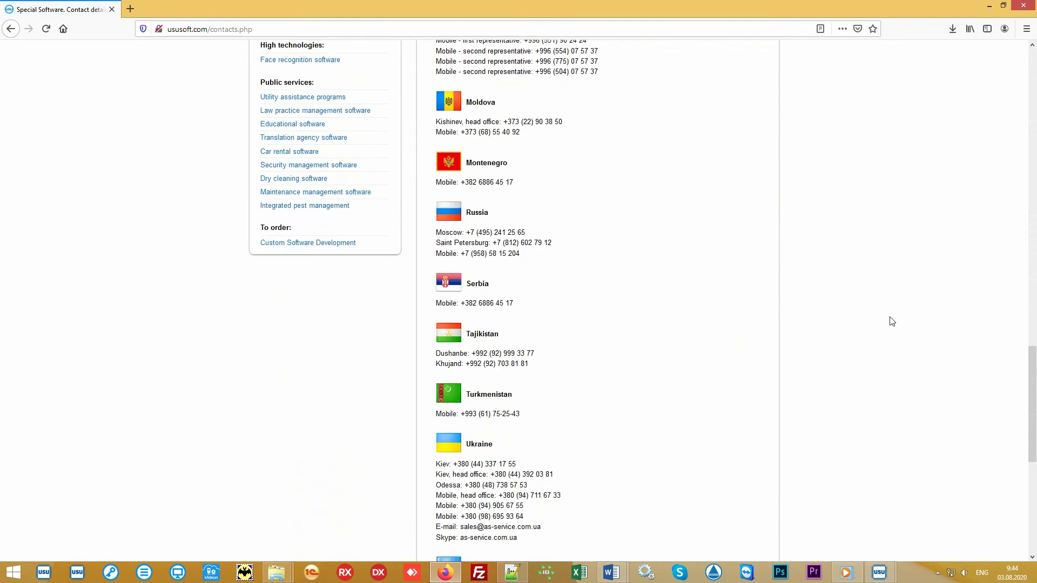
scroll("down", 3)
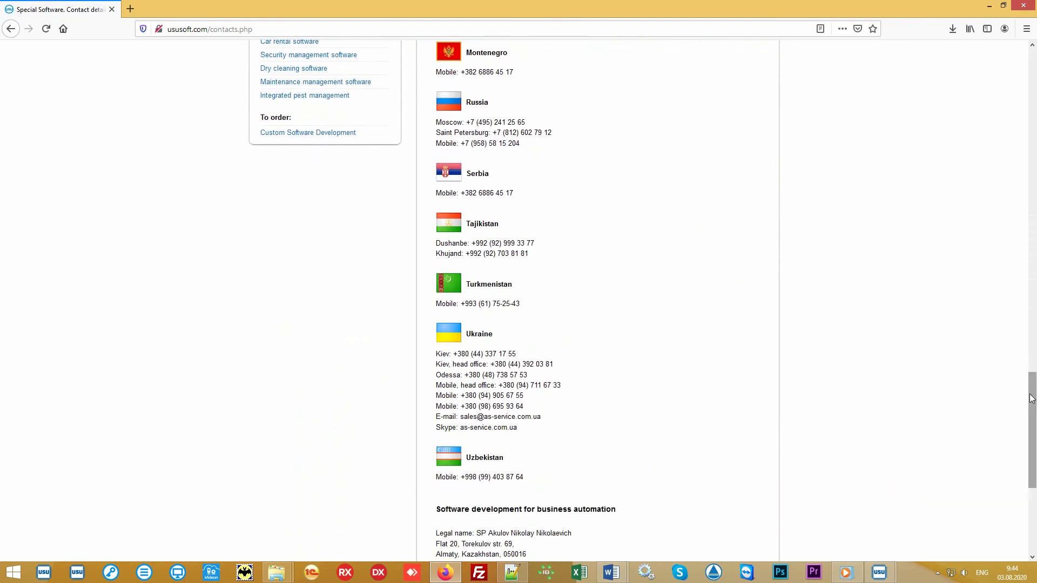